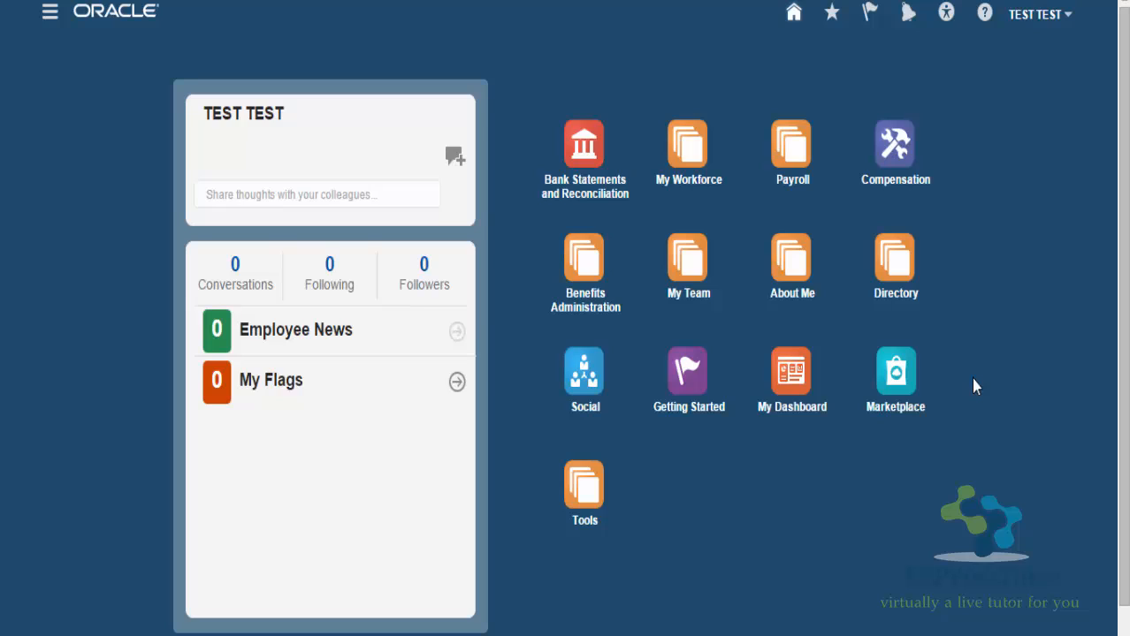
mouse_move(969, 439)
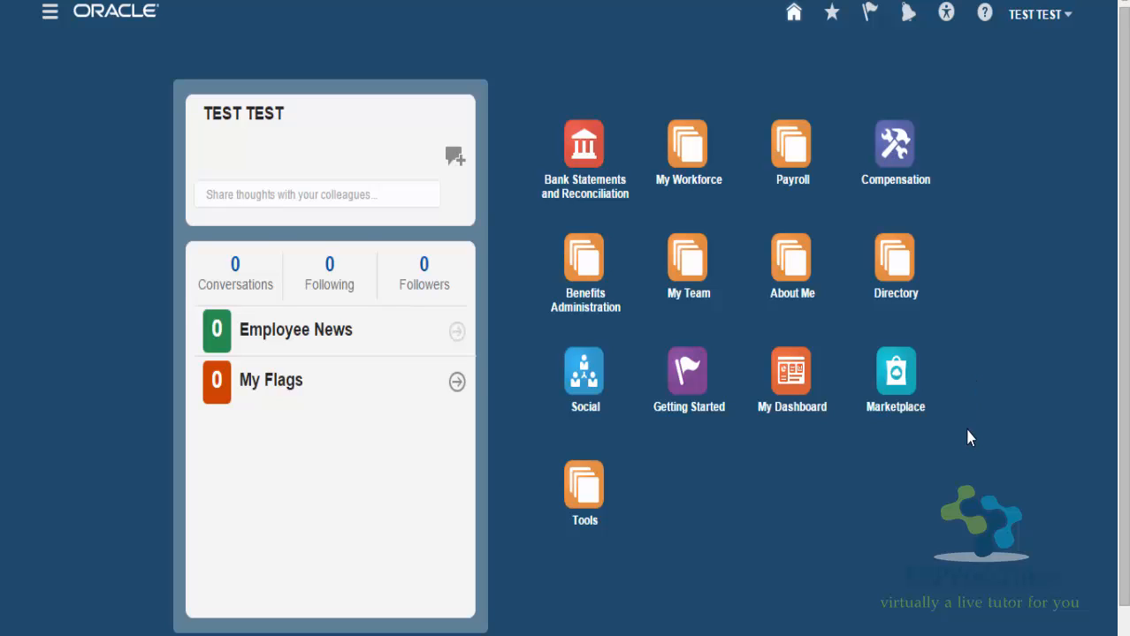
mouse_move(969, 445)
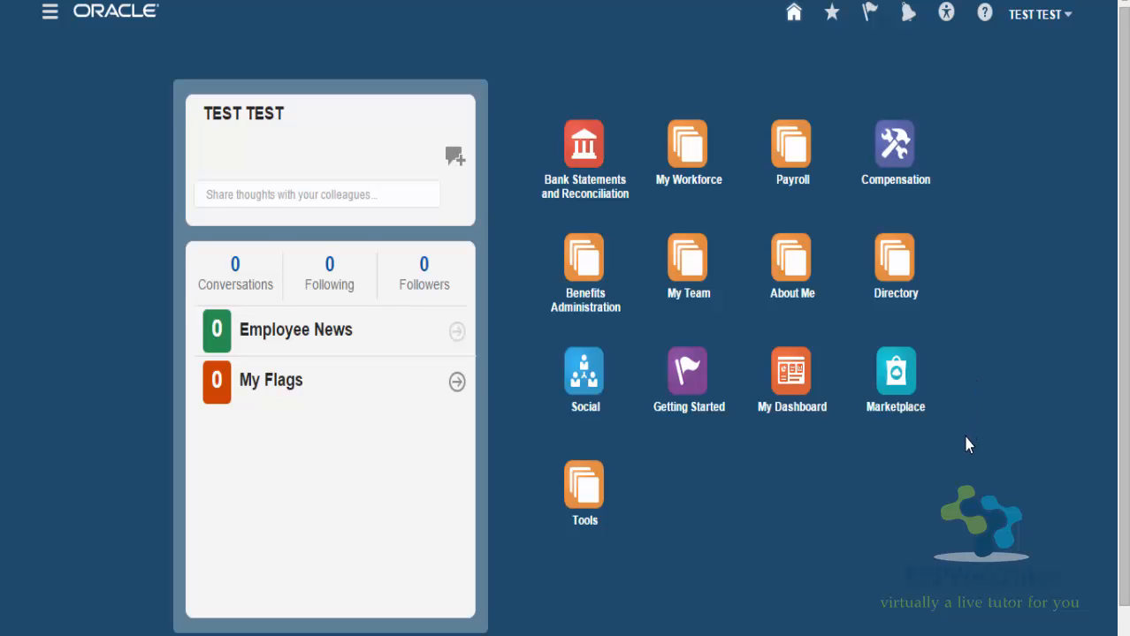
mouse_move(964, 447)
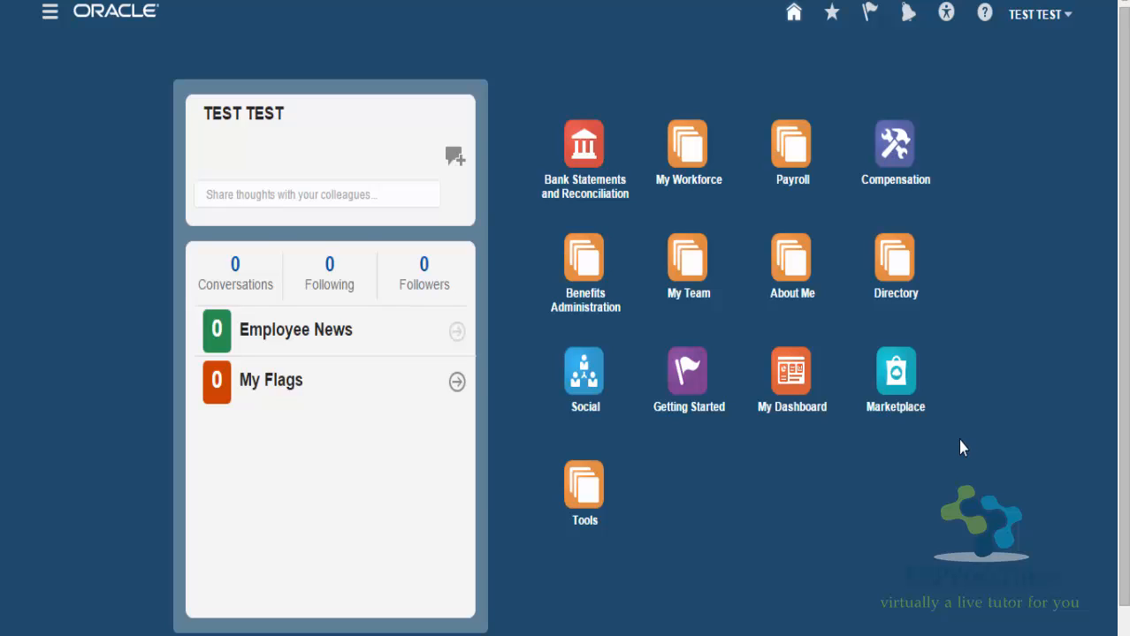
mouse_move(143, 404)
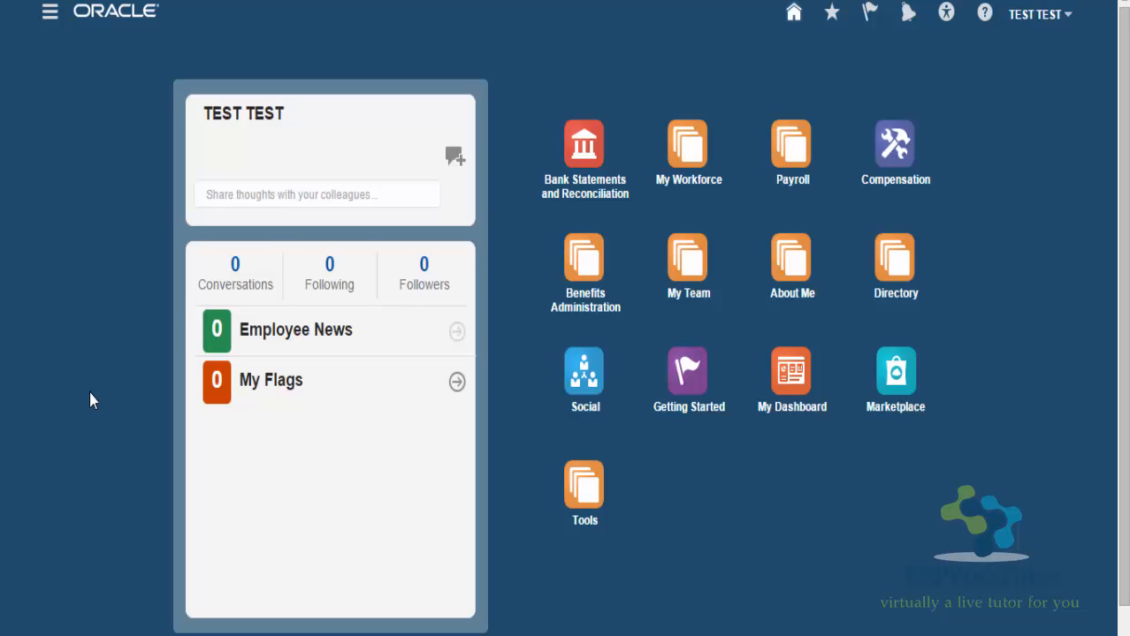
mouse_move(85, 392)
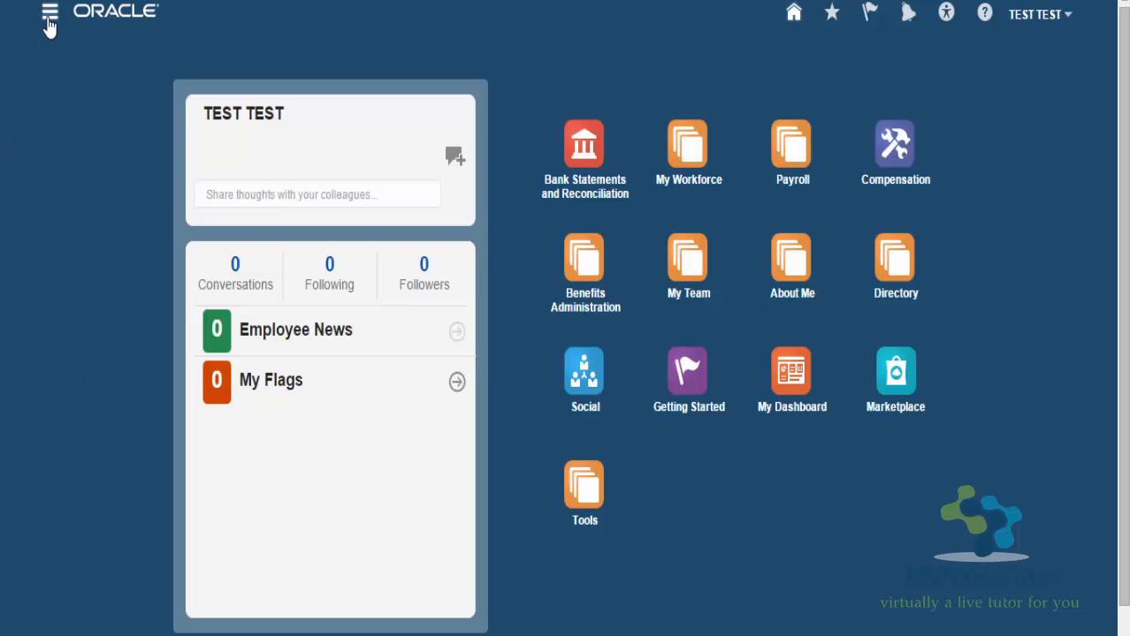
- Go to the Setup and Maintenance work area from the Navigator
click(49, 13)
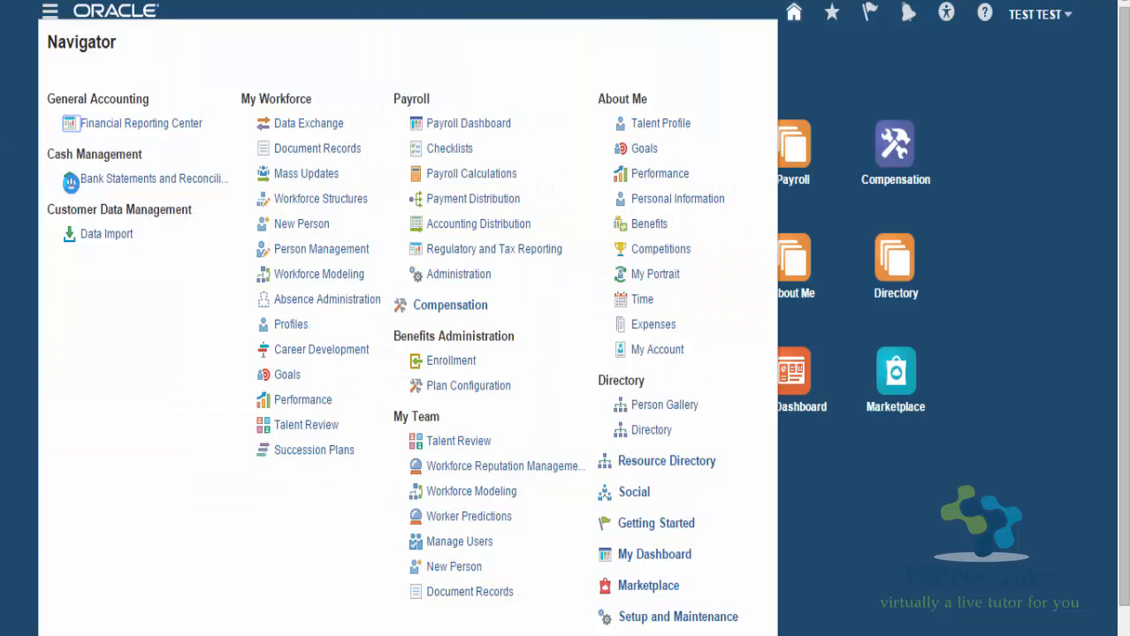
mouse_move(445, 451)
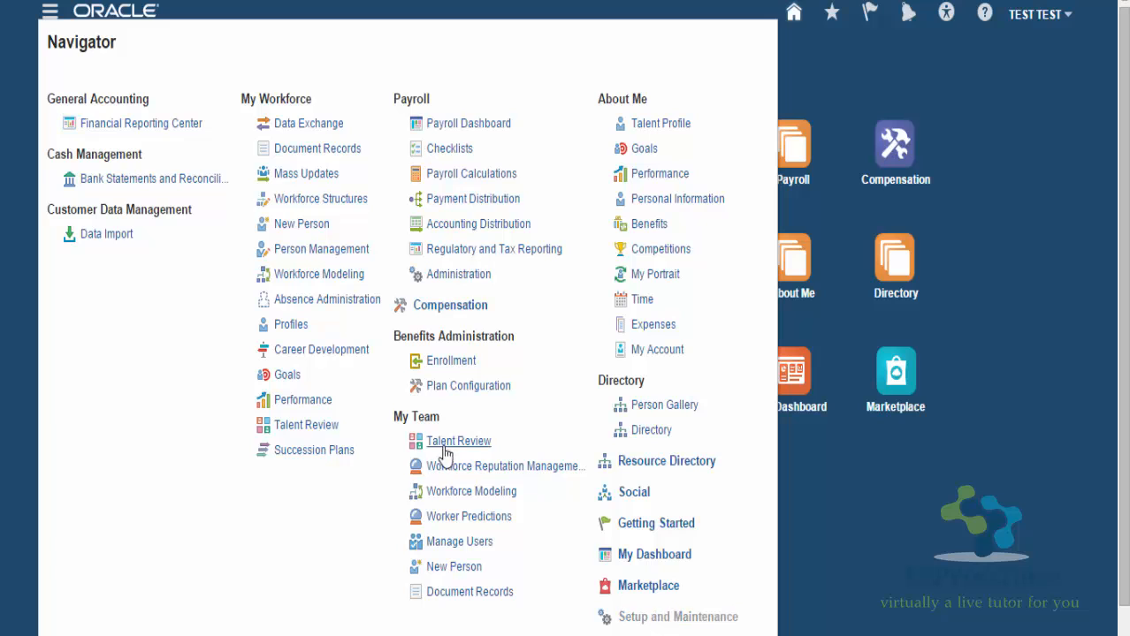
click(679, 615)
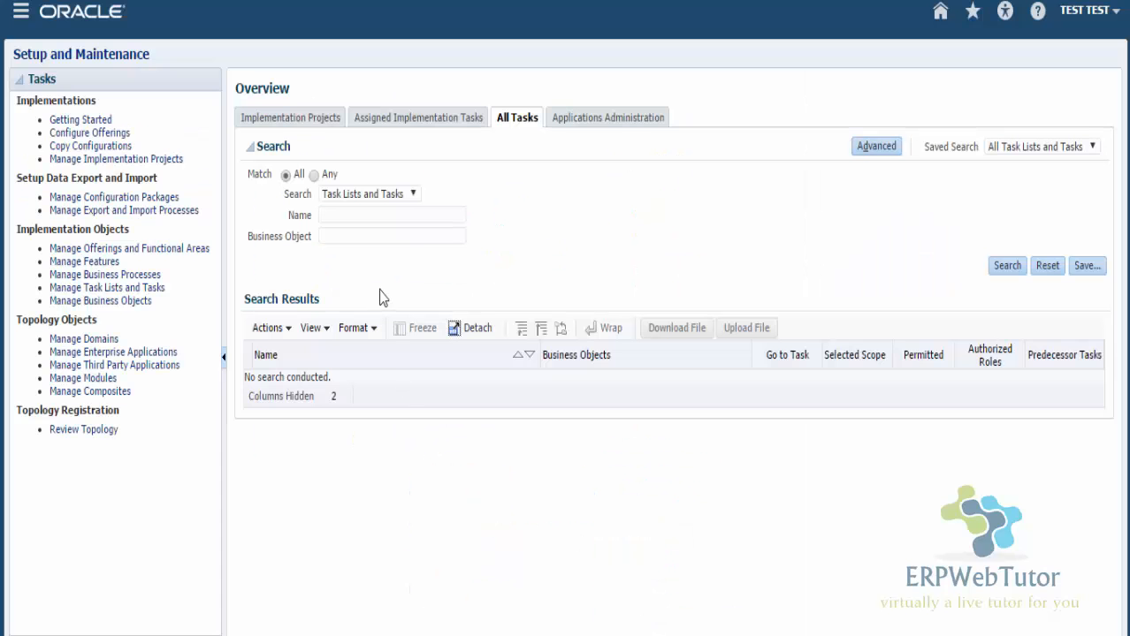
- Search all tasks for 'manage element' to list Manage Element Classifications and Manage Elements
click(393, 216)
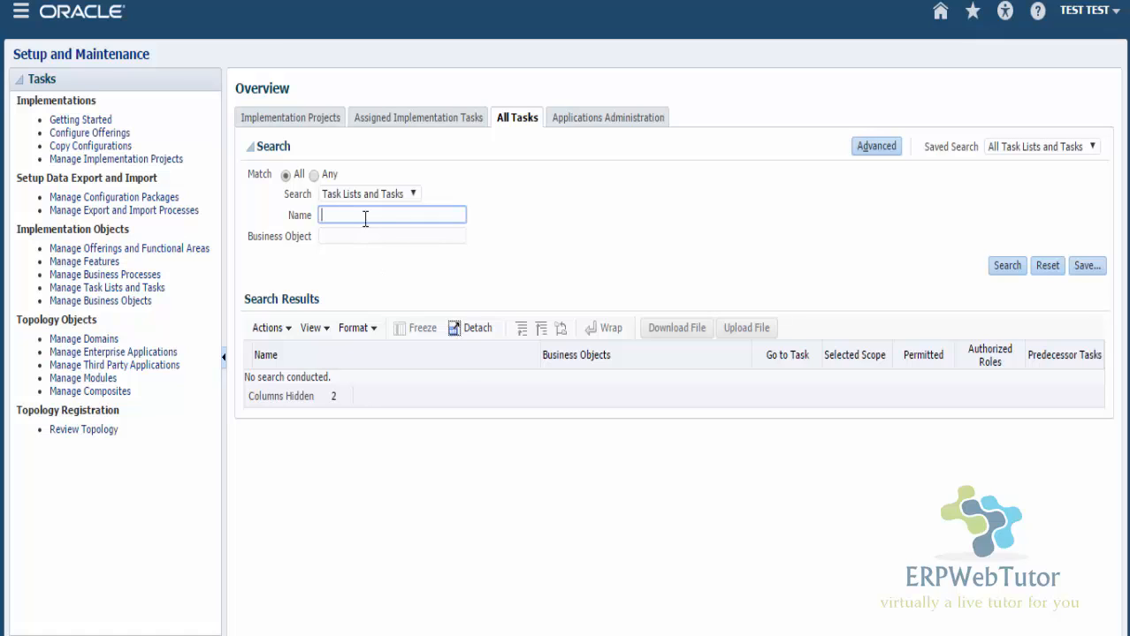
text(manage)
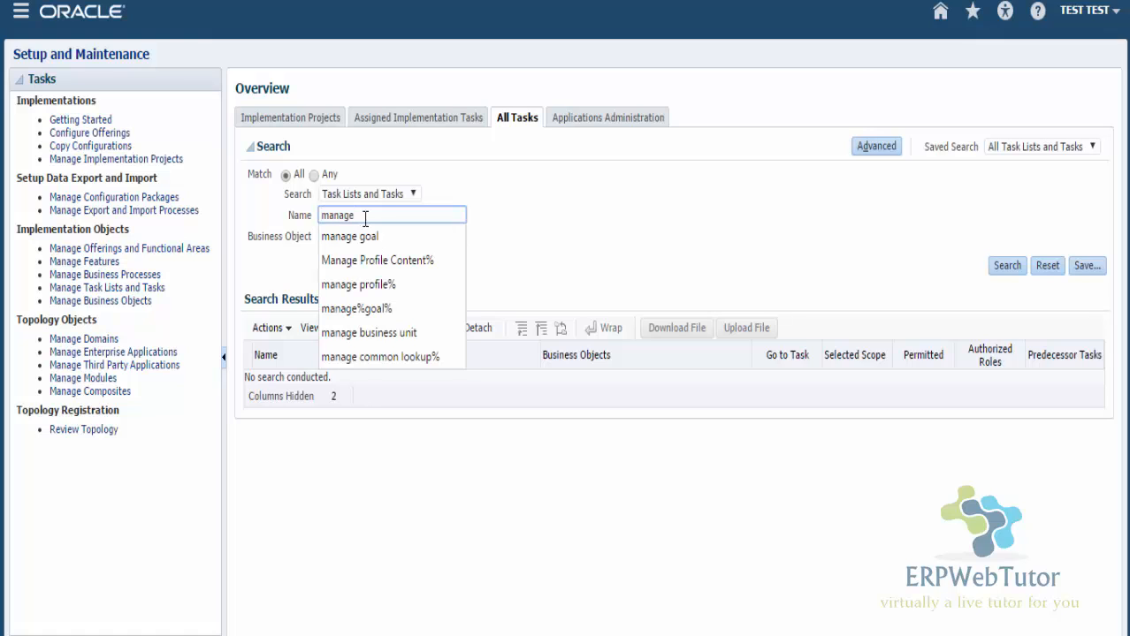
text(element)
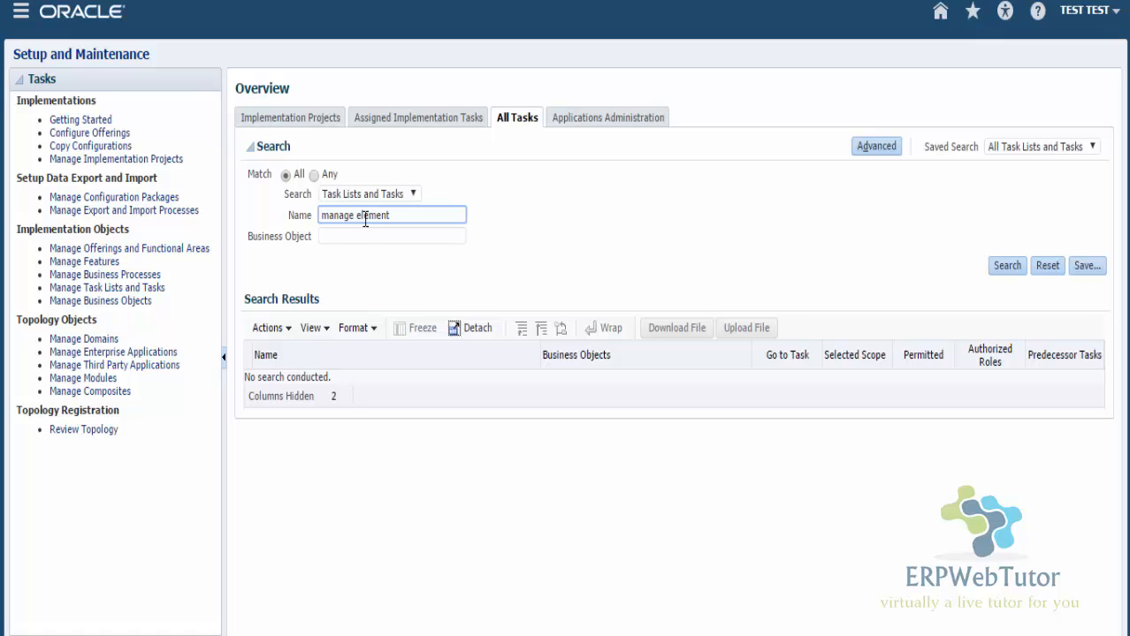
click(1005, 265)
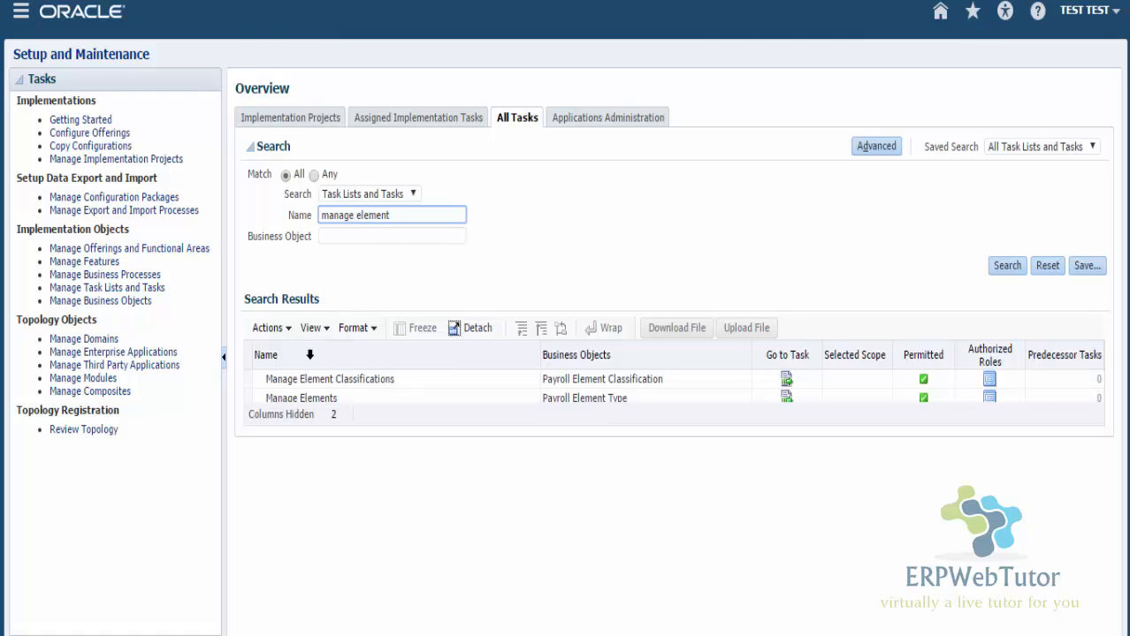
click(301, 398)
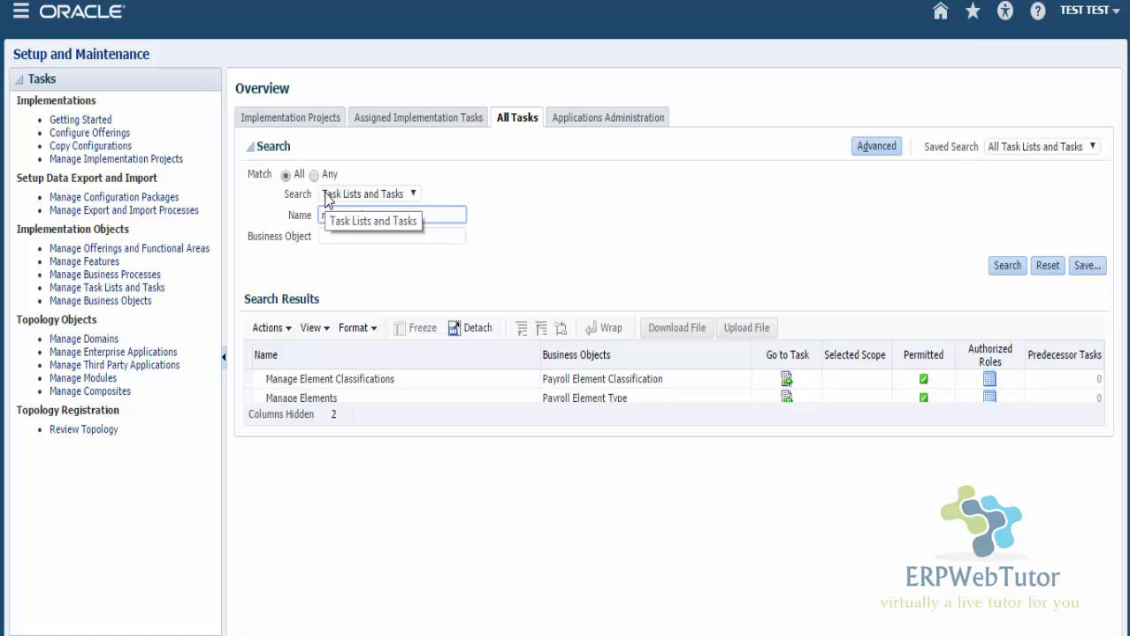
- Go to Payroll Administration and open the Manage Elements task with an empty search form
text(manage element)
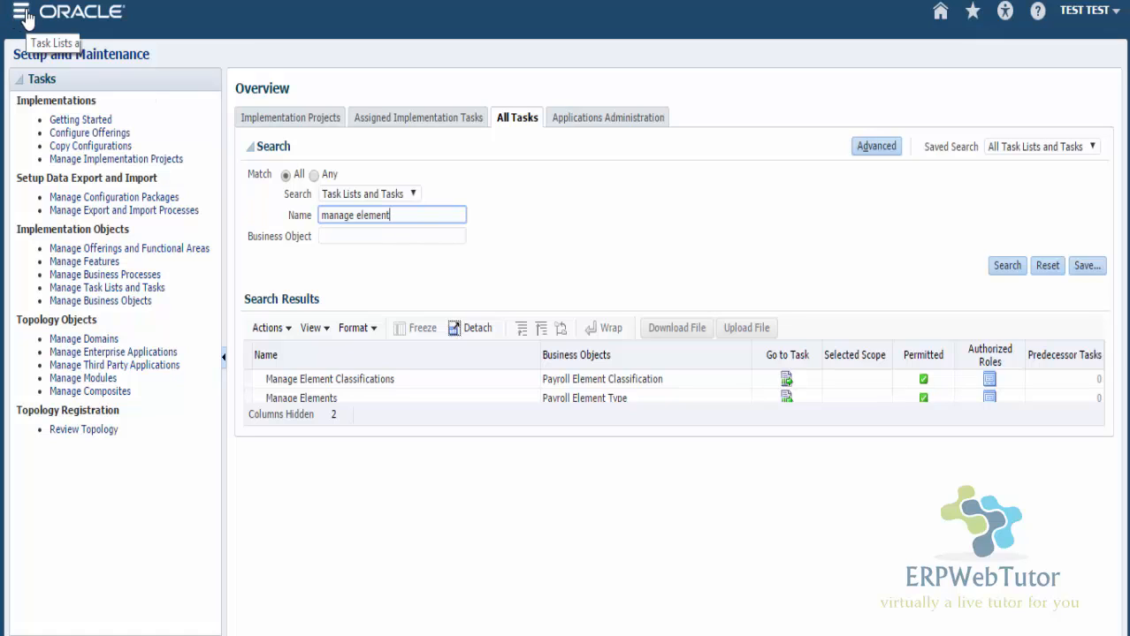
mouse_move(184, 175)
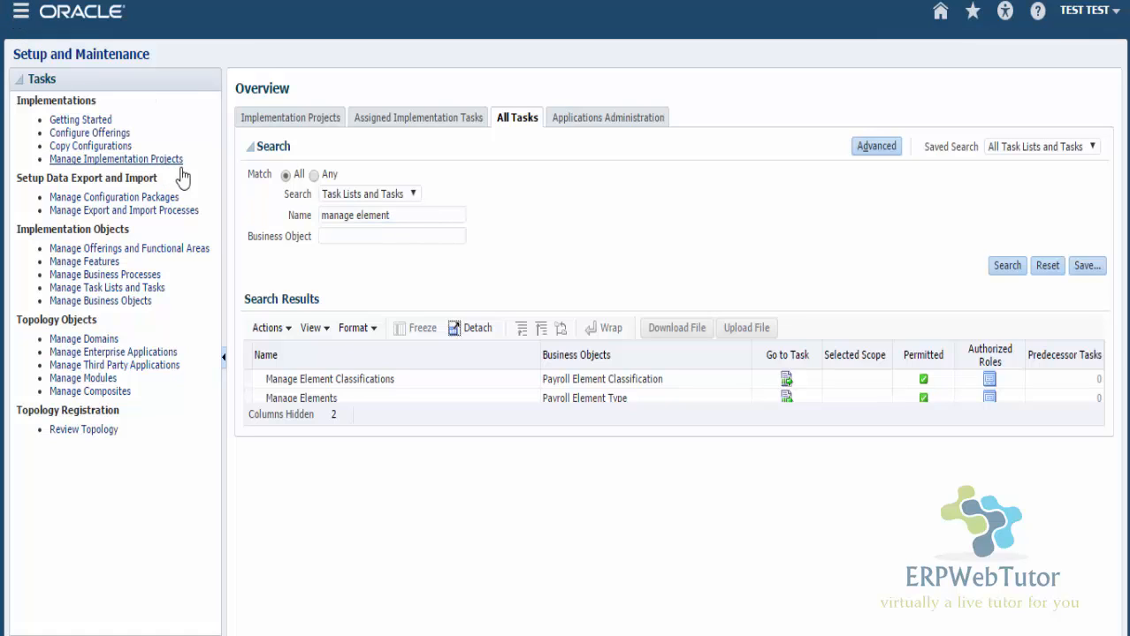
click(21, 11)
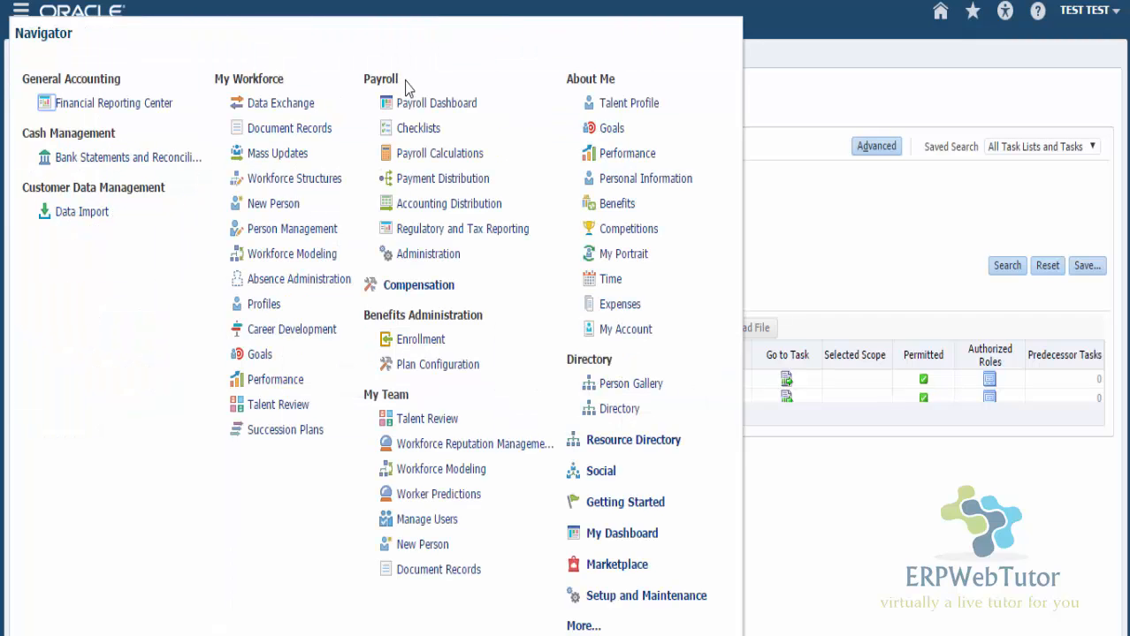
mouse_move(421, 251)
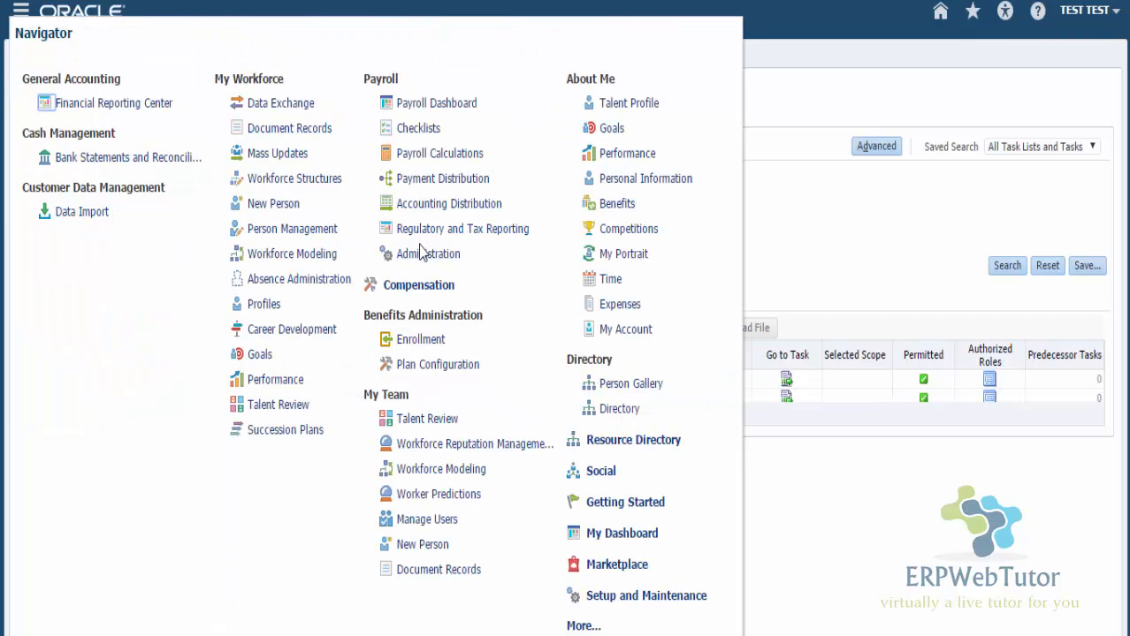
mouse_move(279, 405)
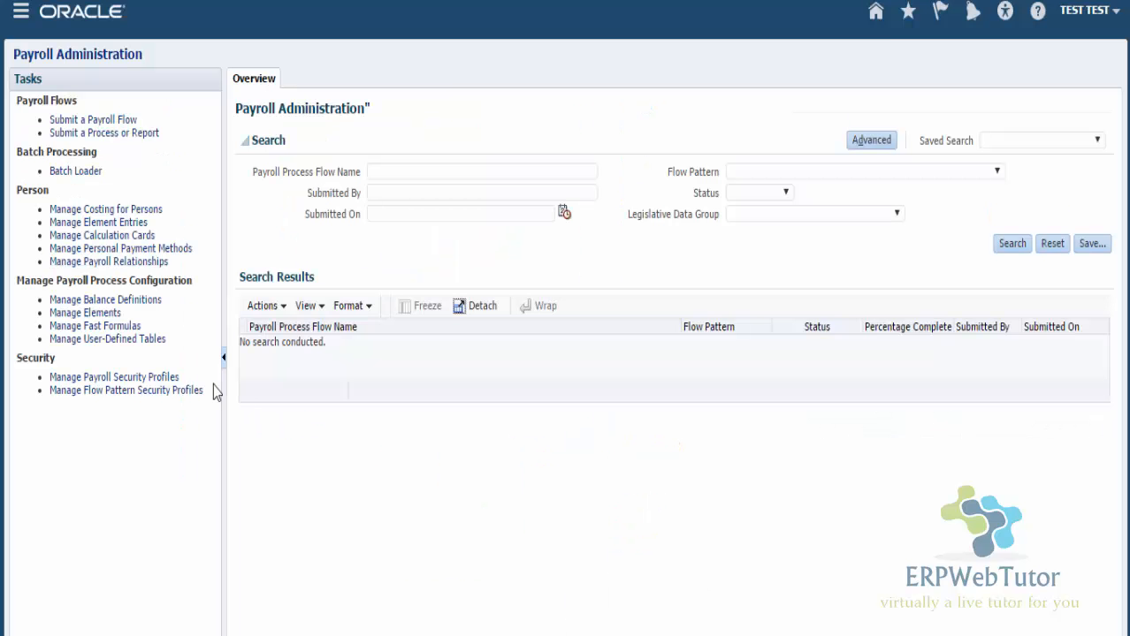
mouse_move(84, 312)
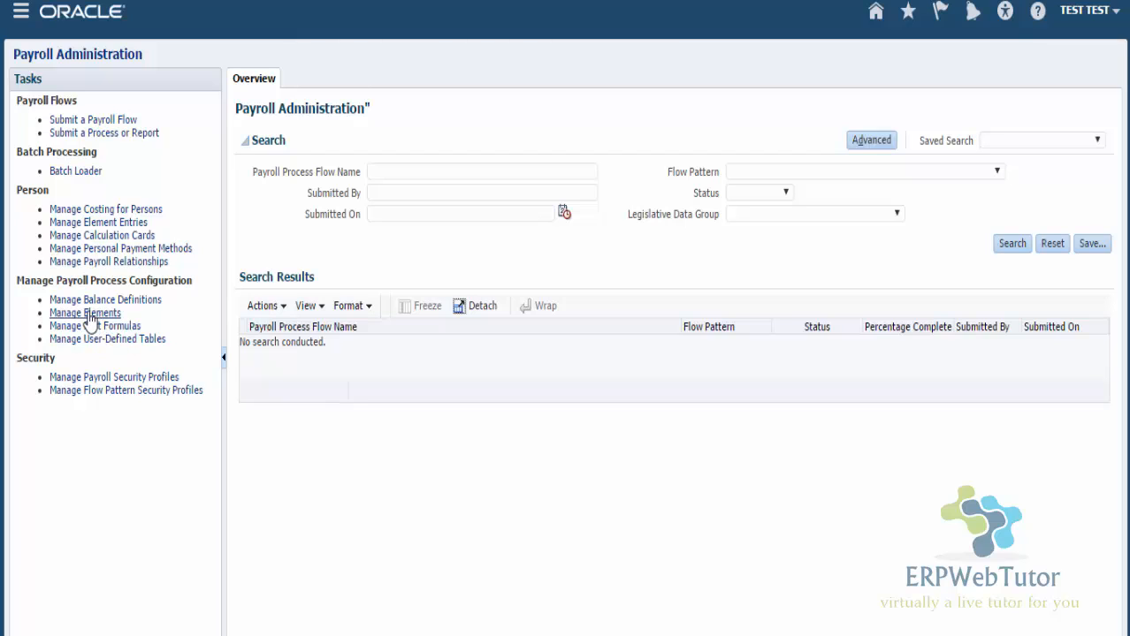
mouse_move(329, 488)
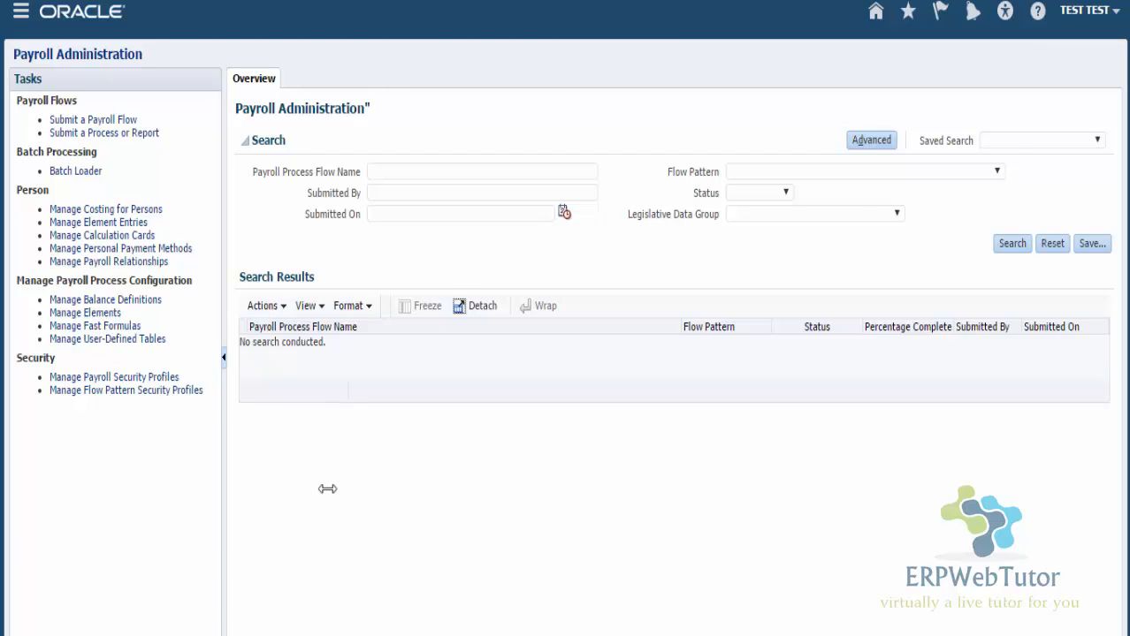
click(85, 313)
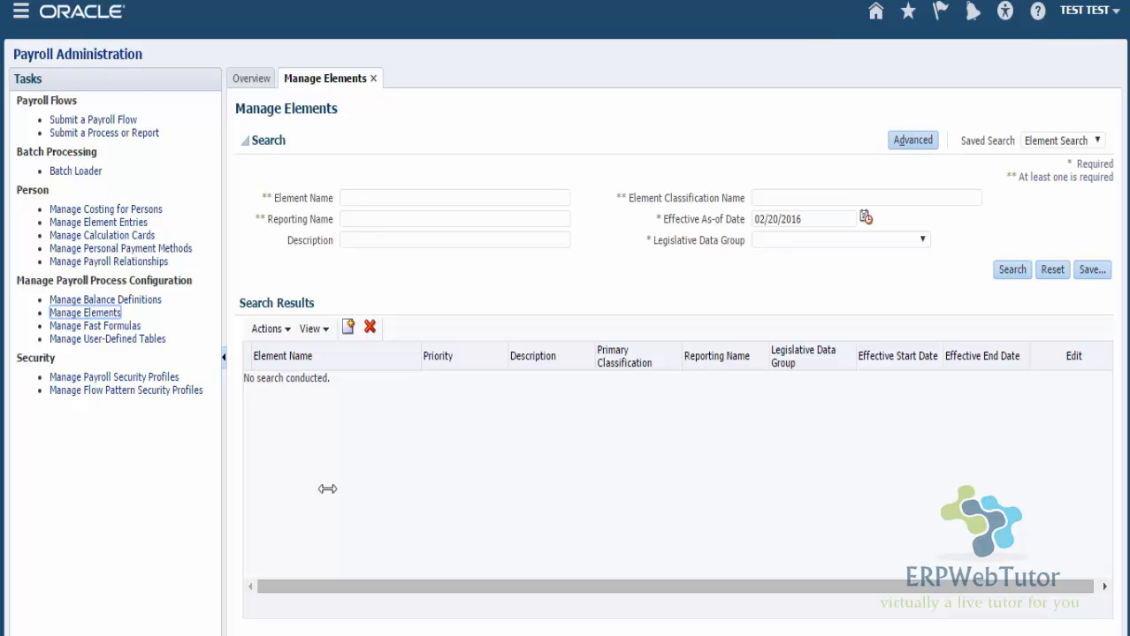
mouse_move(3, 484)
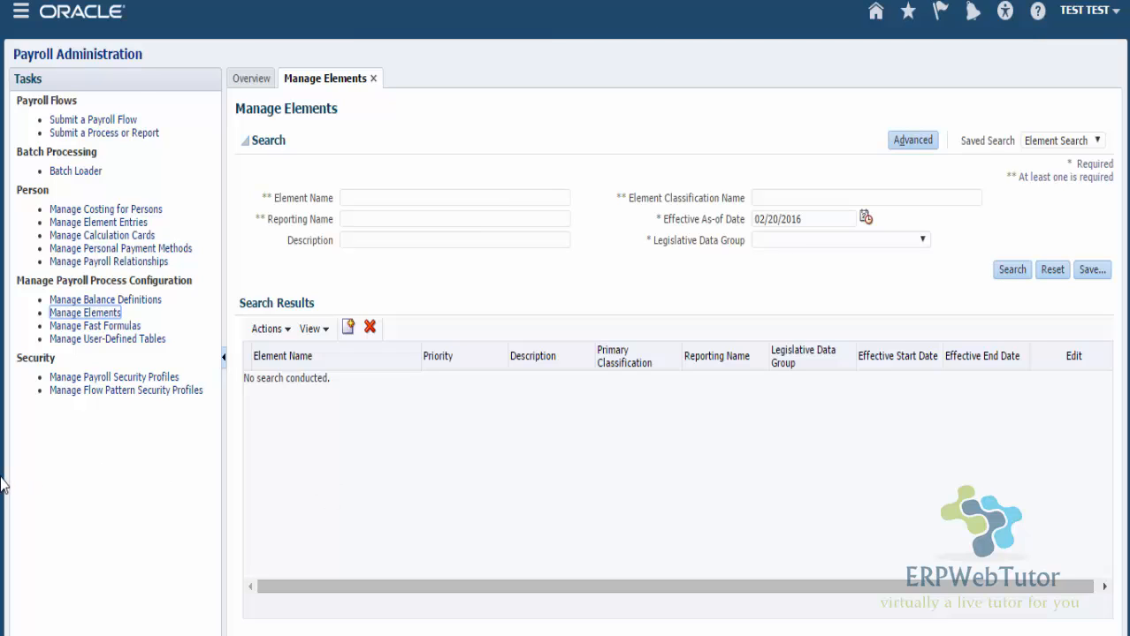
mouse_move(417, 421)
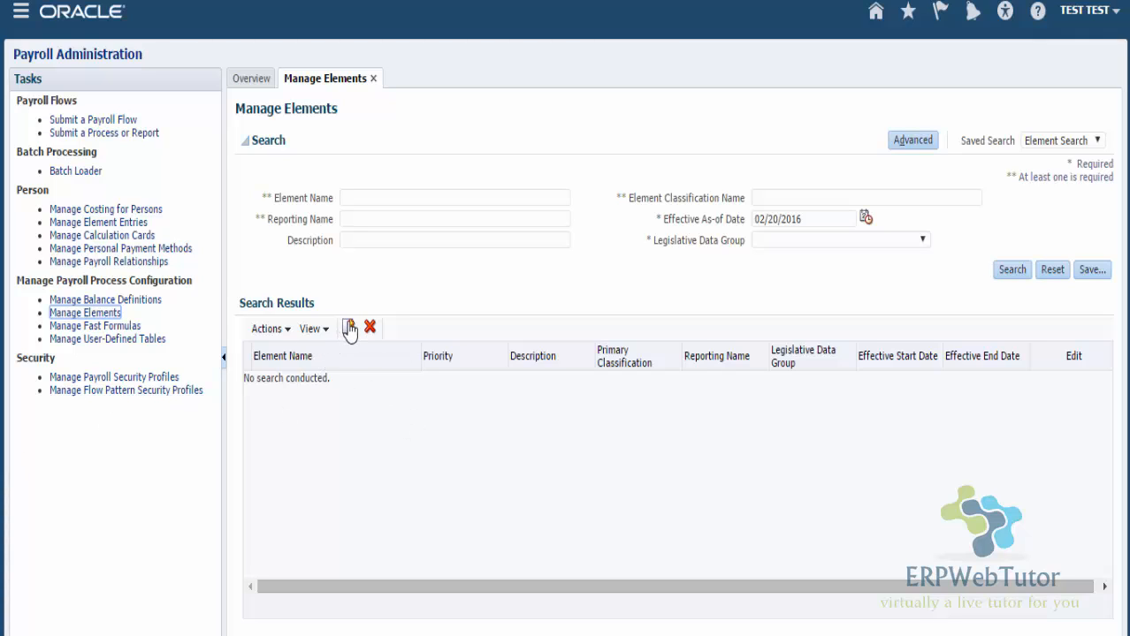
- Start a new element with United States as the legislative data group
click(348, 327)
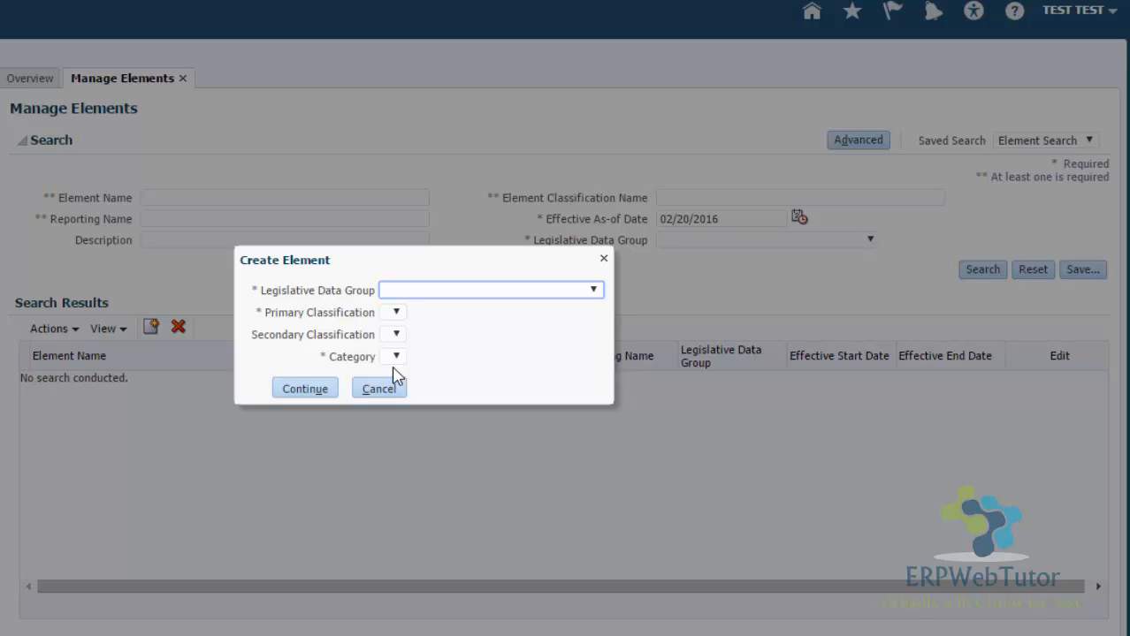
mouse_move(445, 313)
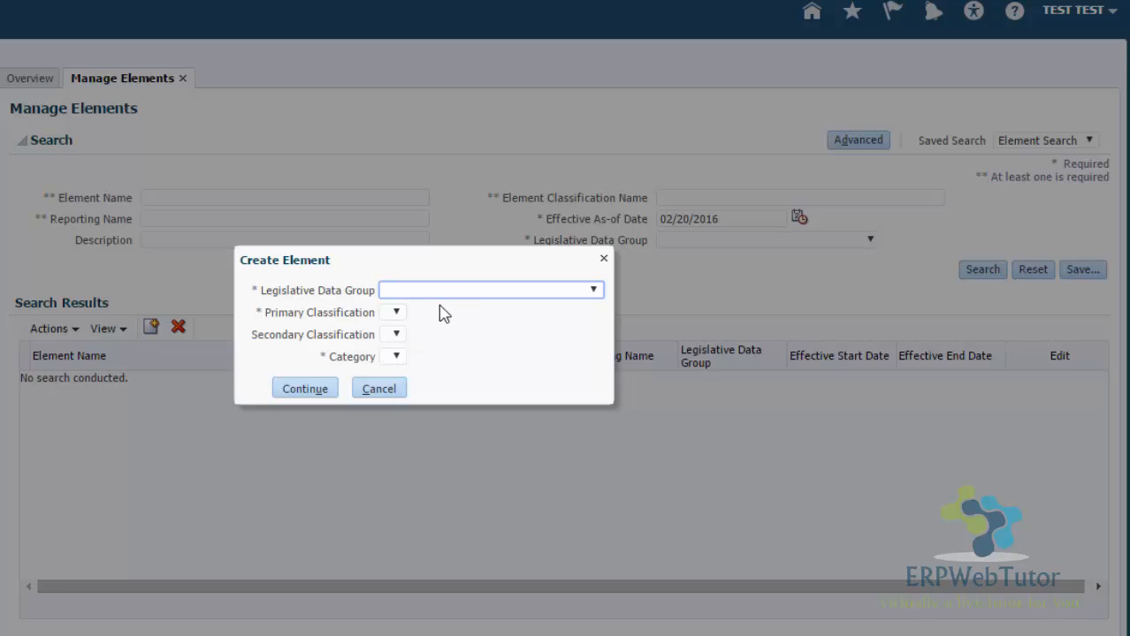
click(594, 290)
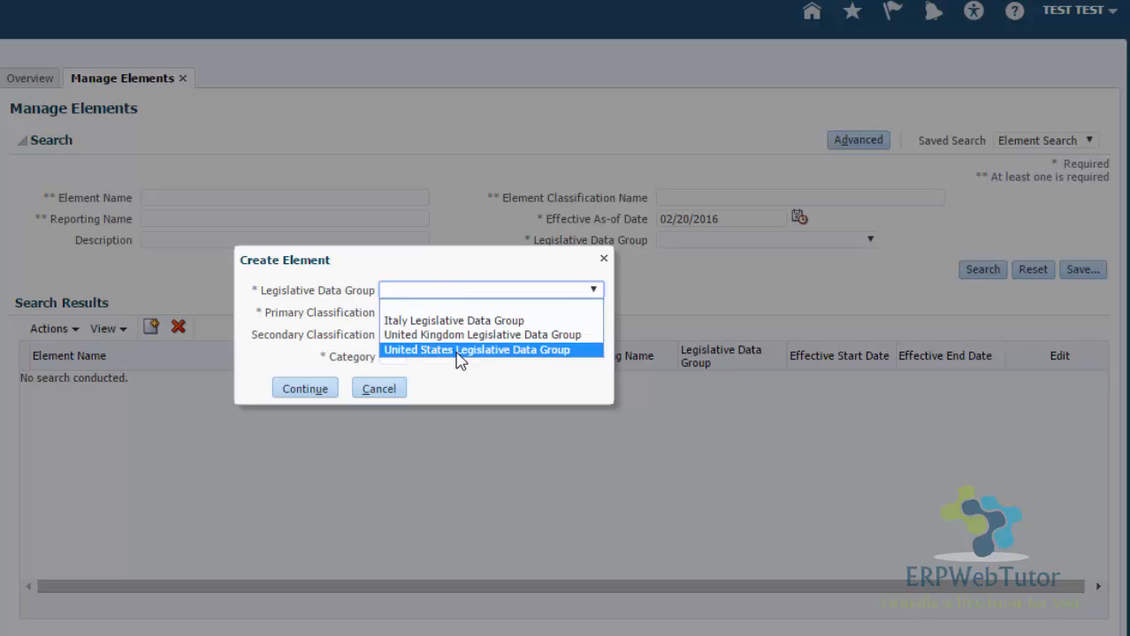
click(475, 350)
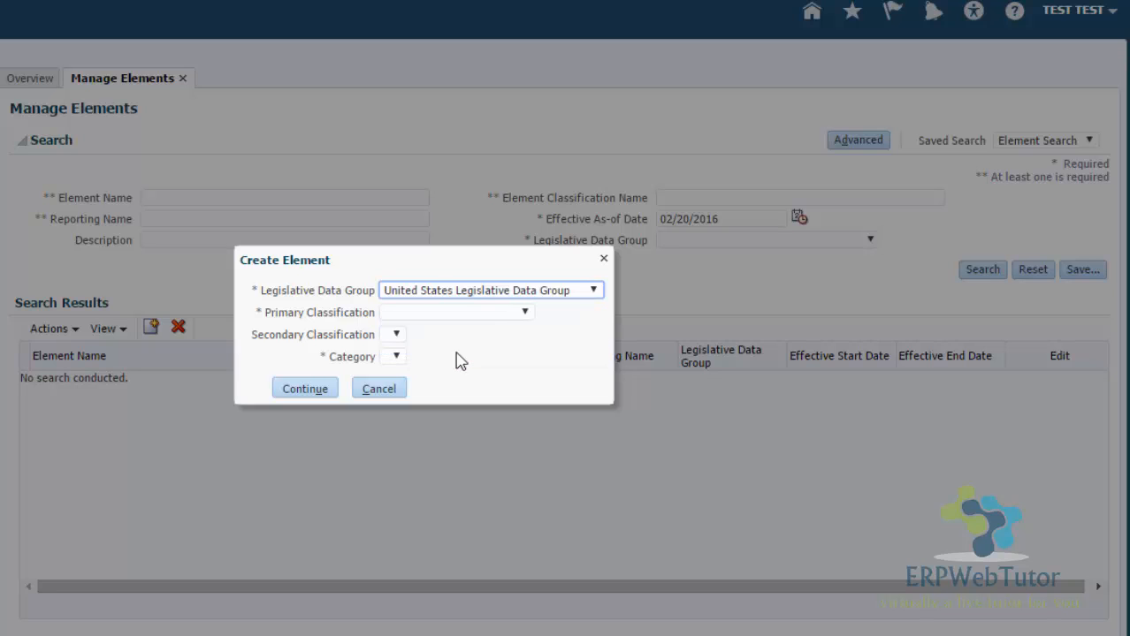
mouse_move(475, 322)
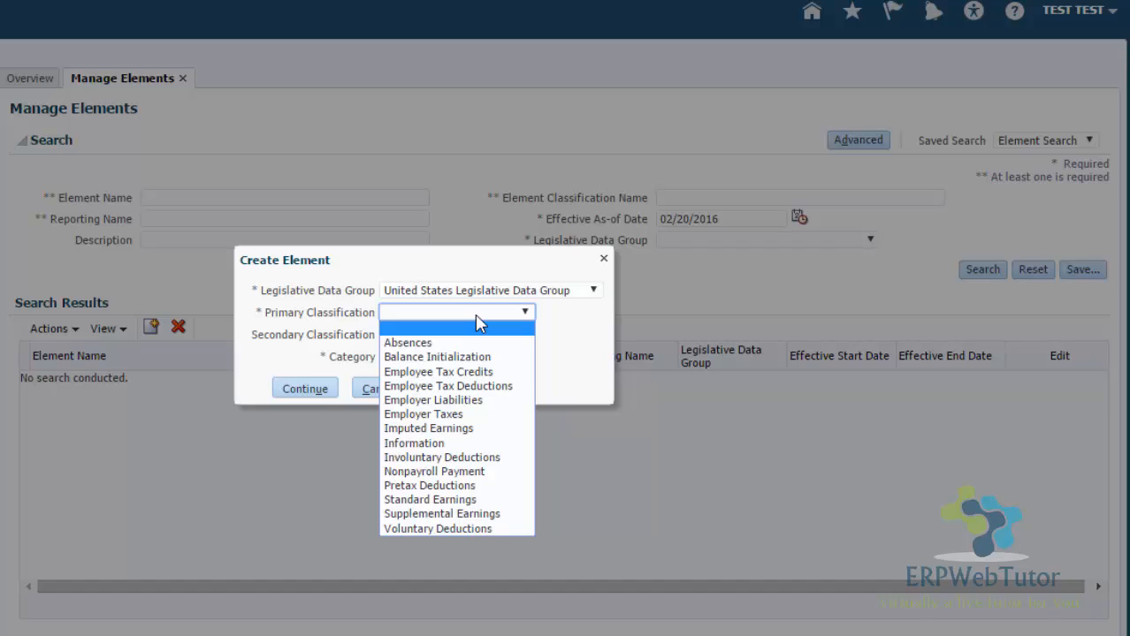
mouse_move(442, 513)
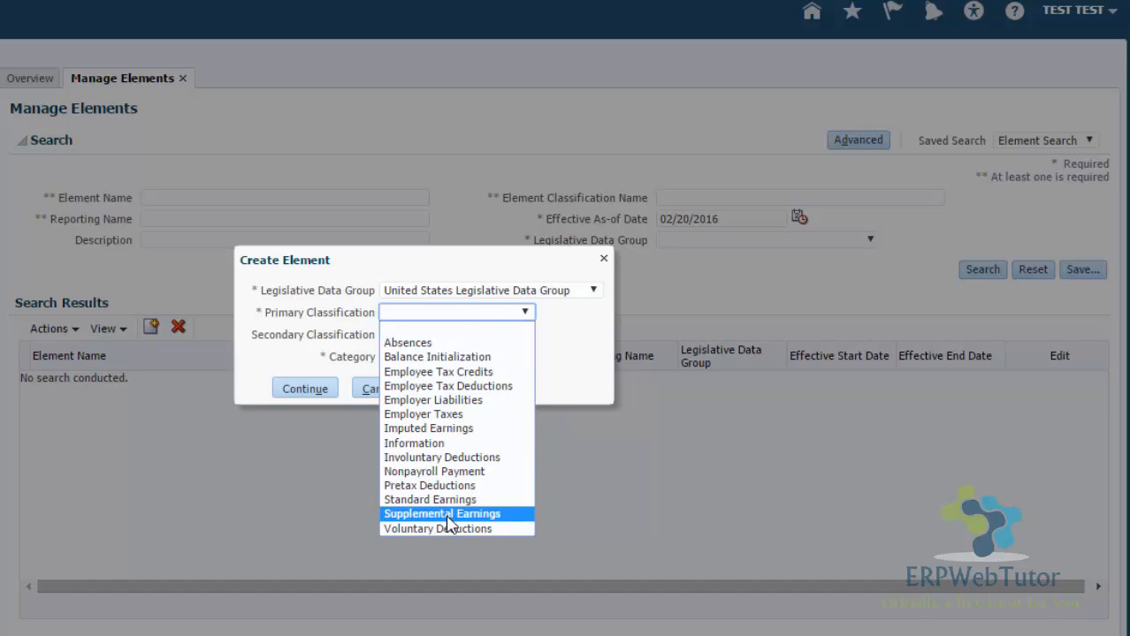
- Set primary classification Supplemental Earnings and secondary classification Bonus
click(441, 513)
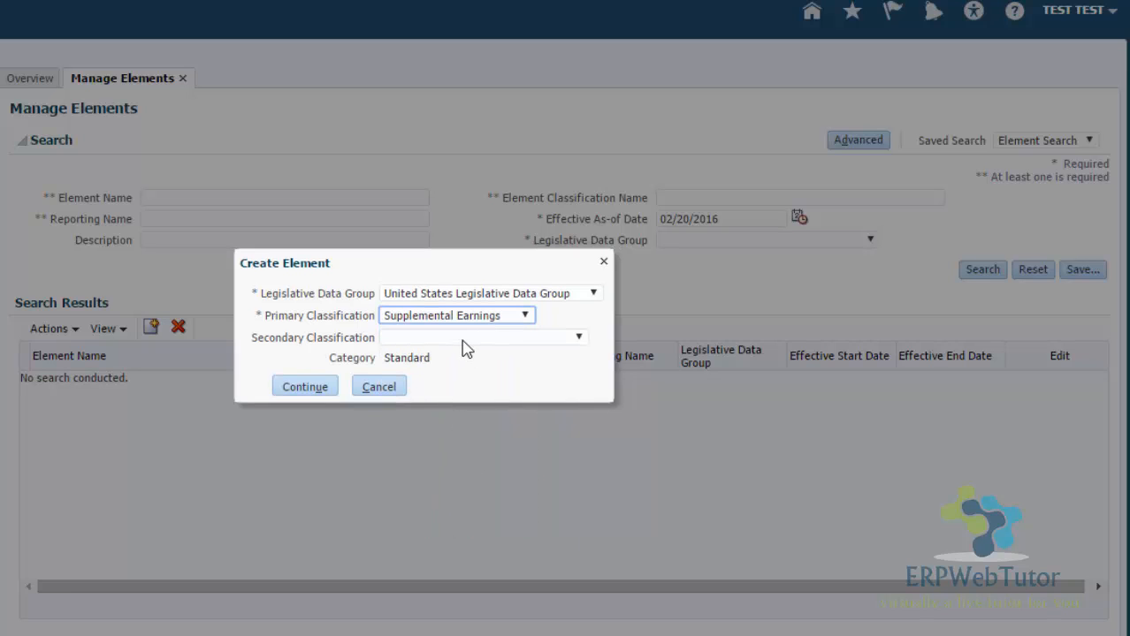
click(578, 336)
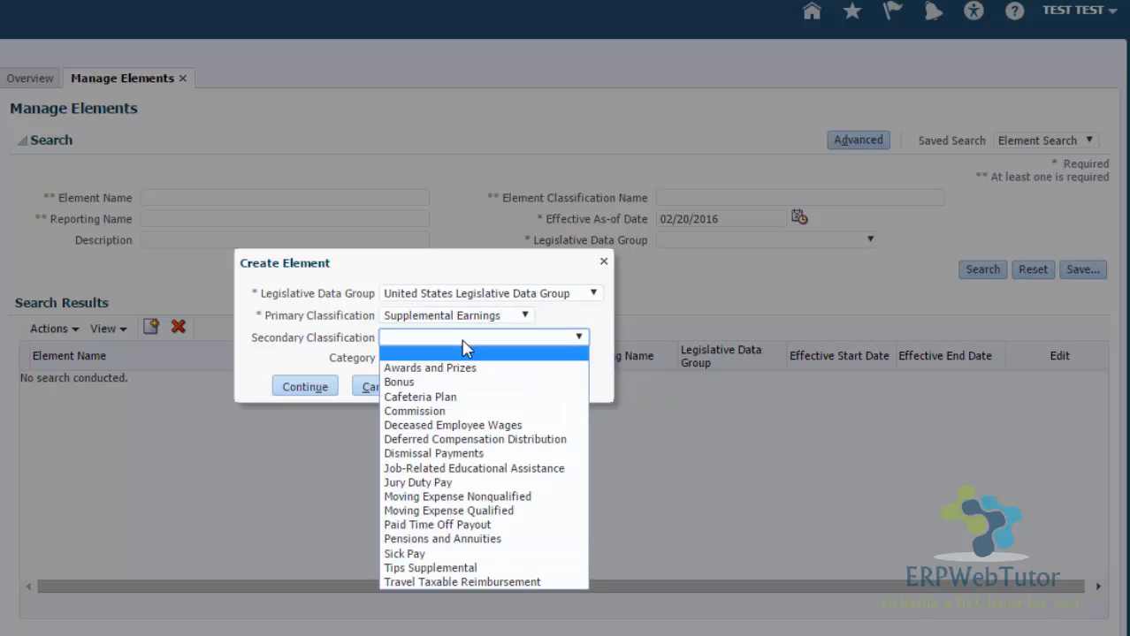
mouse_move(453, 368)
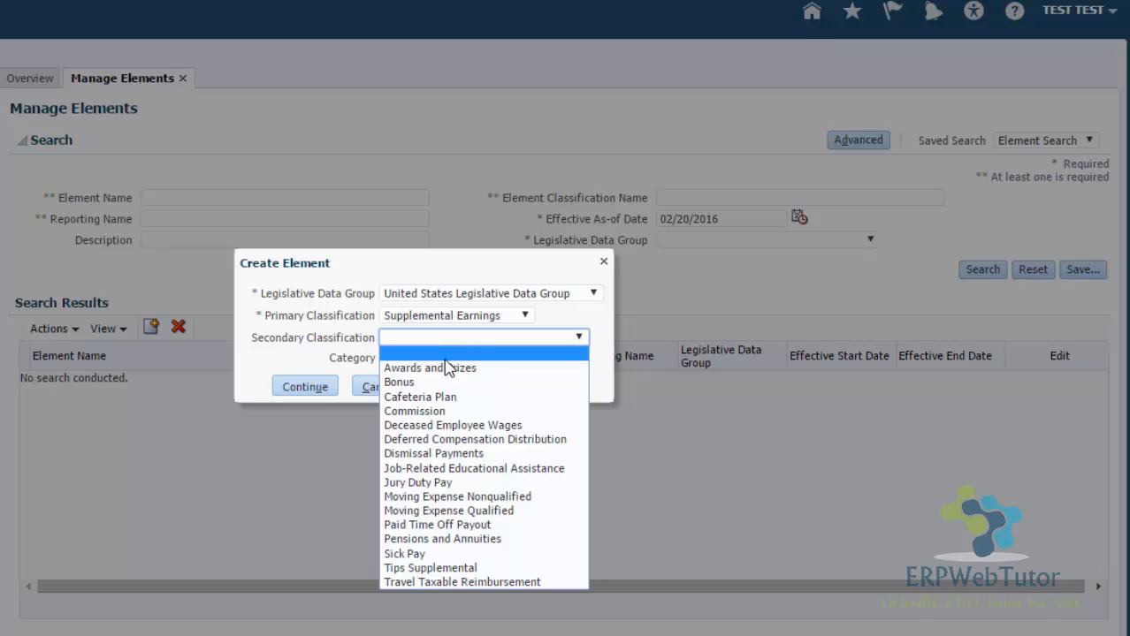
mouse_move(399, 381)
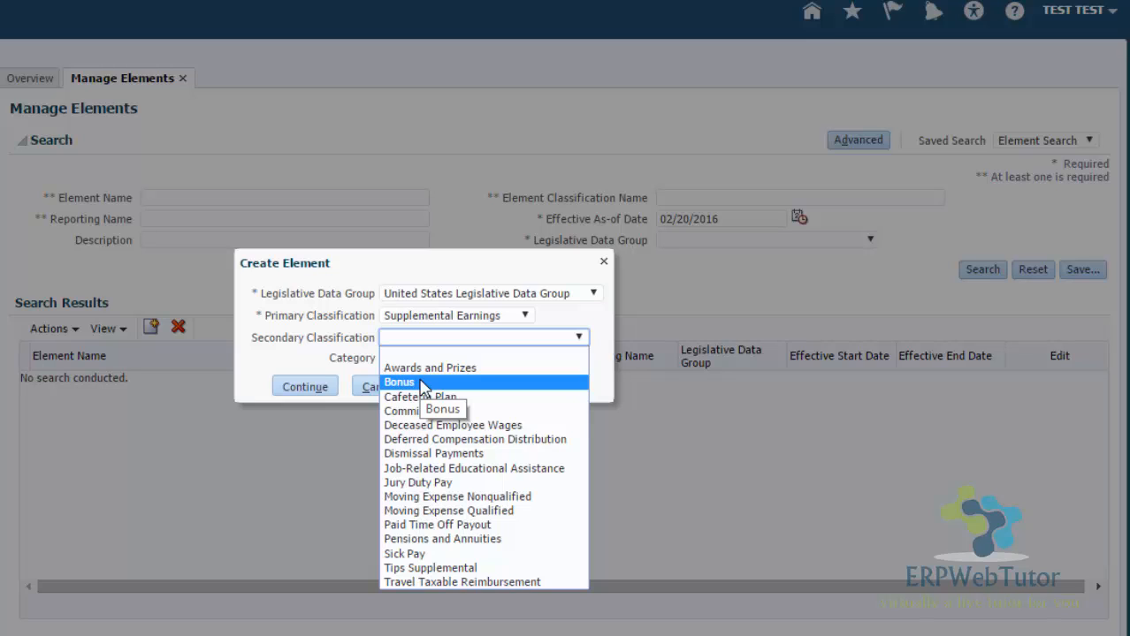
mouse_move(431, 368)
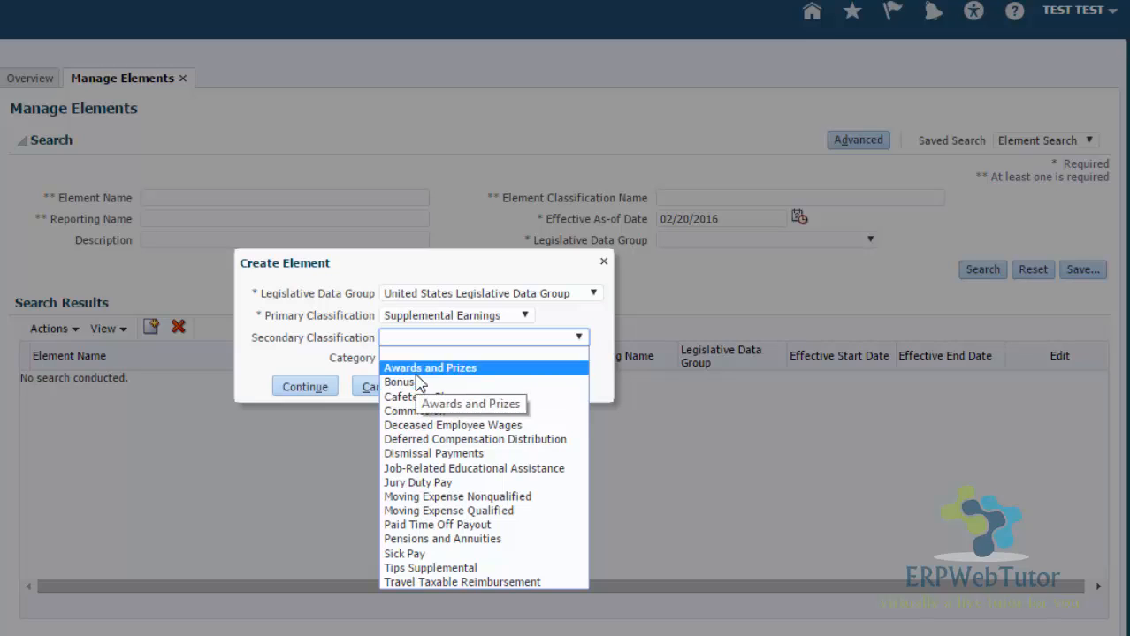
click(399, 381)
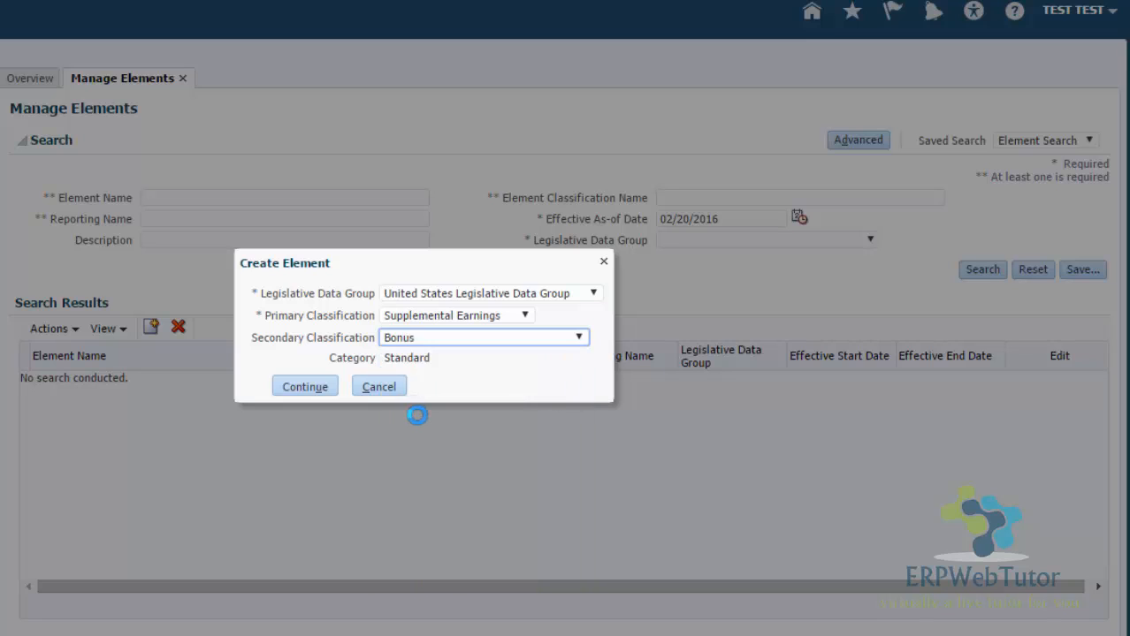
mouse_move(303, 386)
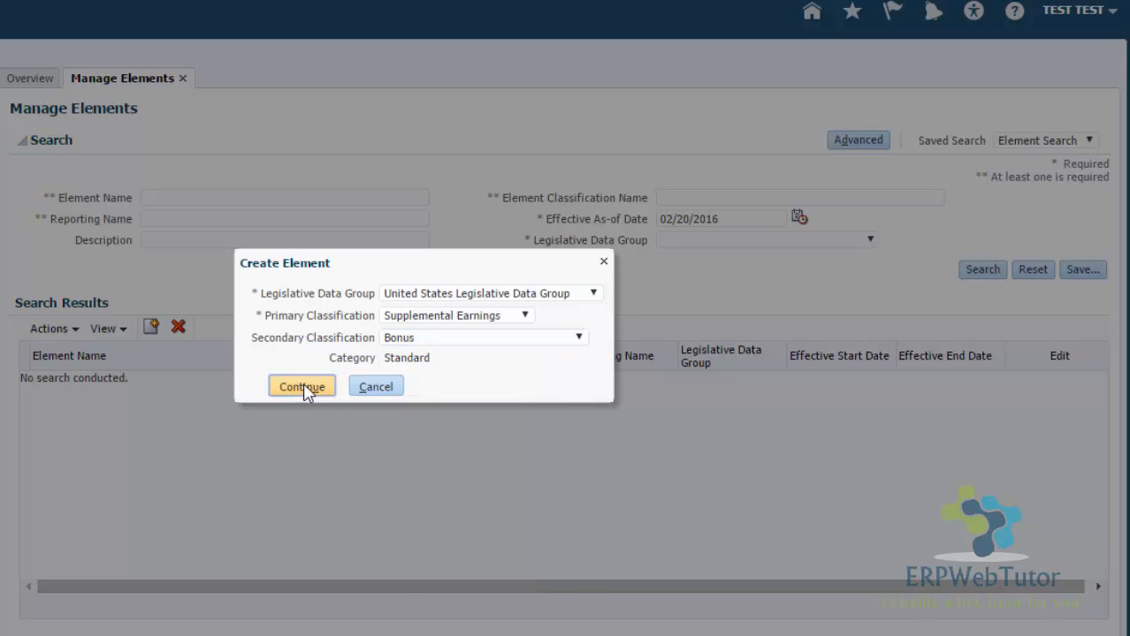
- Continue to Basic Information and set the effective date to 01/01/1951
click(301, 386)
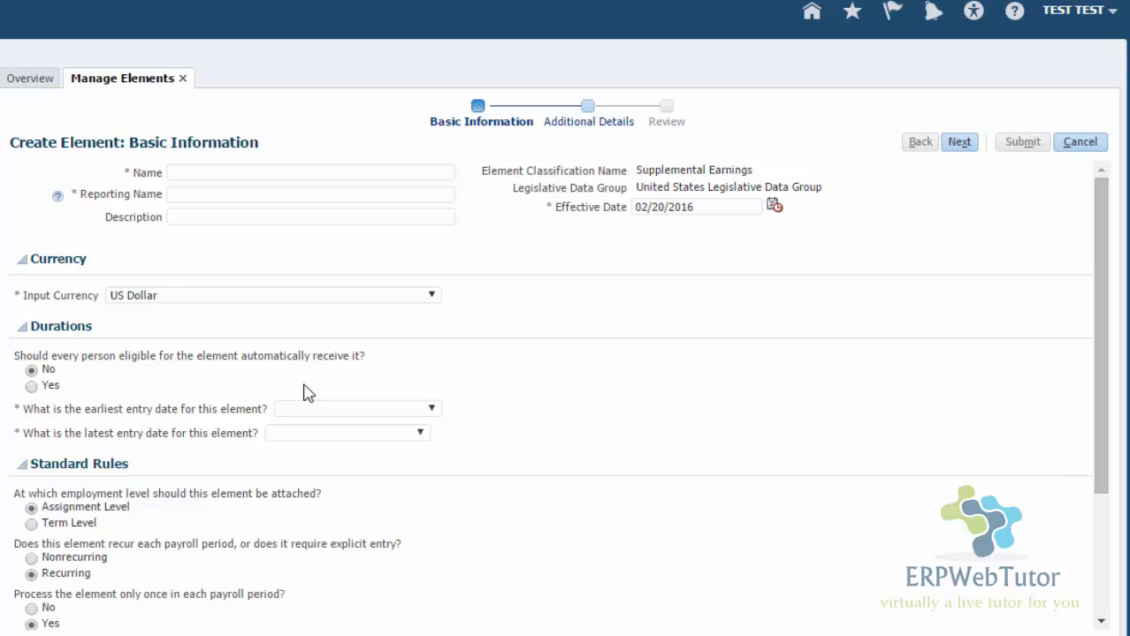
mouse_move(433, 325)
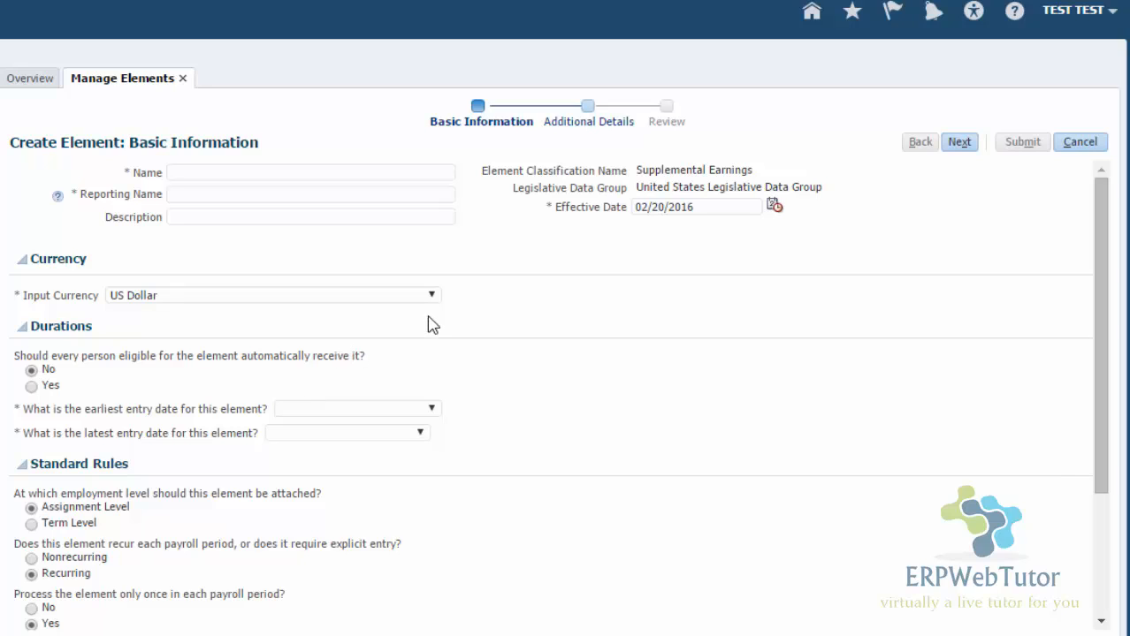
triple_click(693, 205)
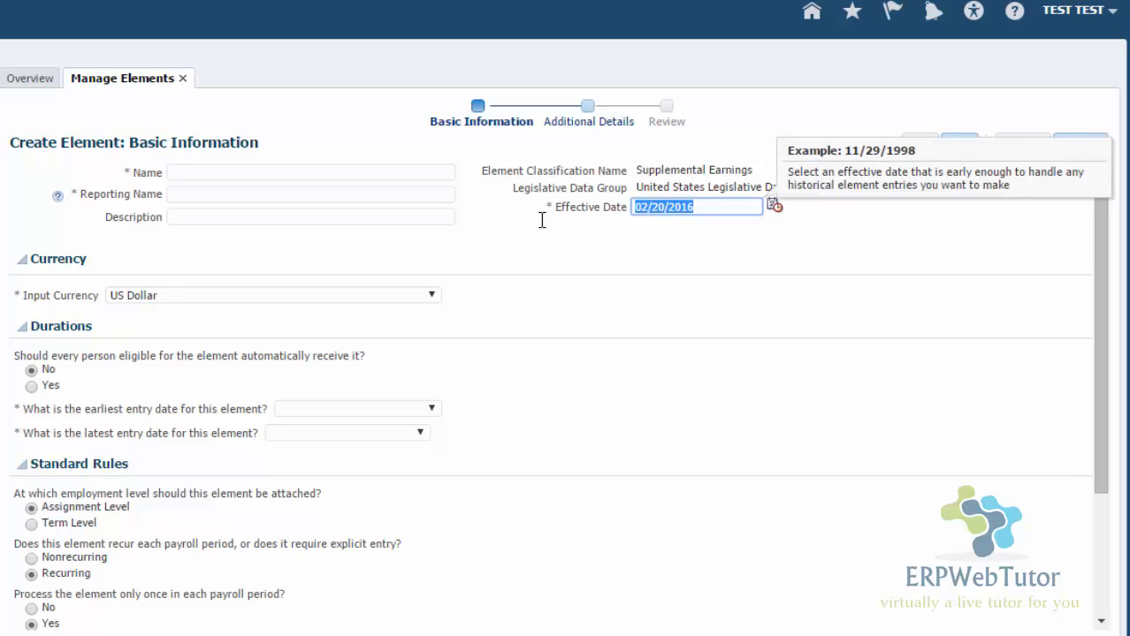
text(1/1/)
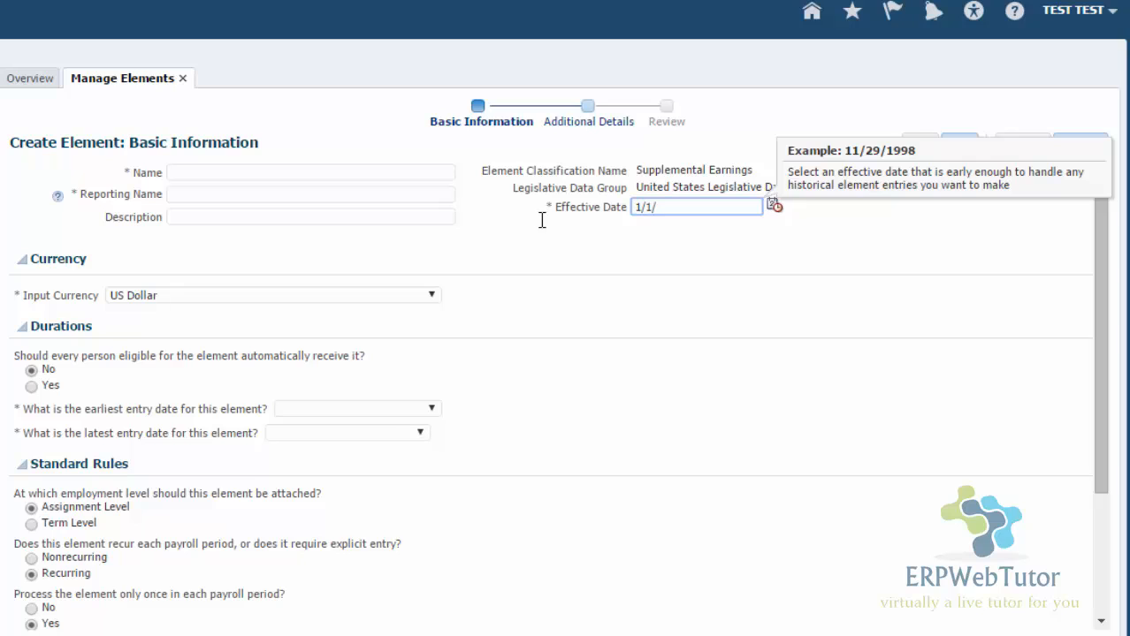
text(01/01/1951)
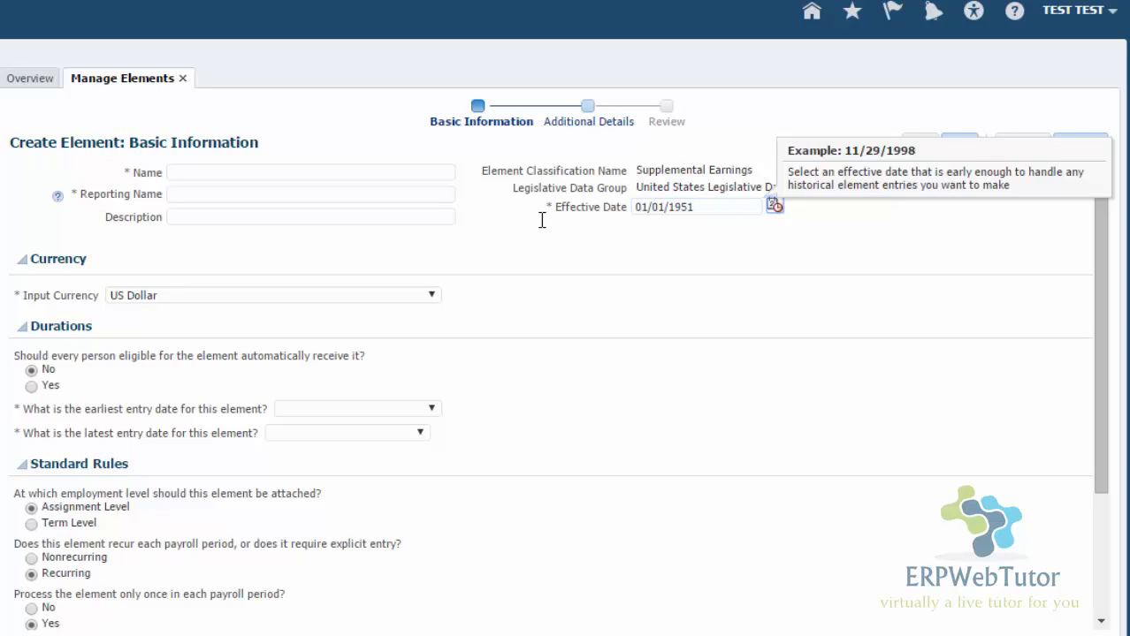
- Enter 'Demo Spot Bonus' as both the element name and reporting name
click(309, 173)
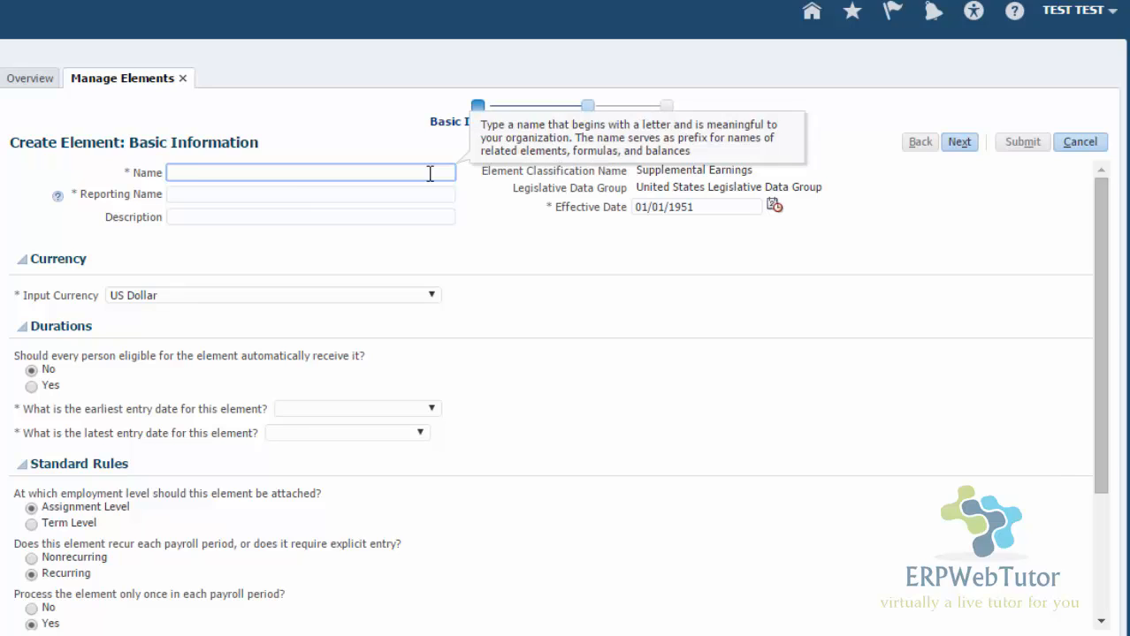
text(Demp)
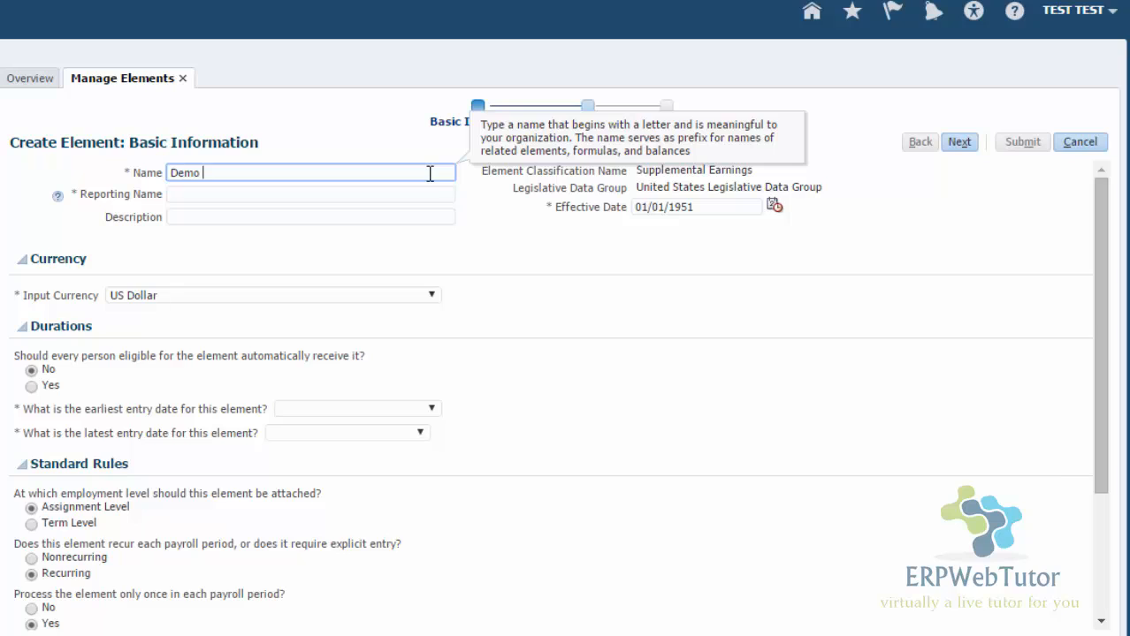
text(Spot)
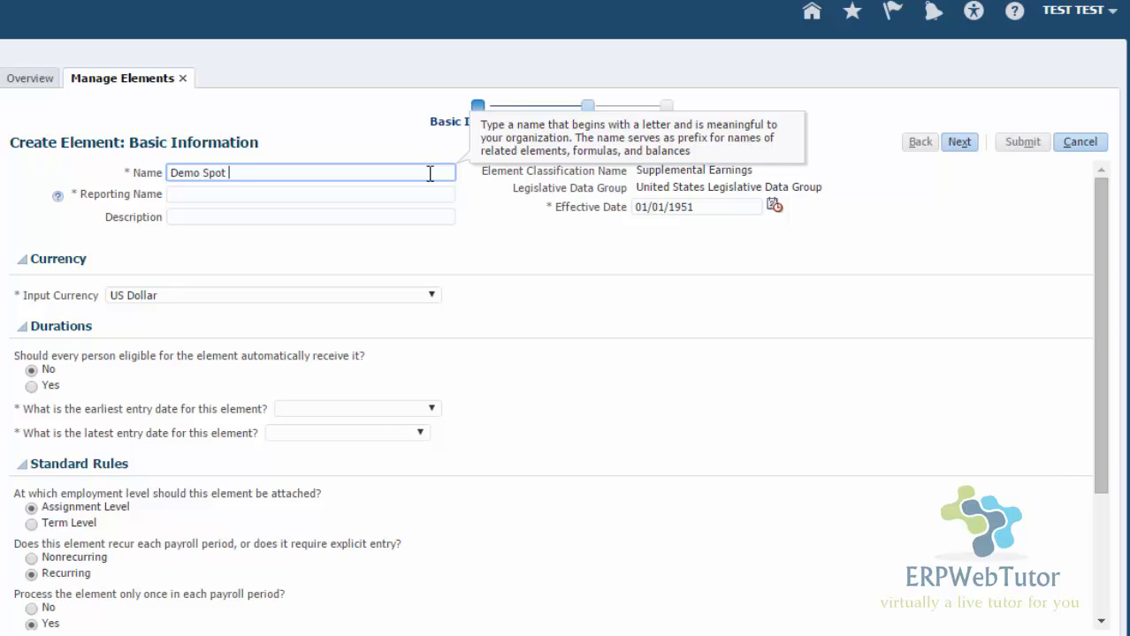
text(Bonus)
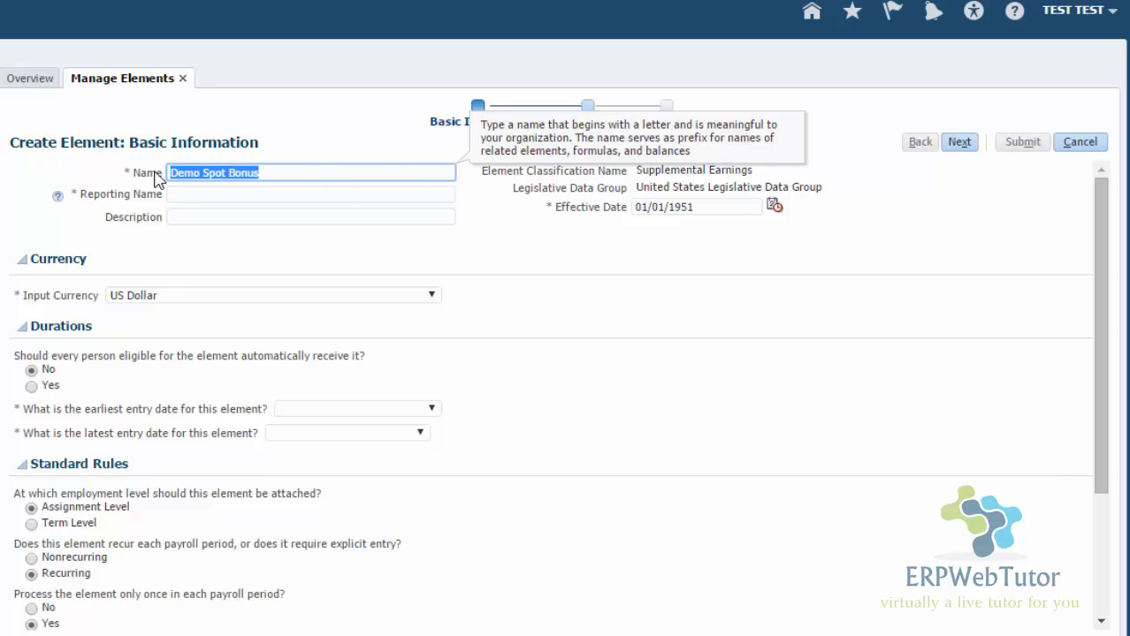
click(309, 193)
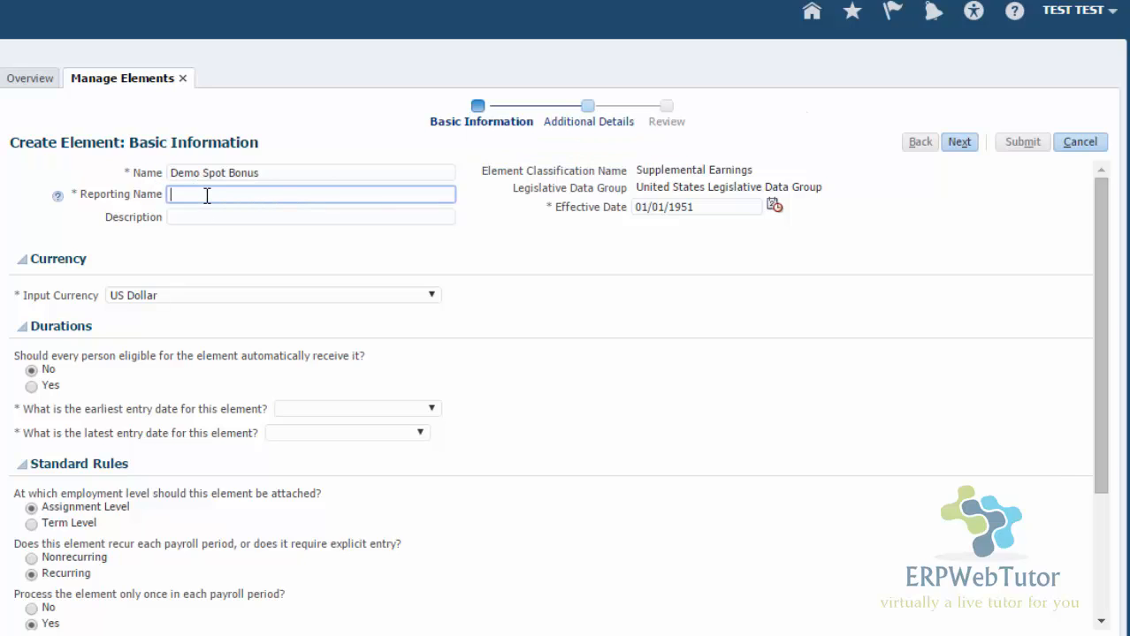
text(Demo Spot Bonus)
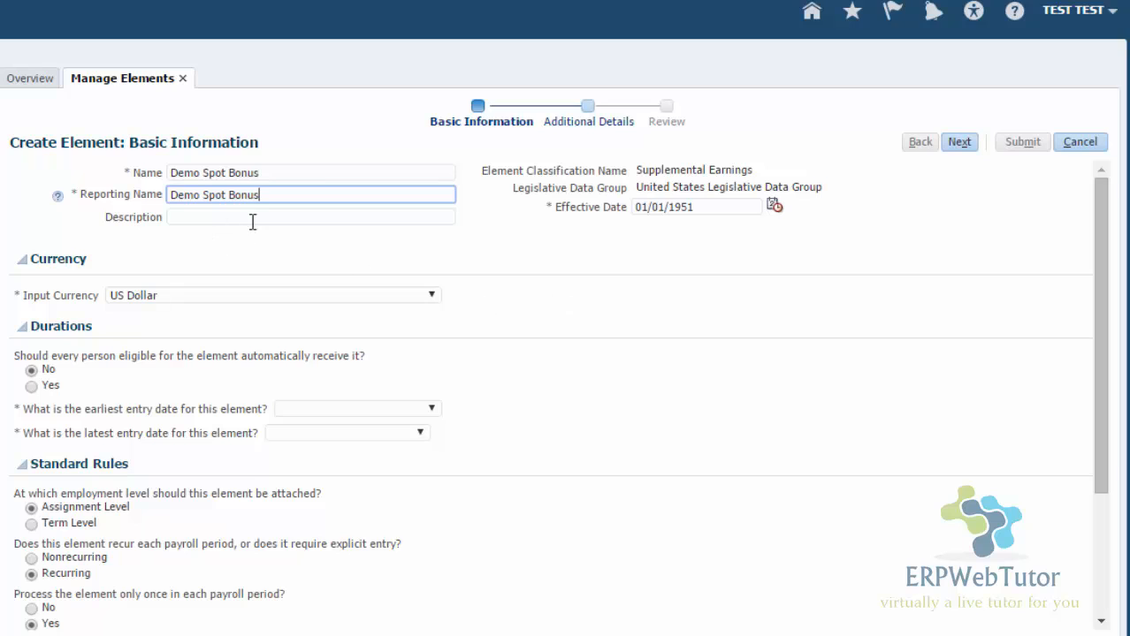
mouse_move(212, 265)
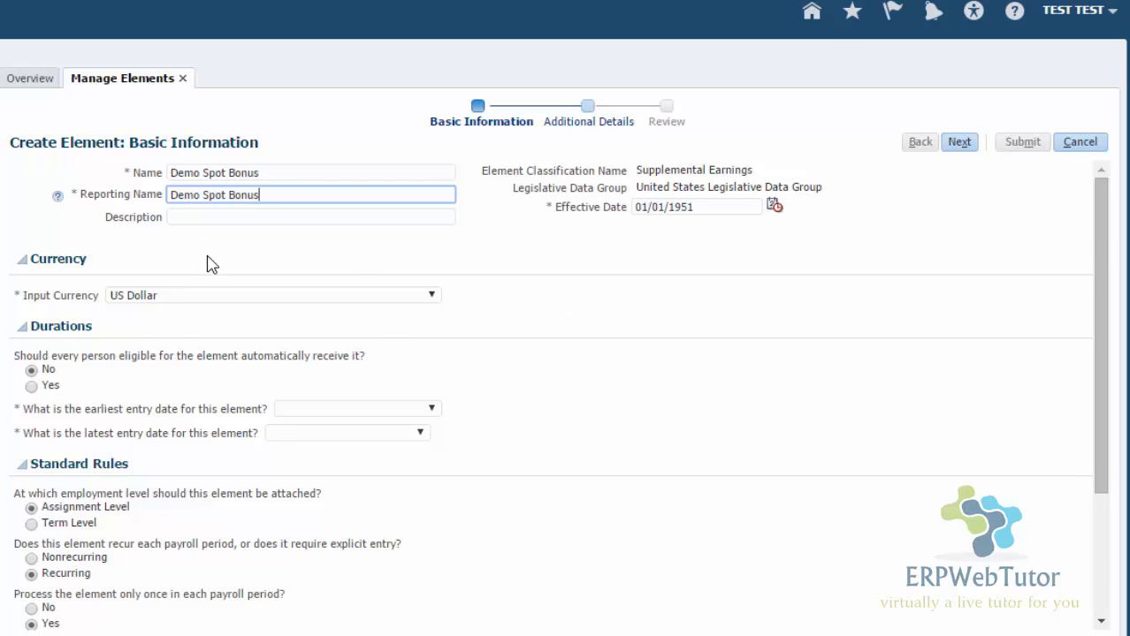
- Set earliest entry date to First Standard Earning Date and latest entry date to Final Close
scroll(down, 3)
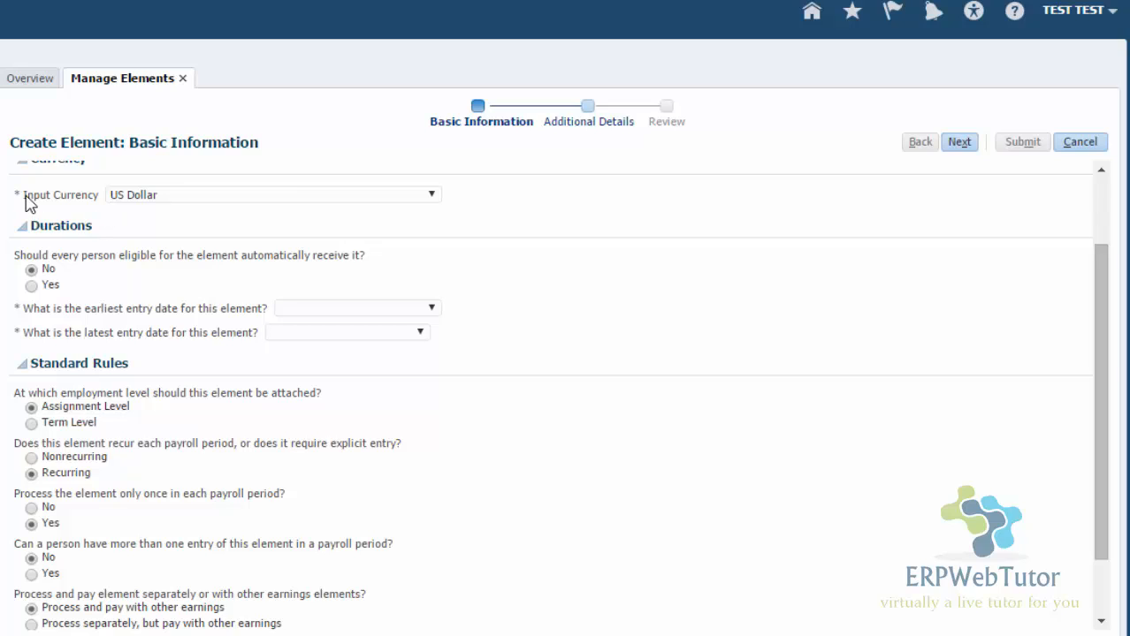
mouse_move(301, 244)
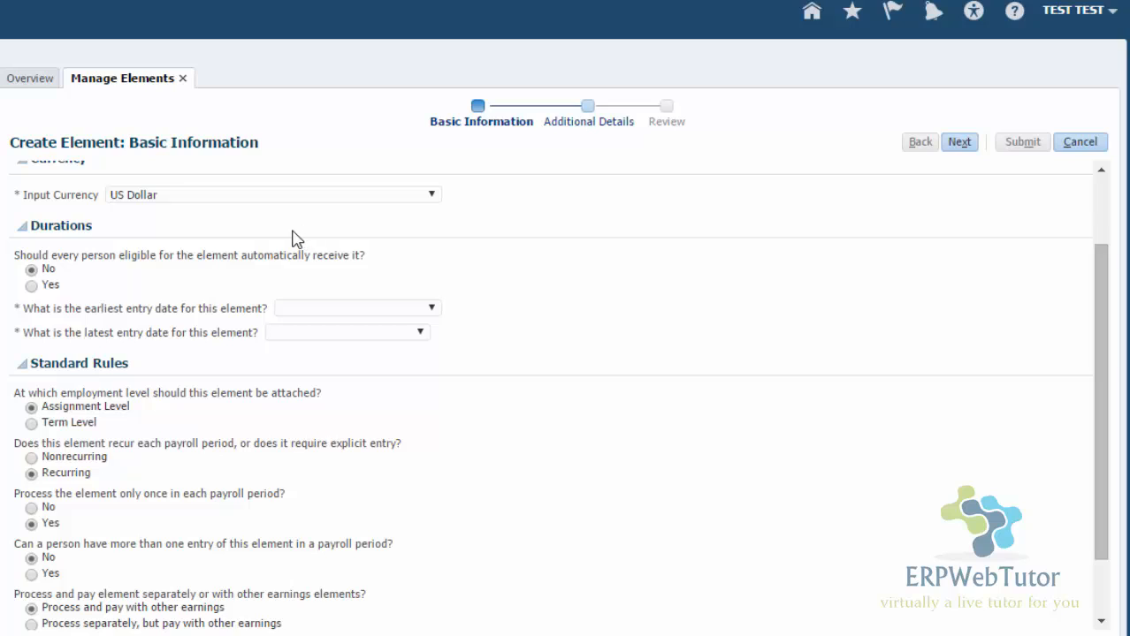
mouse_move(129, 228)
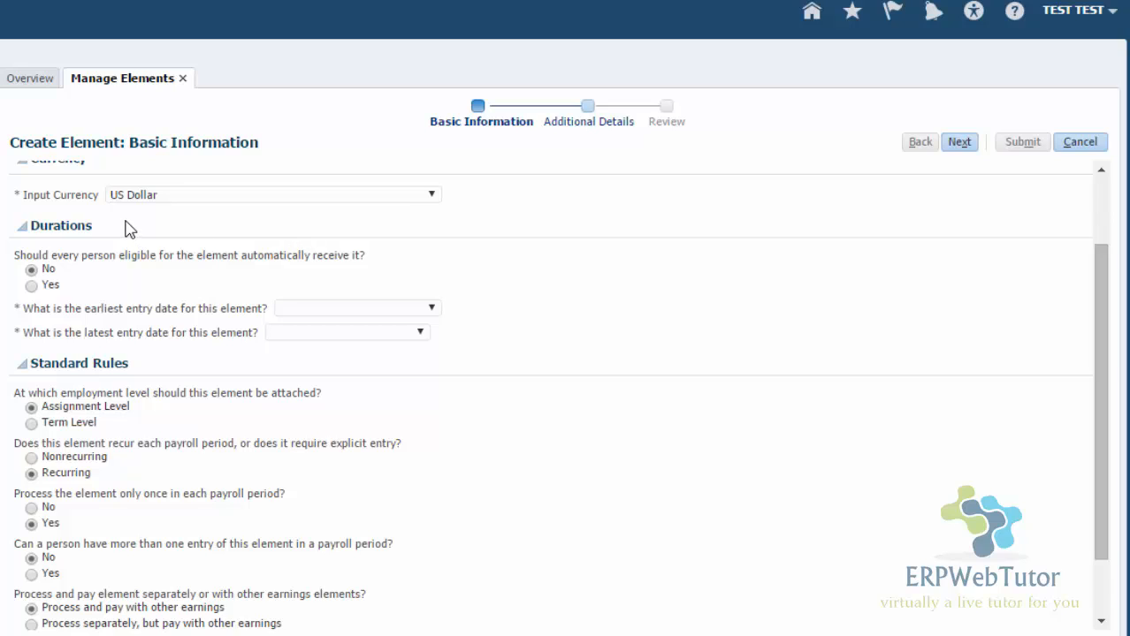
mouse_move(177, 200)
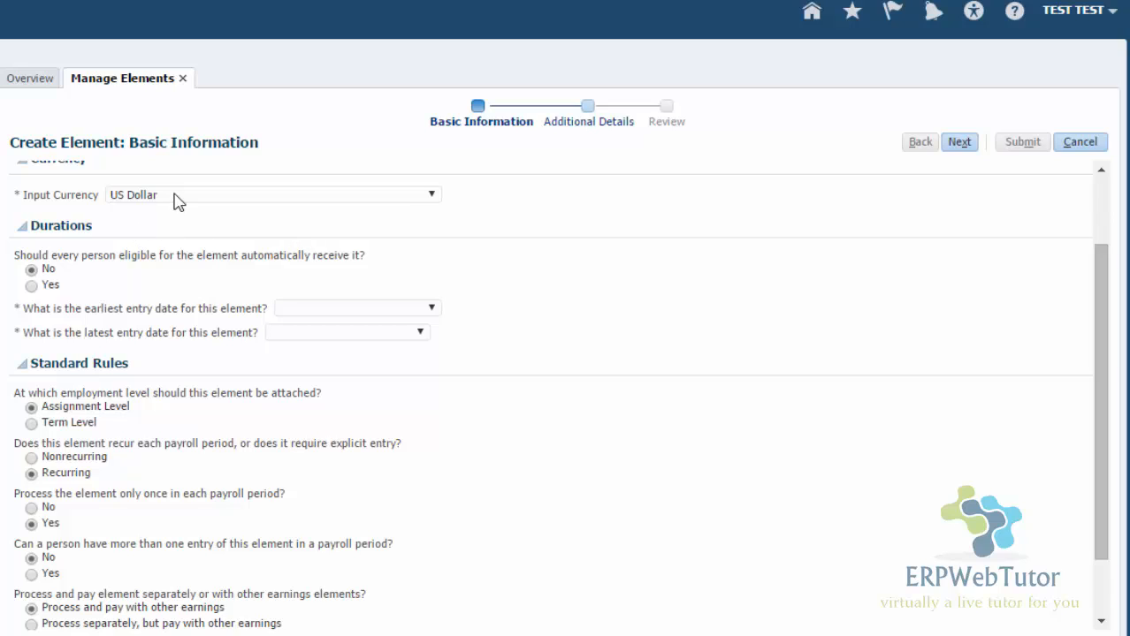
mouse_move(108, 286)
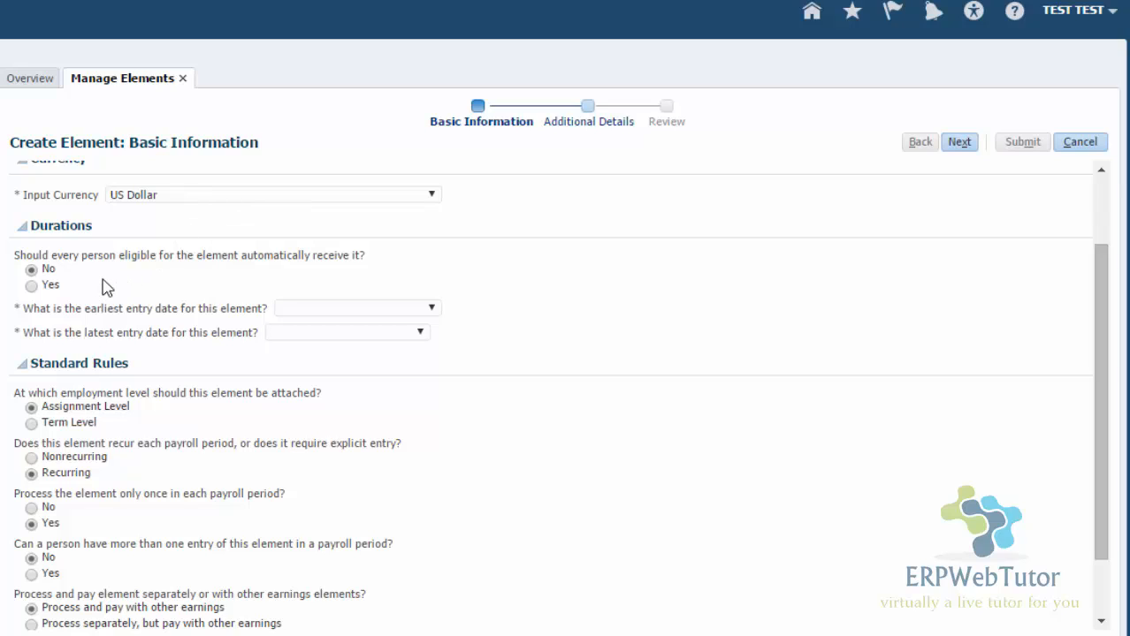
mouse_move(69, 274)
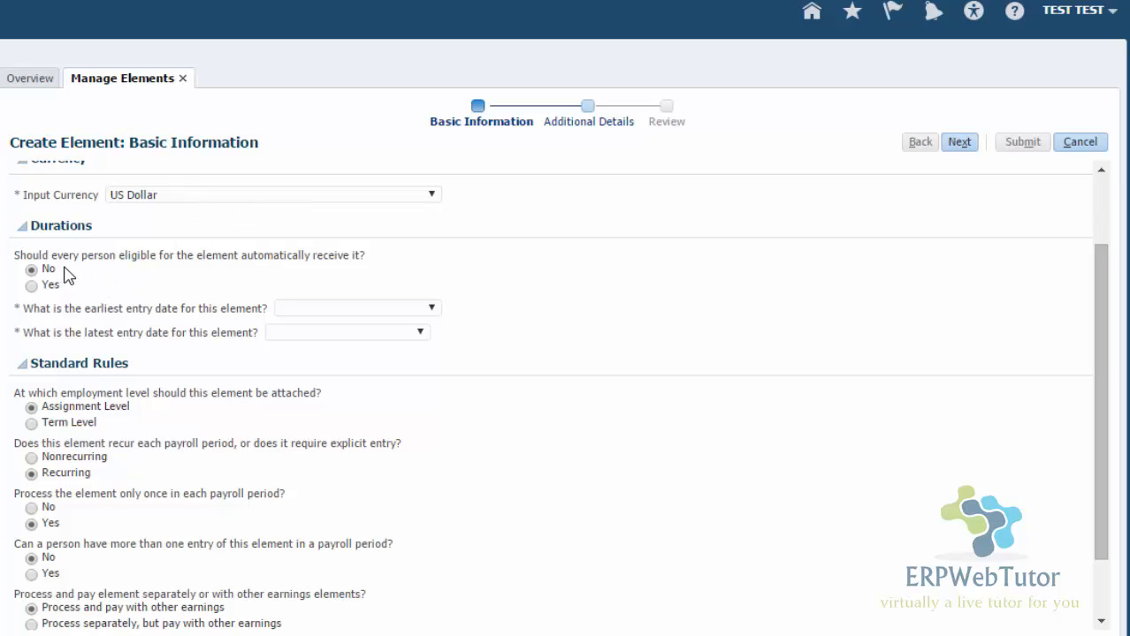
mouse_move(210, 271)
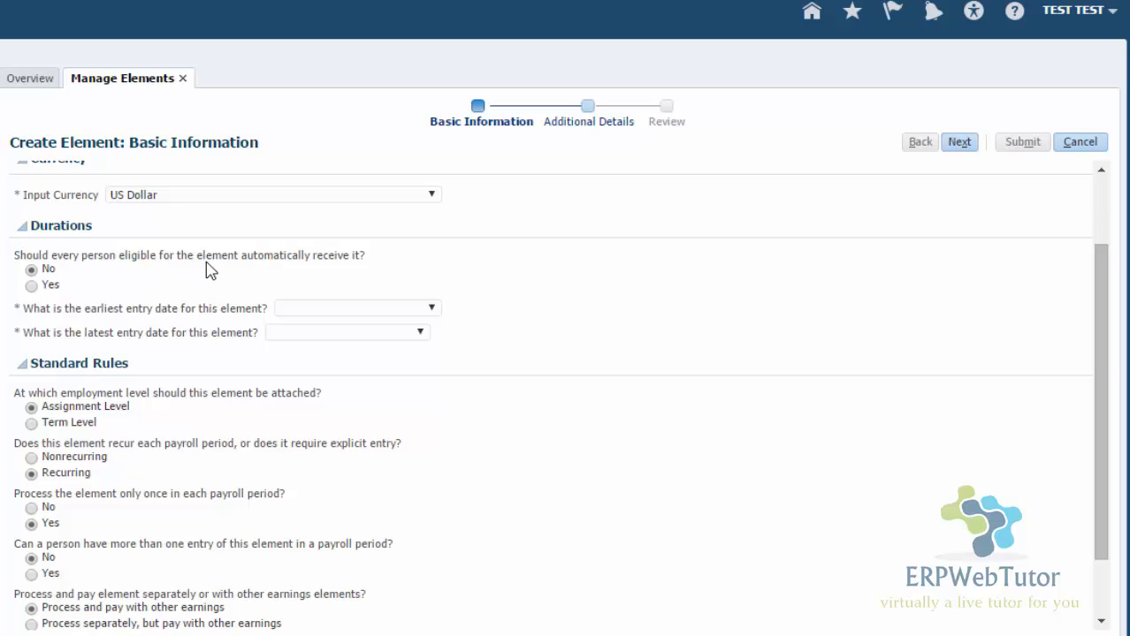
mouse_move(145, 334)
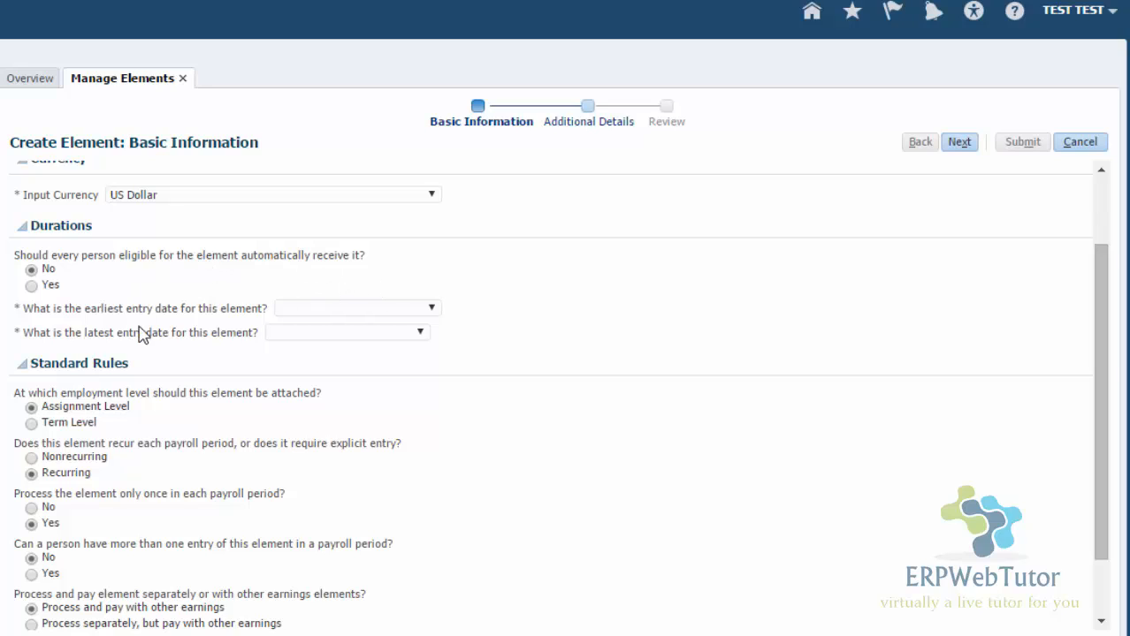
mouse_move(108, 330)
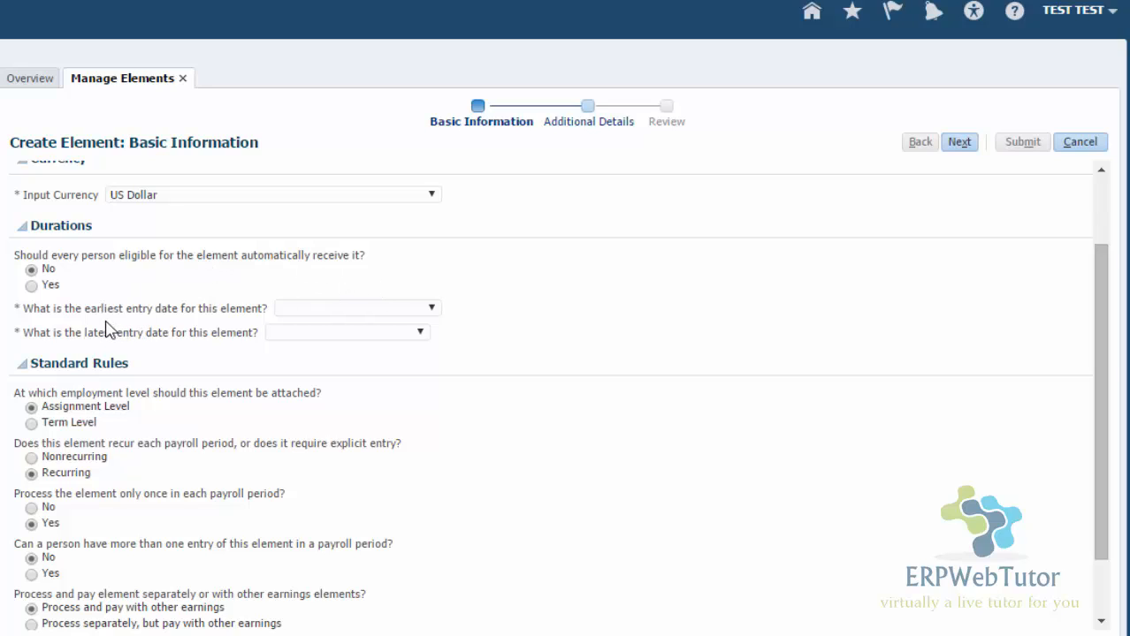
mouse_move(14, 274)
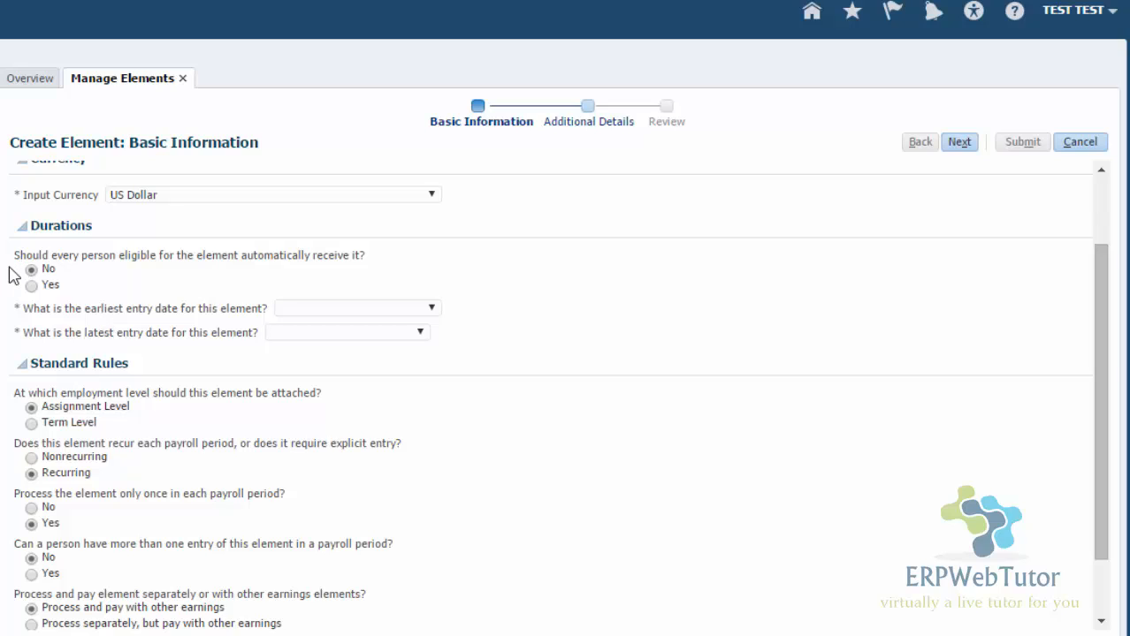
mouse_move(96, 308)
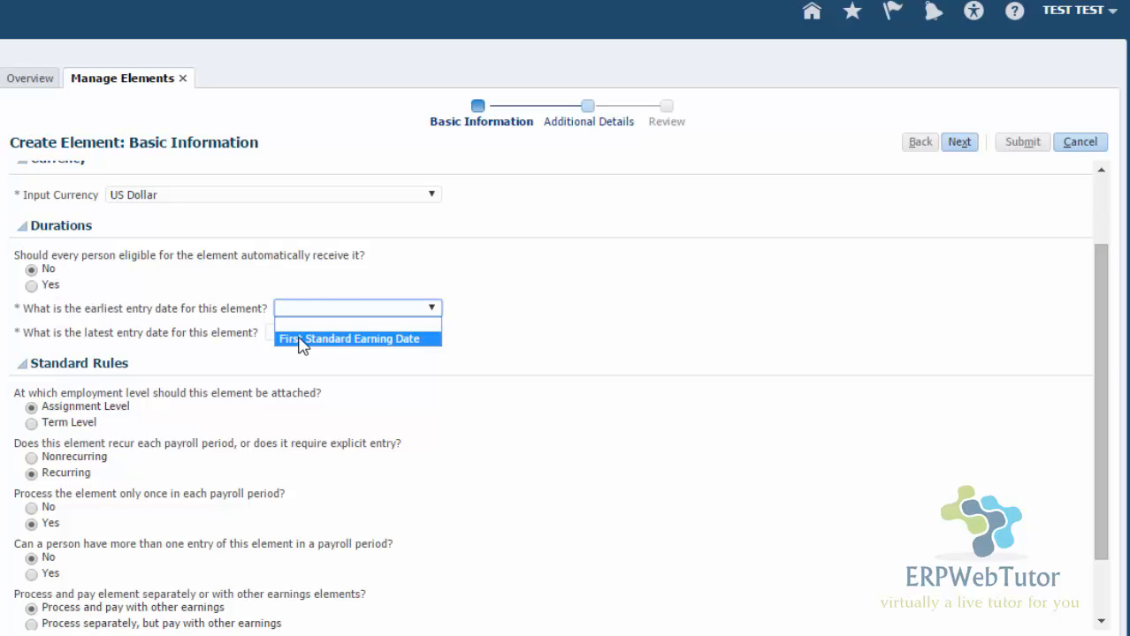
click(350, 339)
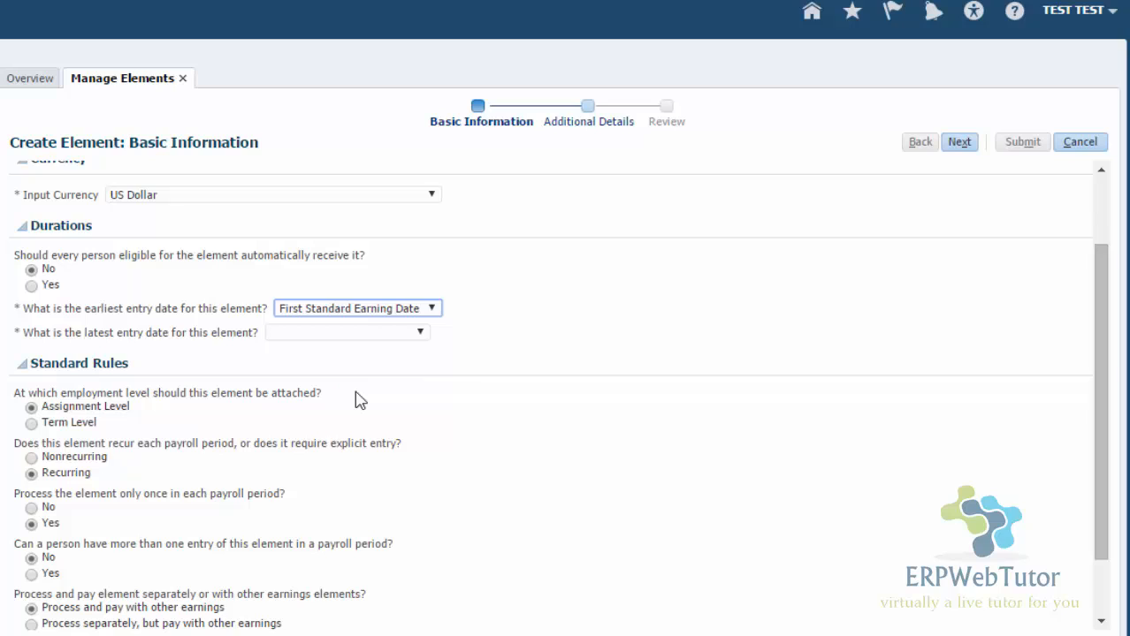
mouse_move(304, 345)
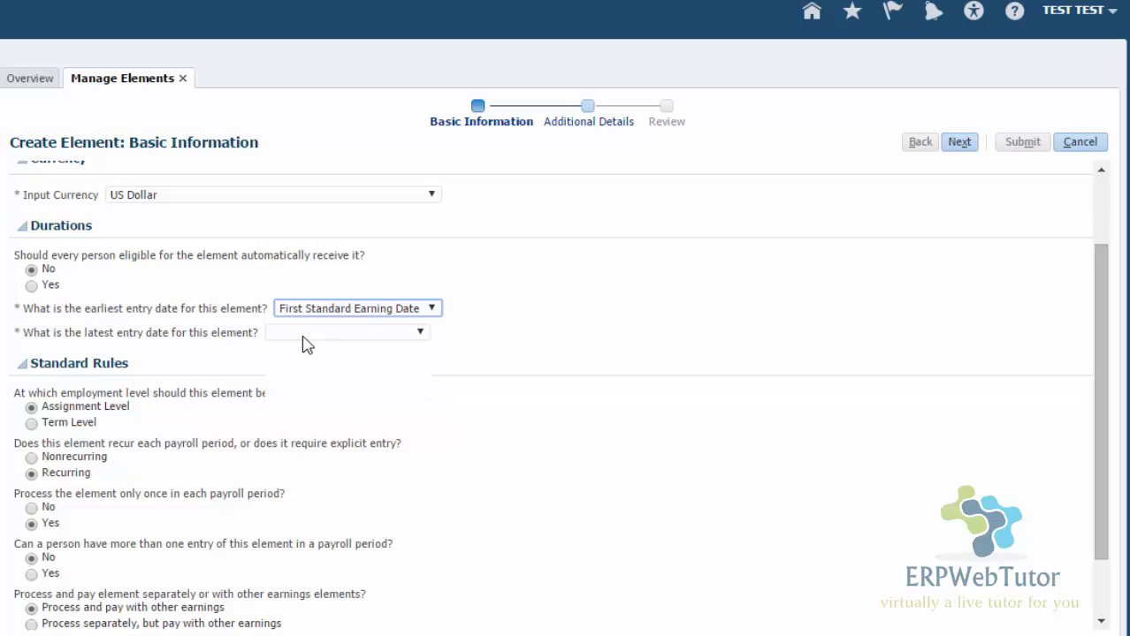
click(421, 332)
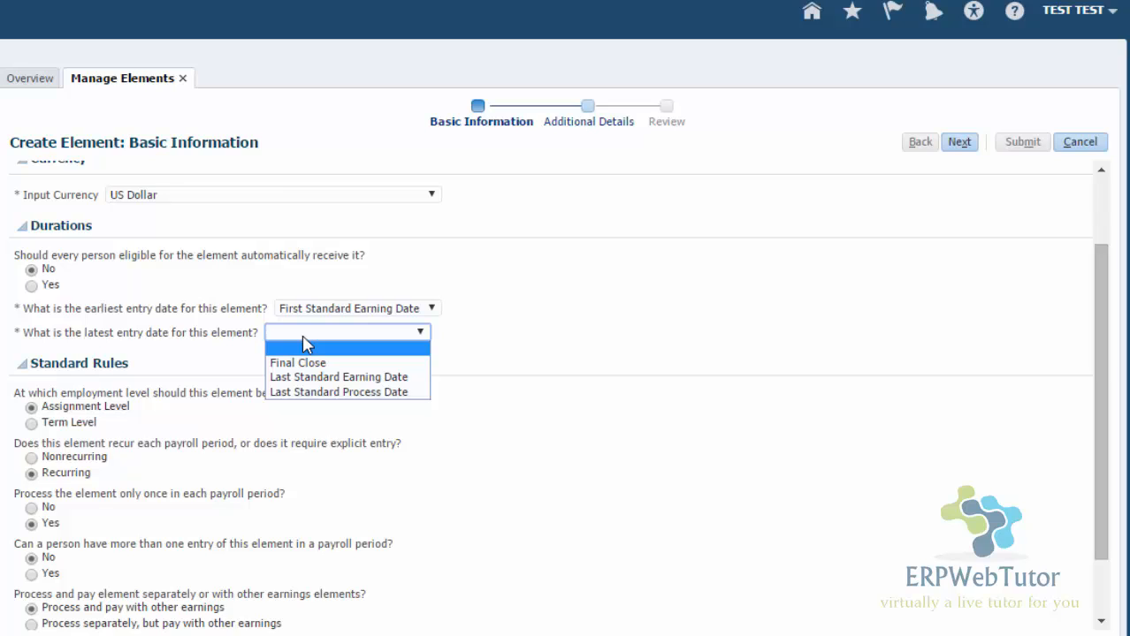
click(297, 362)
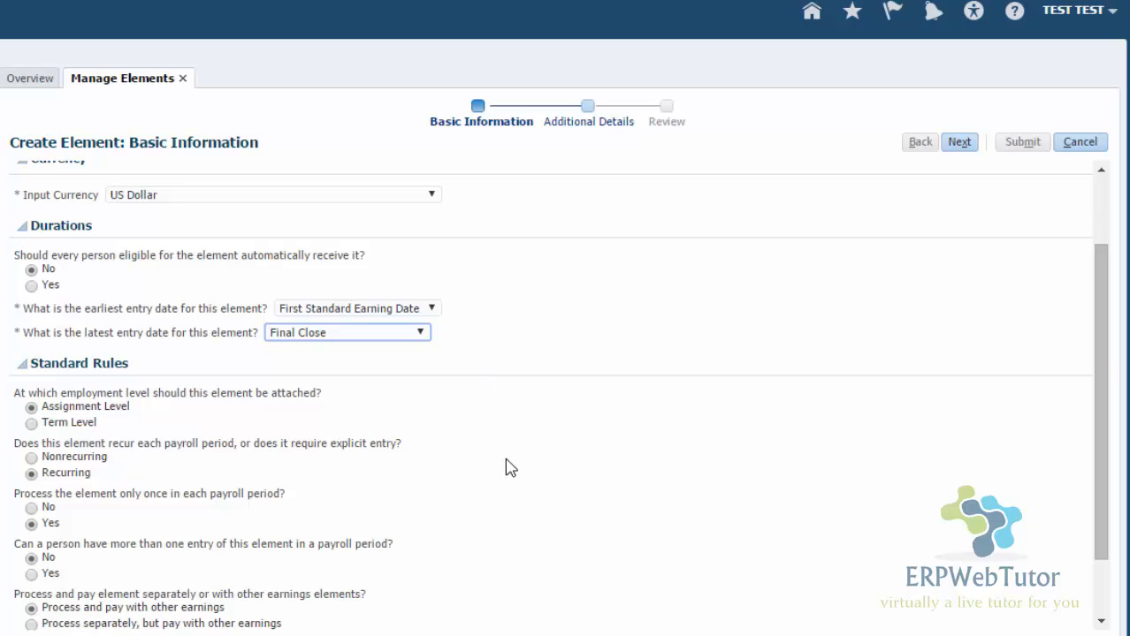
- Under Standard Rules, choose Nonrecurring for whether the element recurs each period
scroll(down, 3)
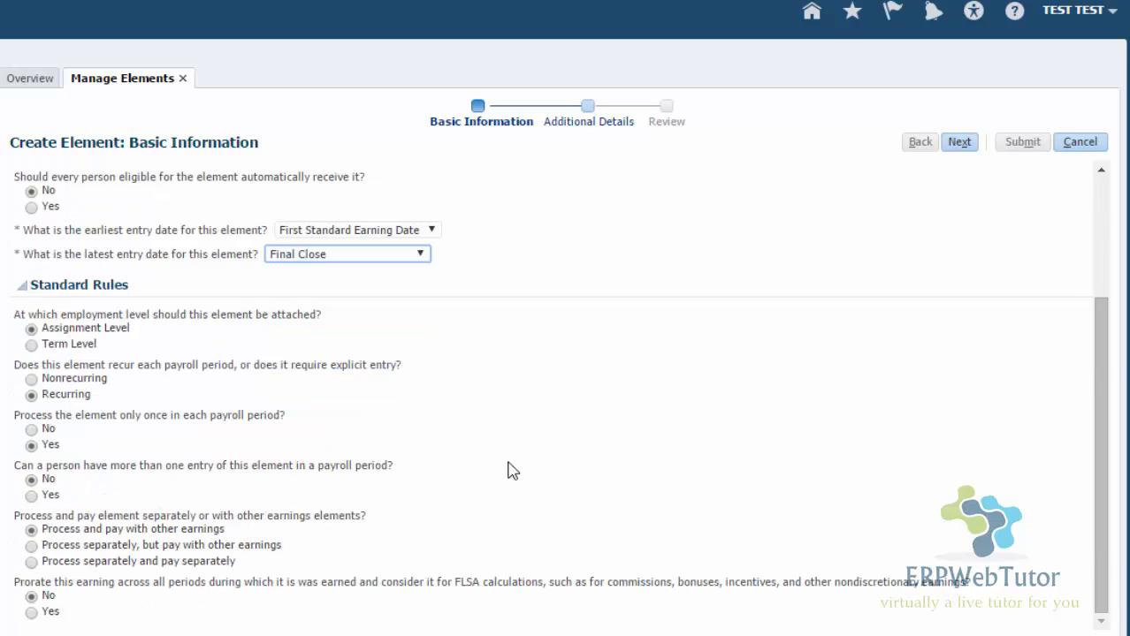
mouse_move(120, 332)
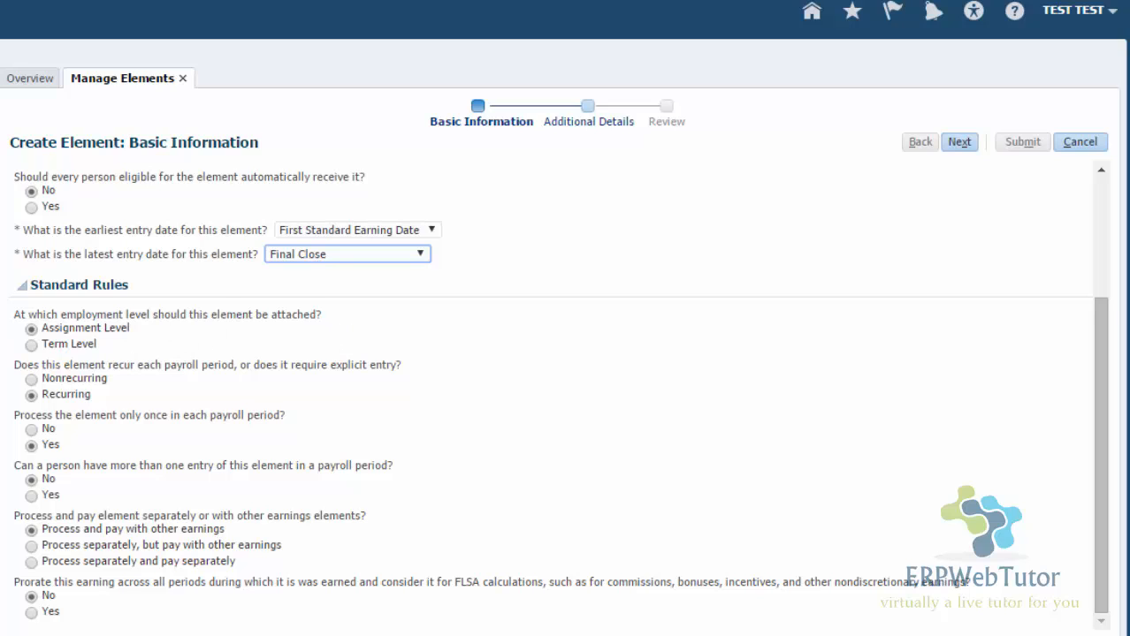
mouse_move(14, 336)
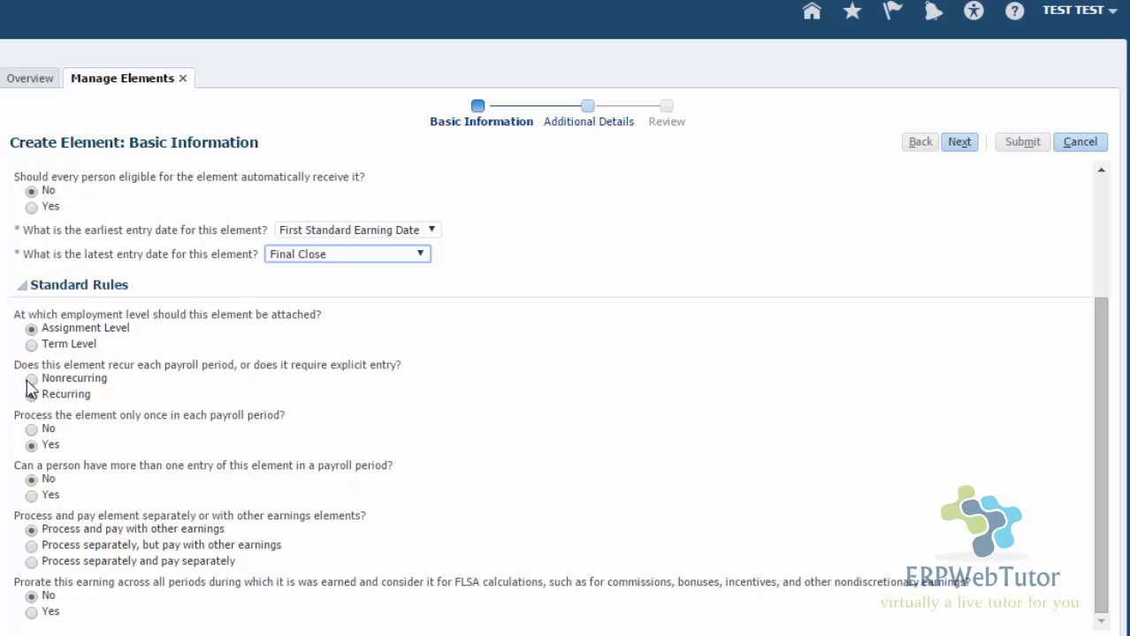
click(32, 394)
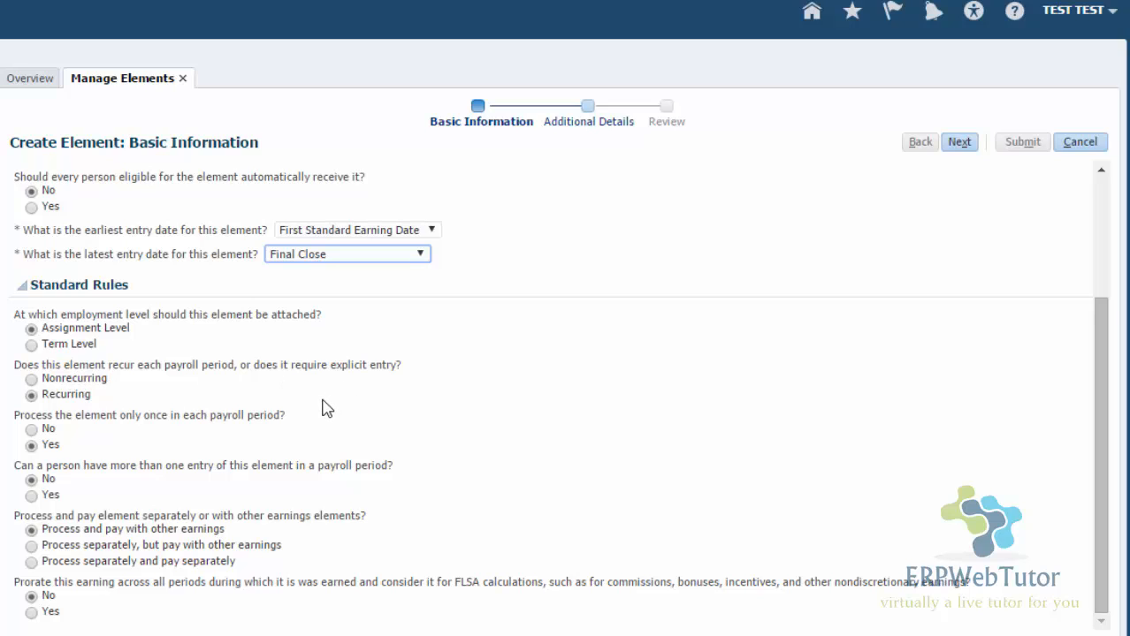
mouse_move(106, 380)
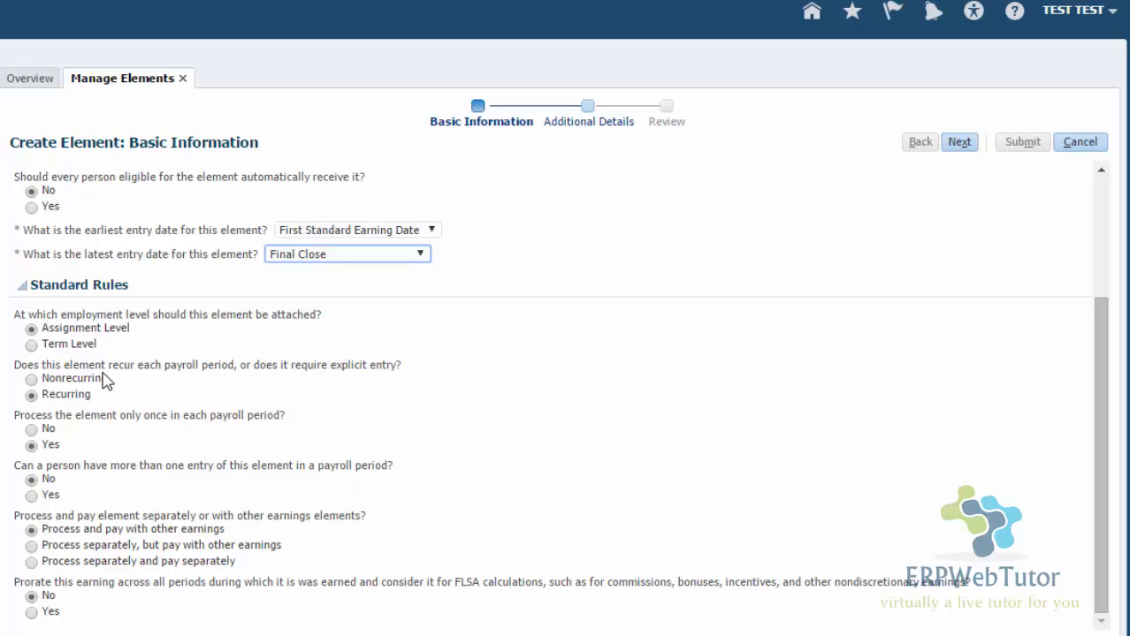
mouse_move(39, 417)
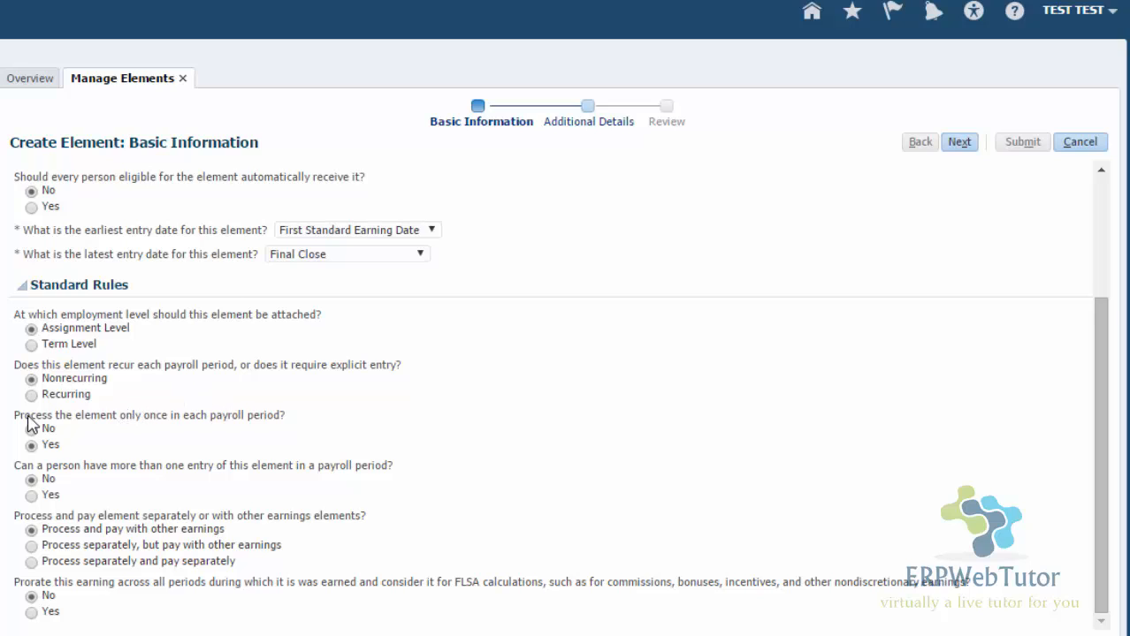
mouse_move(187, 417)
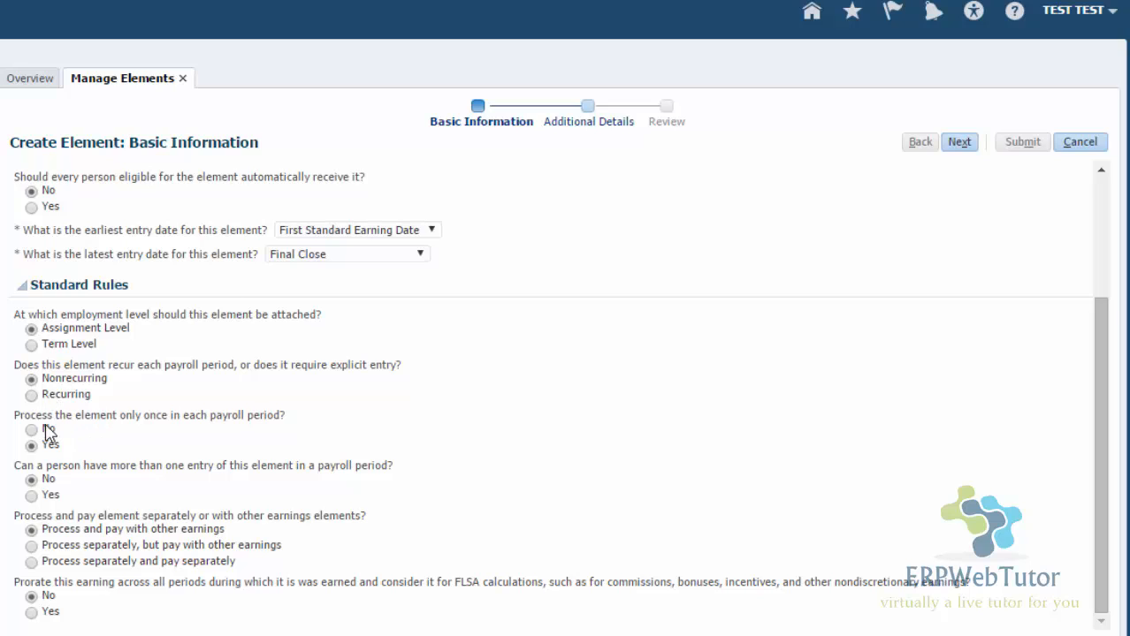
mouse_move(173, 442)
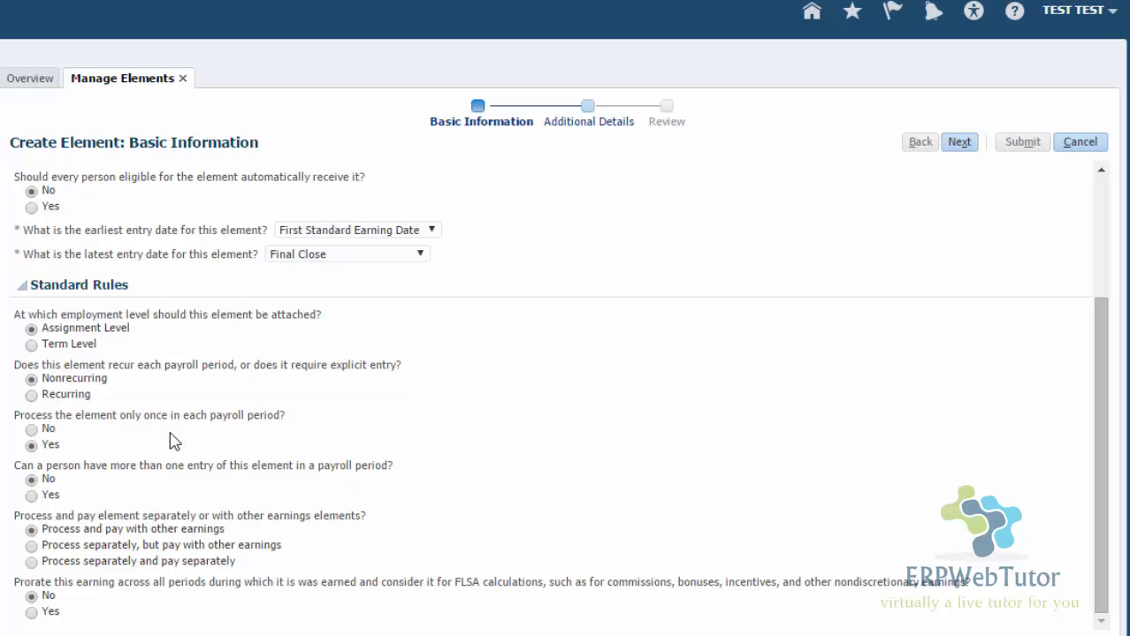
mouse_move(212, 430)
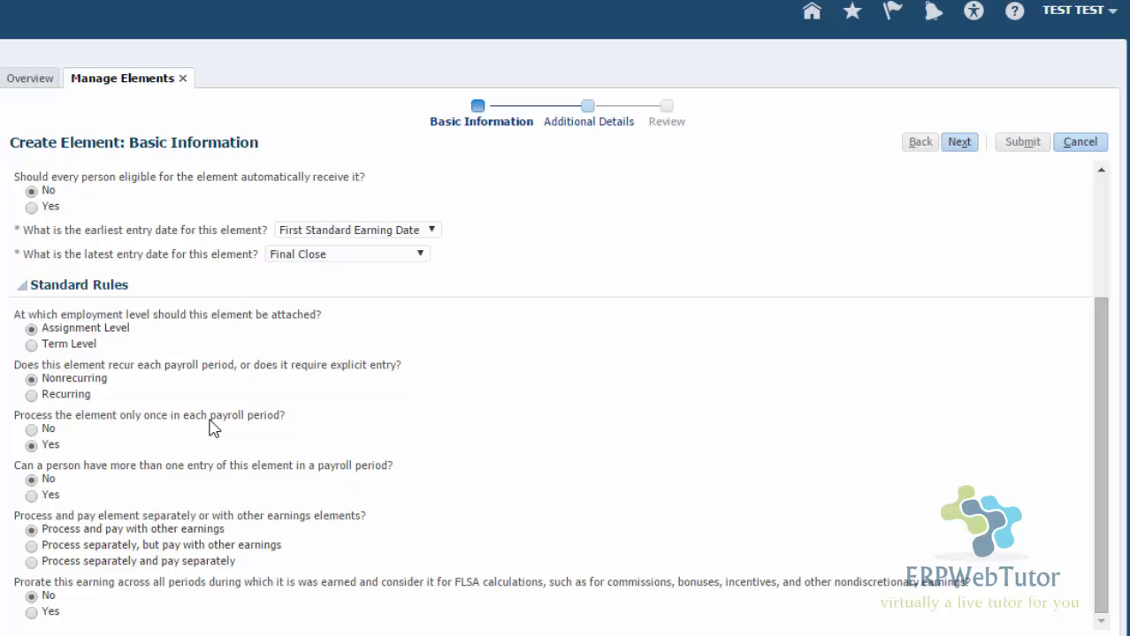
mouse_move(173, 441)
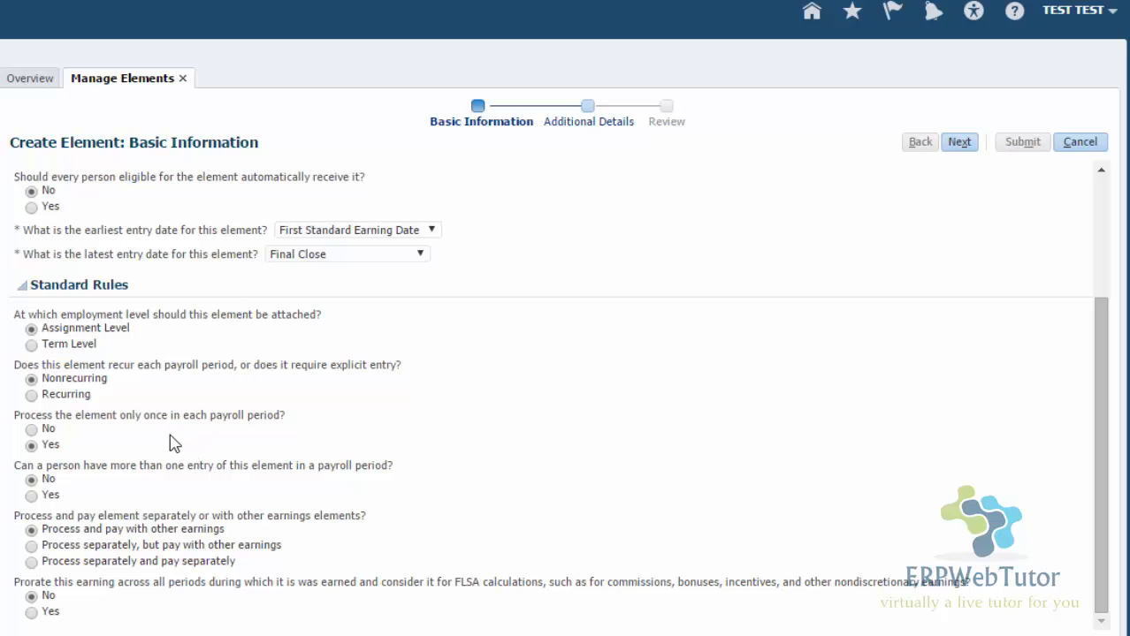
mouse_move(115, 438)
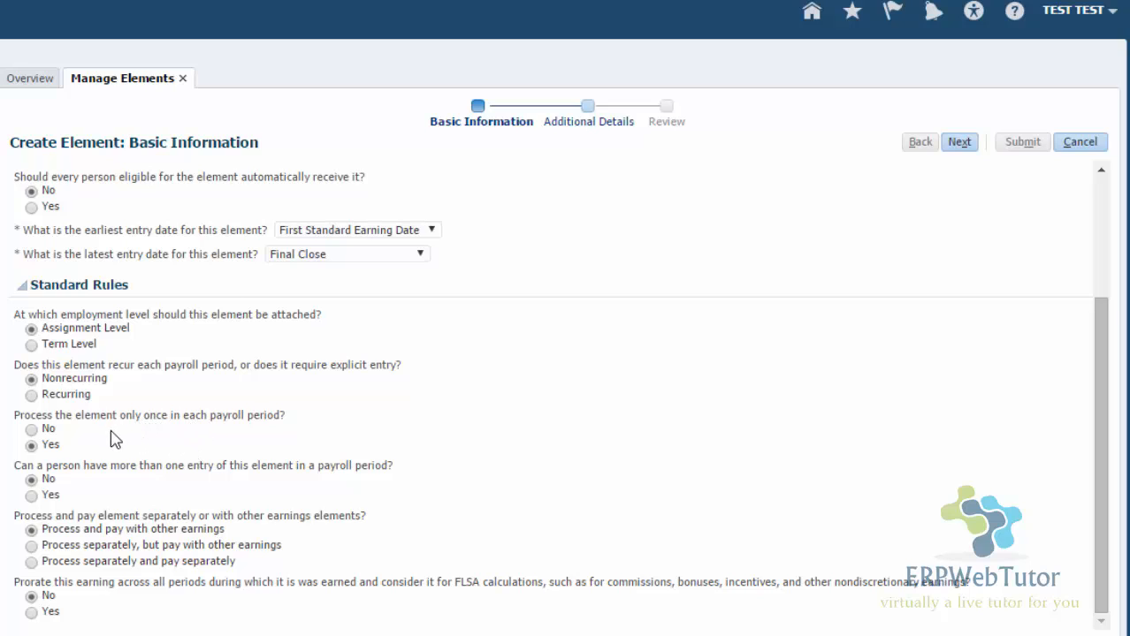
mouse_move(43, 375)
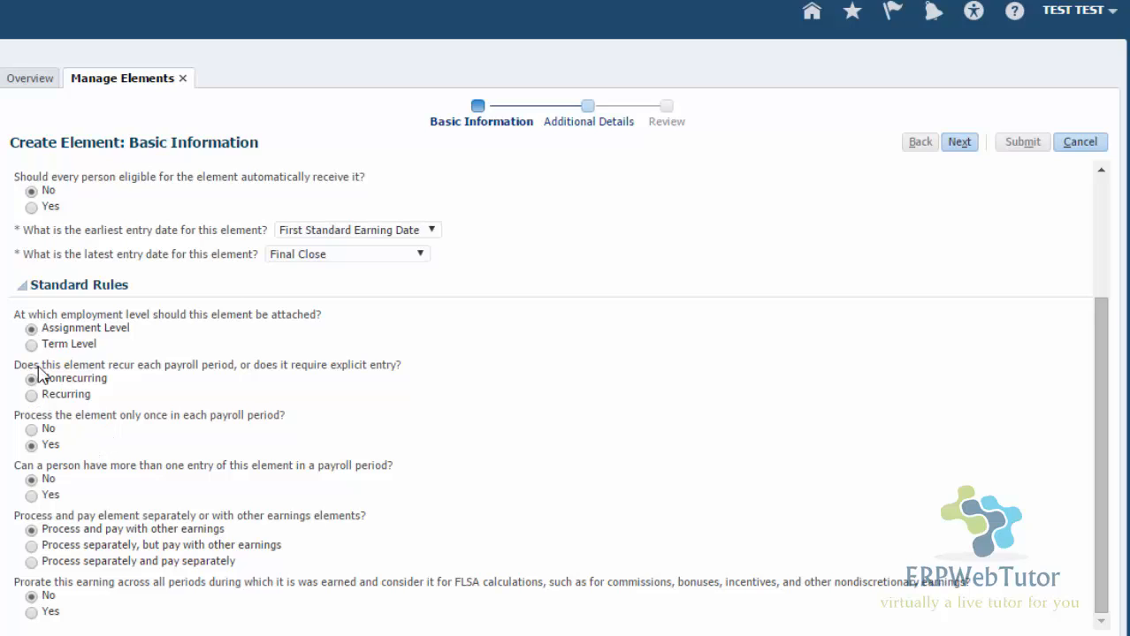
mouse_move(7, 426)
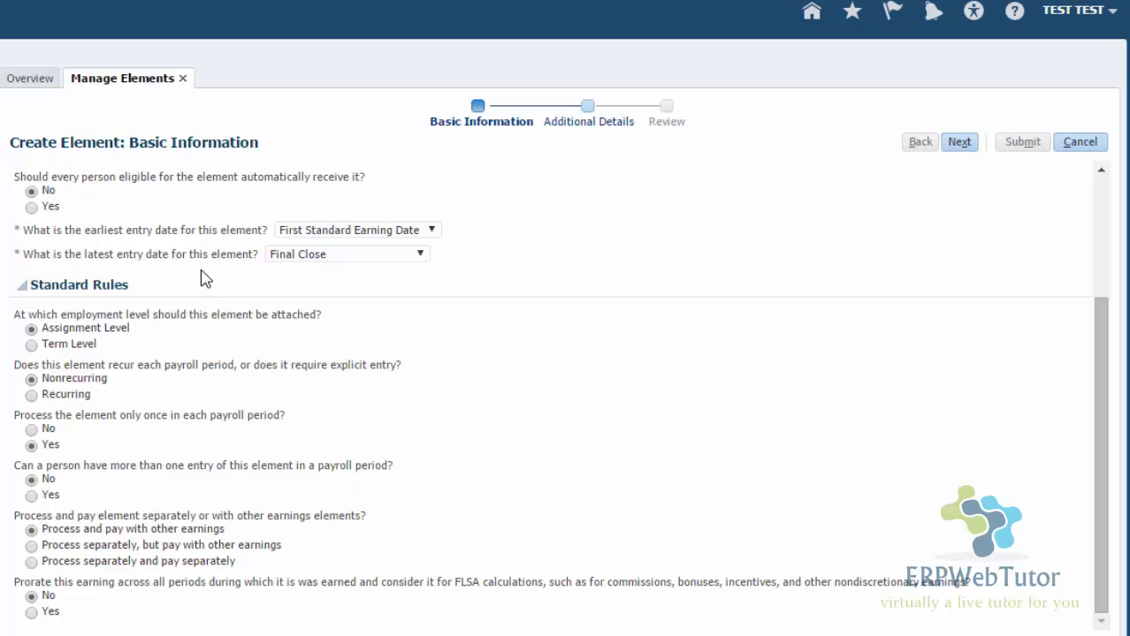
mouse_move(184, 290)
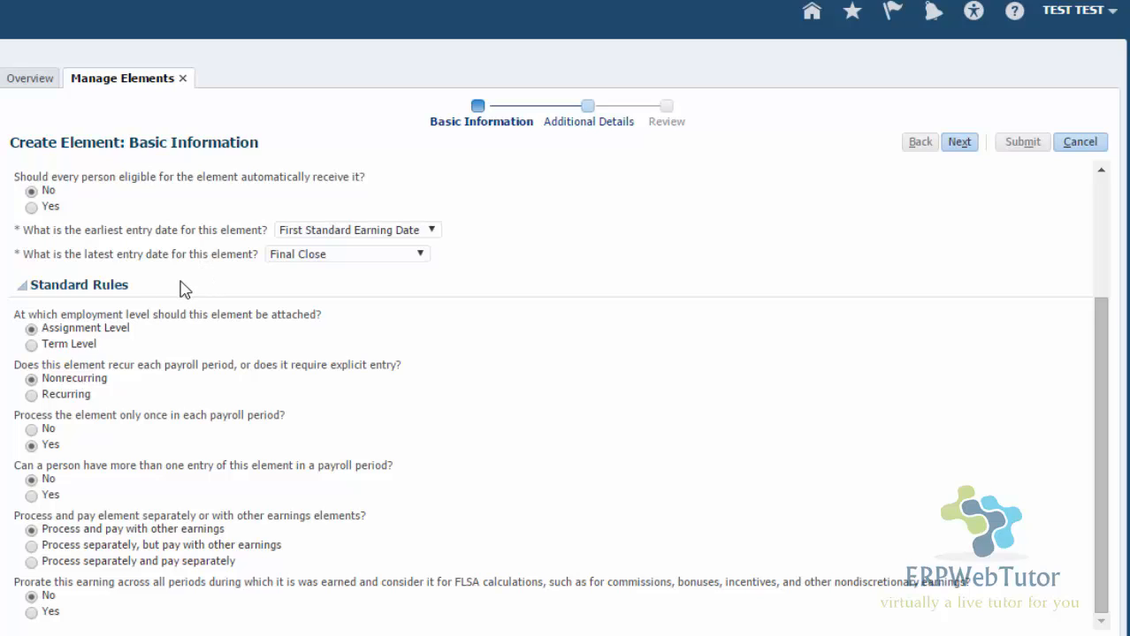
mouse_move(187, 385)
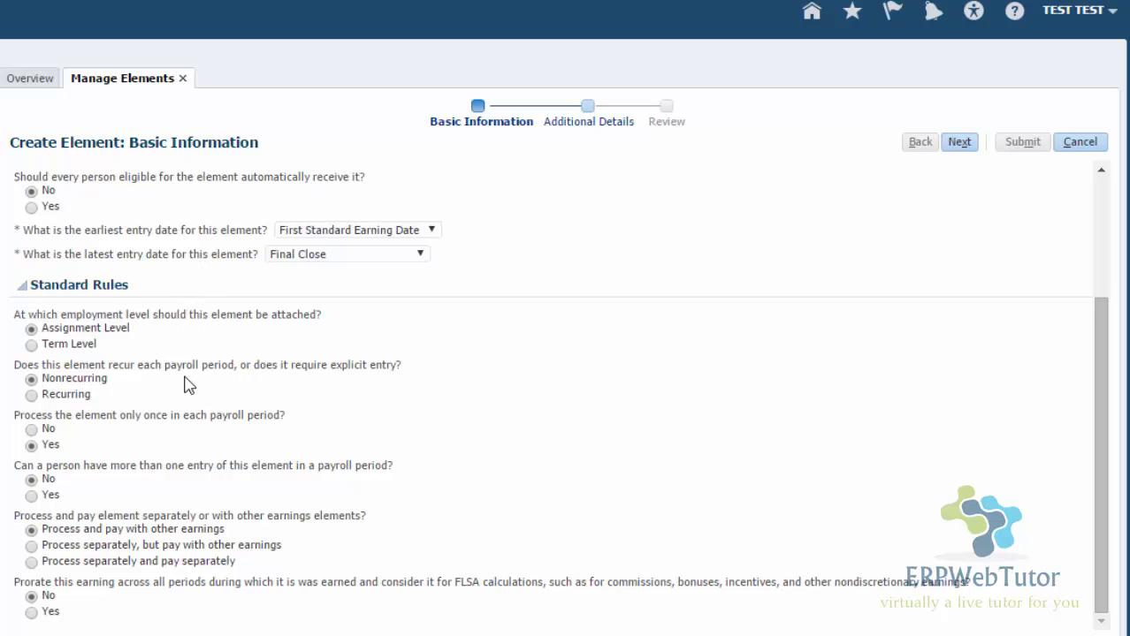
mouse_move(124, 459)
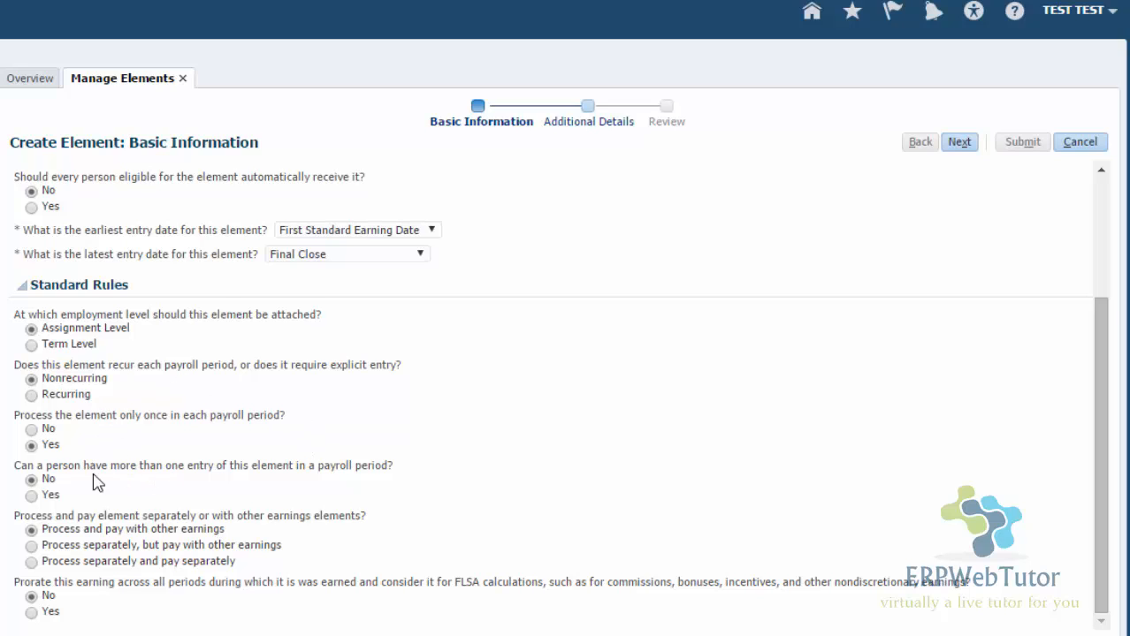
mouse_move(104, 423)
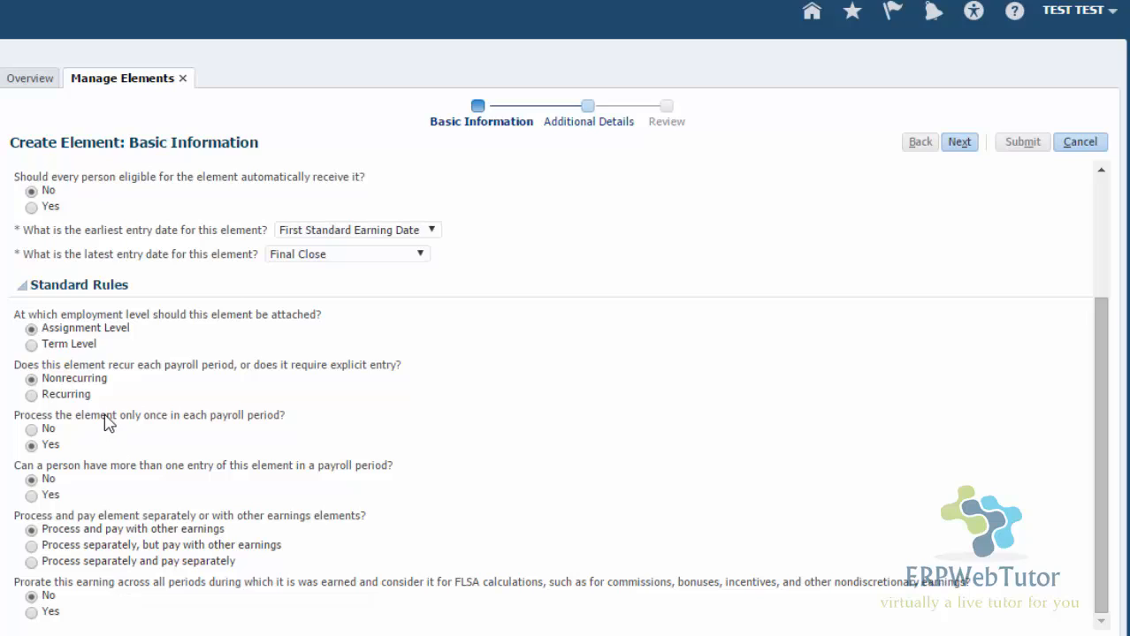
mouse_move(145, 564)
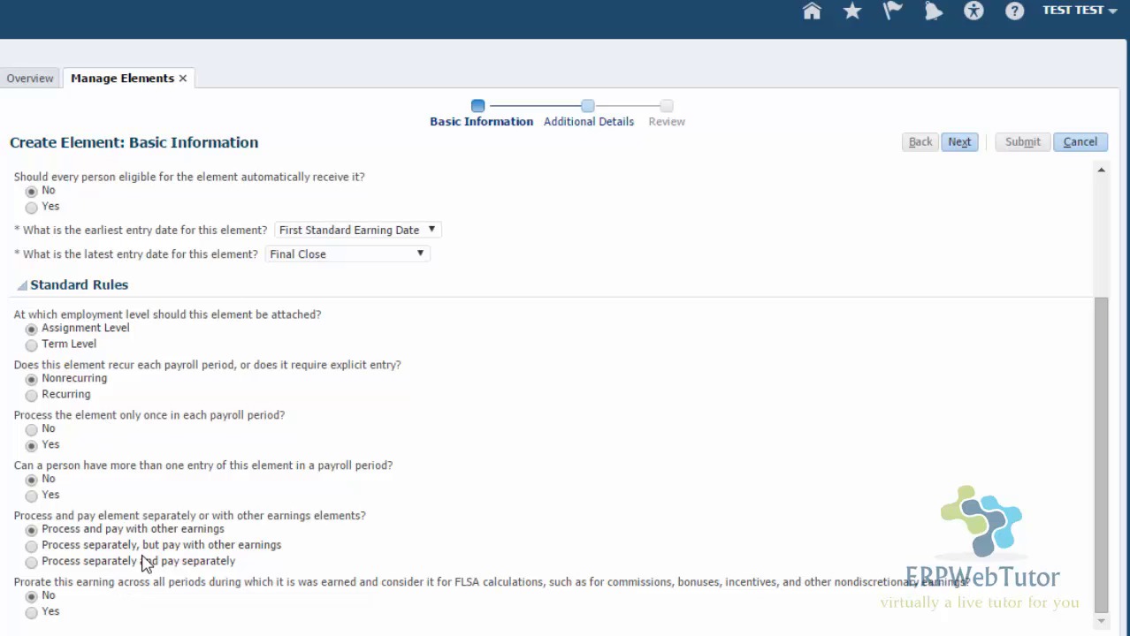
mouse_move(649, 594)
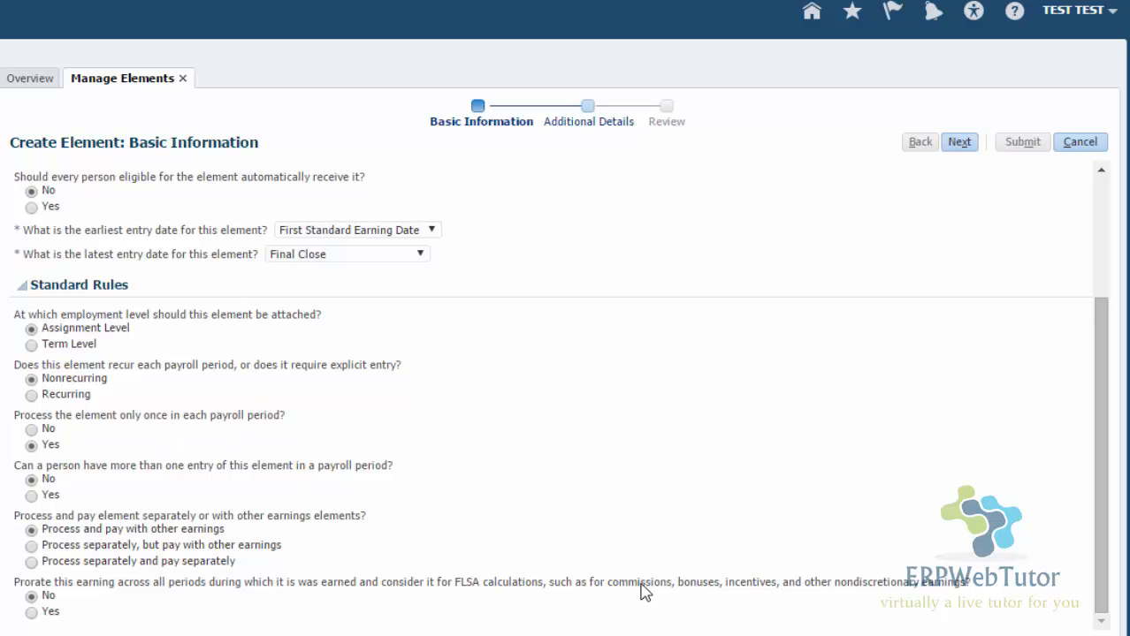
scroll(up, 3)
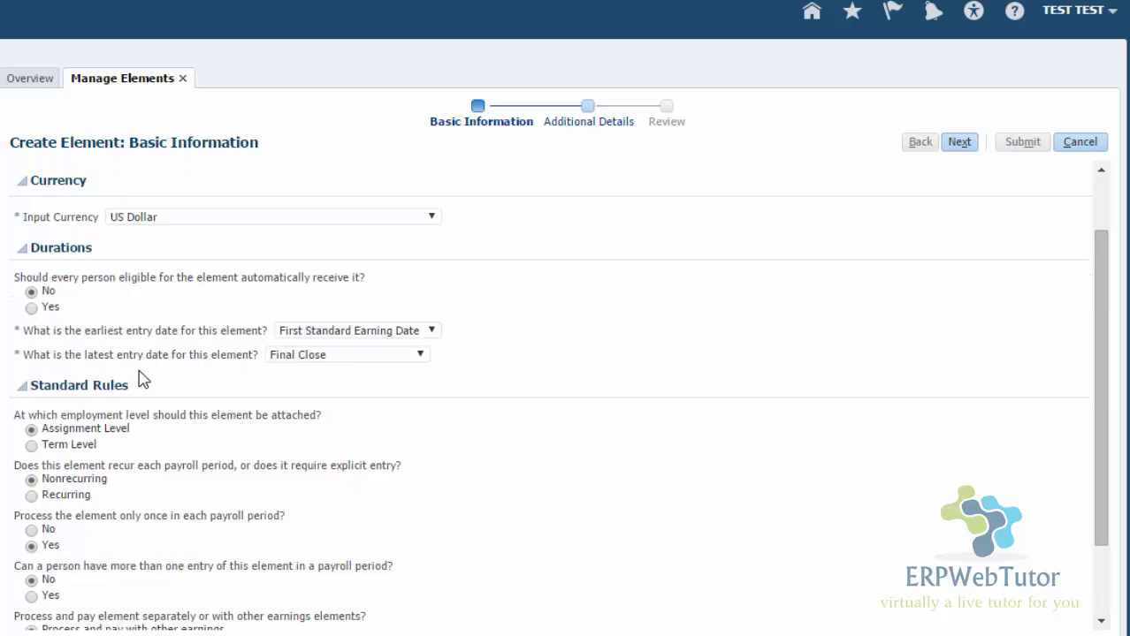
scroll(down, 3)
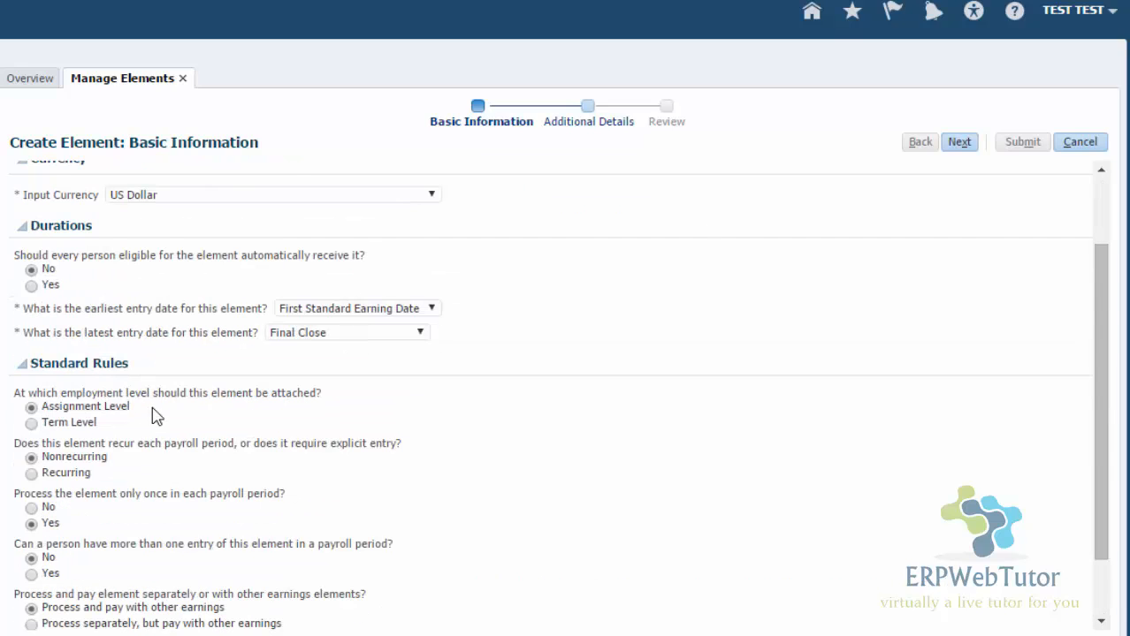
scroll(down, 3)
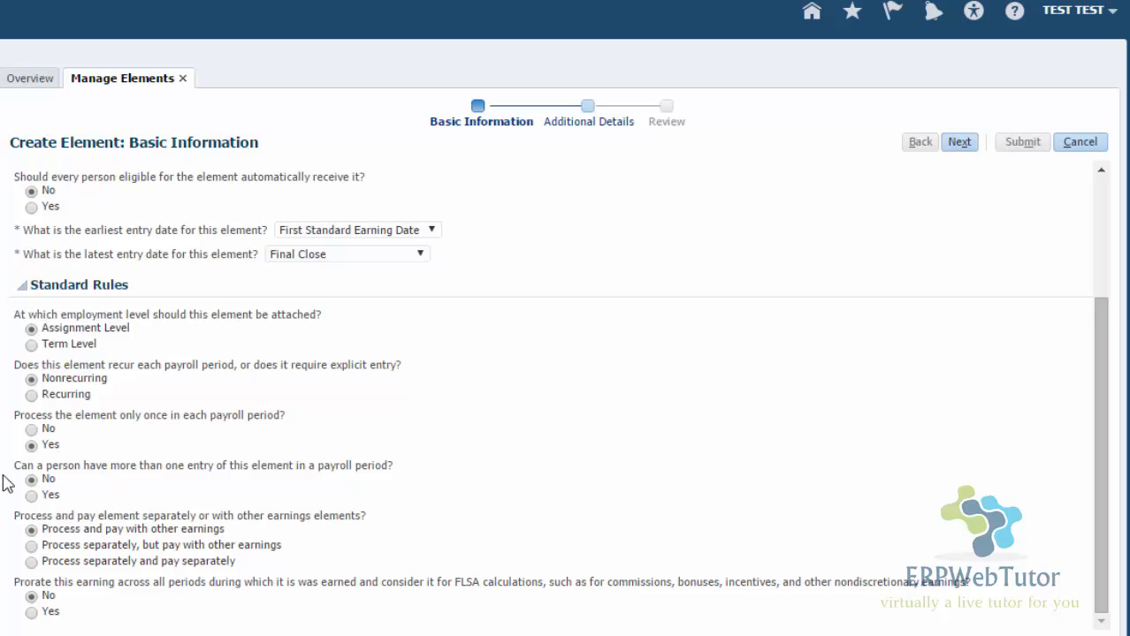
mouse_move(184, 479)
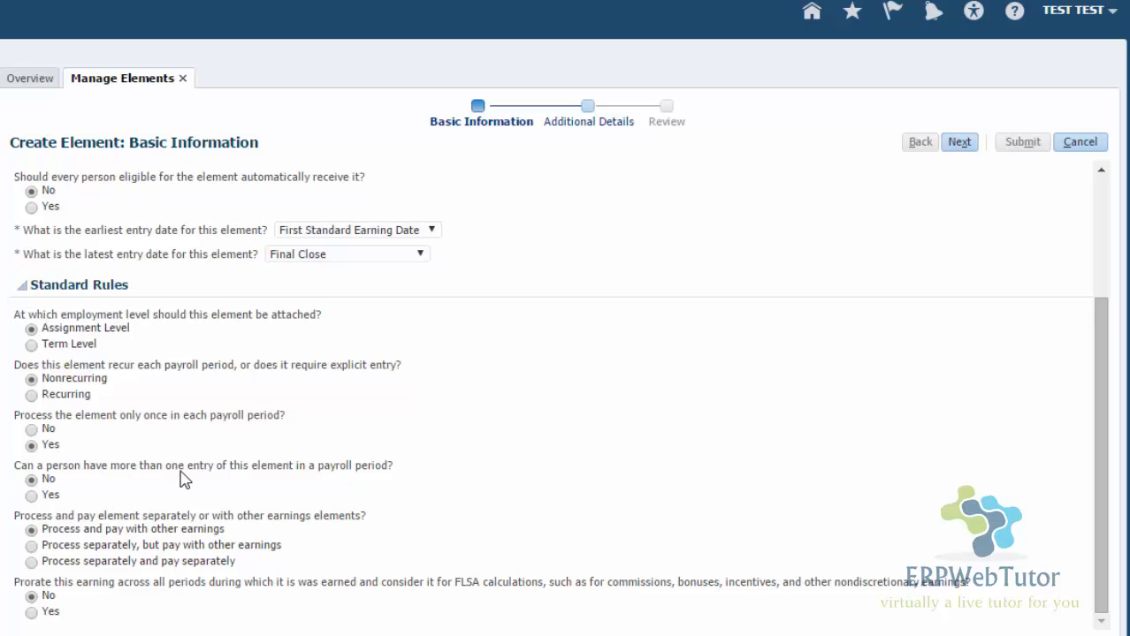
mouse_move(162, 537)
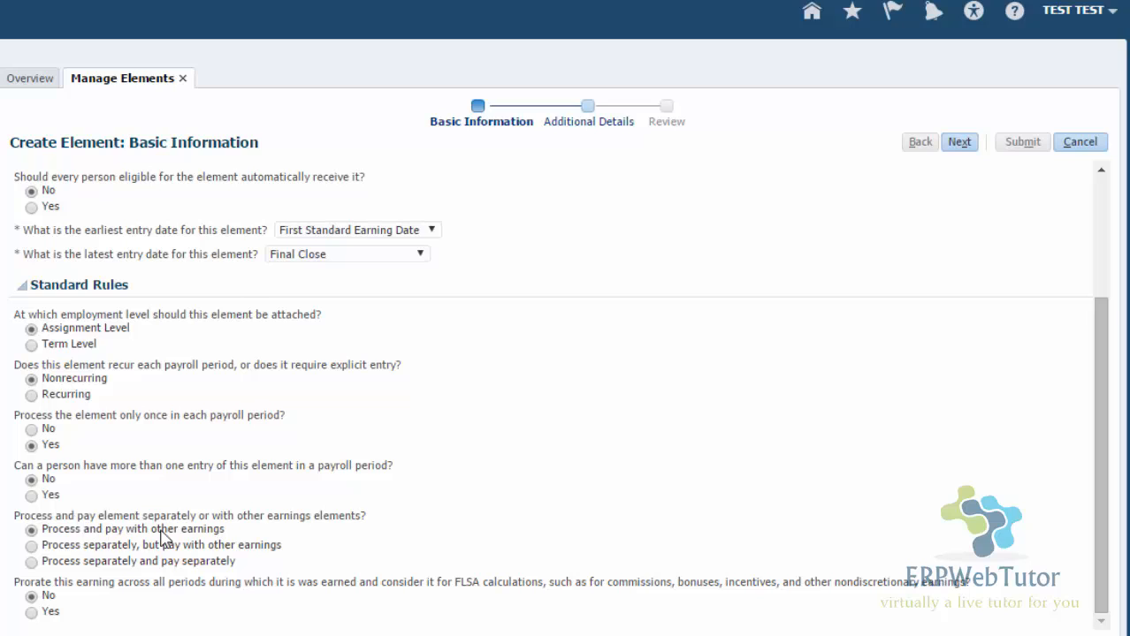
mouse_move(117, 437)
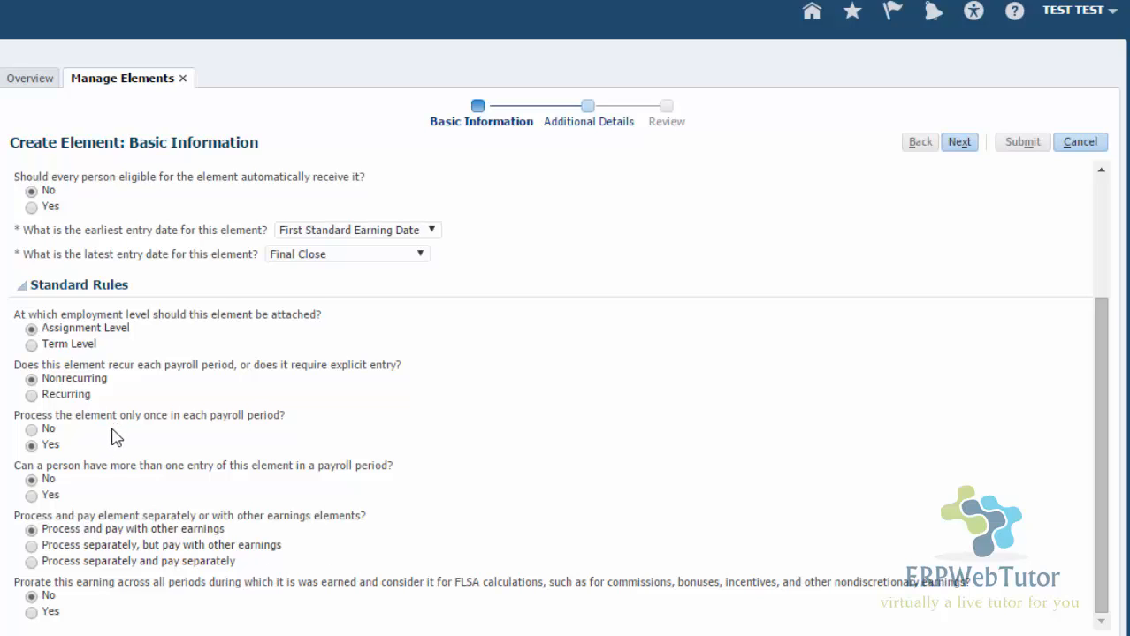
mouse_move(217, 379)
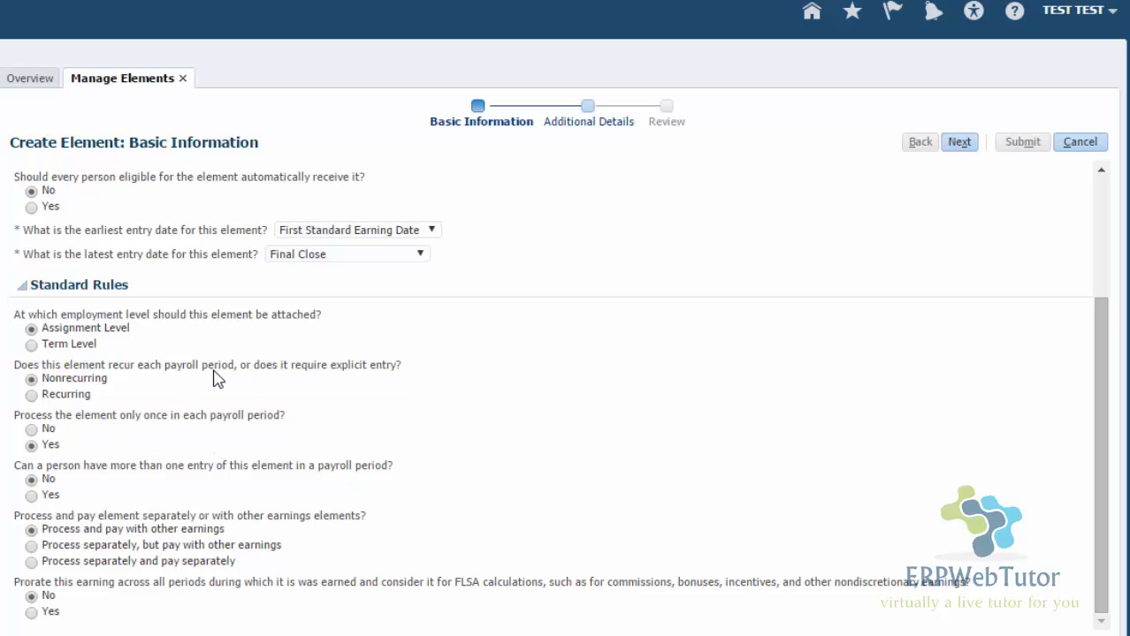
mouse_move(183, 350)
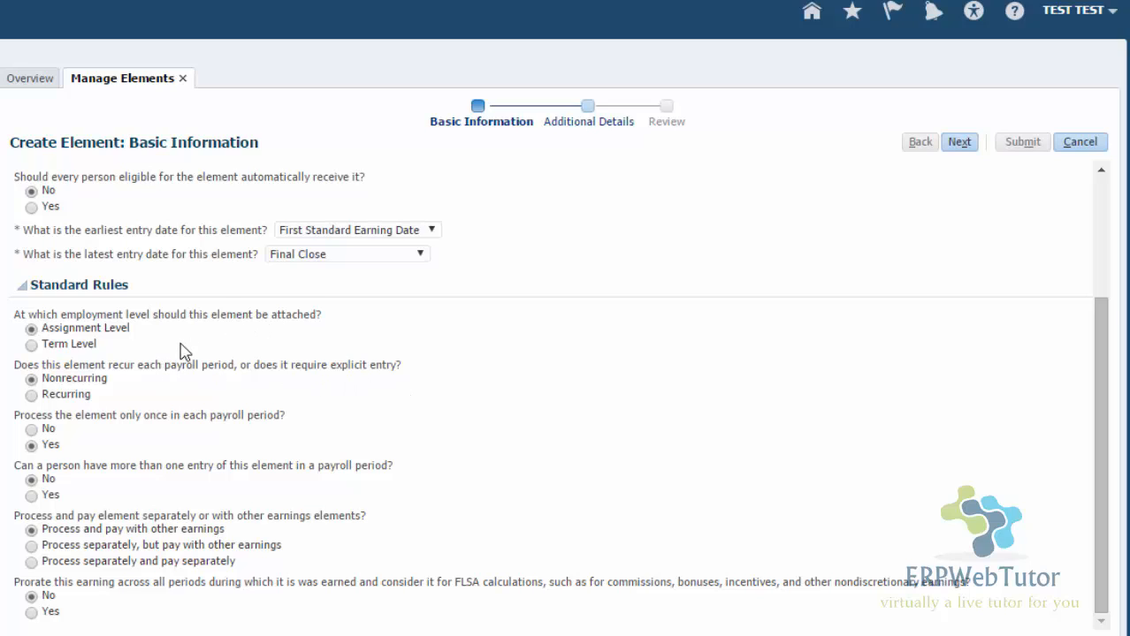
mouse_move(476, 421)
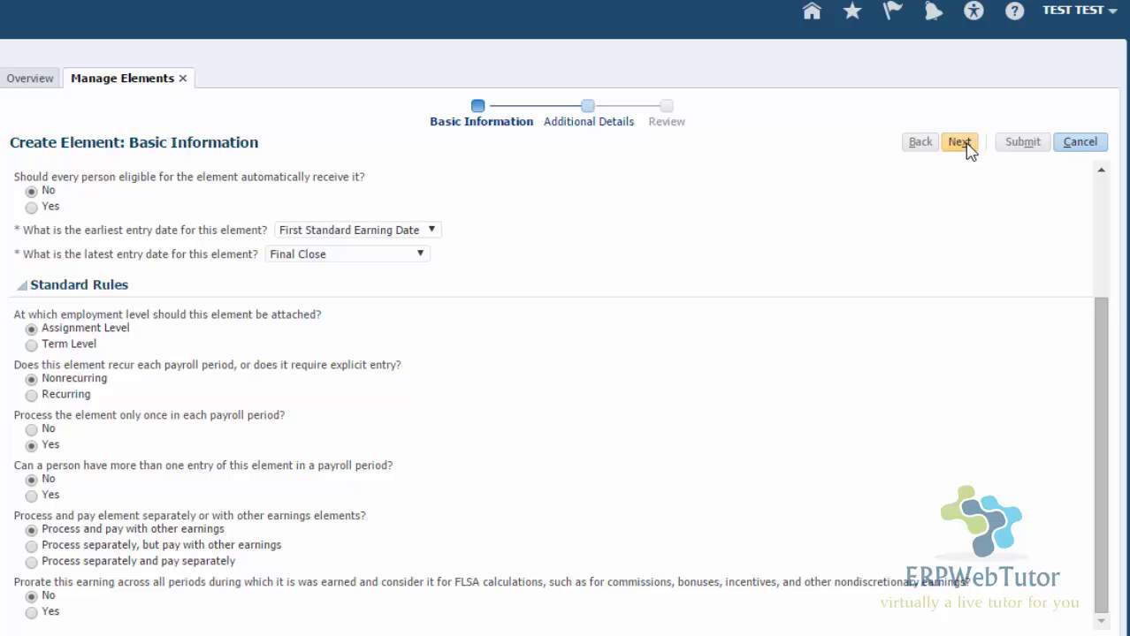
- Continue to Additional Details keeping Flat amount and expand the element details summary
click(958, 142)
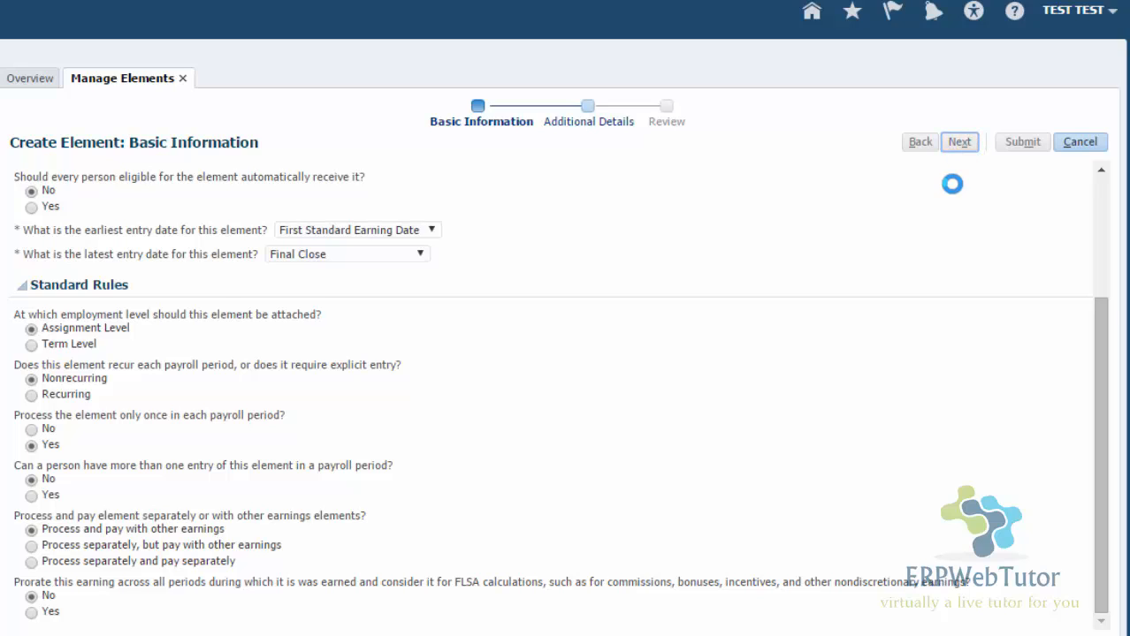
click(958, 141)
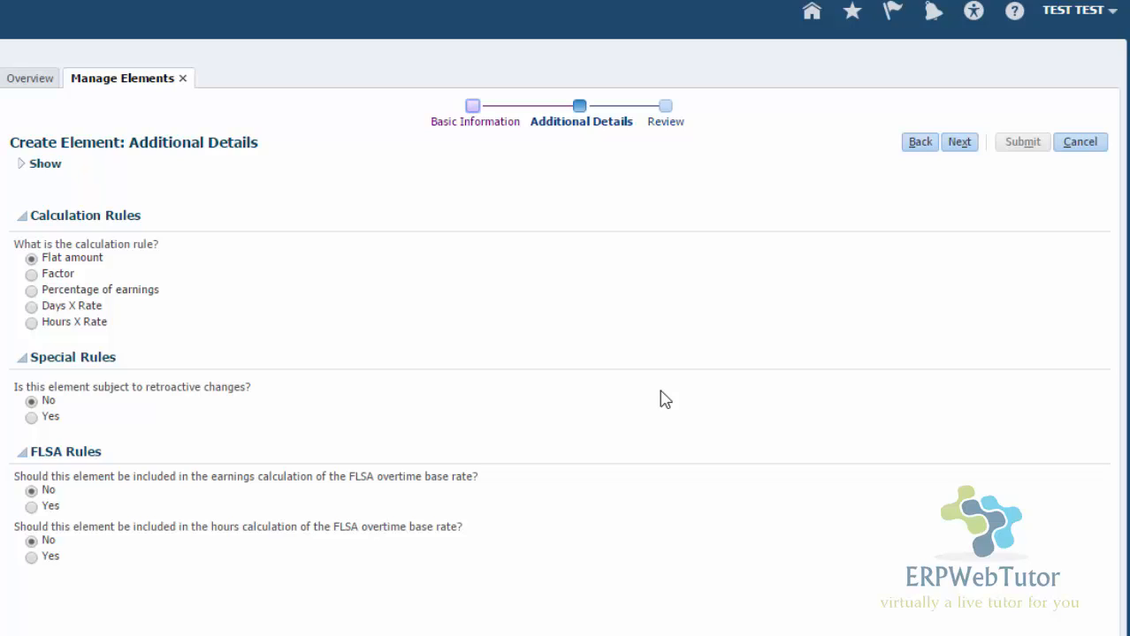
mouse_move(511, 394)
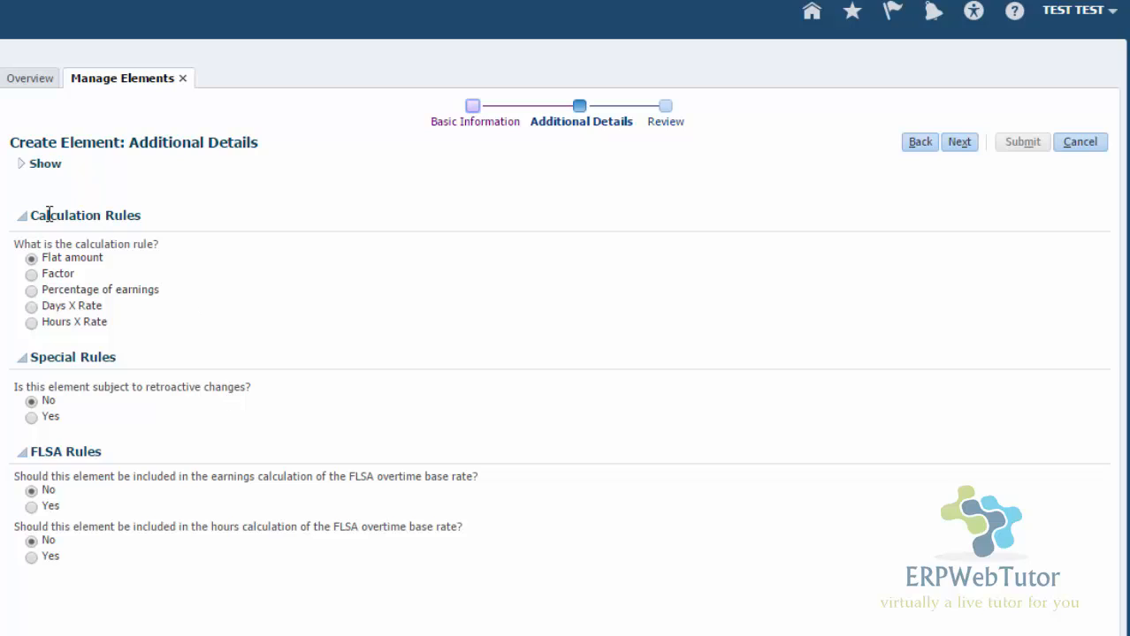
mouse_move(46, 286)
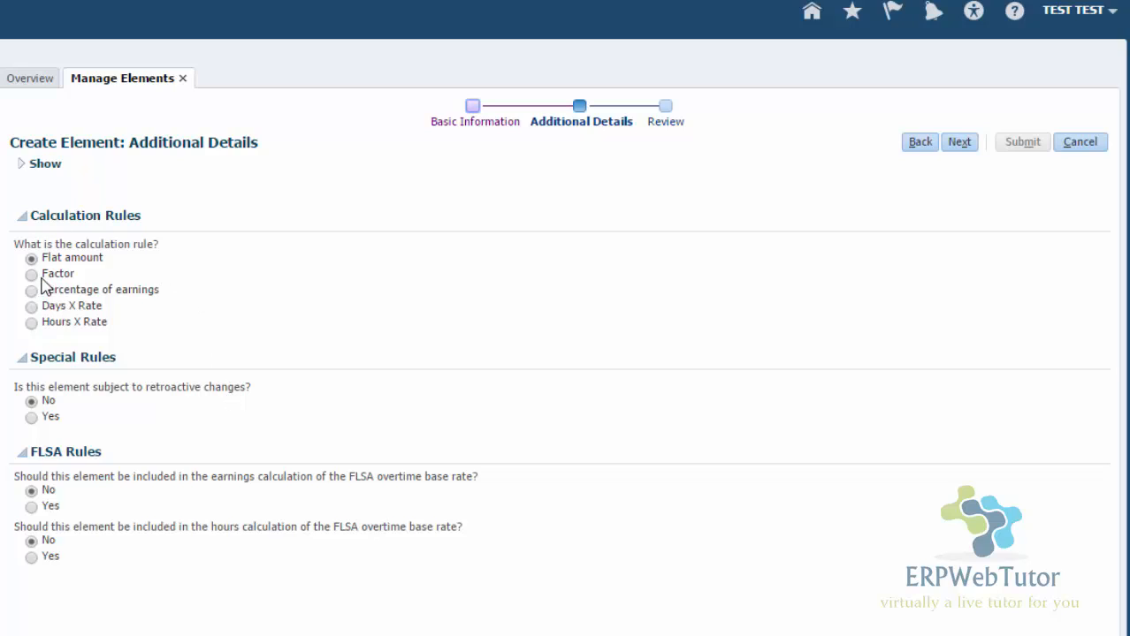
mouse_move(195, 325)
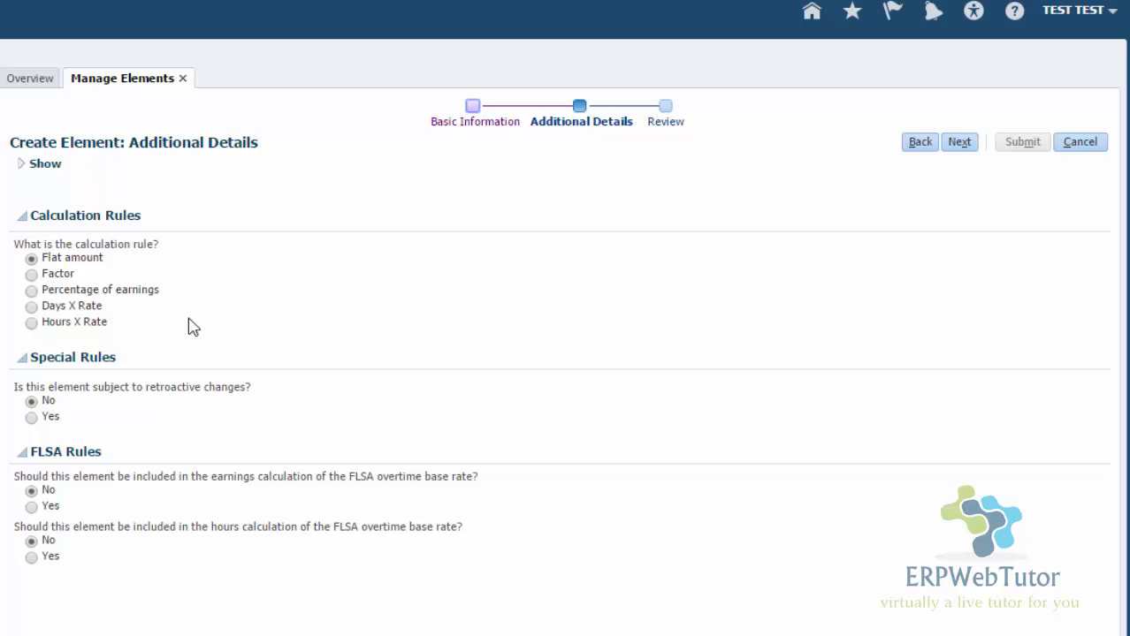
mouse_move(205, 436)
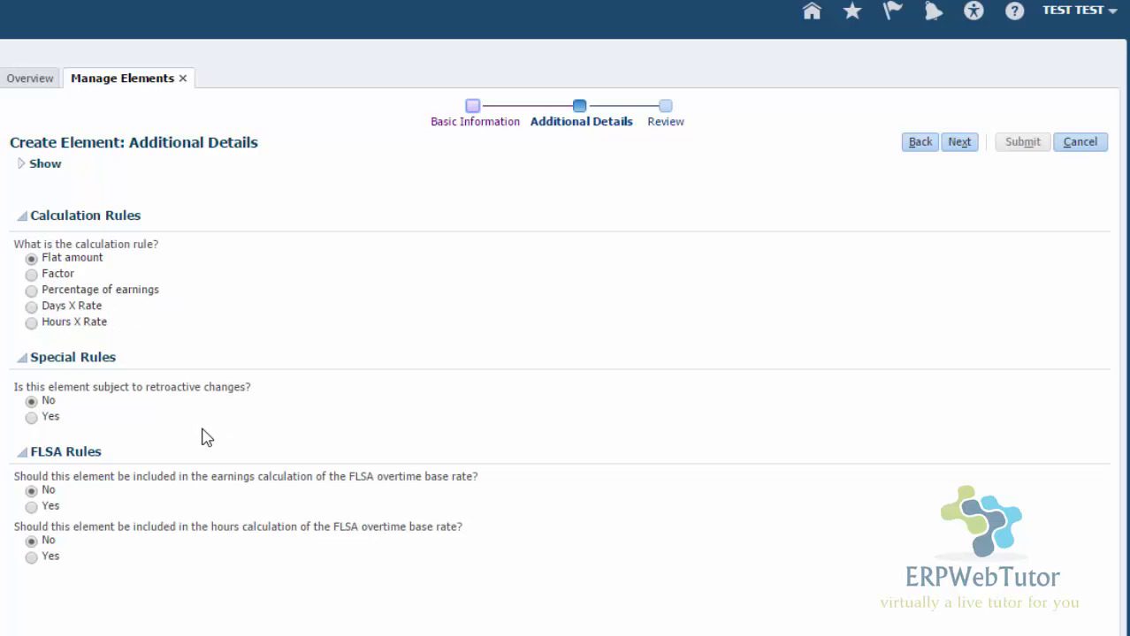
mouse_move(162, 392)
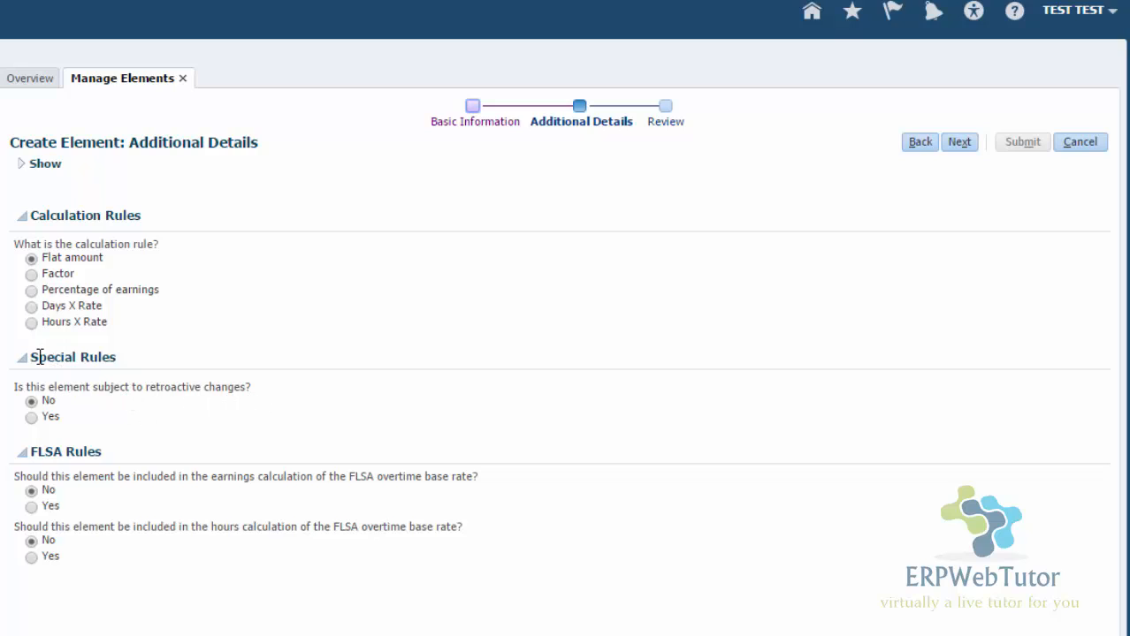
mouse_move(27, 453)
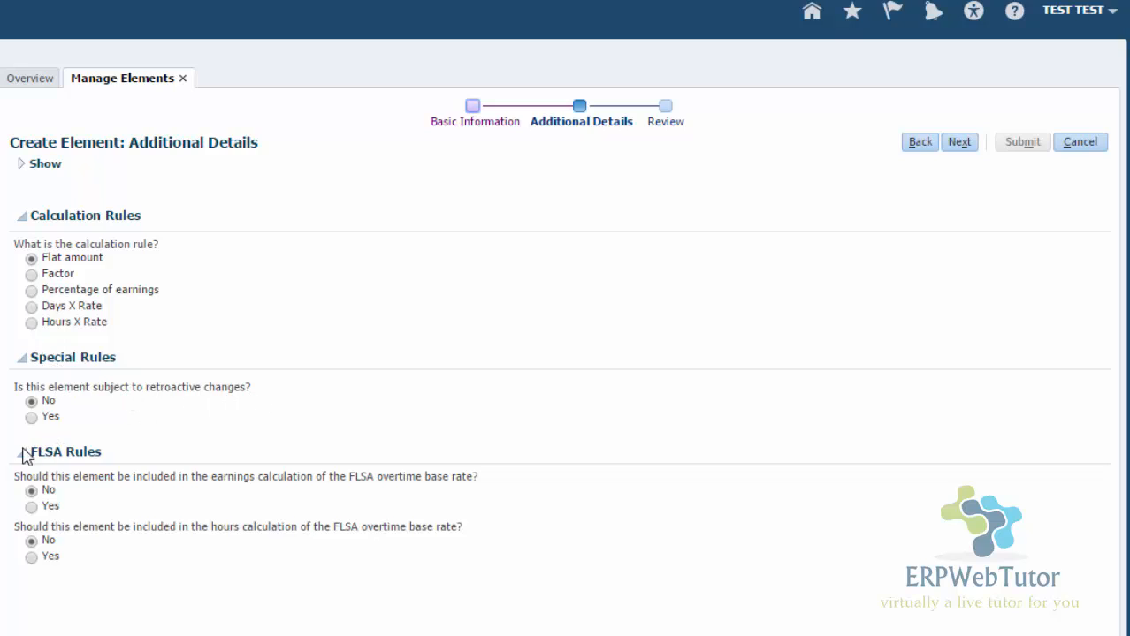
mouse_move(29, 403)
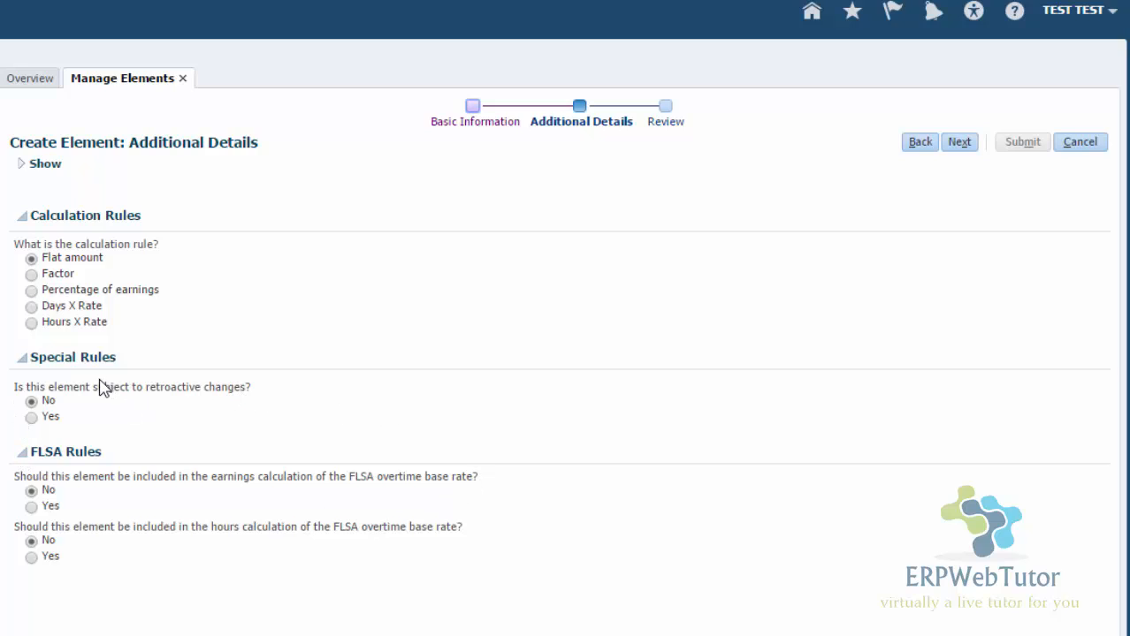
mouse_move(121, 221)
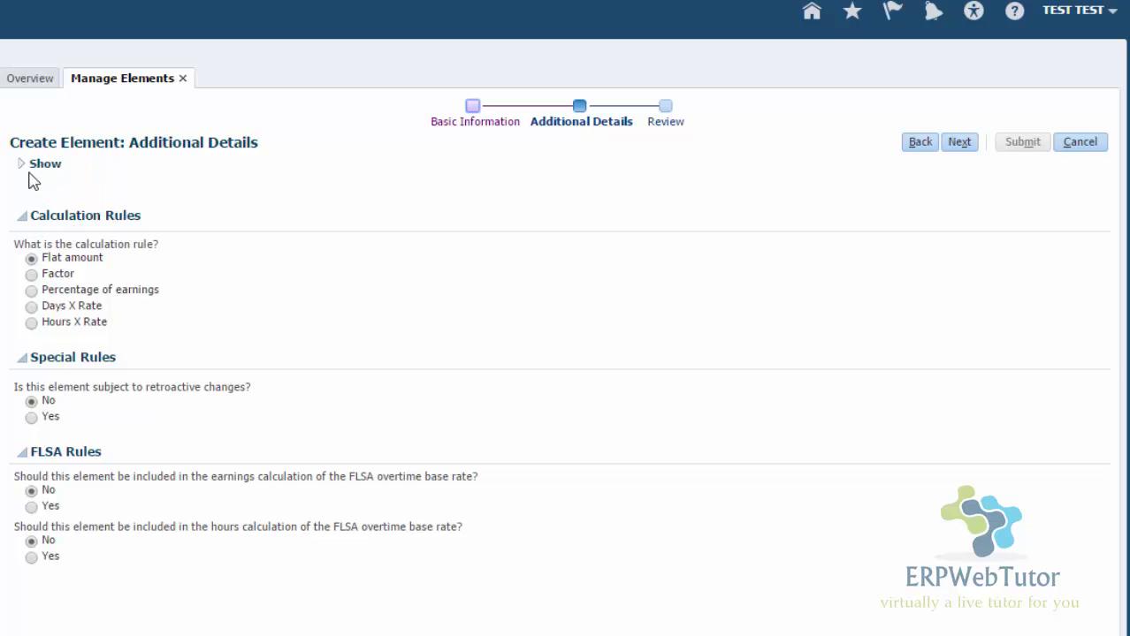
click(21, 162)
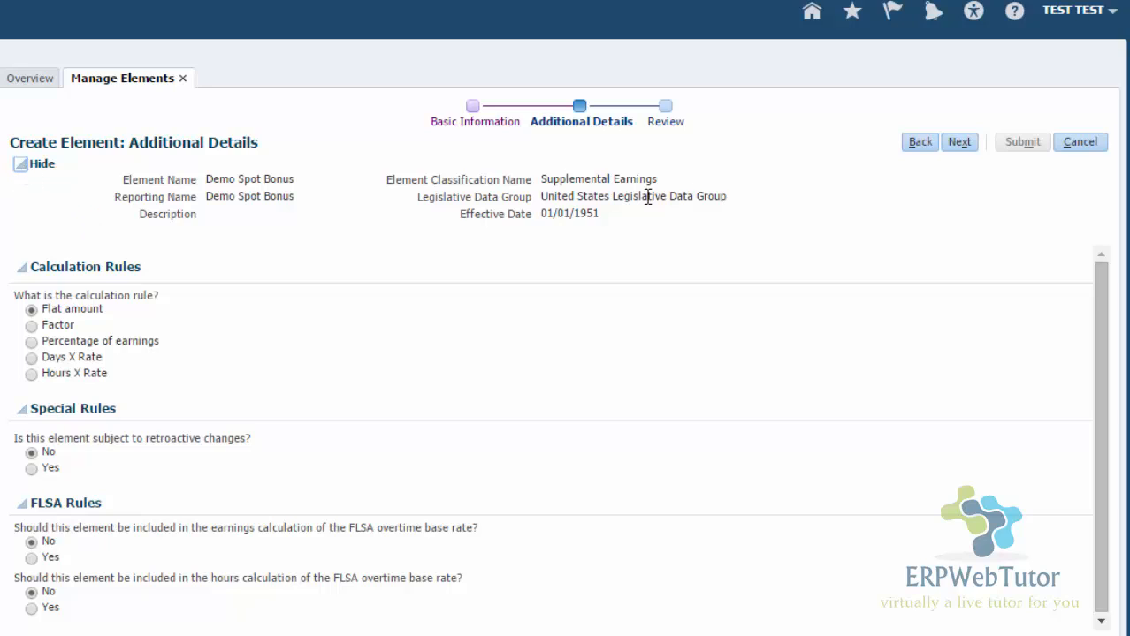
mouse_move(997, 173)
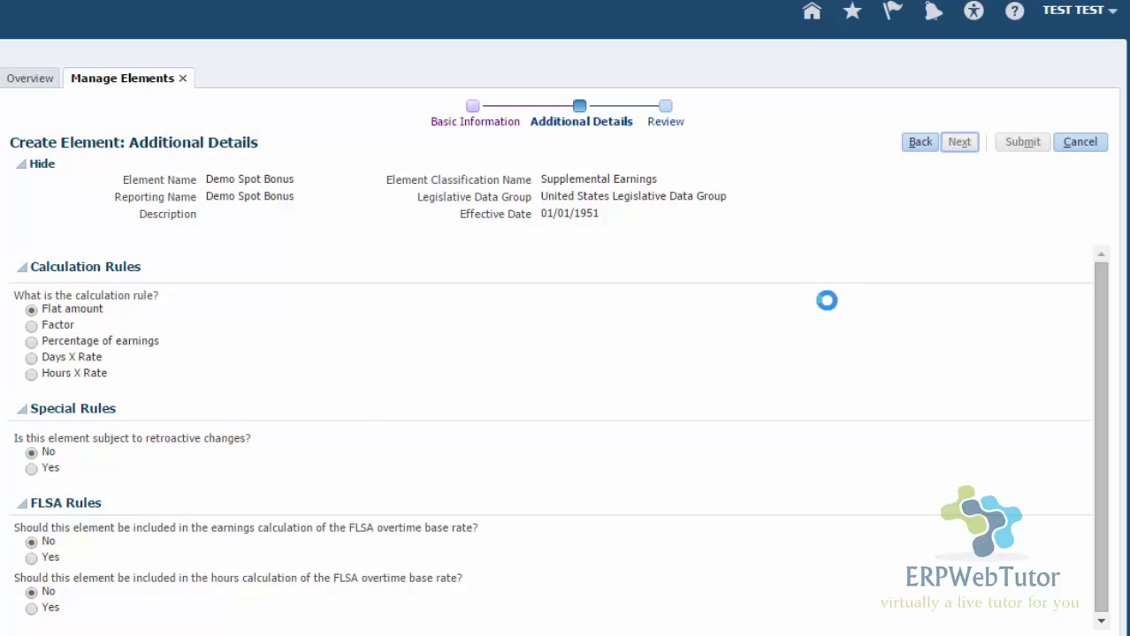
- Move to the Review step listing default versus selected rule options
click(958, 142)
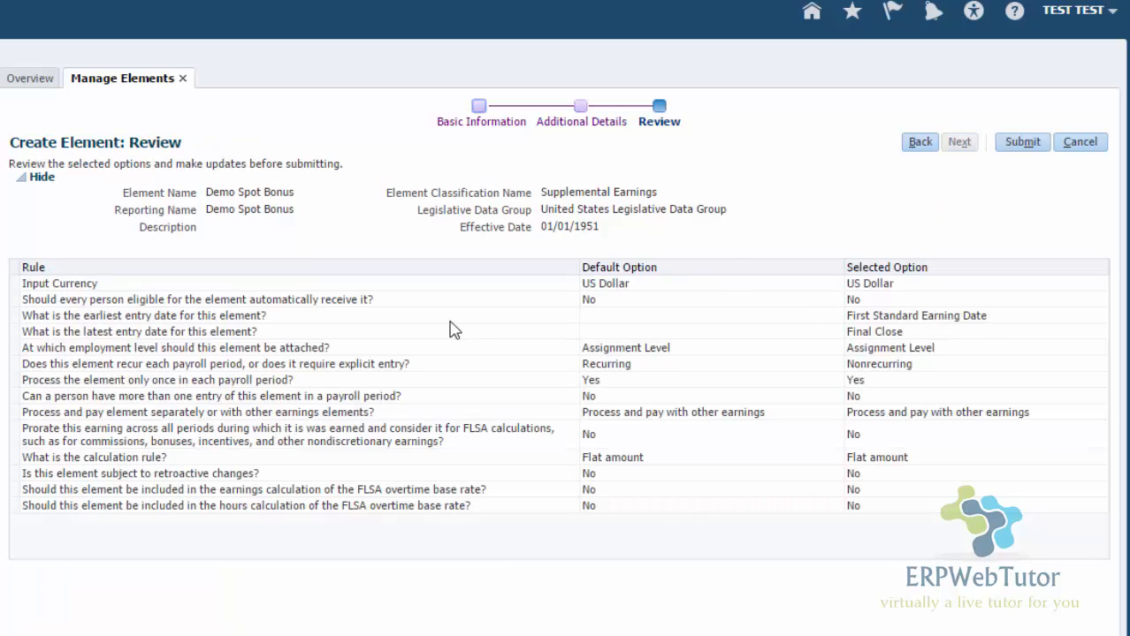
mouse_move(145, 388)
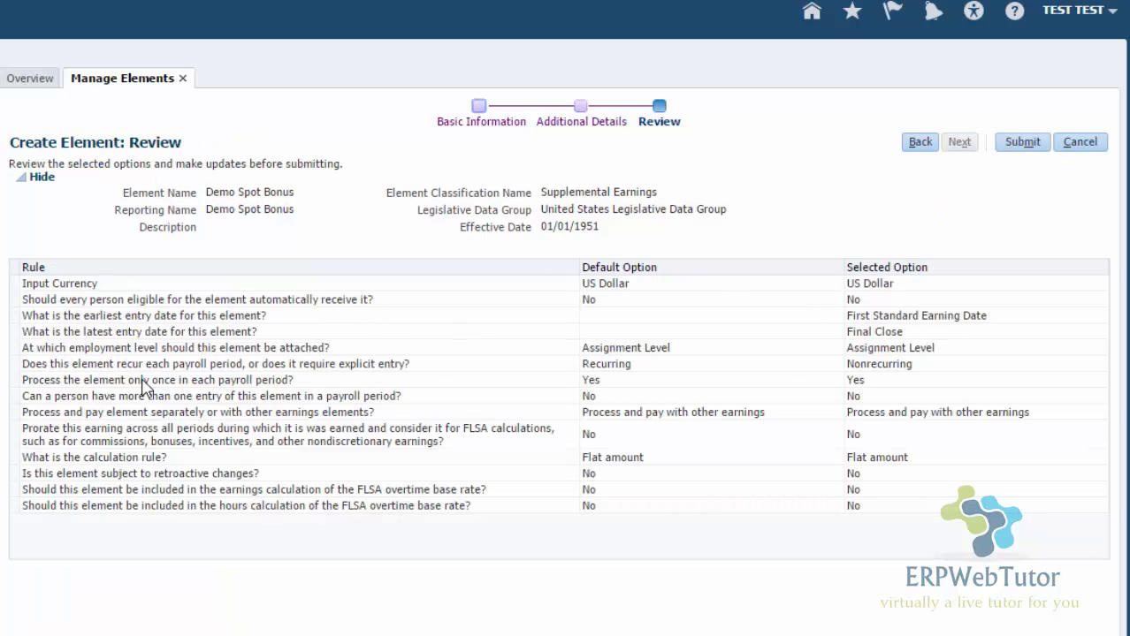
mouse_move(440, 430)
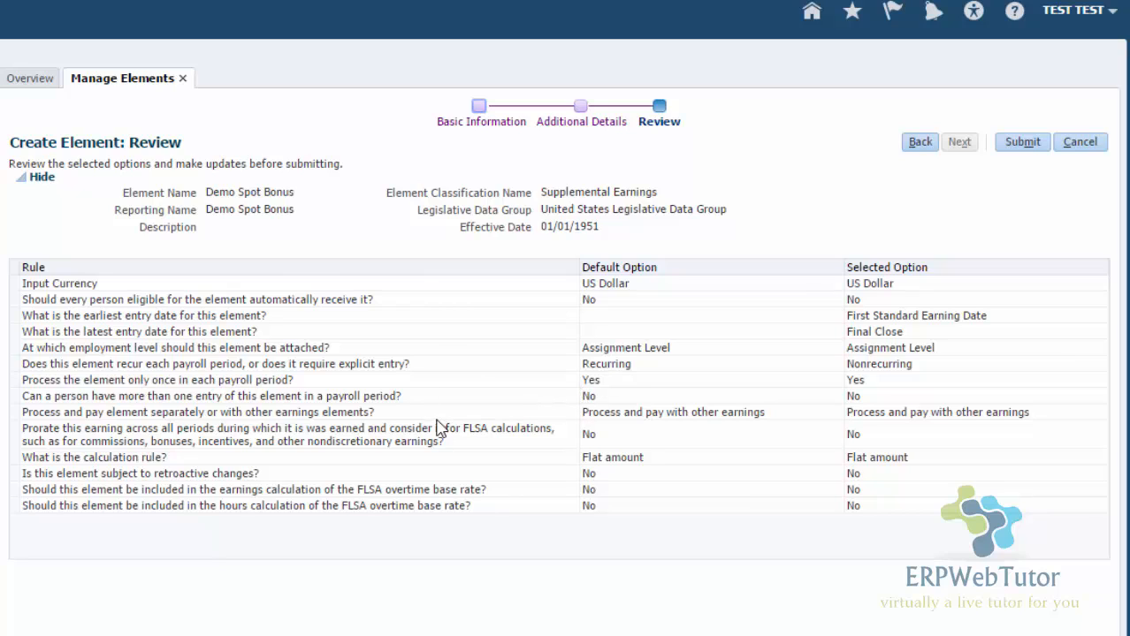
mouse_move(367, 312)
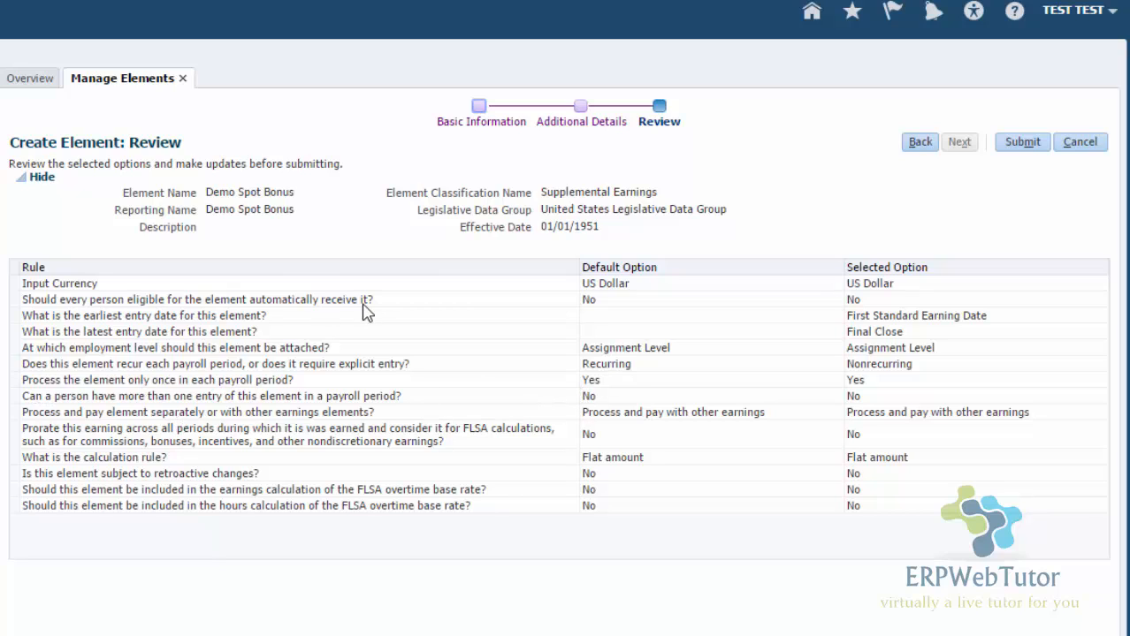
mouse_move(1107, 190)
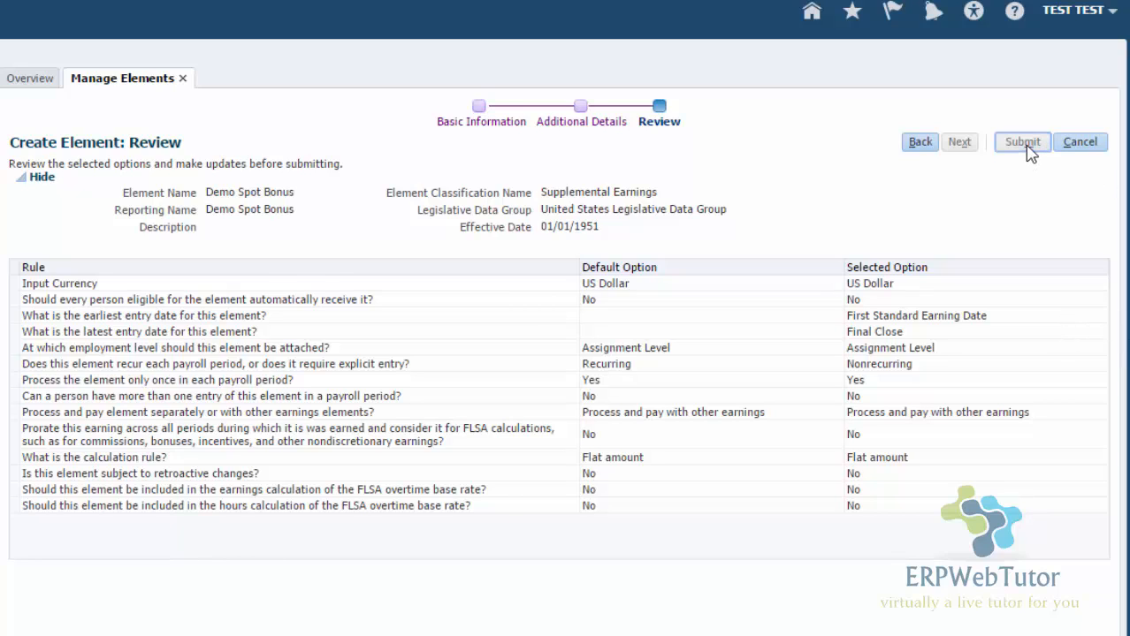
- Submit the Demo Spot Bonus element and look through its Element Overview summary tree
click(1021, 142)
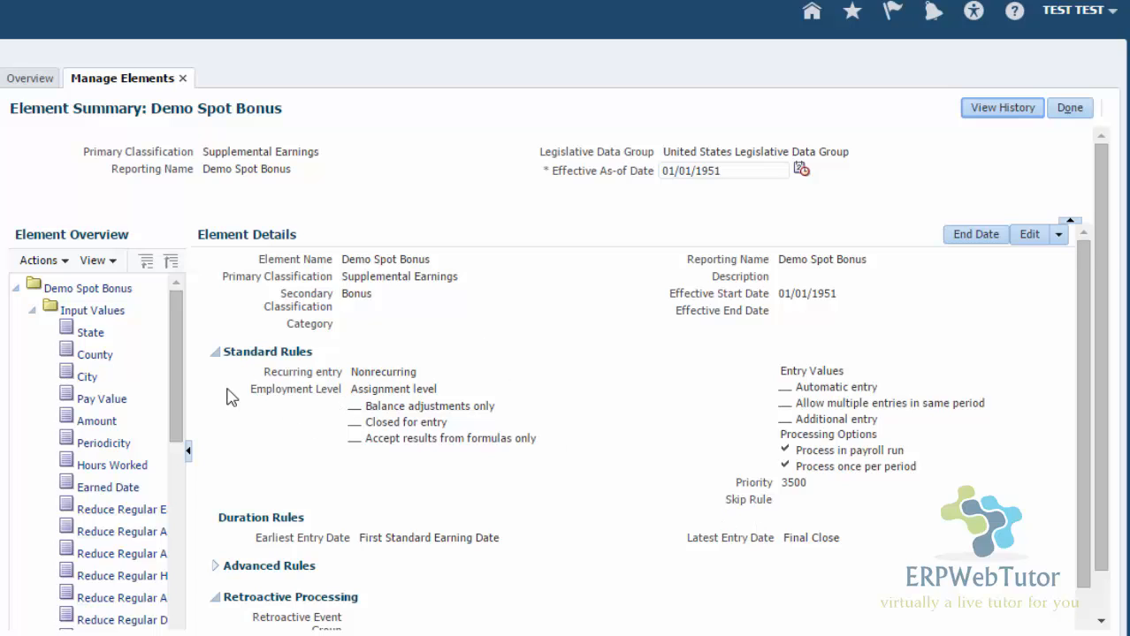
scroll(down, 3)
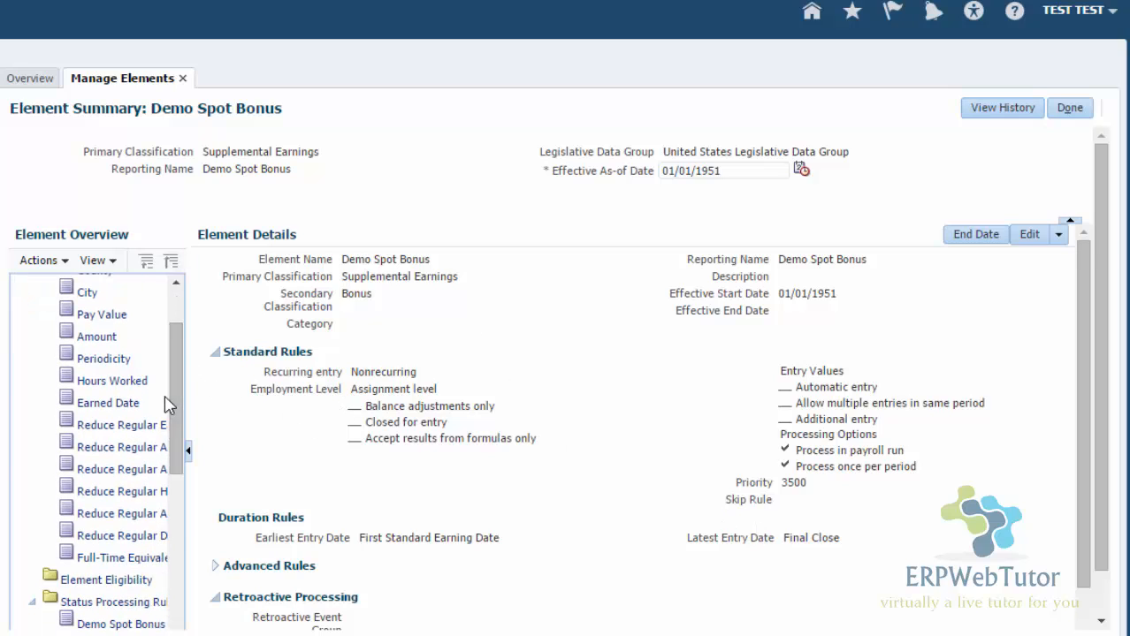
mouse_move(156, 403)
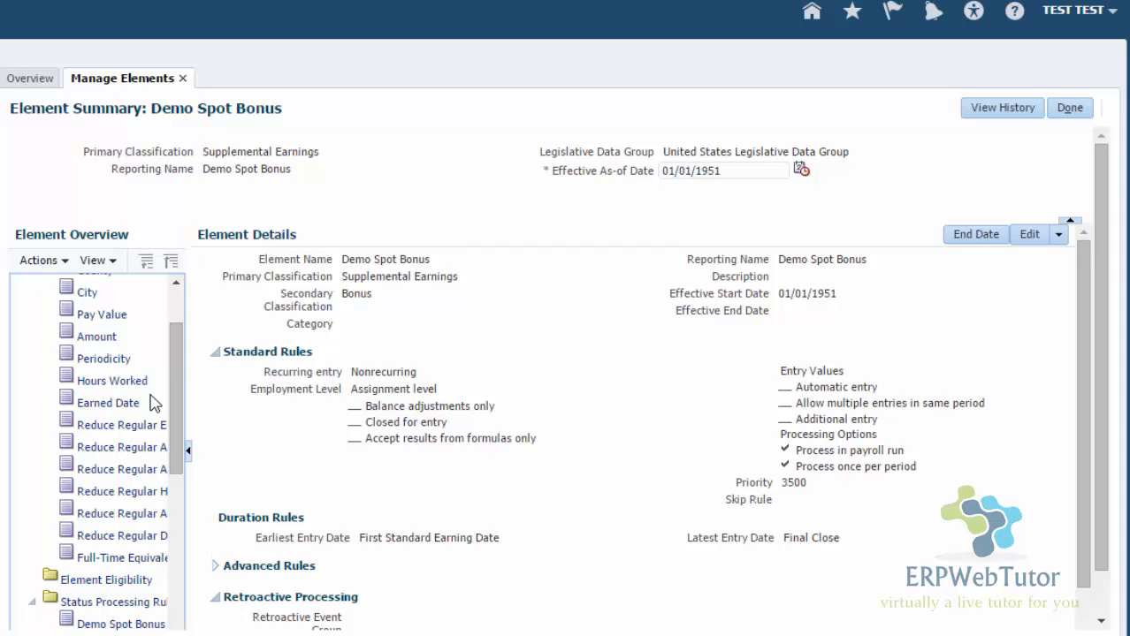
scroll(up, 3)
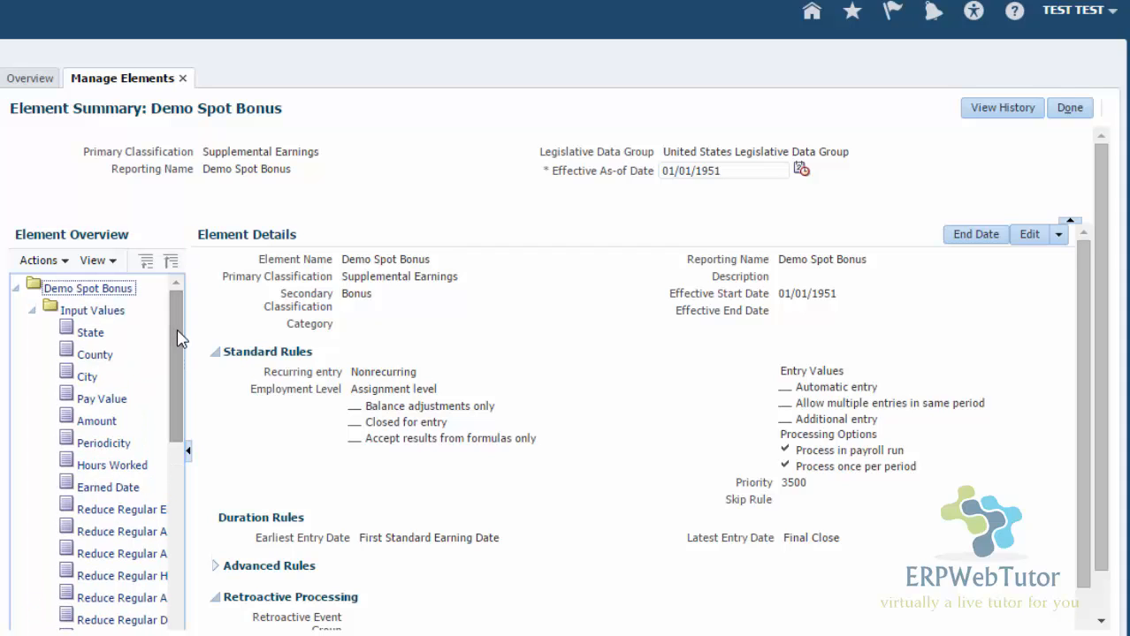
mouse_move(190, 298)
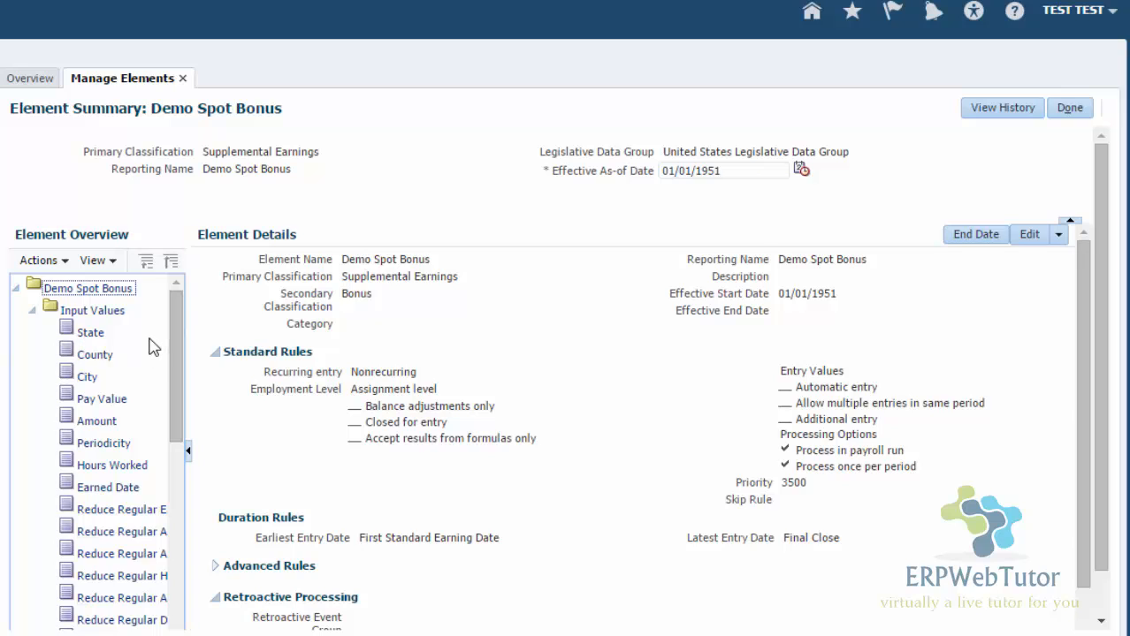
mouse_move(178, 304)
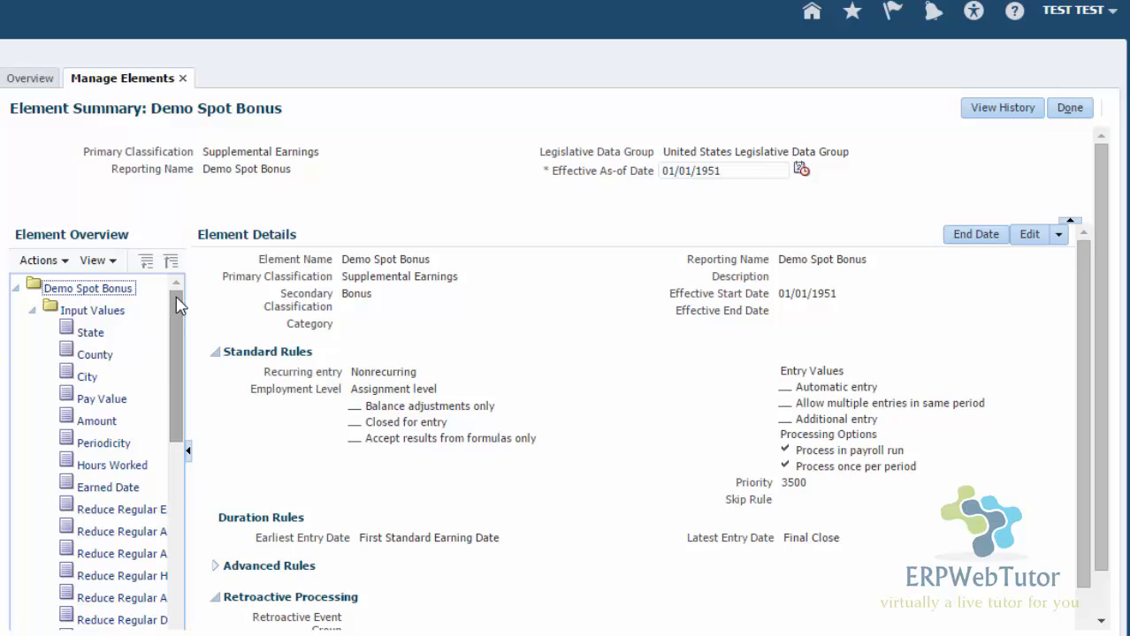
mouse_move(186, 325)
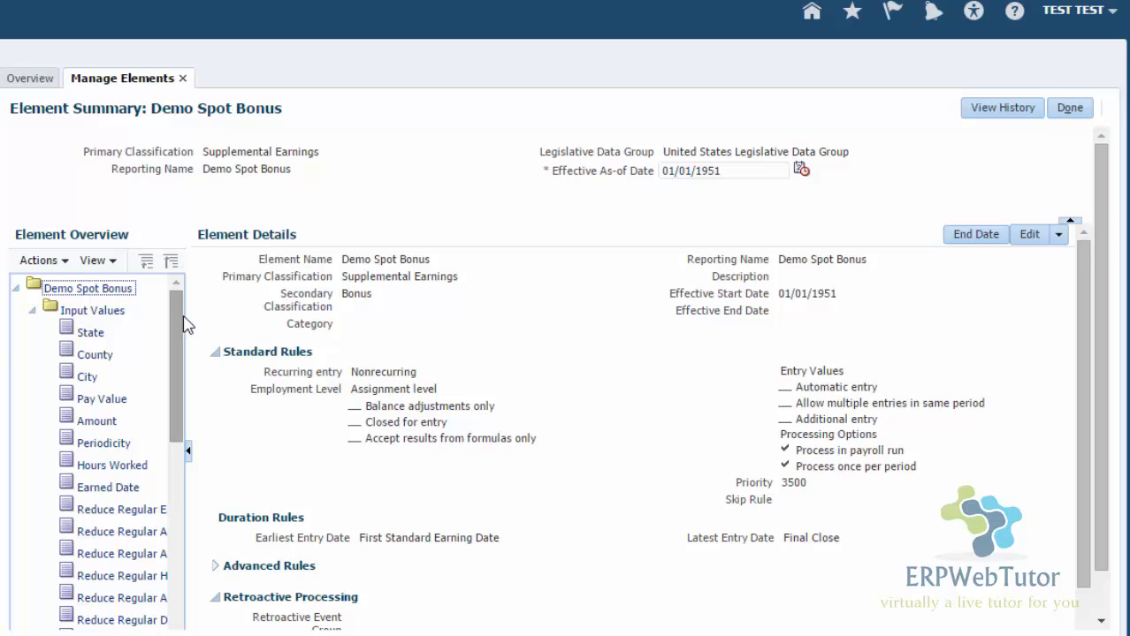
mouse_move(138, 336)
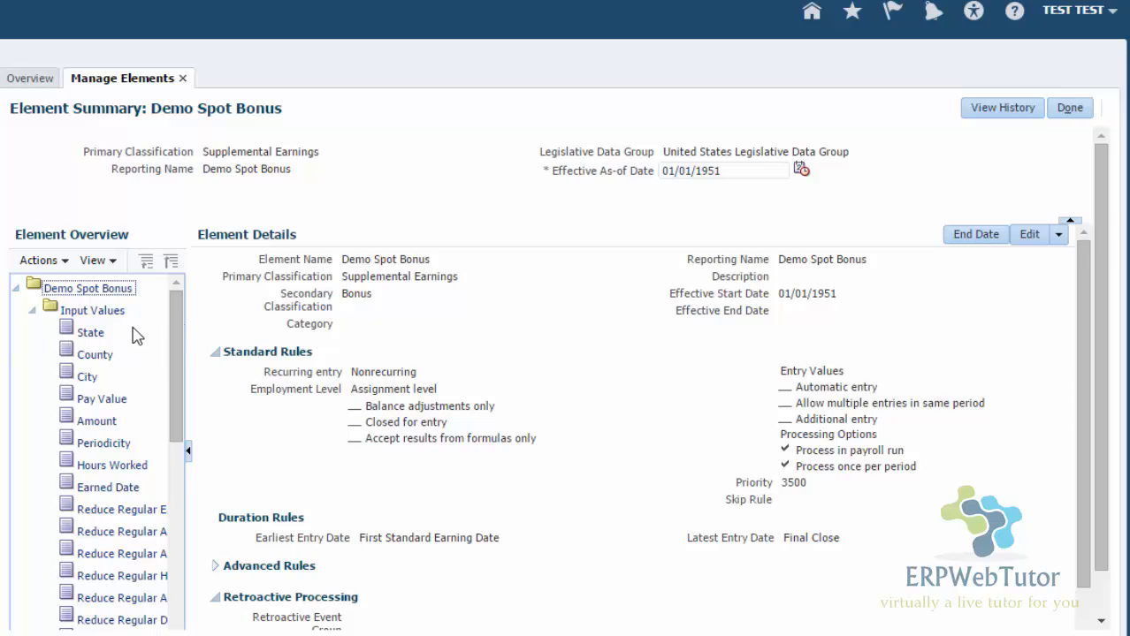
mouse_move(185, 316)
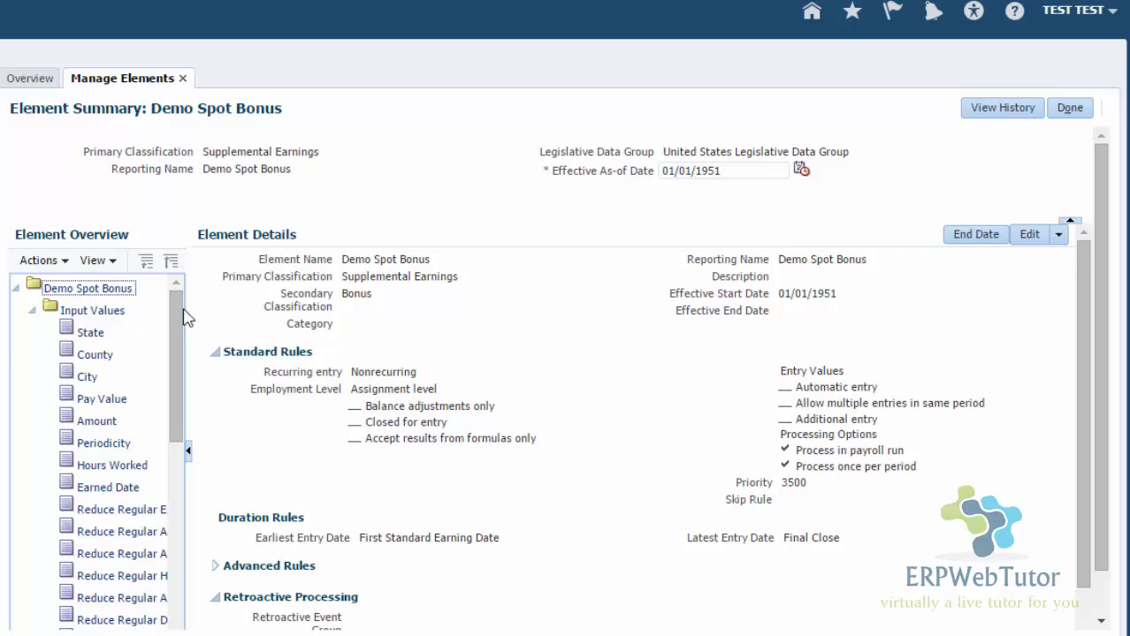
mouse_move(184, 370)
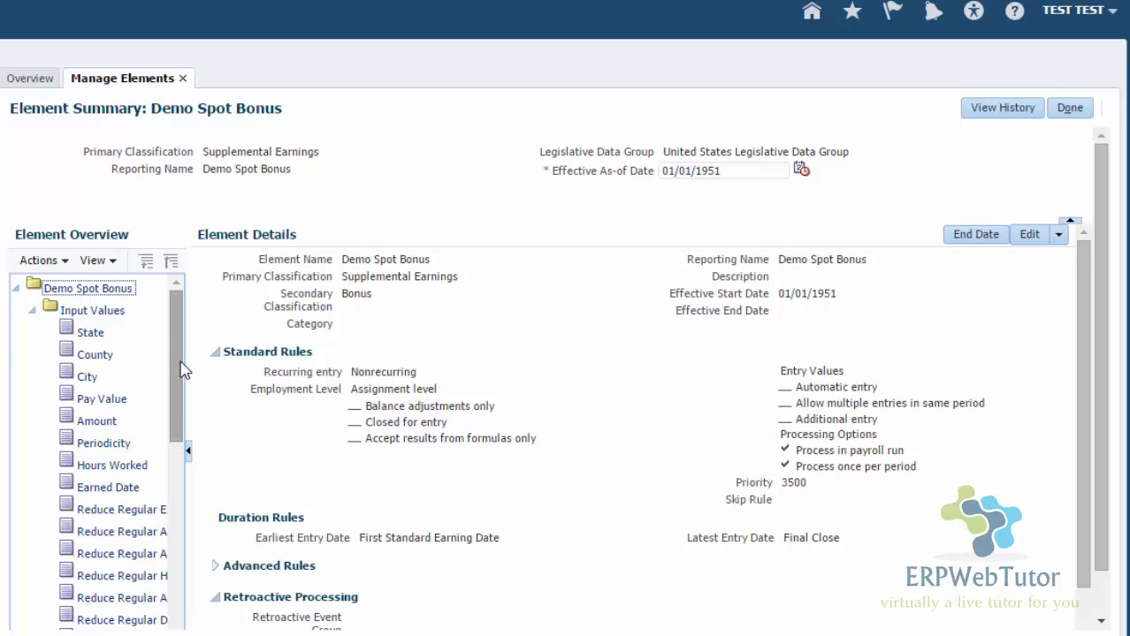
mouse_move(33, 320)
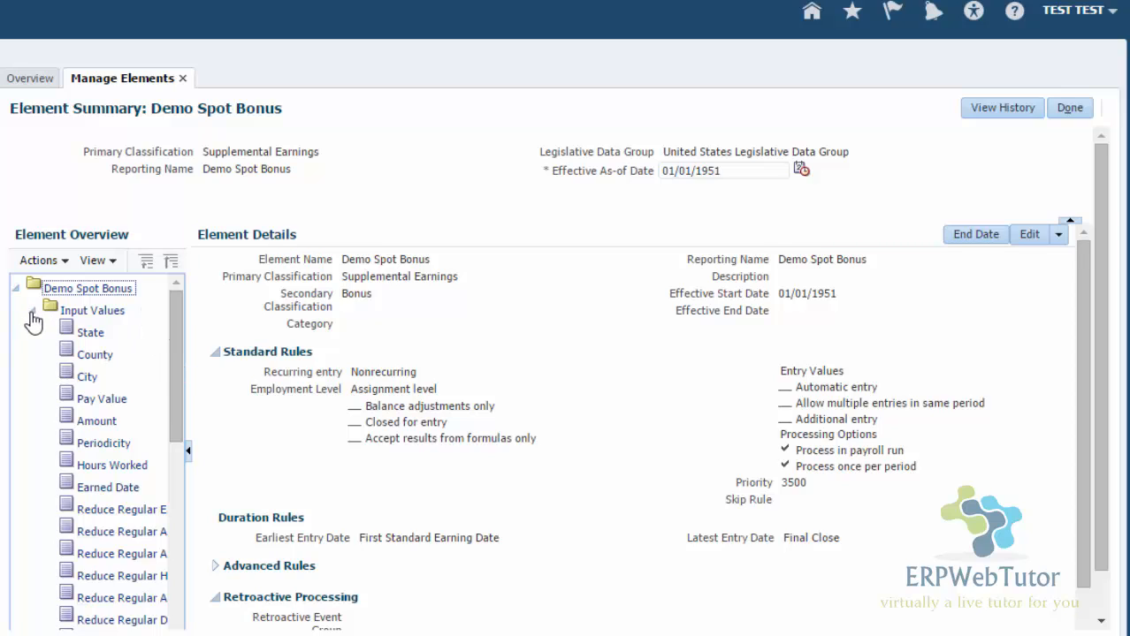
click(32, 318)
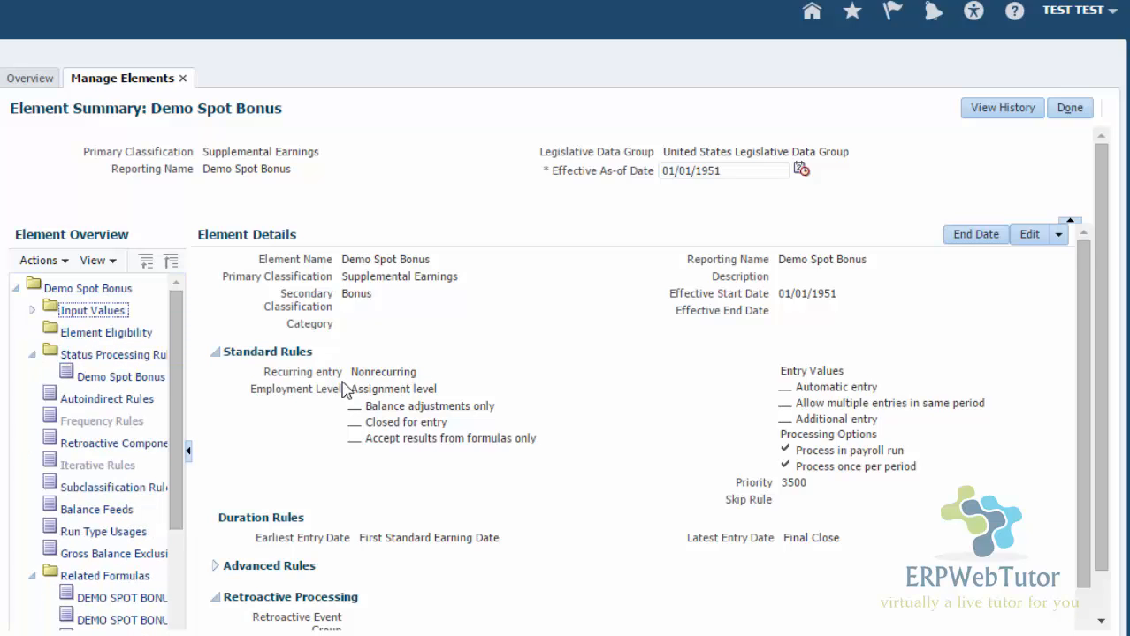
click(32, 353)
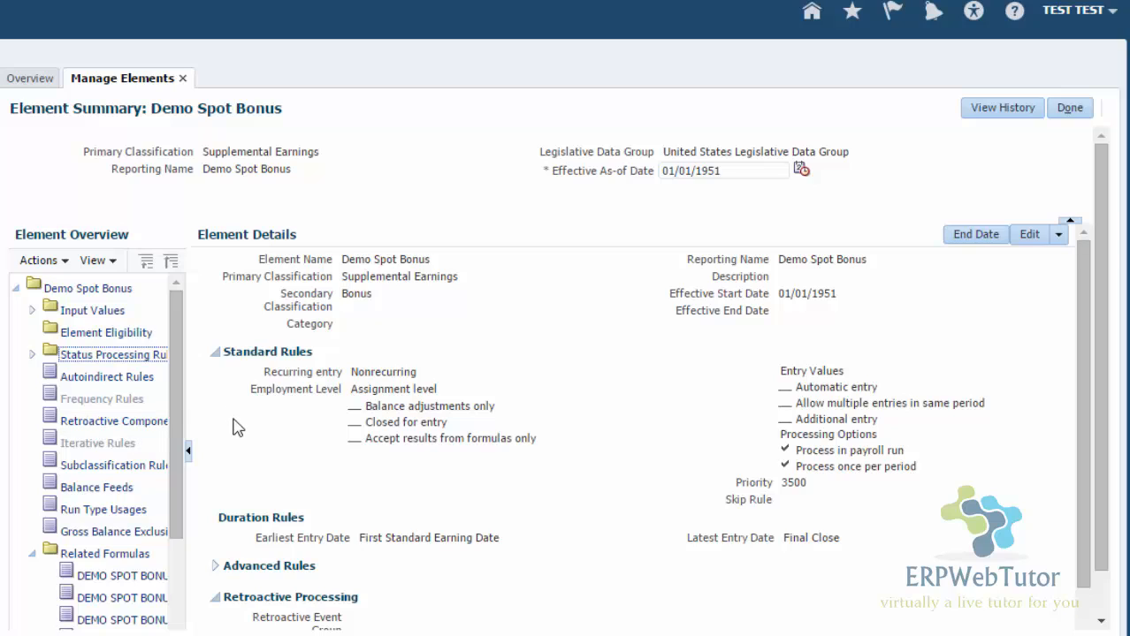
click(113, 332)
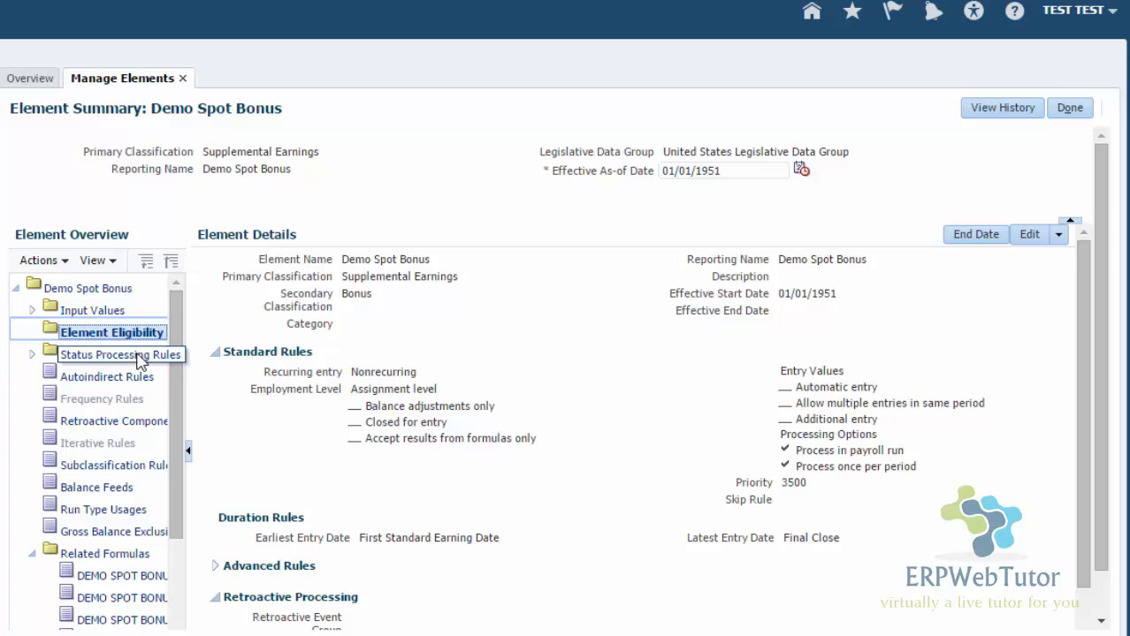
mouse_move(566, 380)
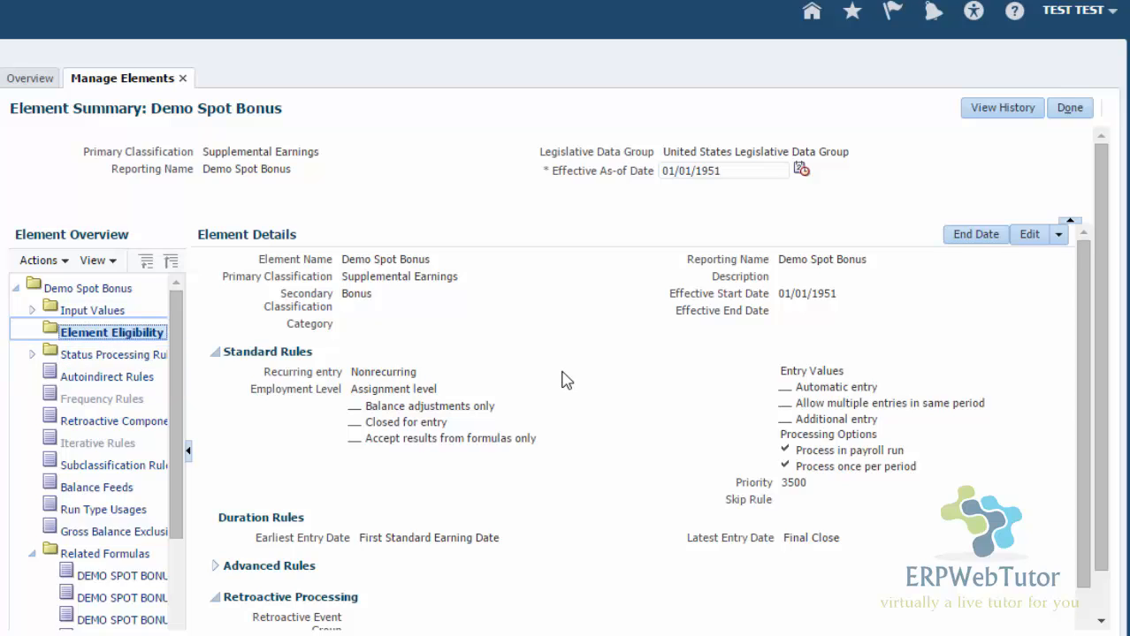
mouse_move(182, 370)
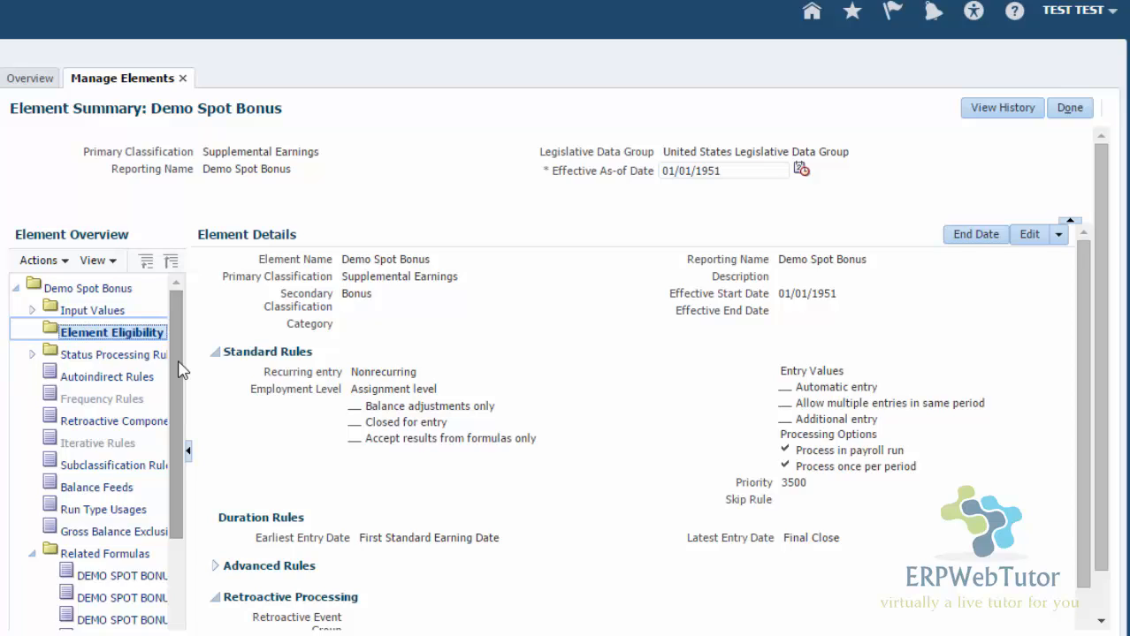
mouse_move(131, 347)
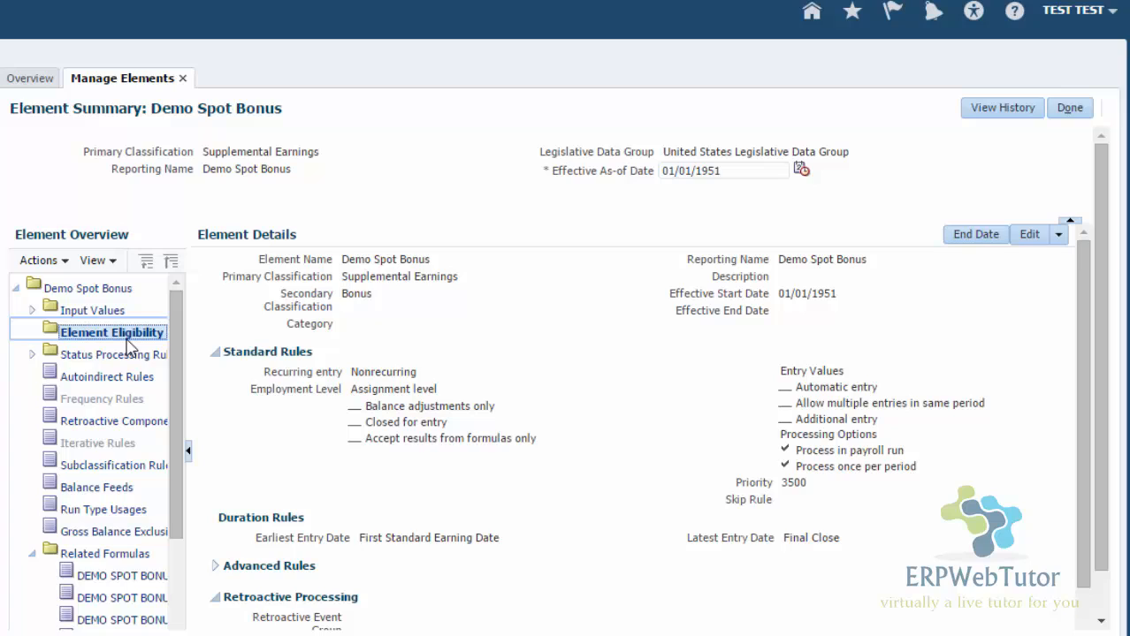
mouse_move(160, 403)
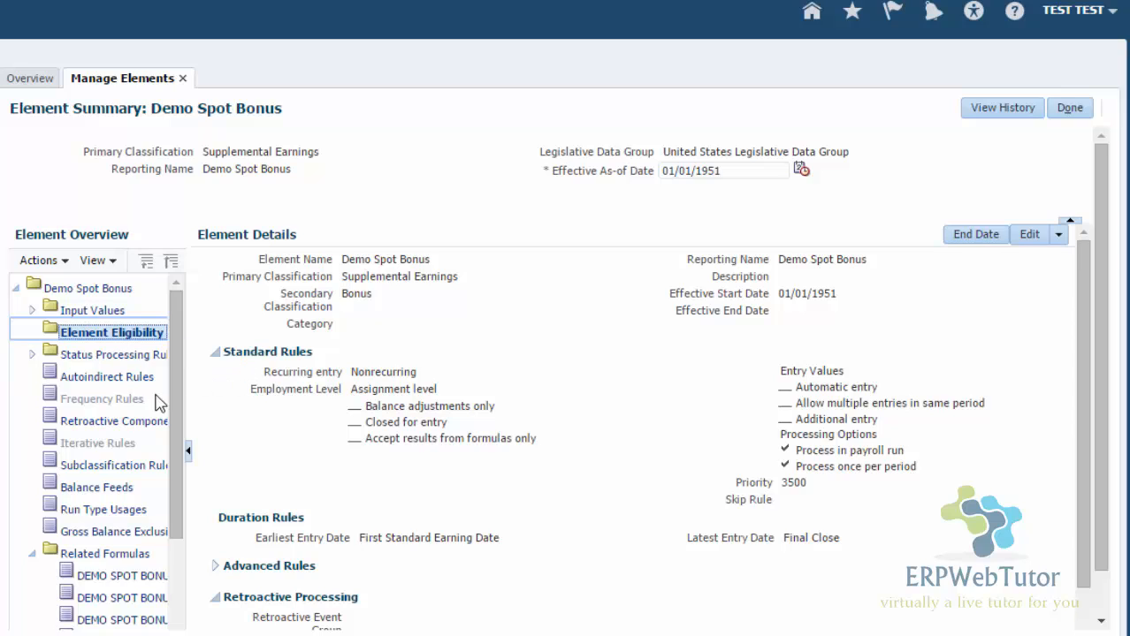
mouse_move(177, 320)
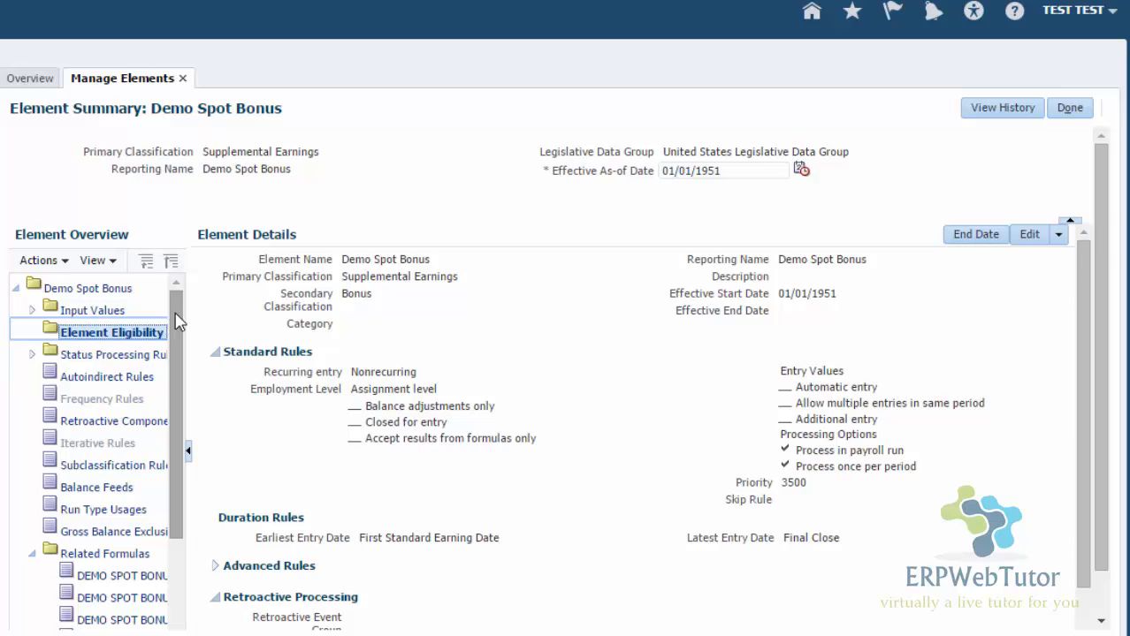
mouse_move(859, 361)
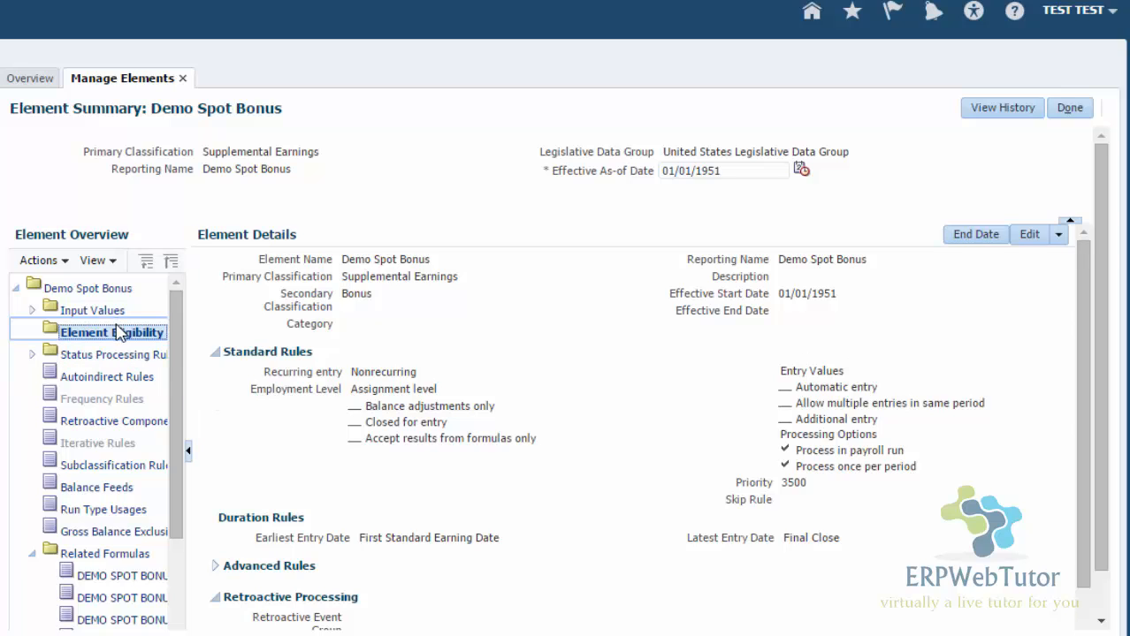
mouse_move(894, 343)
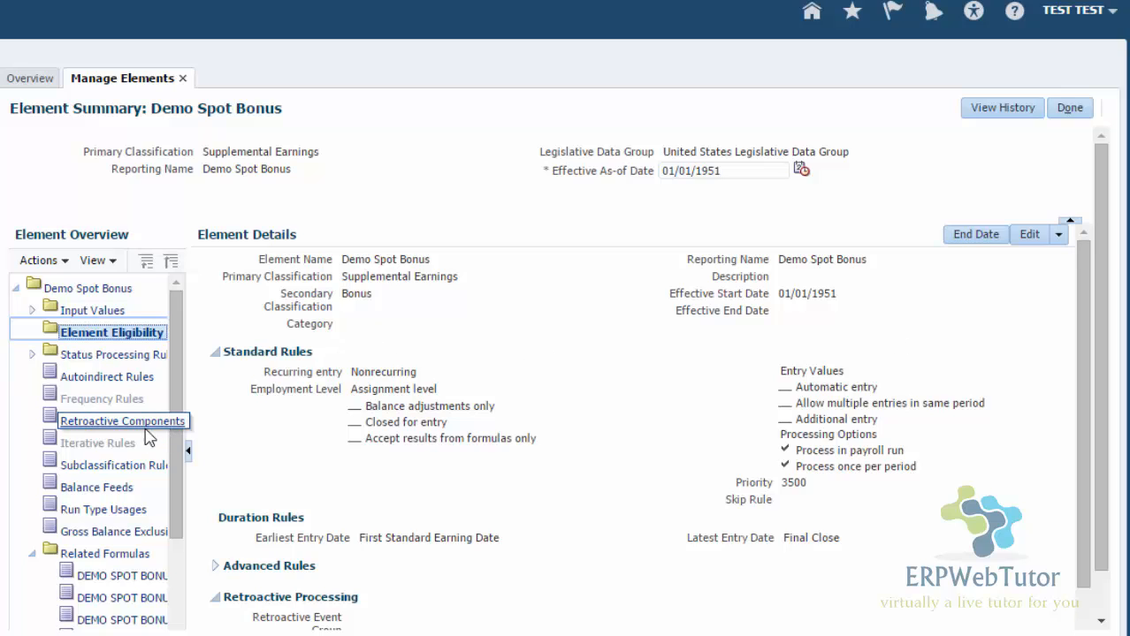
mouse_move(177, 332)
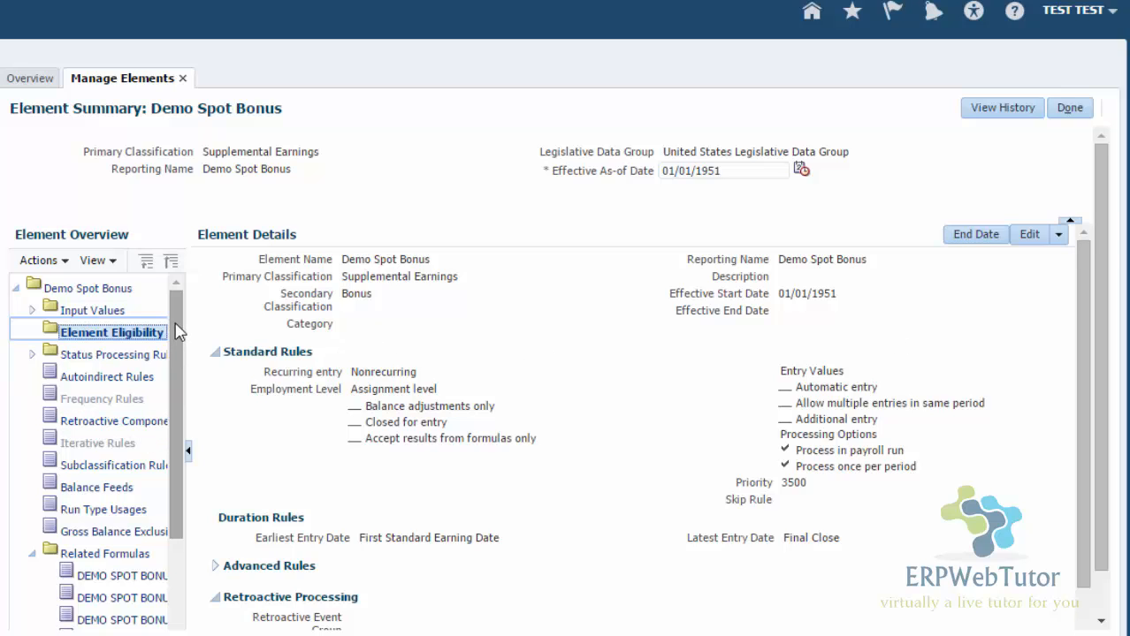
mouse_move(174, 336)
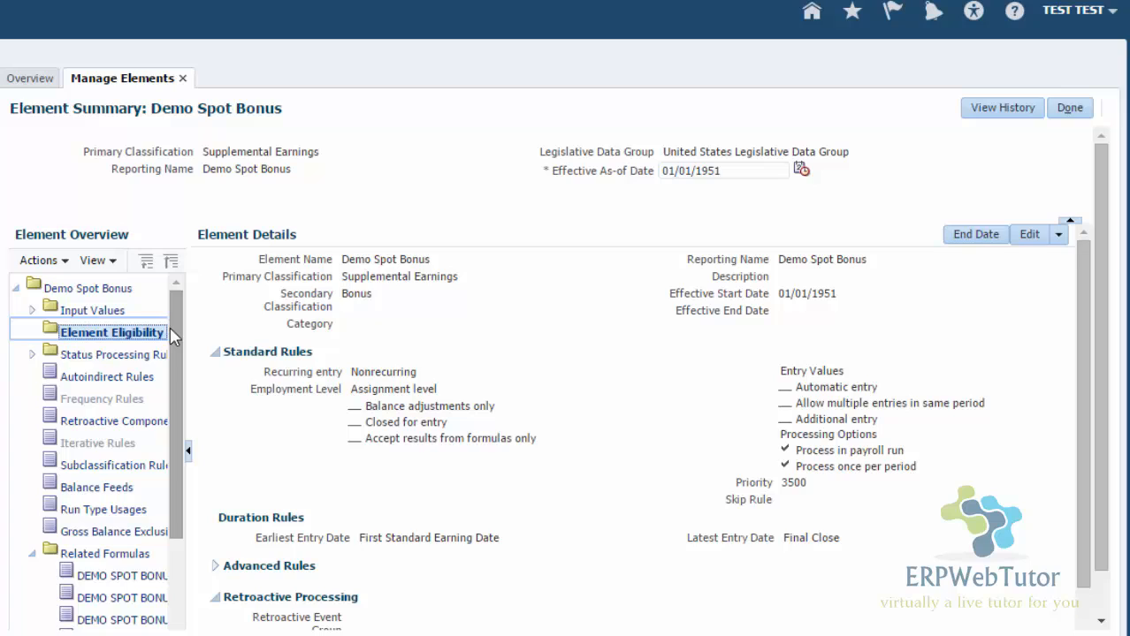
mouse_move(246, 344)
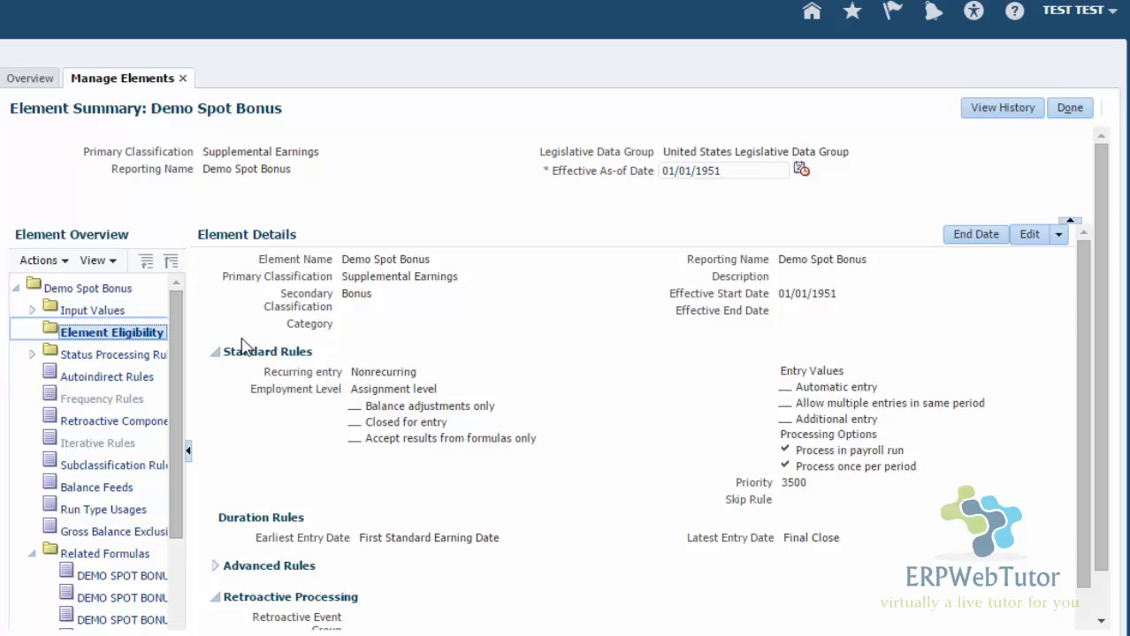
click(39, 259)
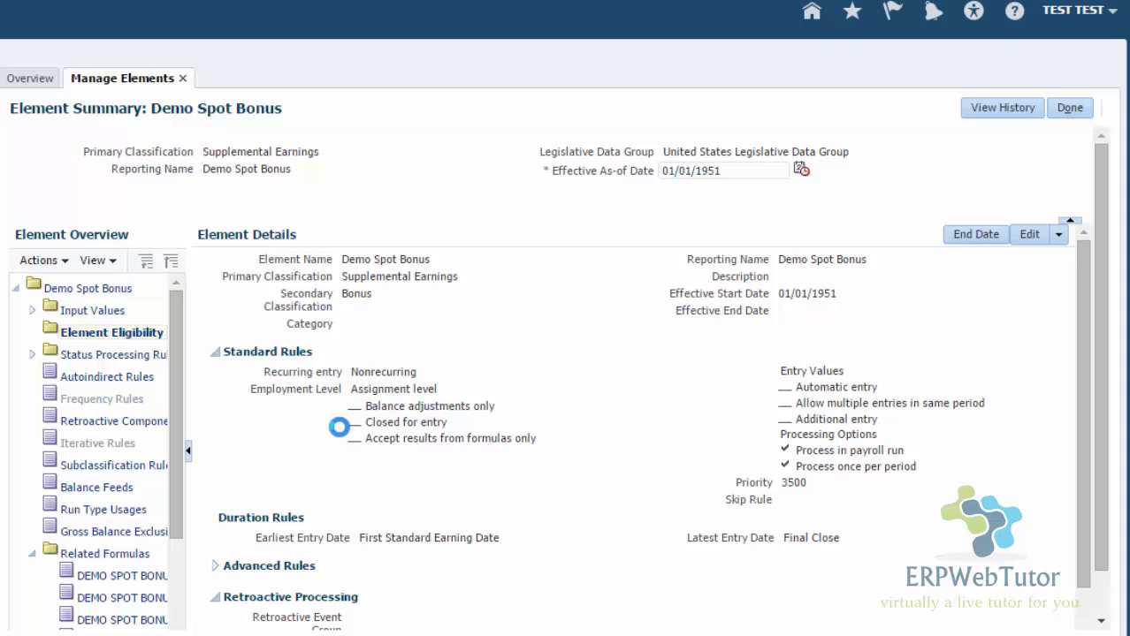
- Create an Element Eligibility record and name it 'Demo Spot Bonus Open'
click(111, 332)
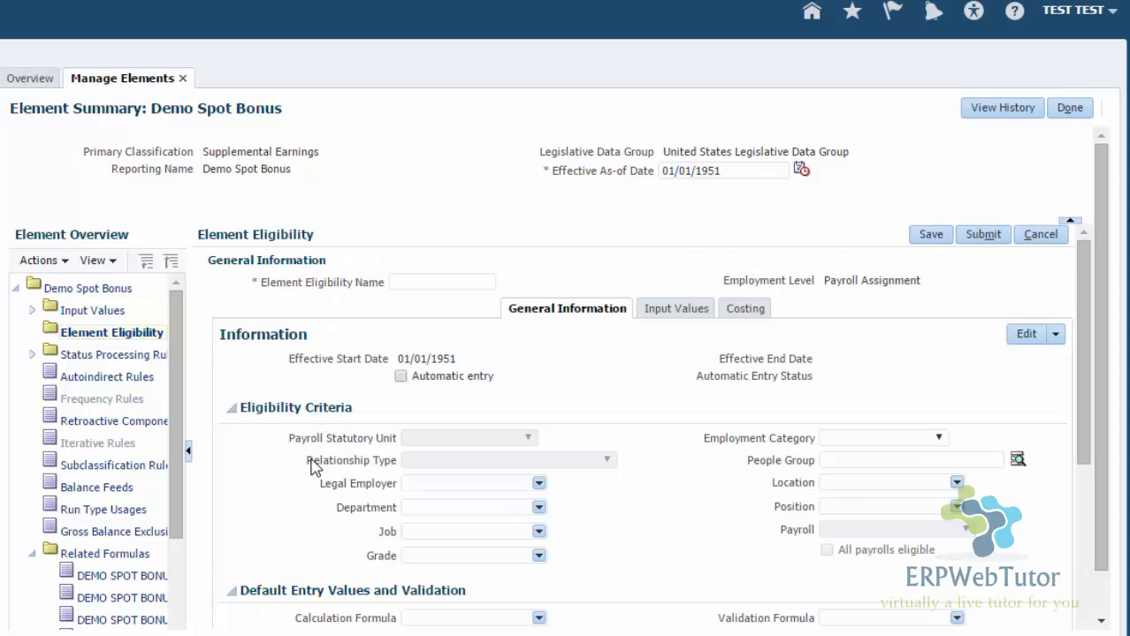
mouse_move(433, 255)
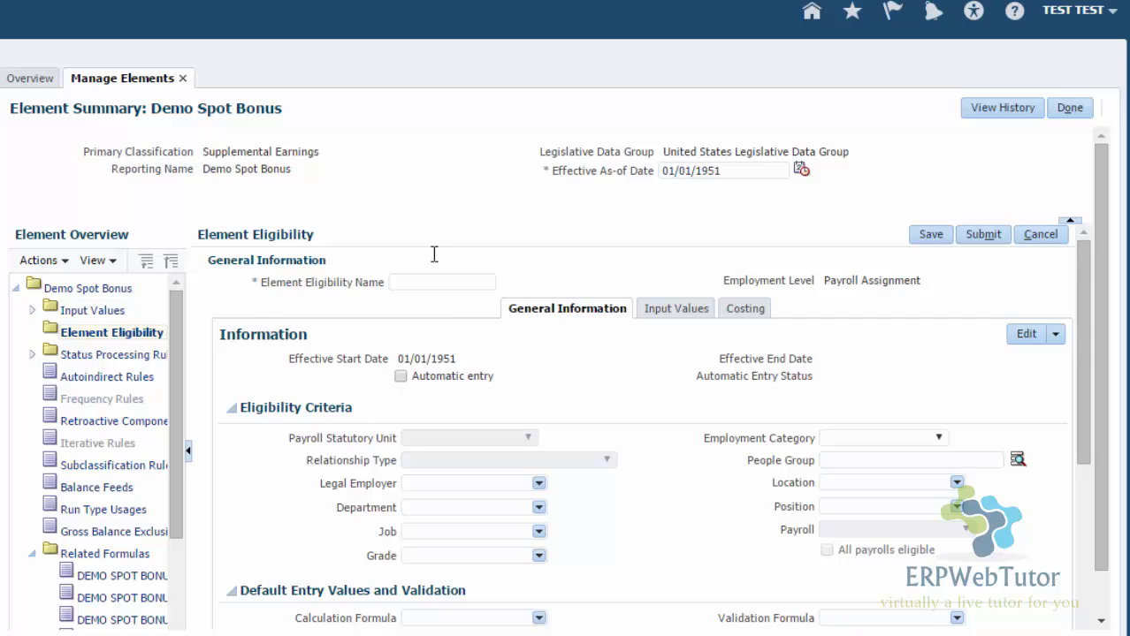
mouse_move(396, 290)
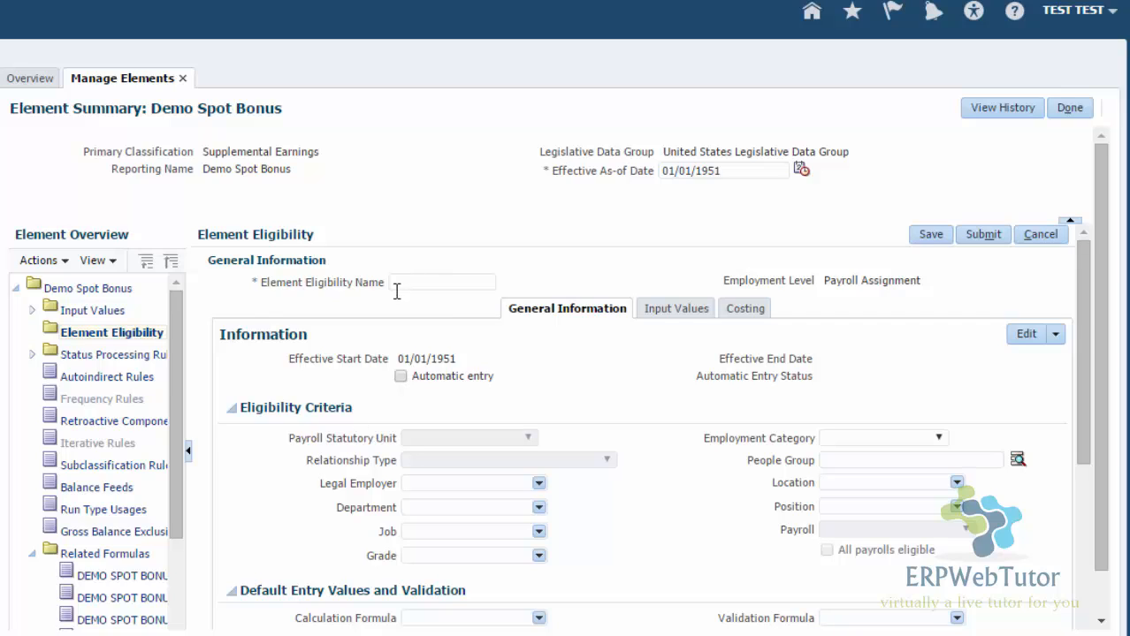
click(442, 281)
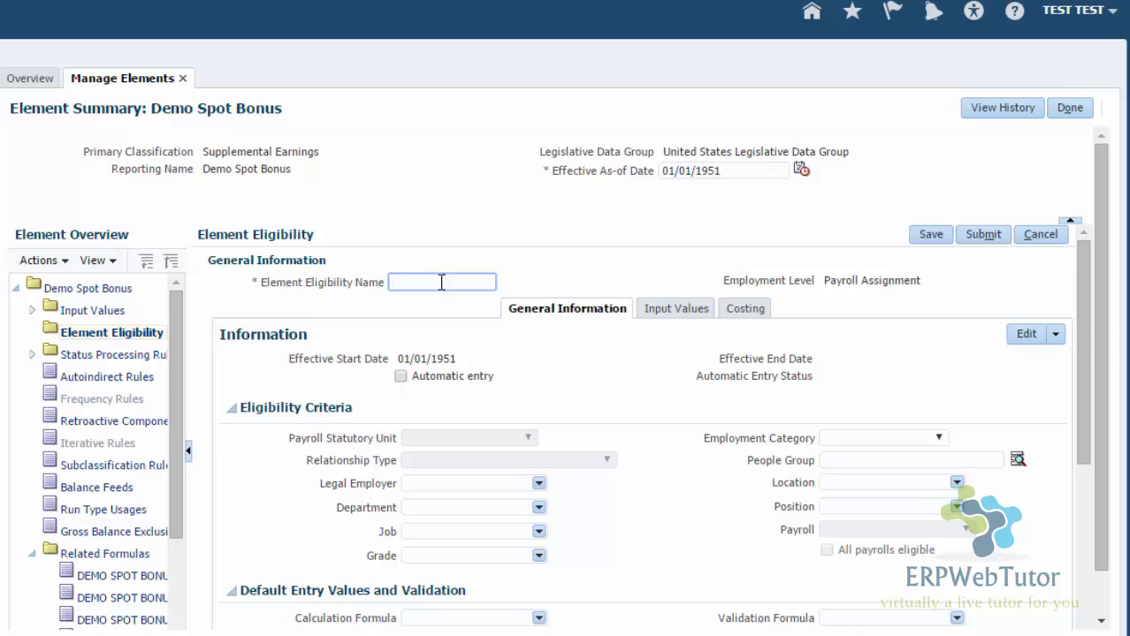
mouse_move(389, 453)
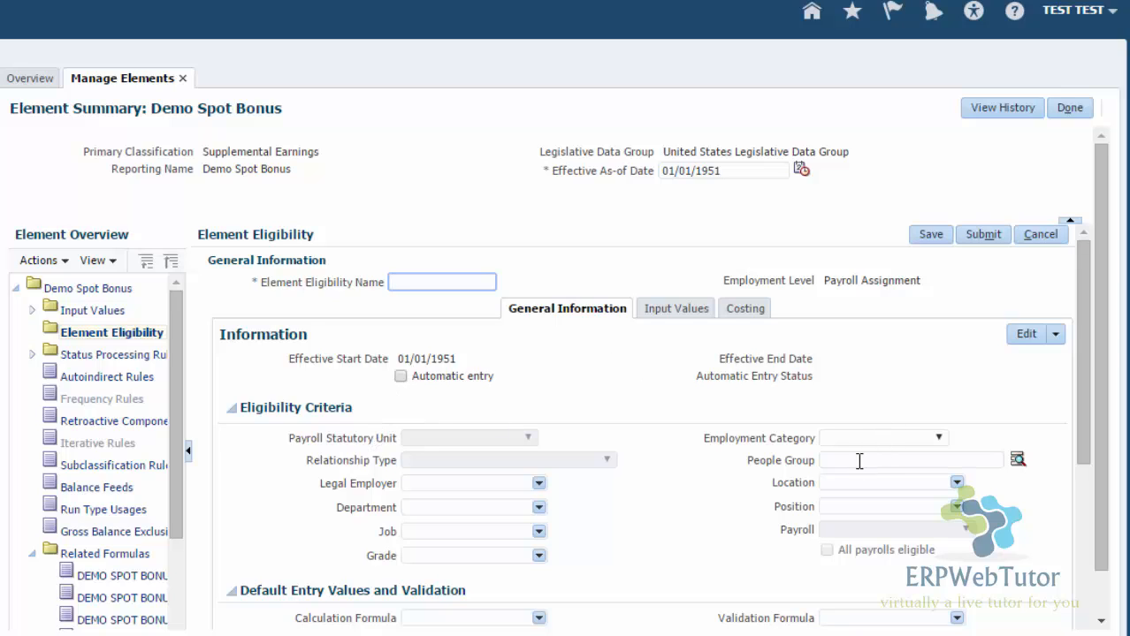
mouse_move(247, 516)
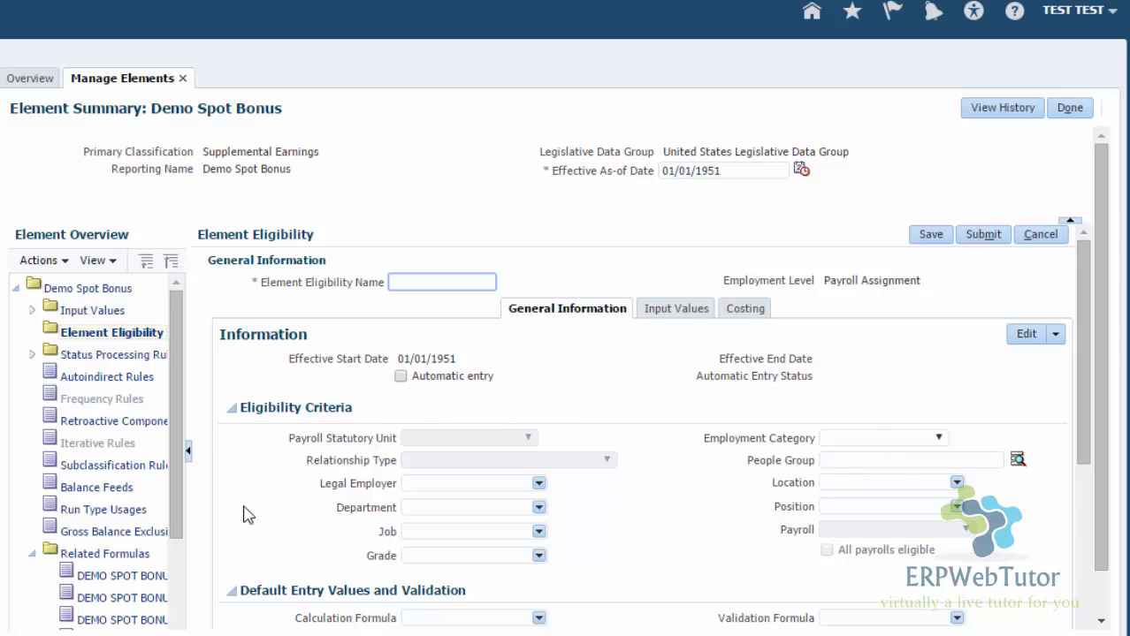
mouse_move(286, 491)
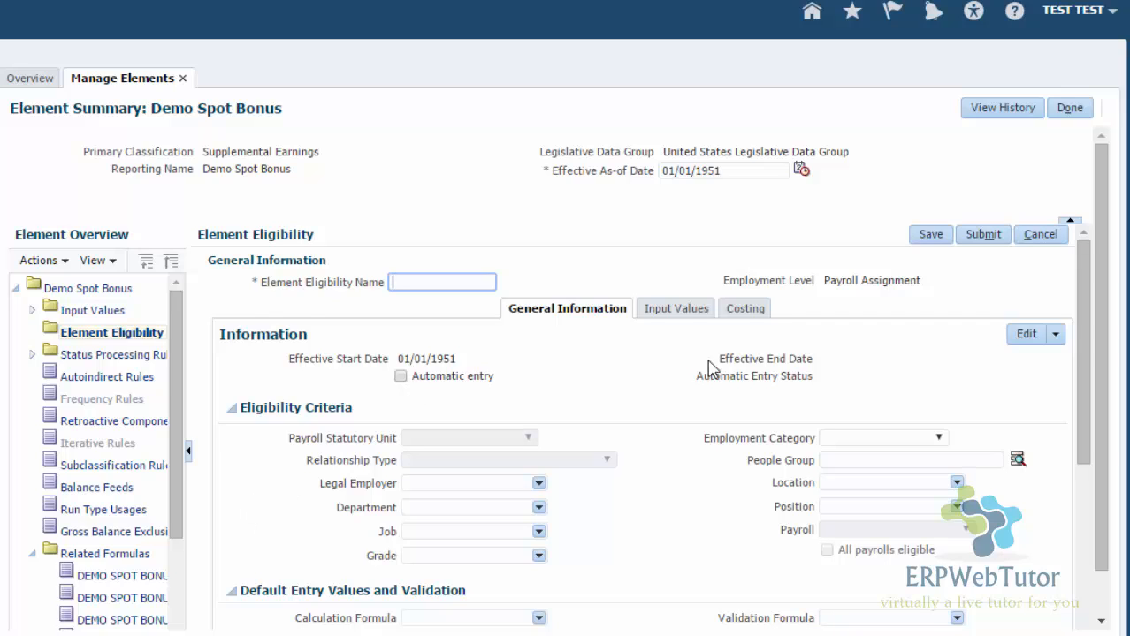
mouse_move(923, 389)
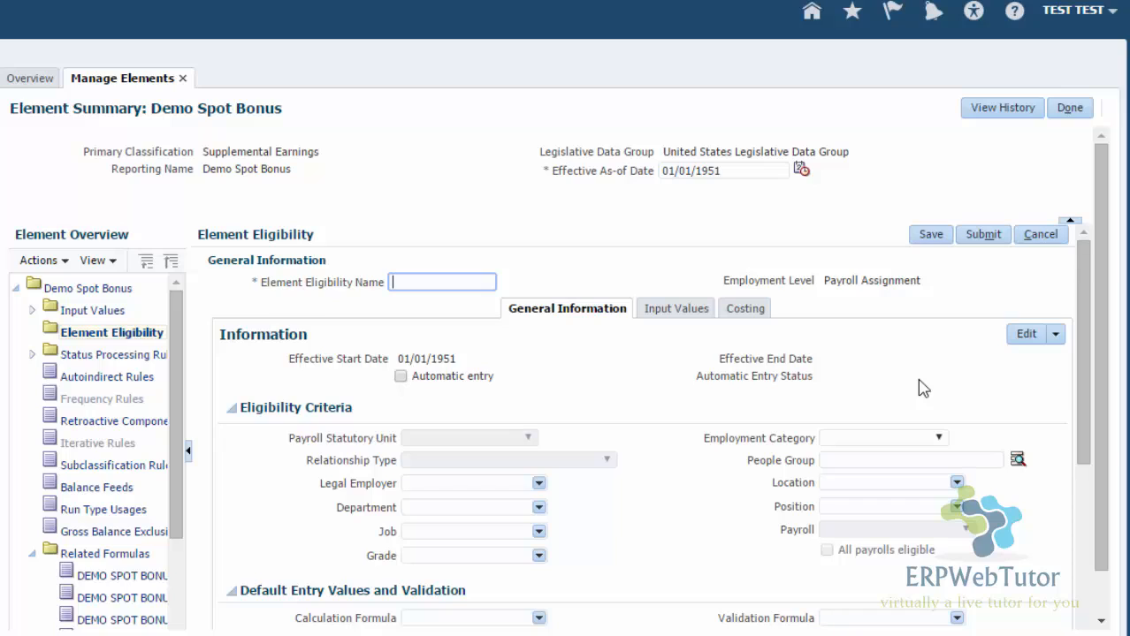
text(S)
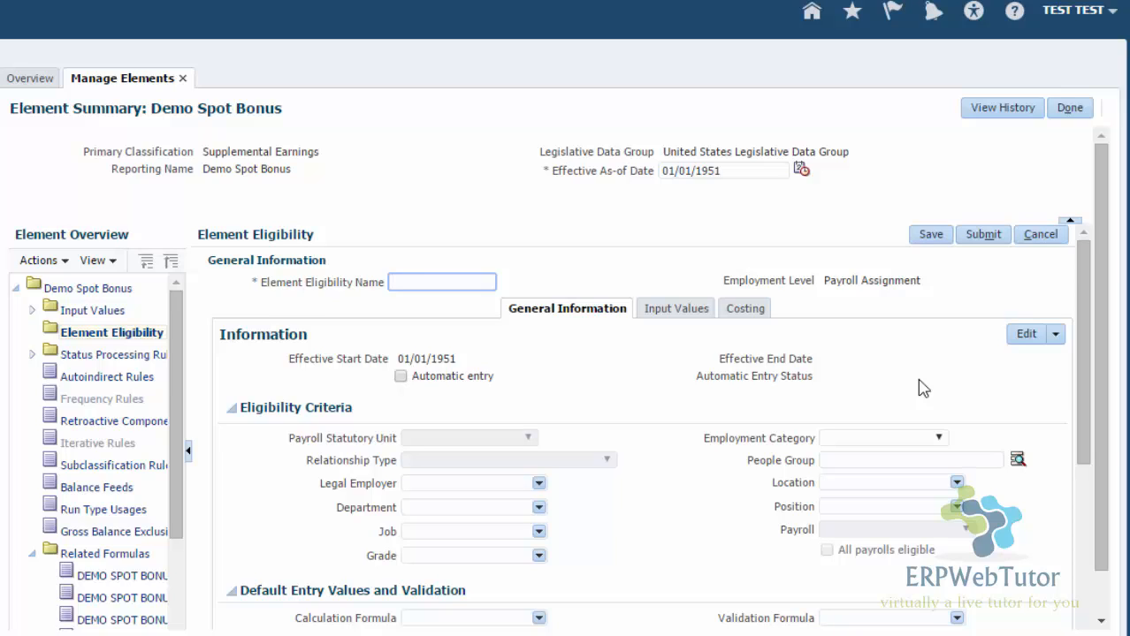
text(Demo S)
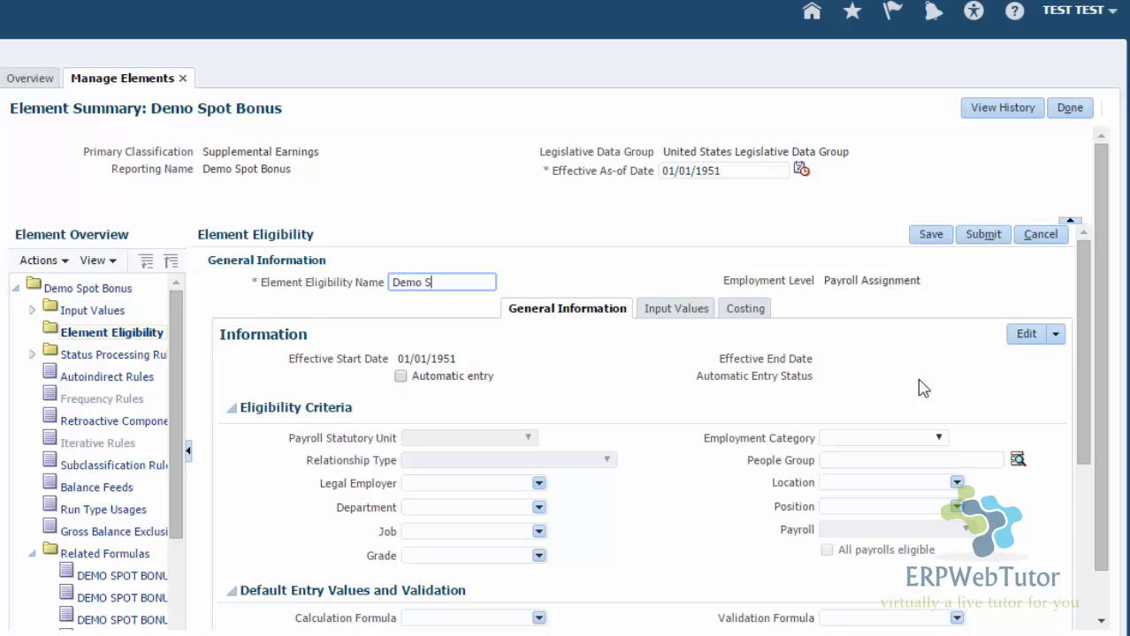
text(pot Bo)
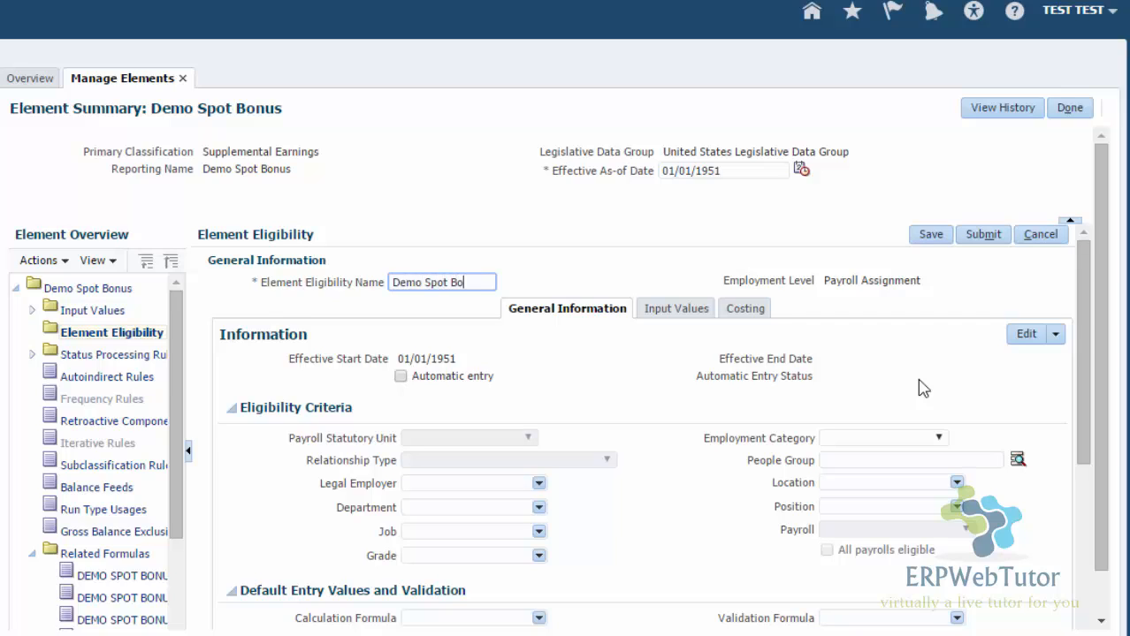
text(Open)
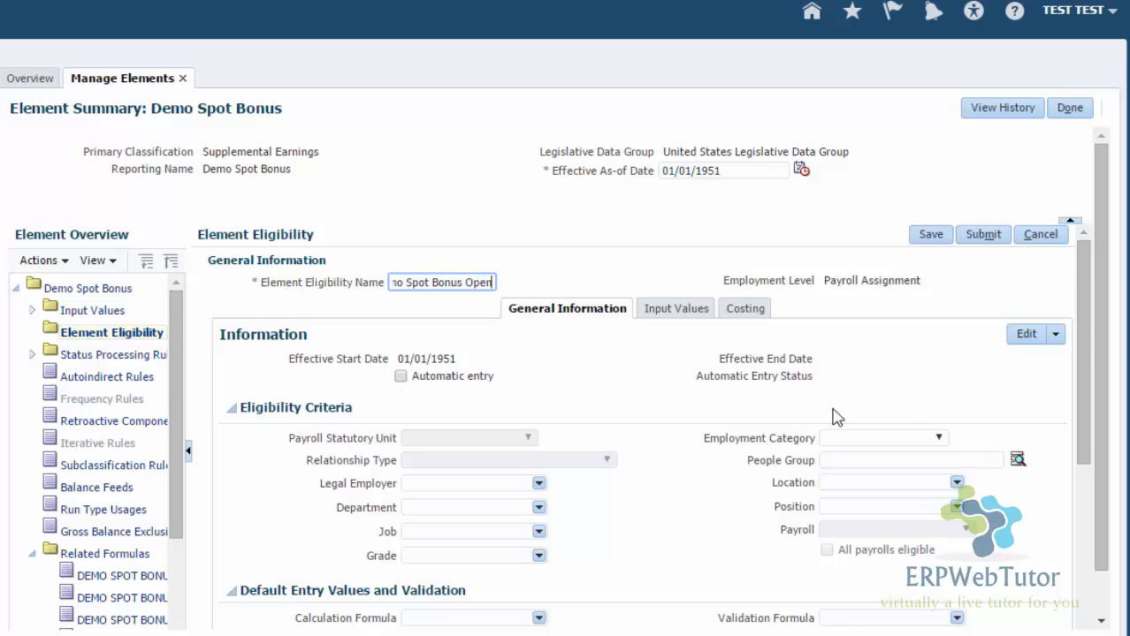
mouse_move(878, 432)
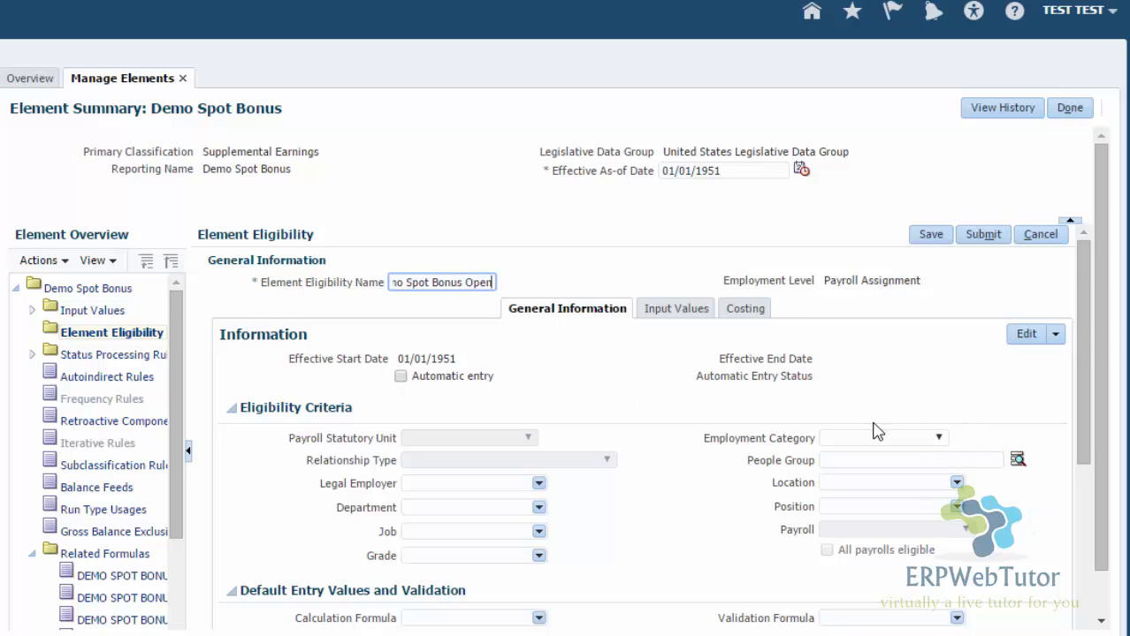
mouse_move(312, 310)
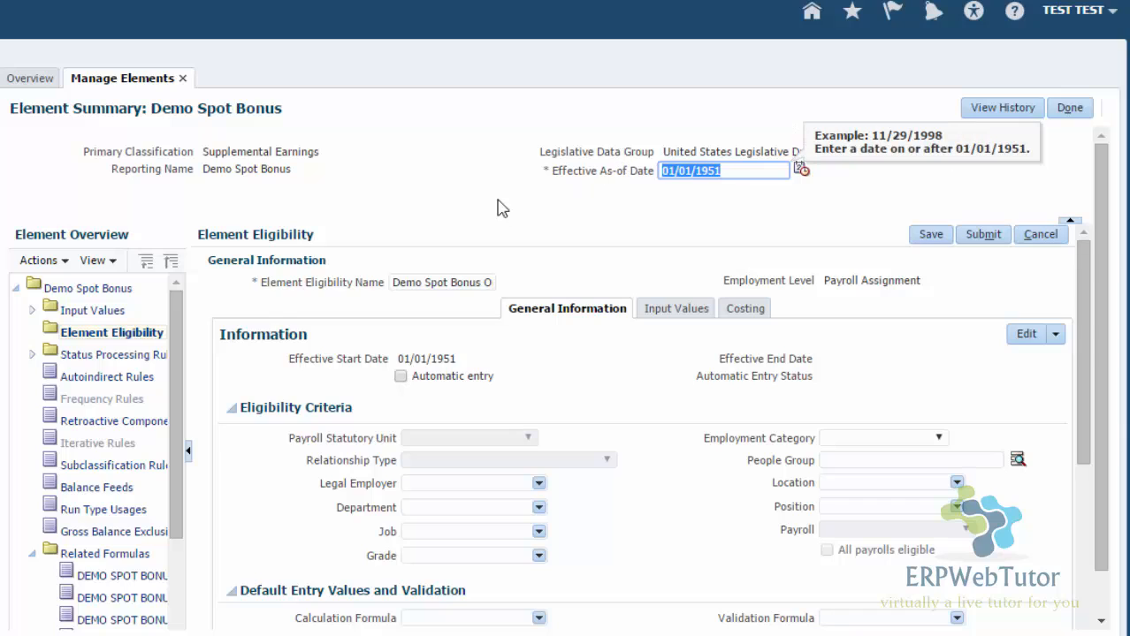
mouse_move(578, 357)
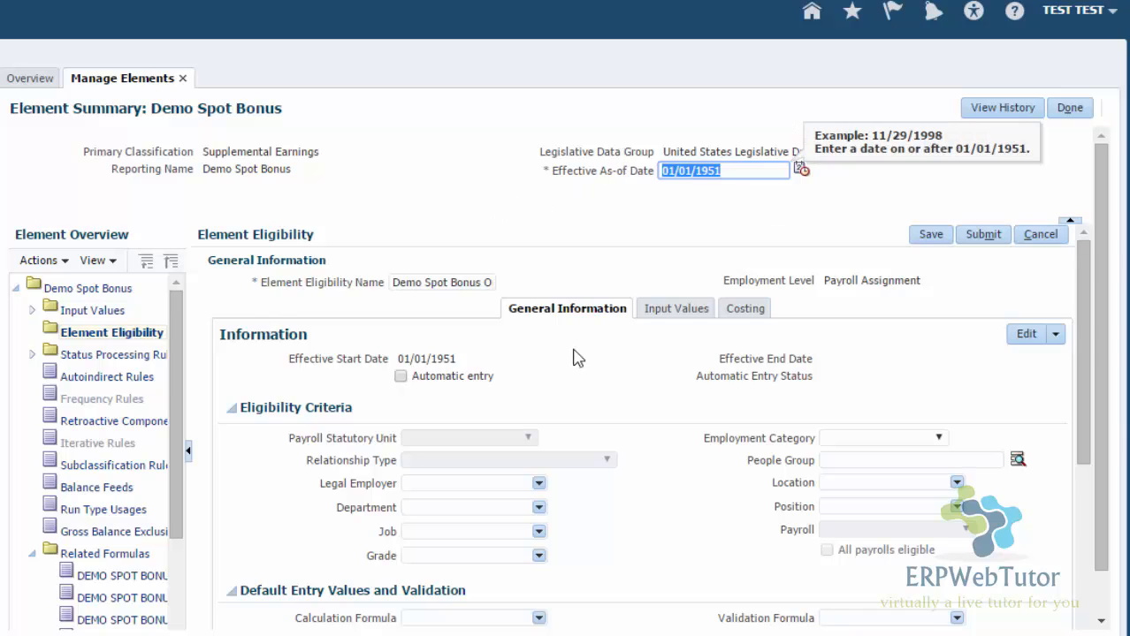
mouse_move(643, 379)
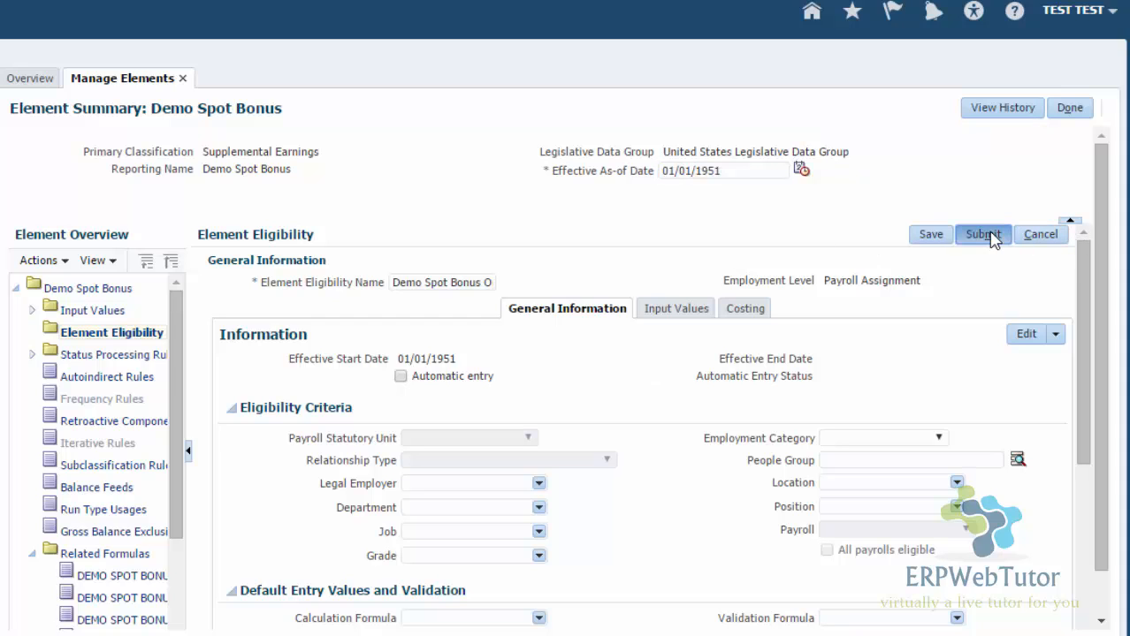
click(983, 234)
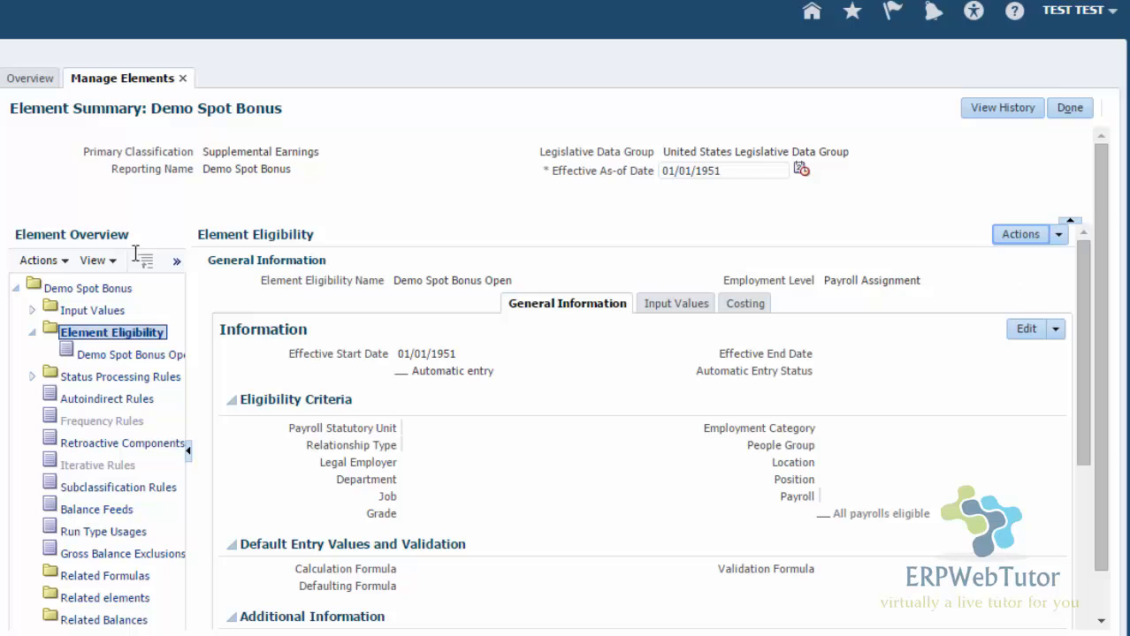
mouse_move(691, 285)
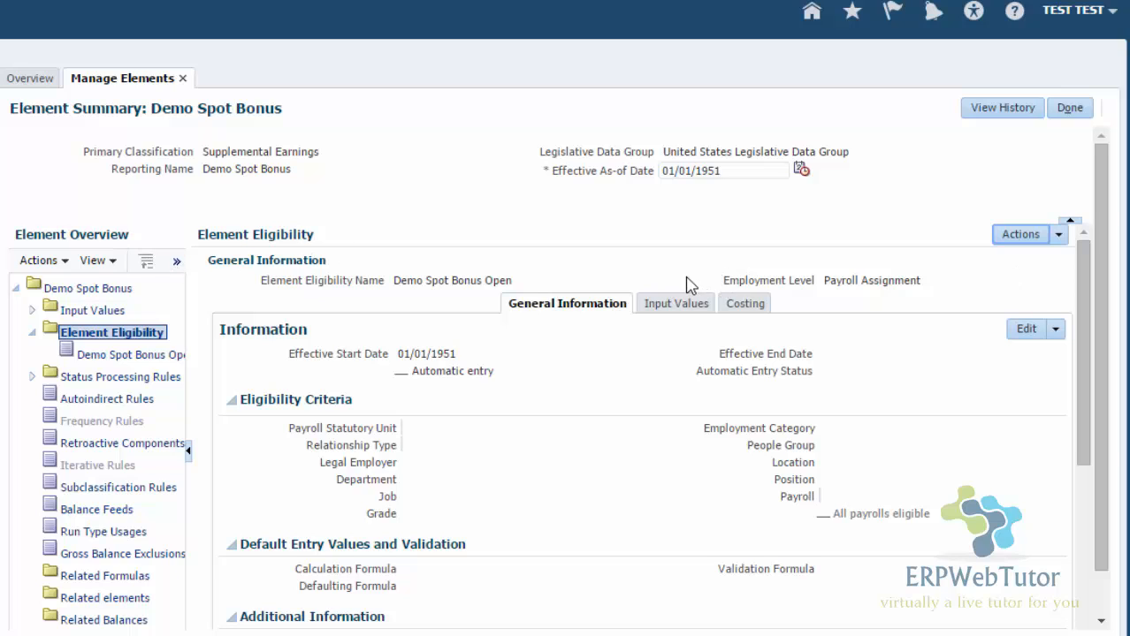
mouse_move(258, 378)
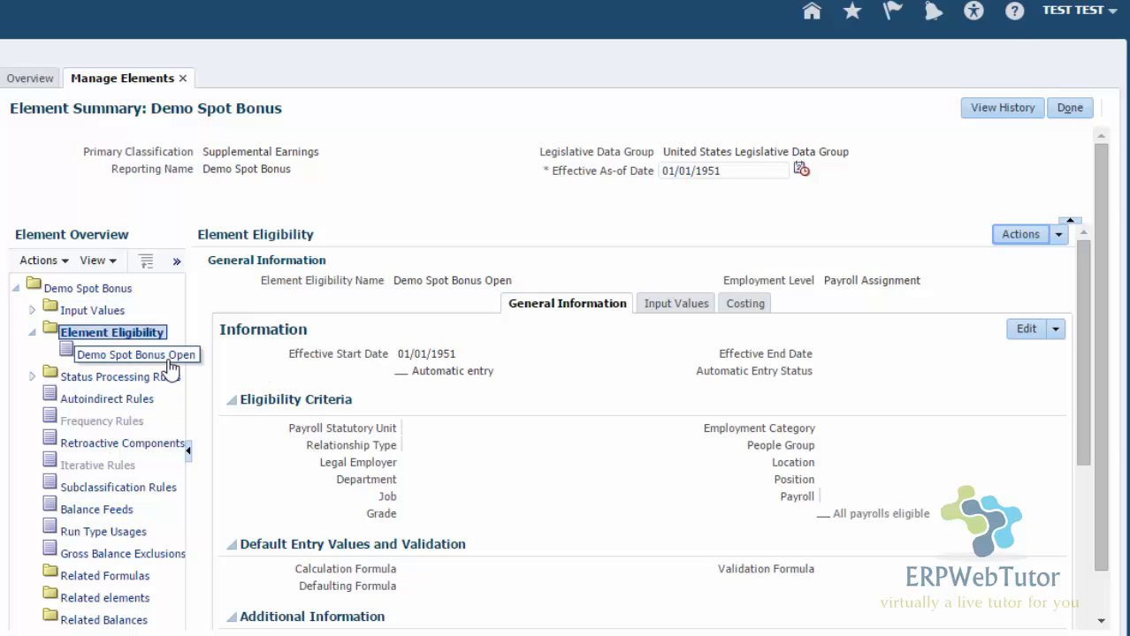
mouse_move(276, 429)
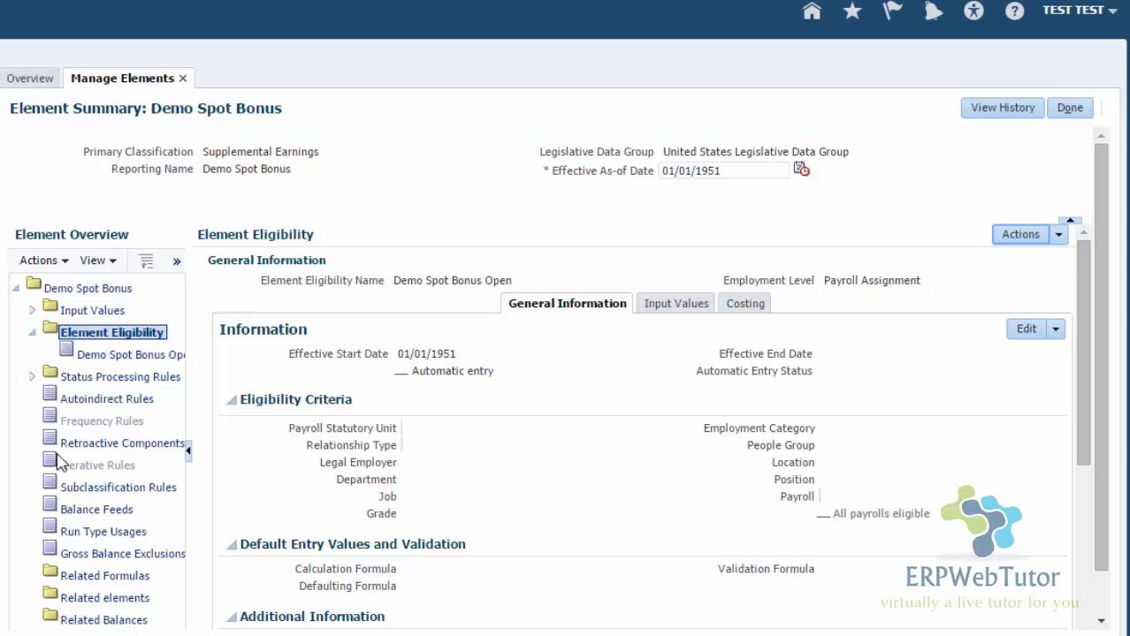
mouse_move(55, 421)
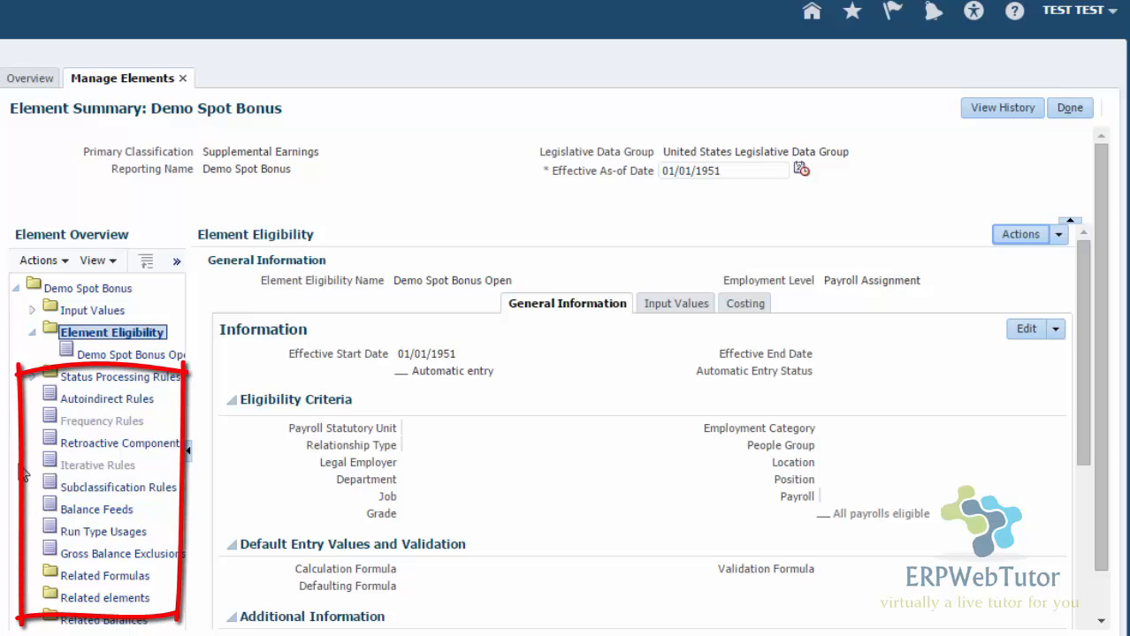
mouse_move(530, 532)
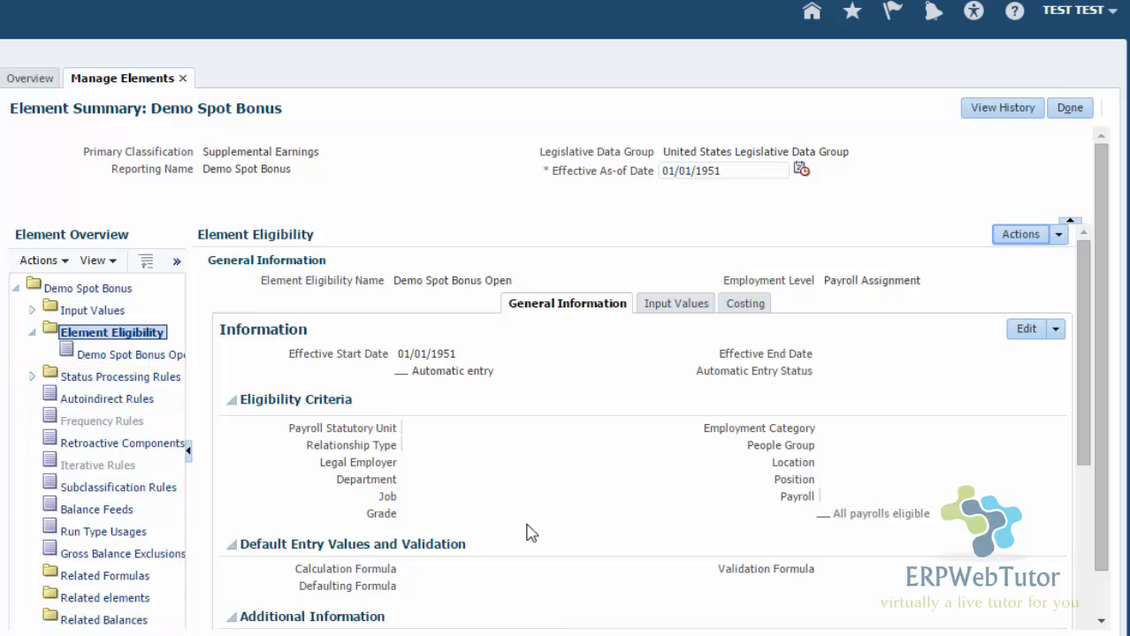
mouse_move(246, 398)
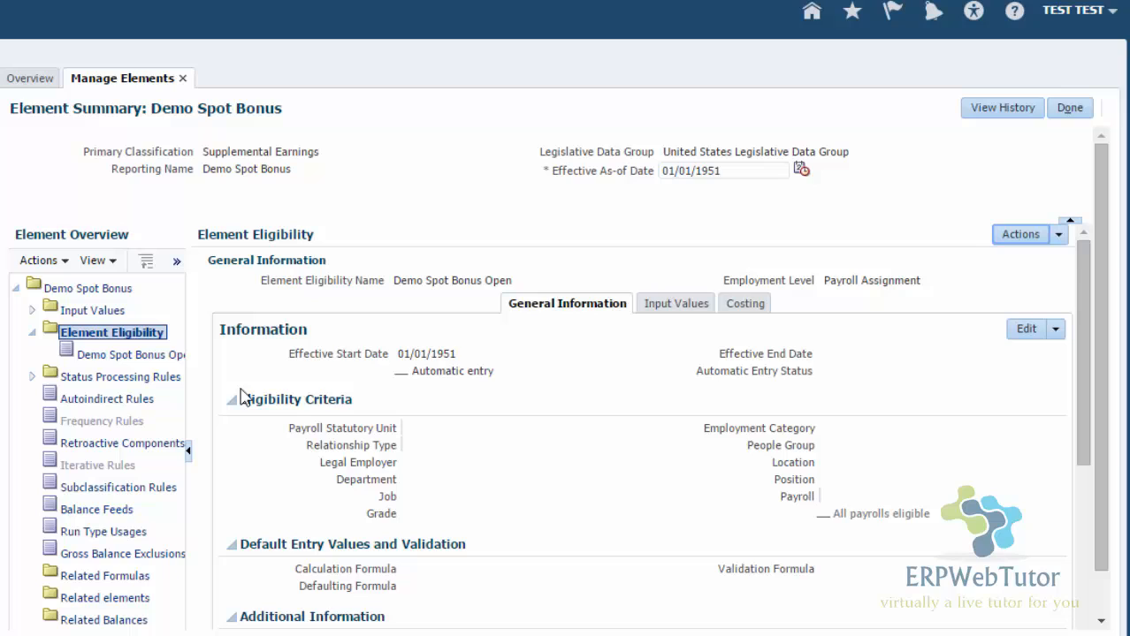
mouse_move(233, 400)
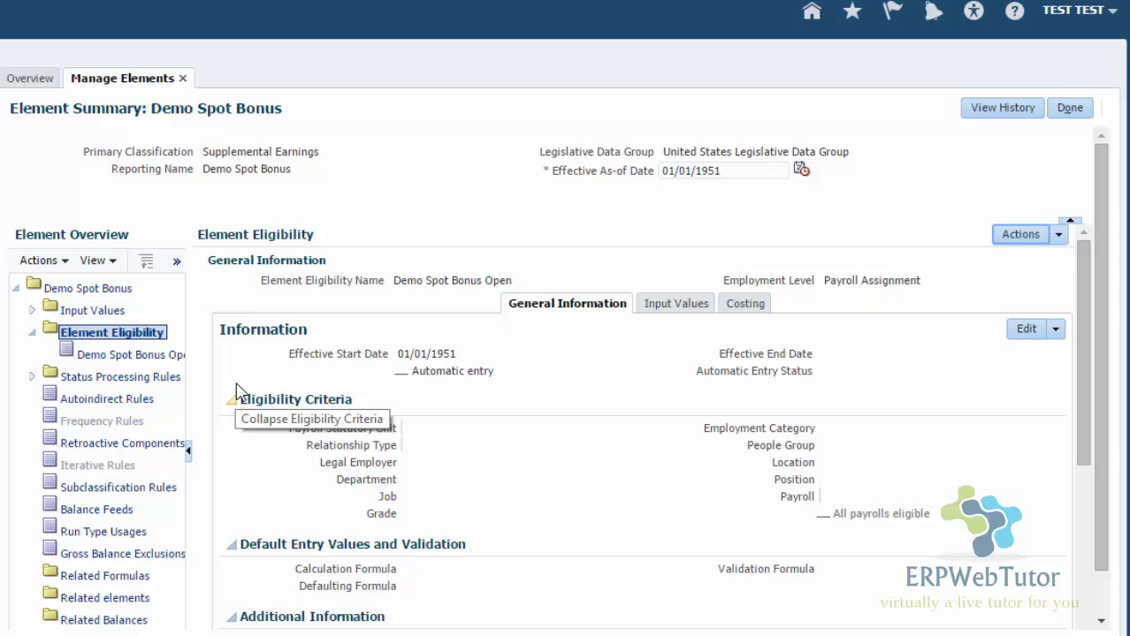
mouse_move(1057, 136)
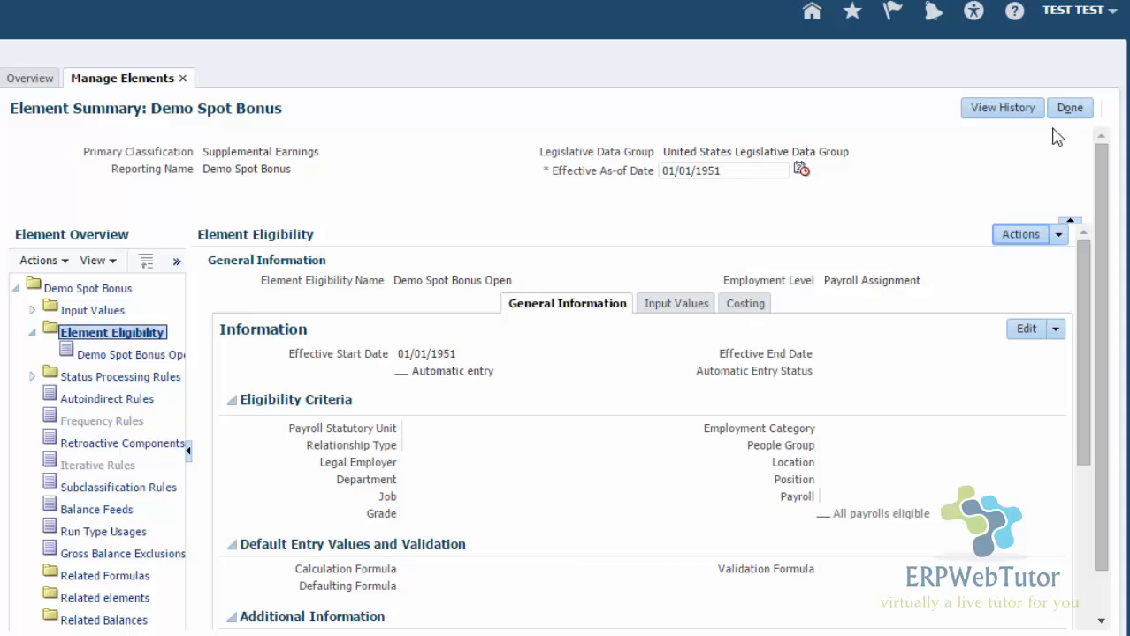
- Return to element search with name Demo% and United States Legislative Data Group
click(1070, 107)
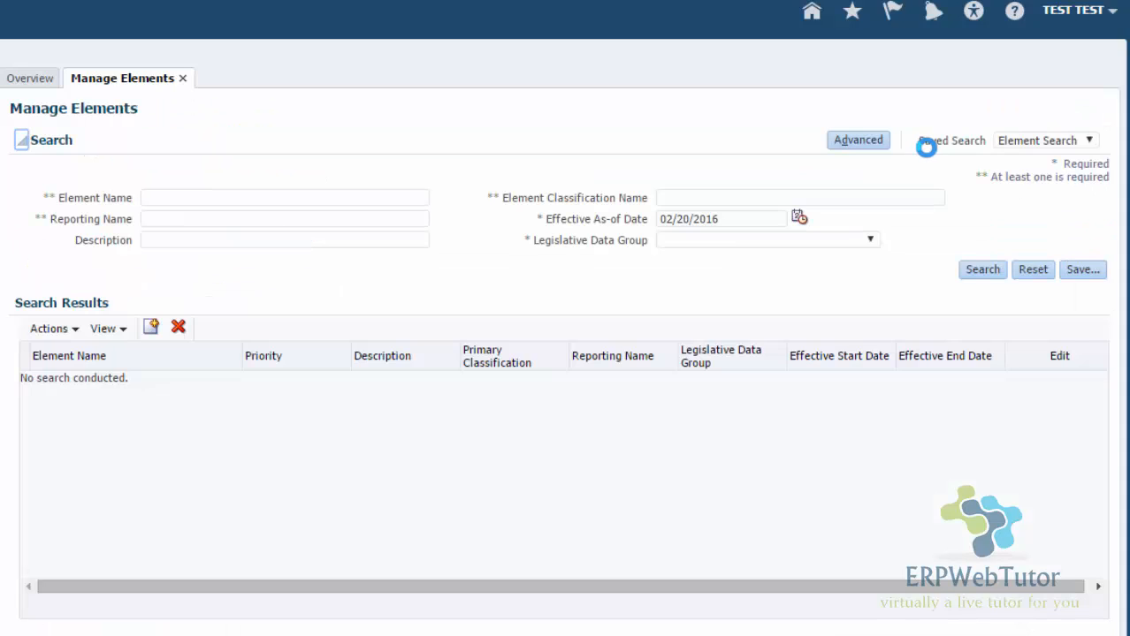
click(283, 198)
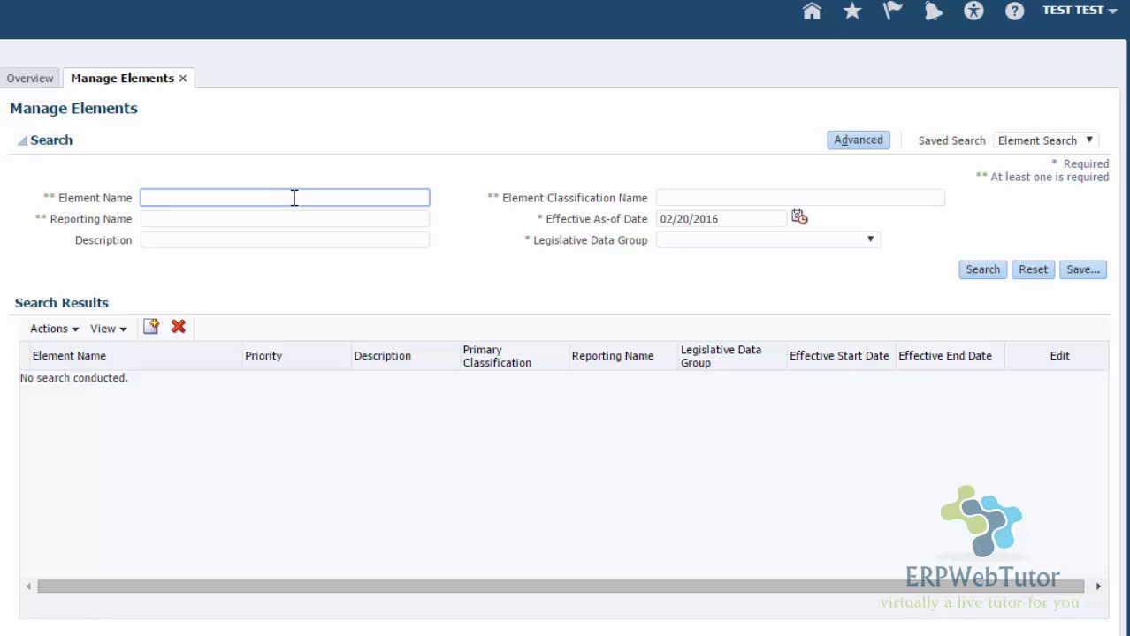
text(Demo)
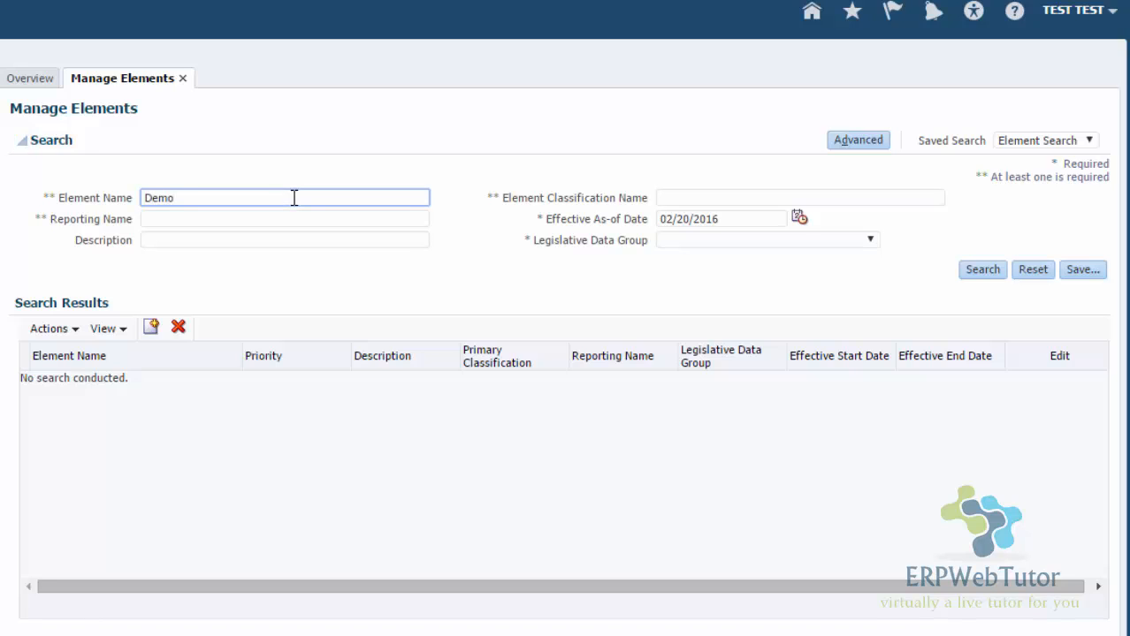
text(%)
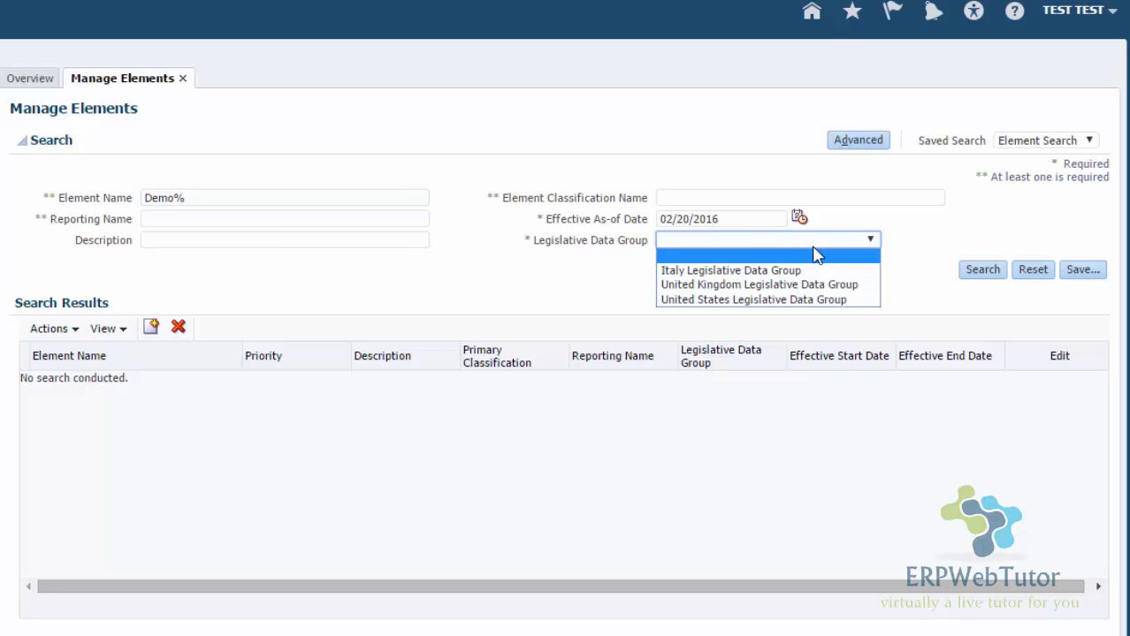
click(756, 299)
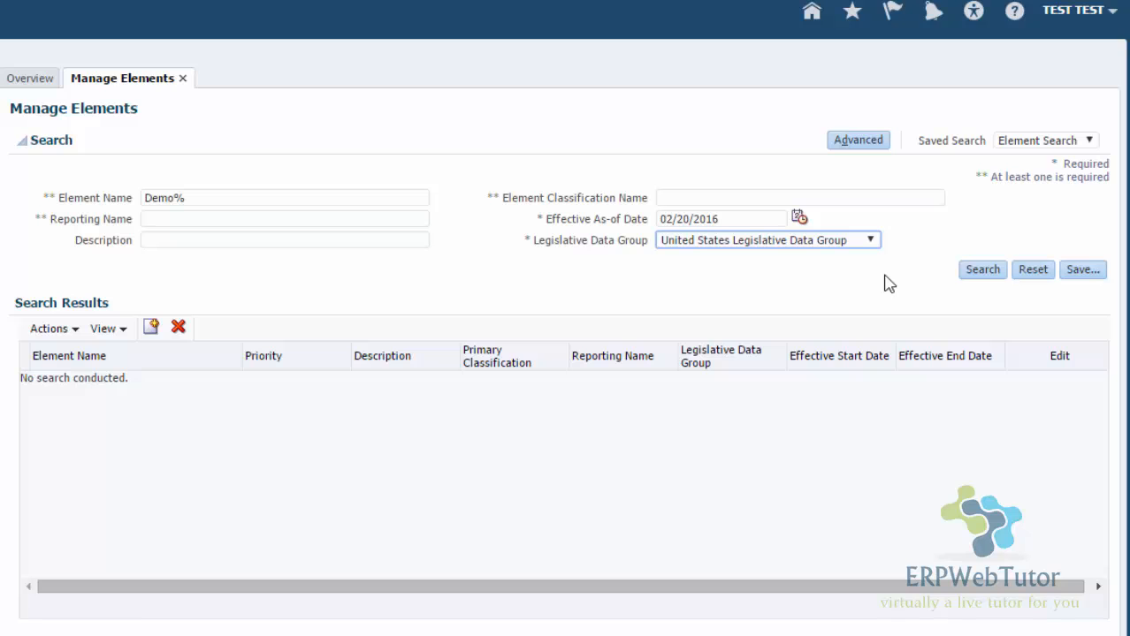
click(983, 269)
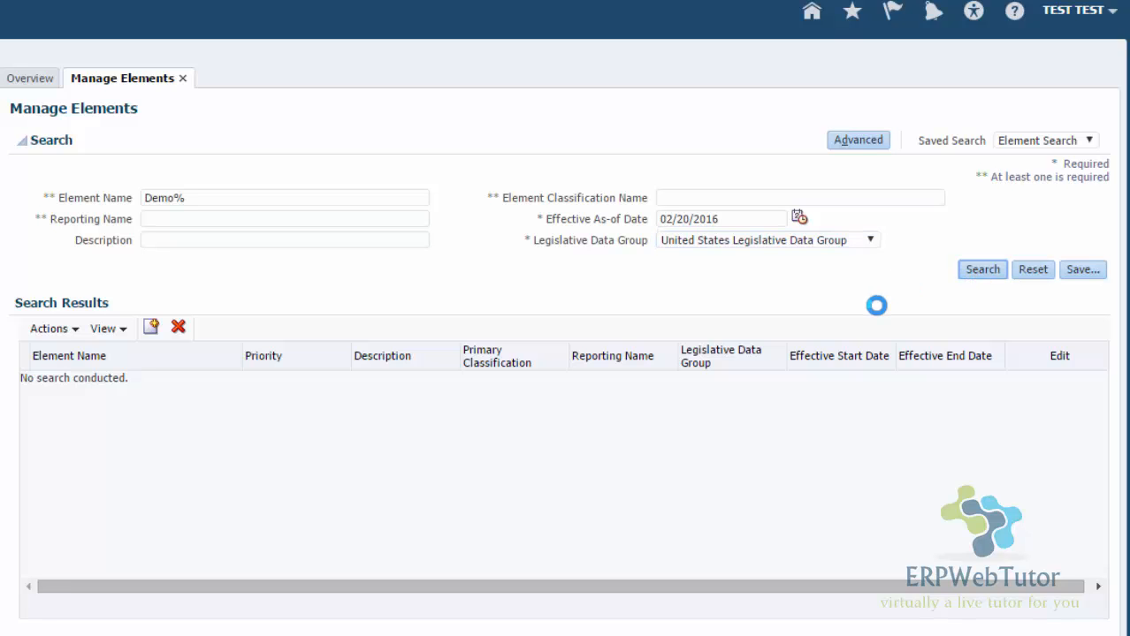
- Search elements, then narrow the name to Demo Spot% to list Demo Spot Bonus and its related elements
click(981, 269)
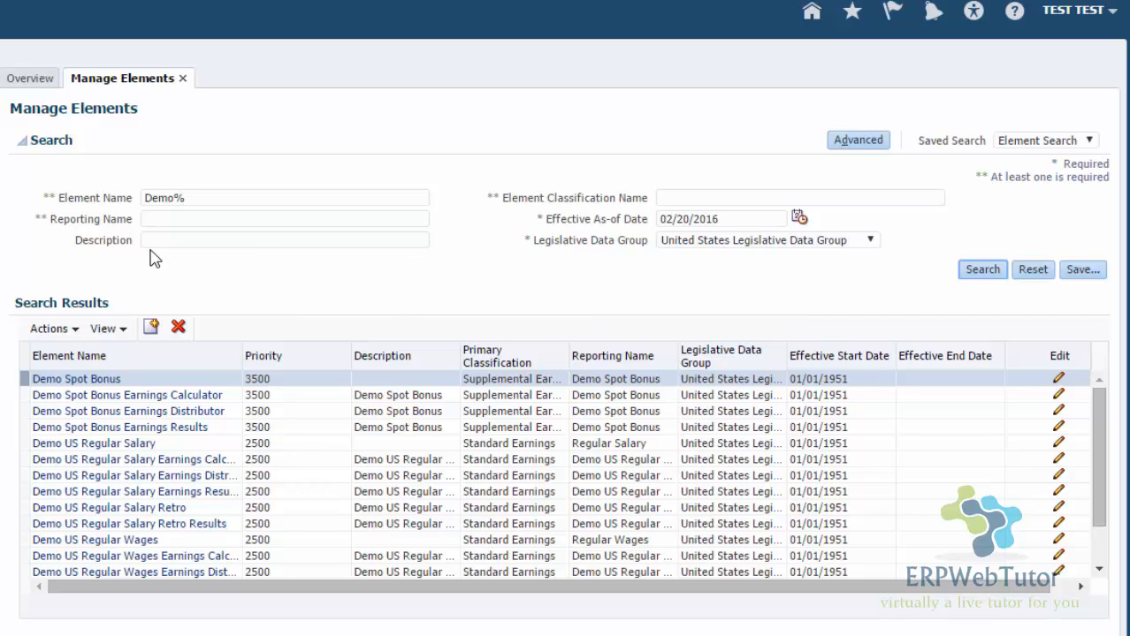
mouse_move(159, 258)
text(b)
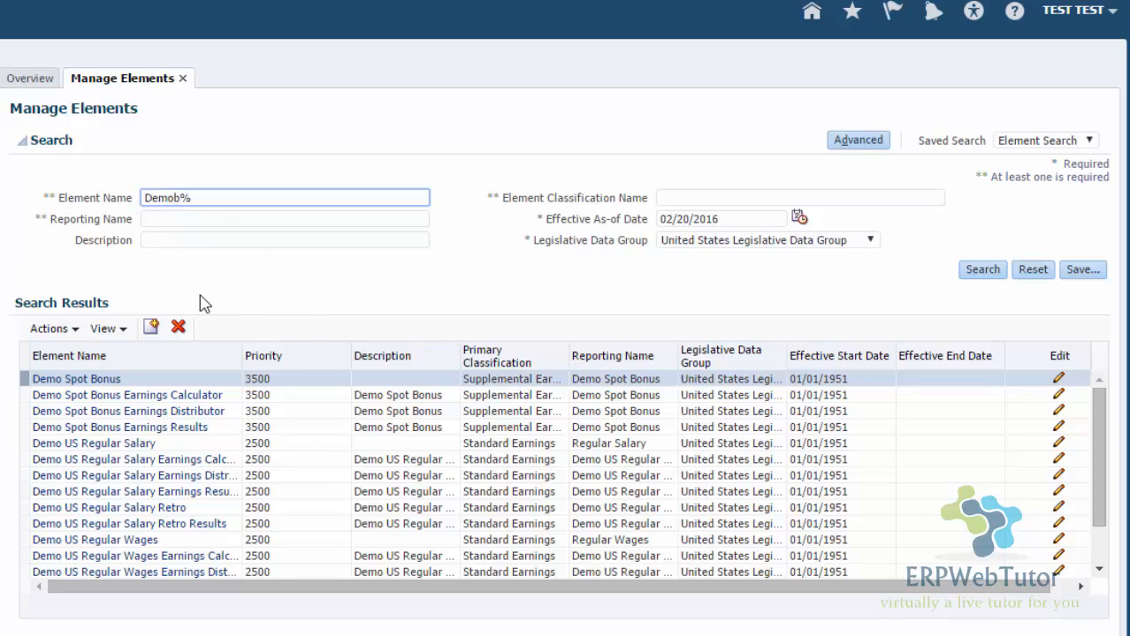
text(Demo %)
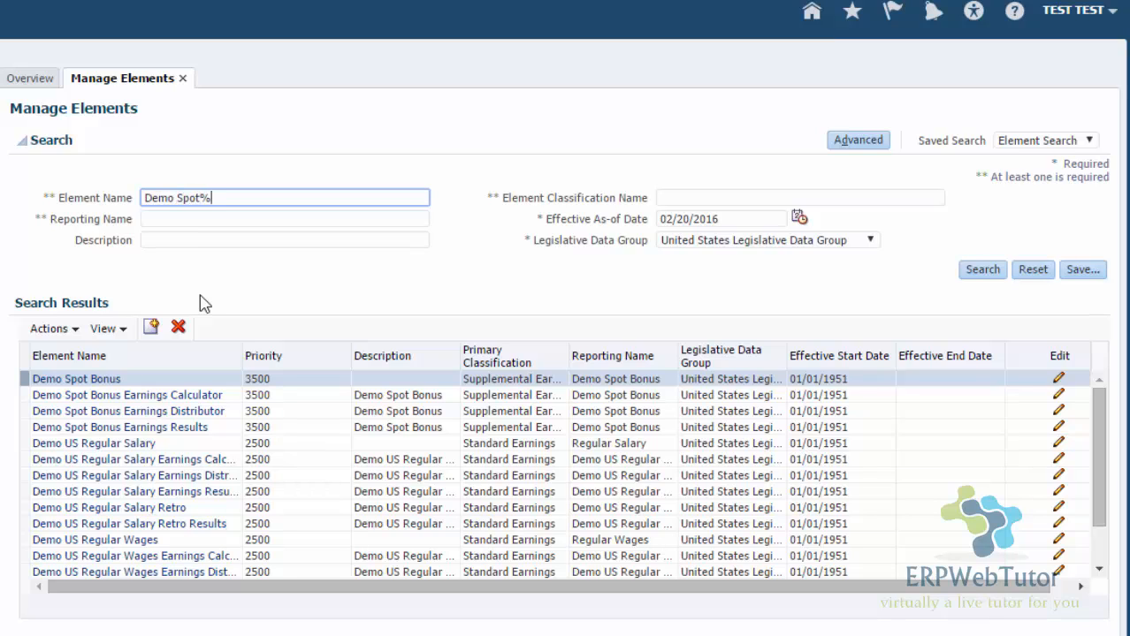
click(981, 269)
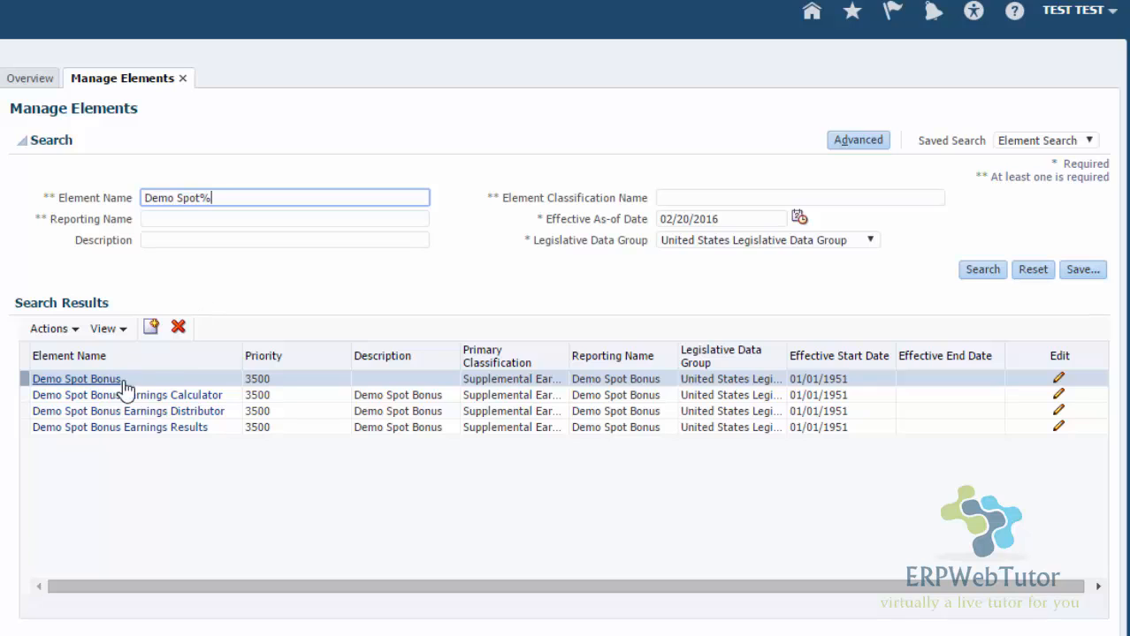
click(127, 396)
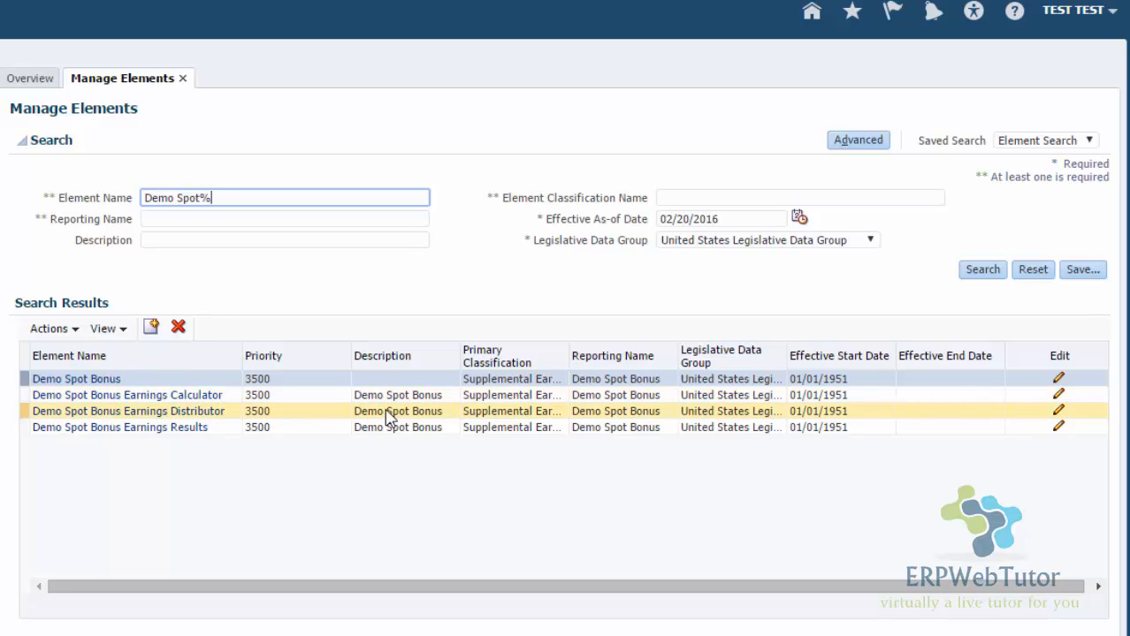
mouse_move(944, 442)
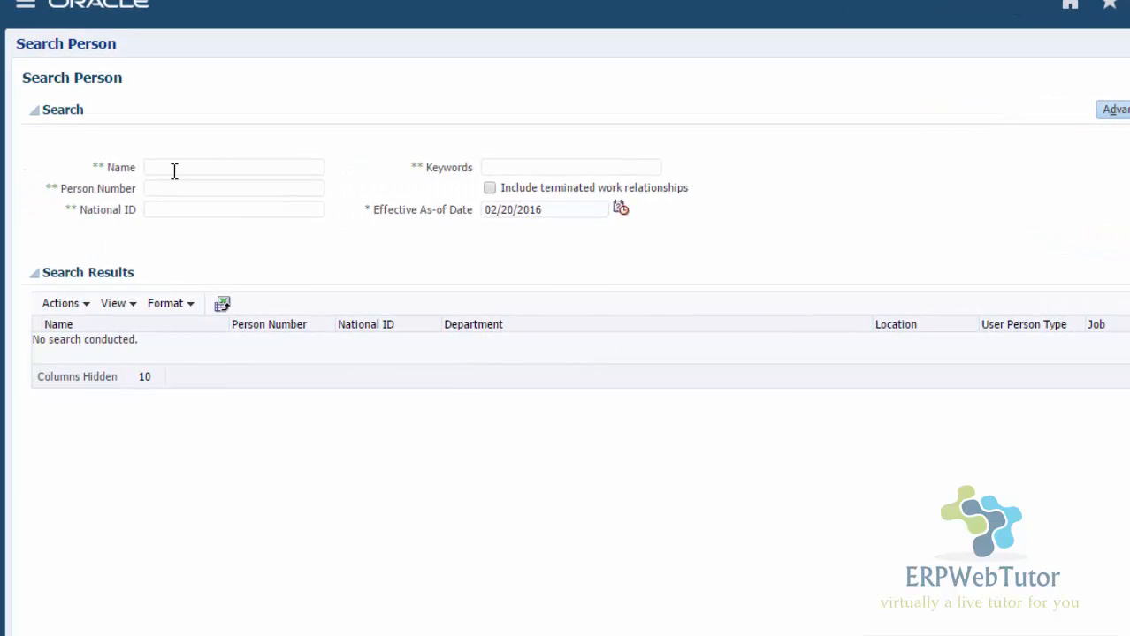
click(233, 166)
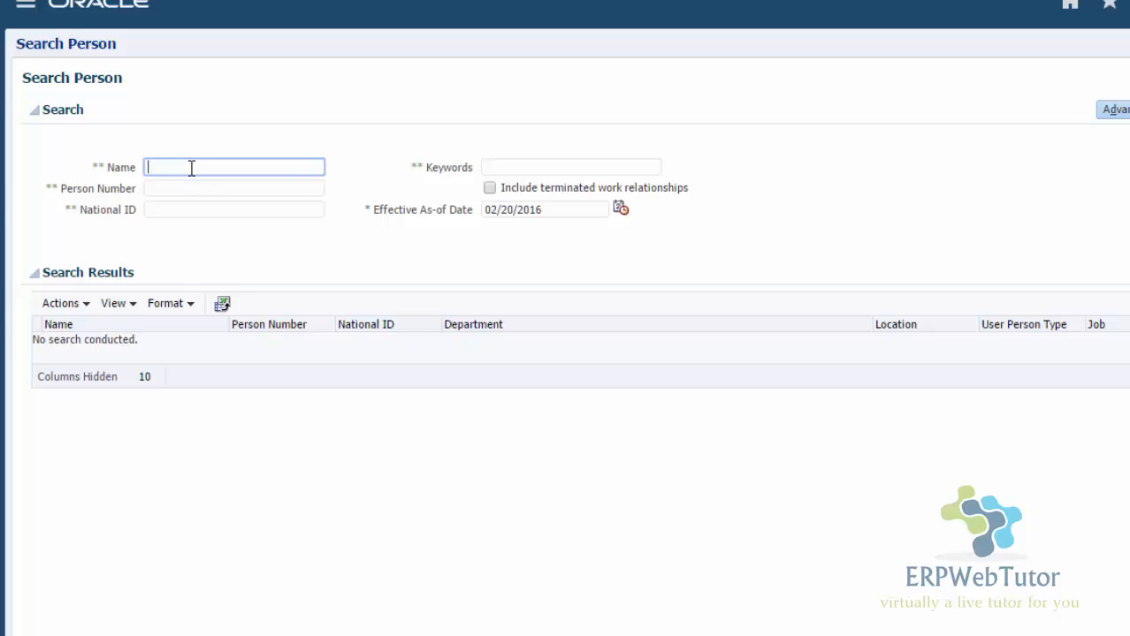
text(damon)
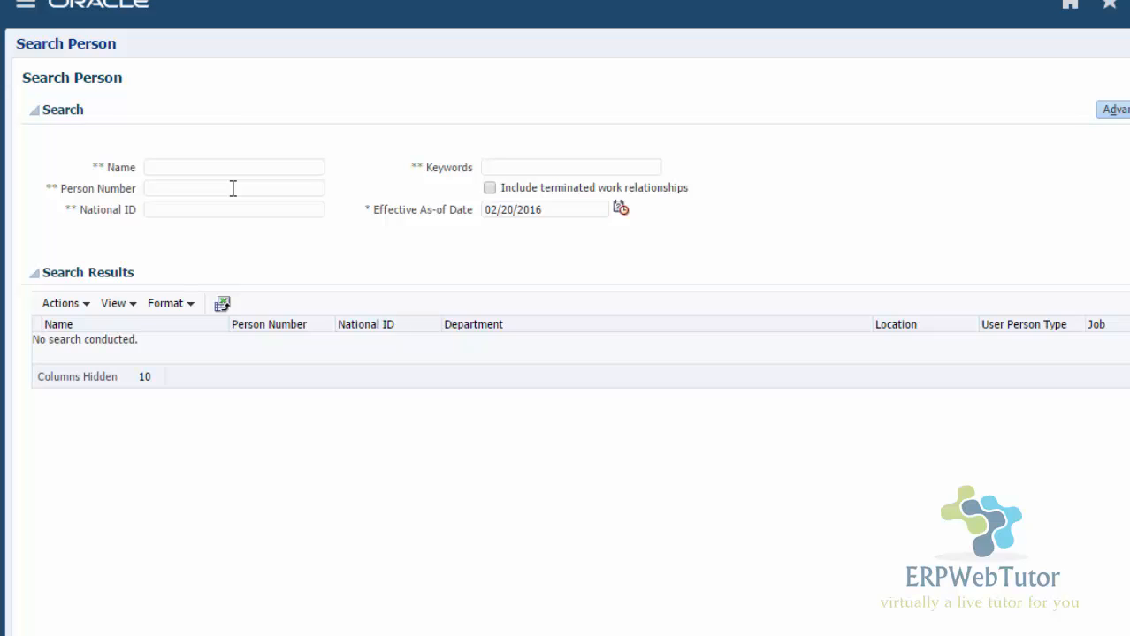
text(66)
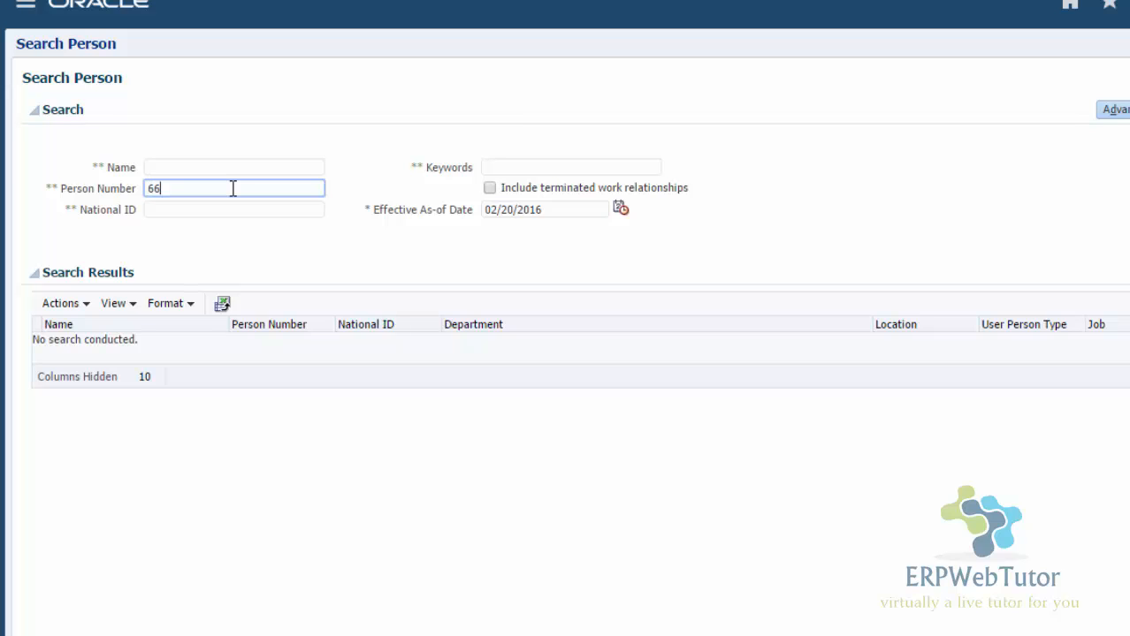
text(68)
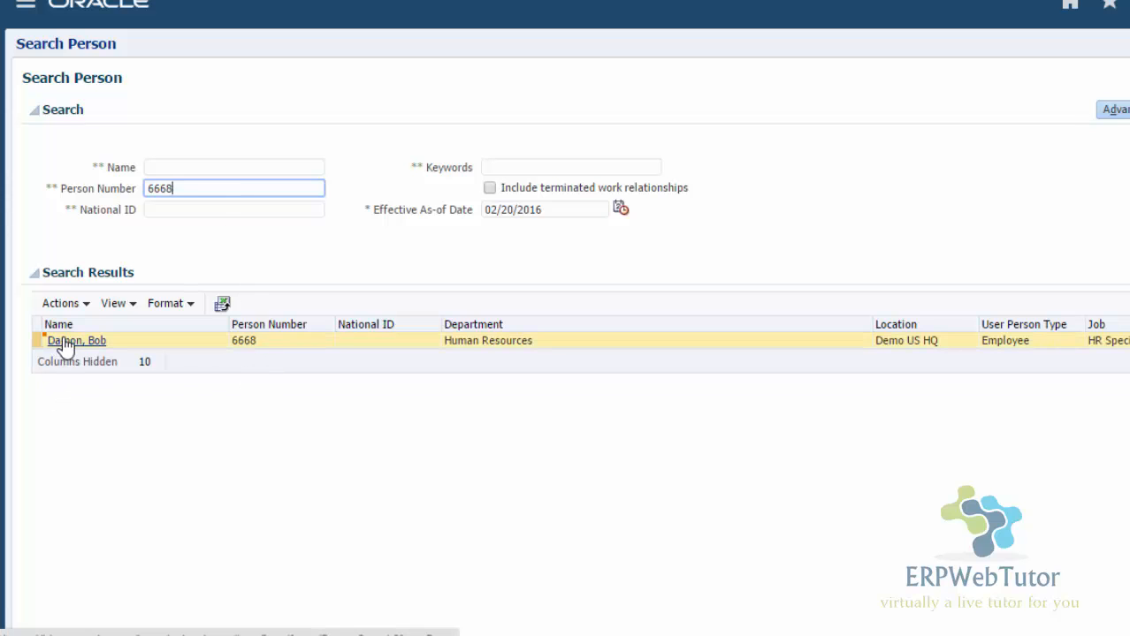
click(78, 339)
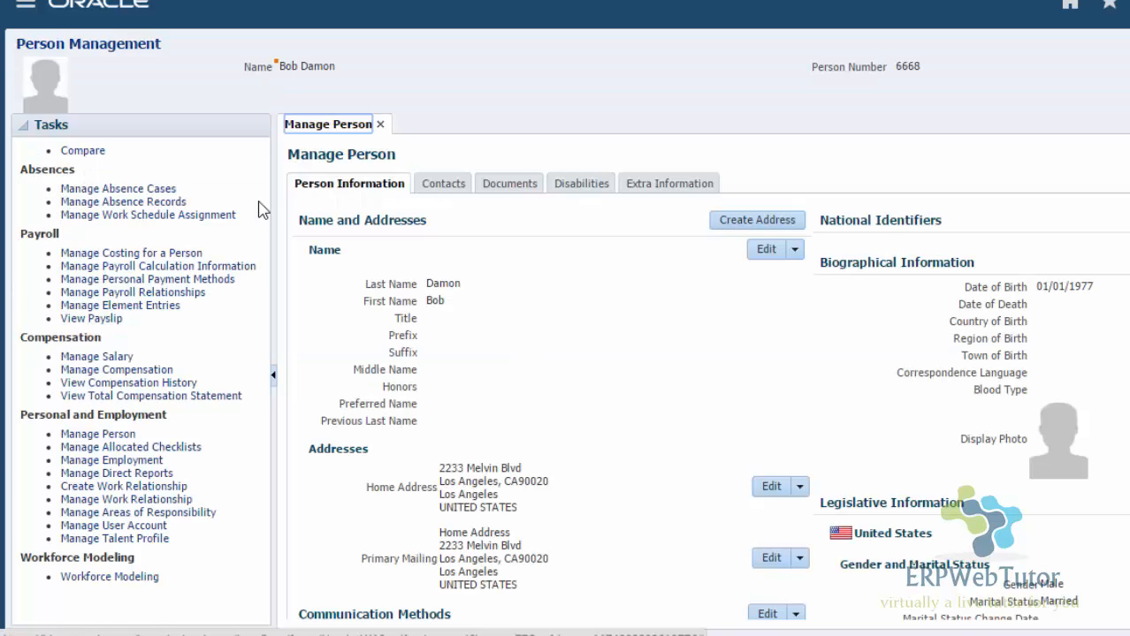
mouse_move(433, 357)
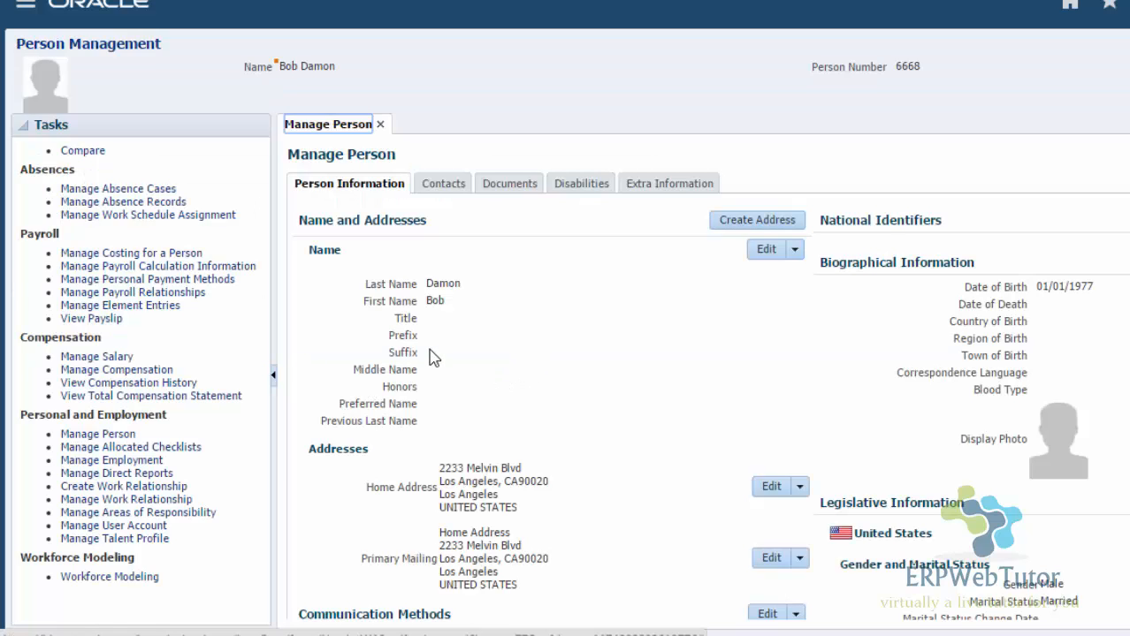
mouse_move(133, 294)
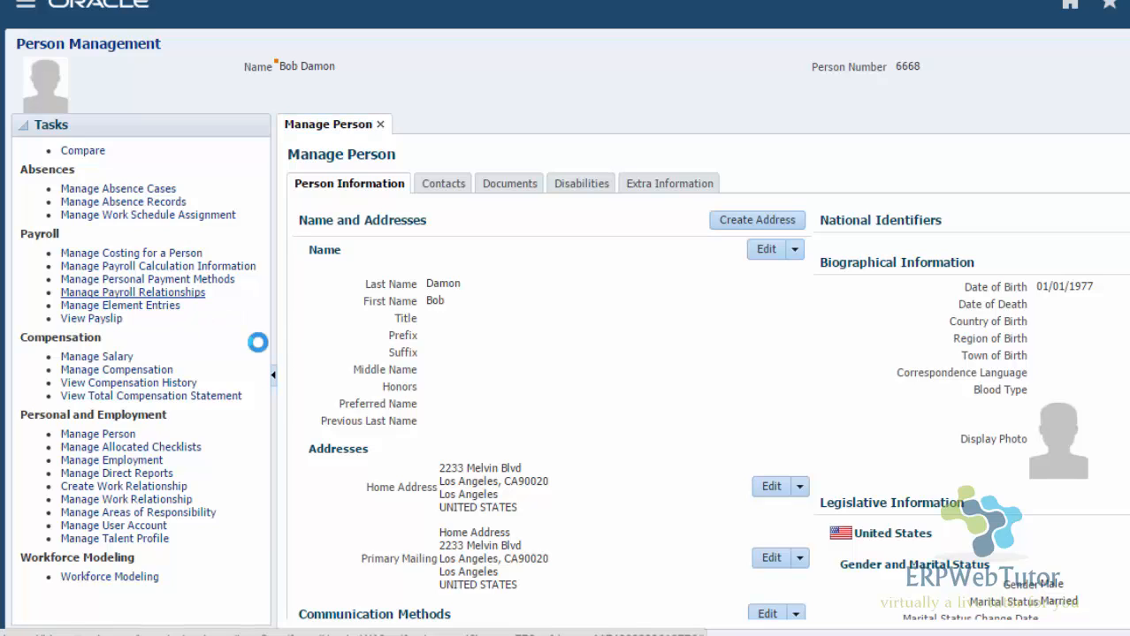
click(132, 292)
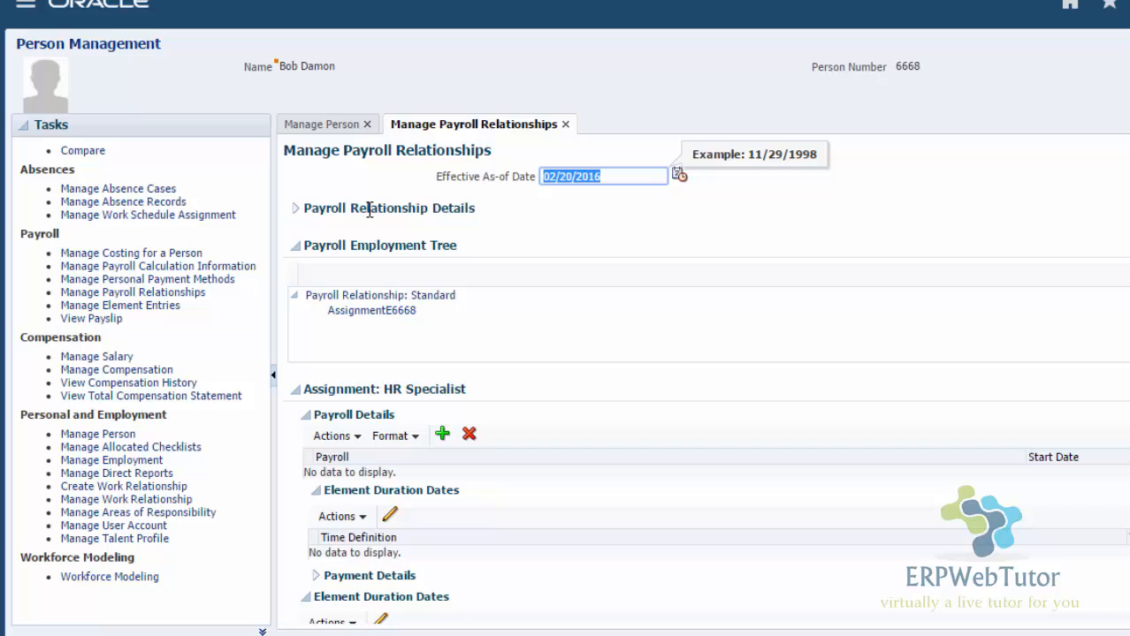
- As of 04/06/2015, add Demo US Biweekly Payroll to the HR Specialist assignment's payroll details
text(04/06/2015)
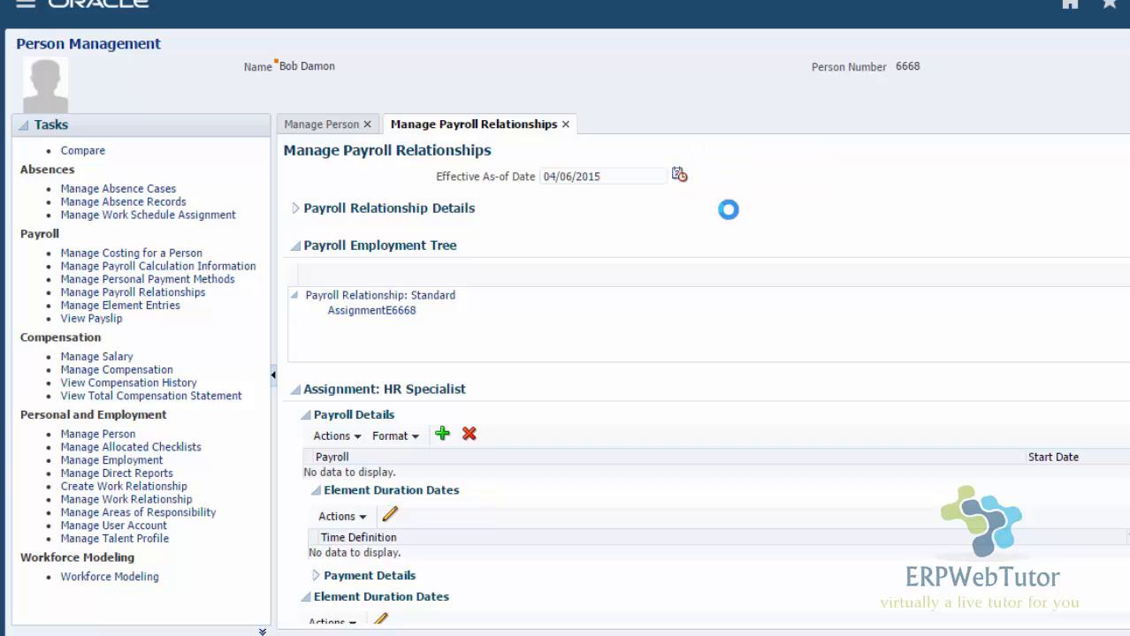
click(604, 177)
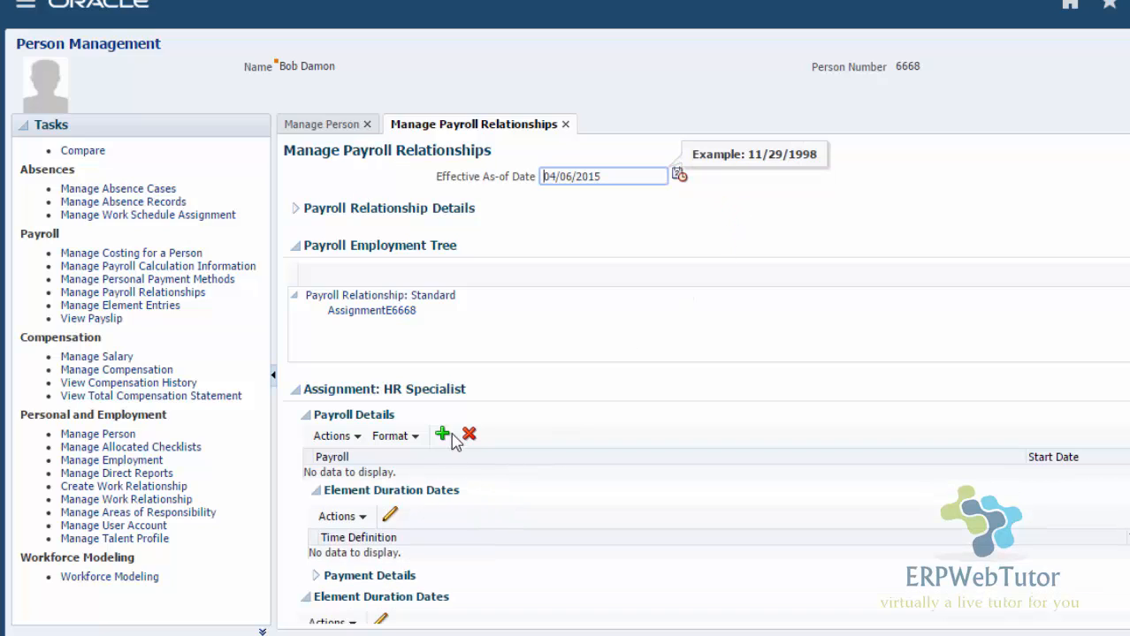
click(442, 434)
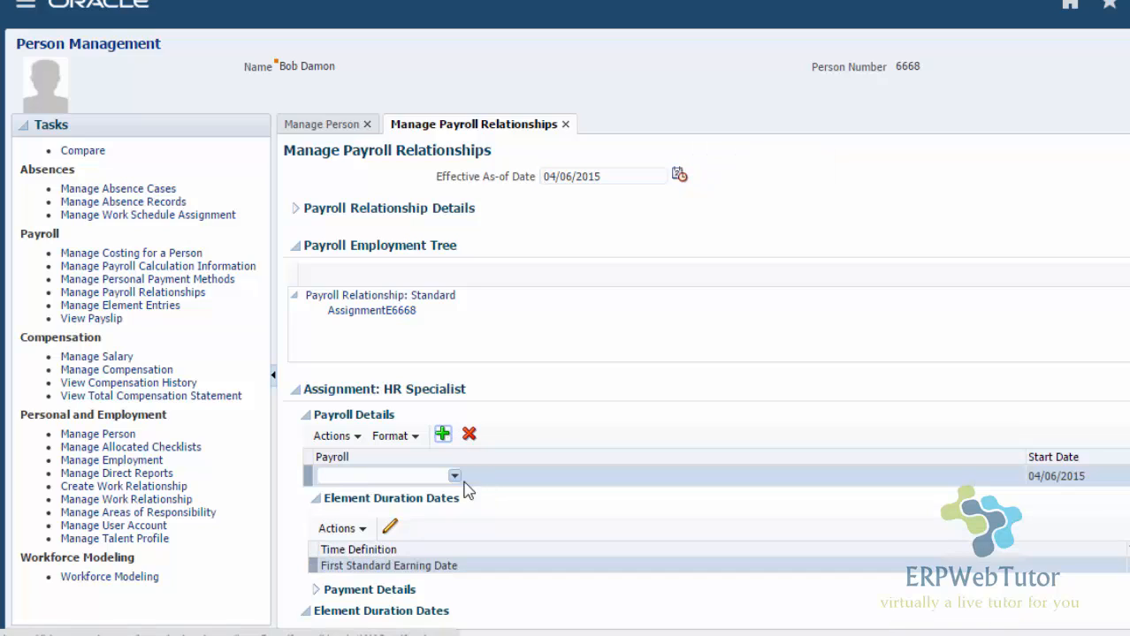
click(454, 475)
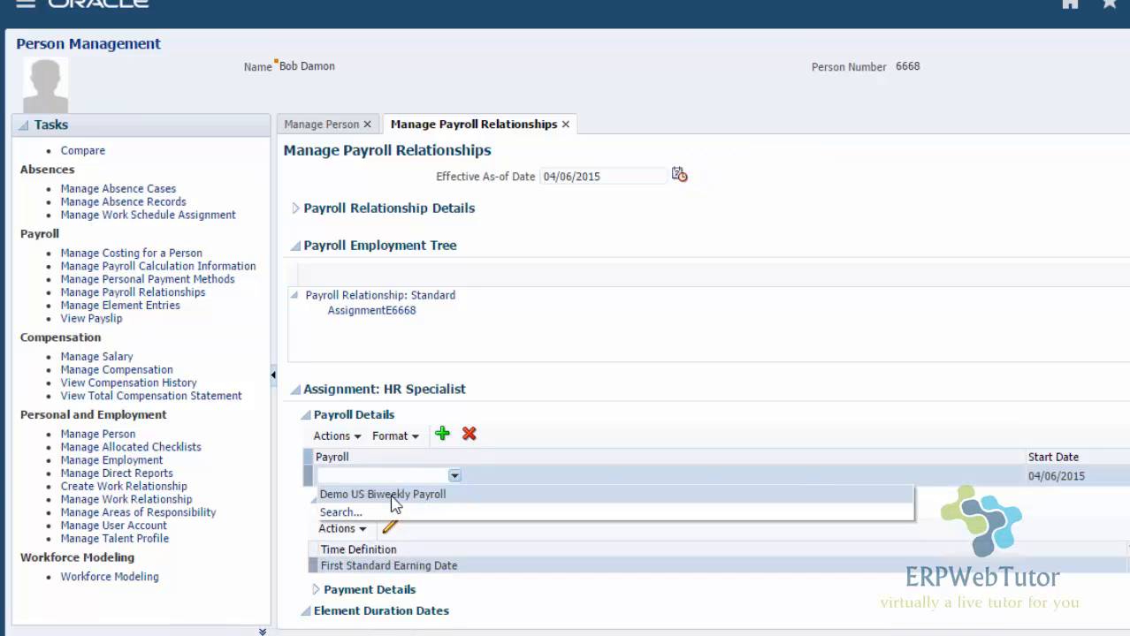
click(382, 495)
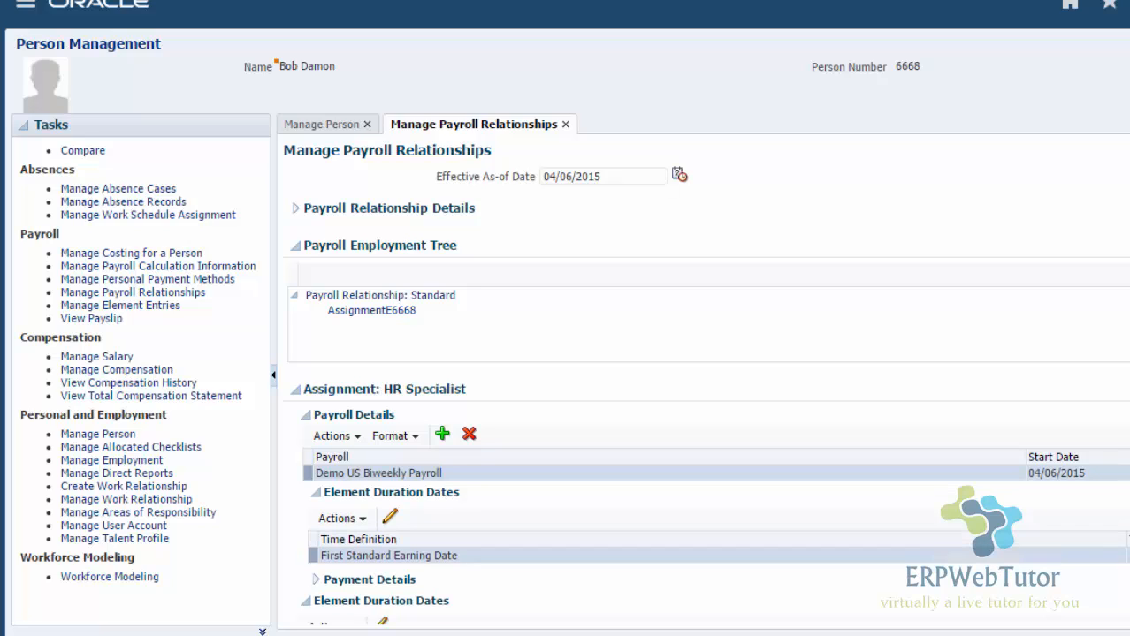
mouse_move(577, 142)
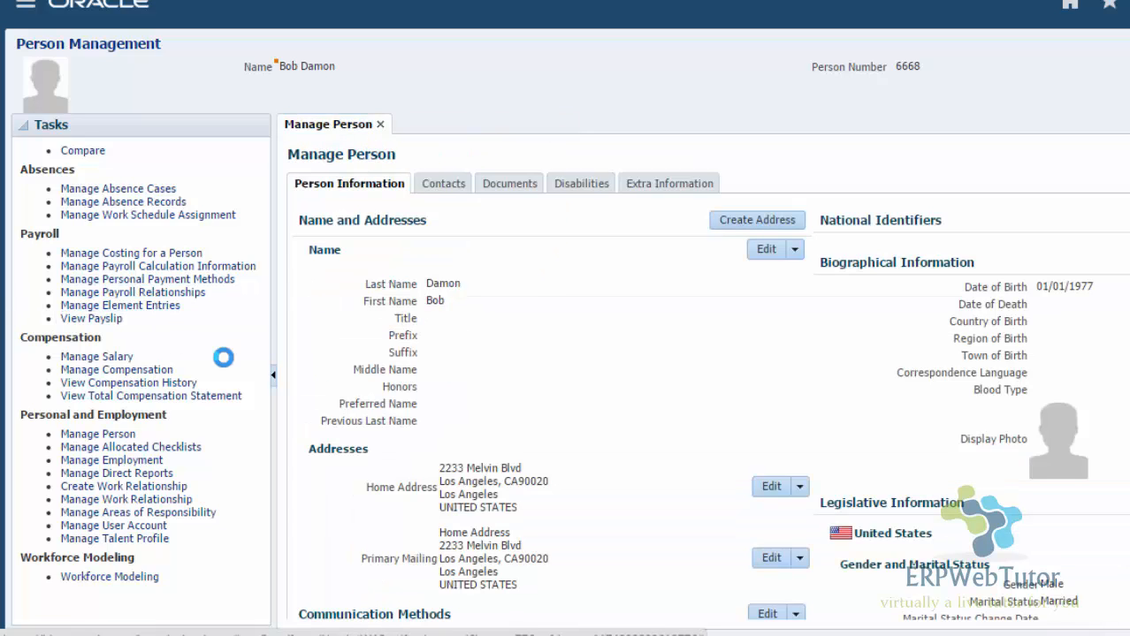
click(120, 304)
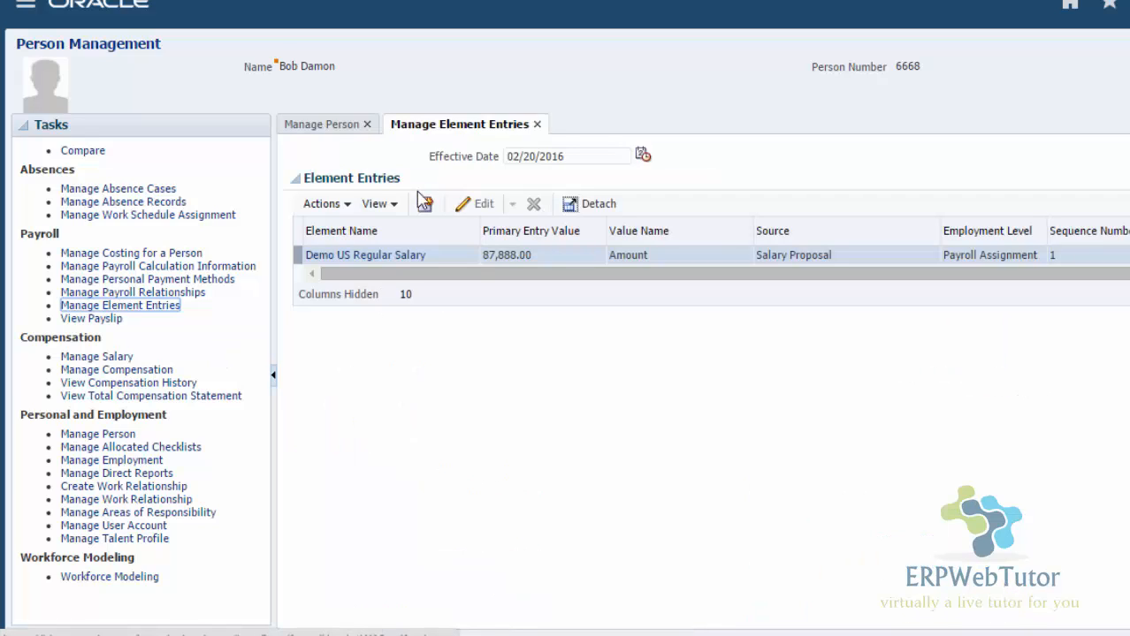
click(425, 204)
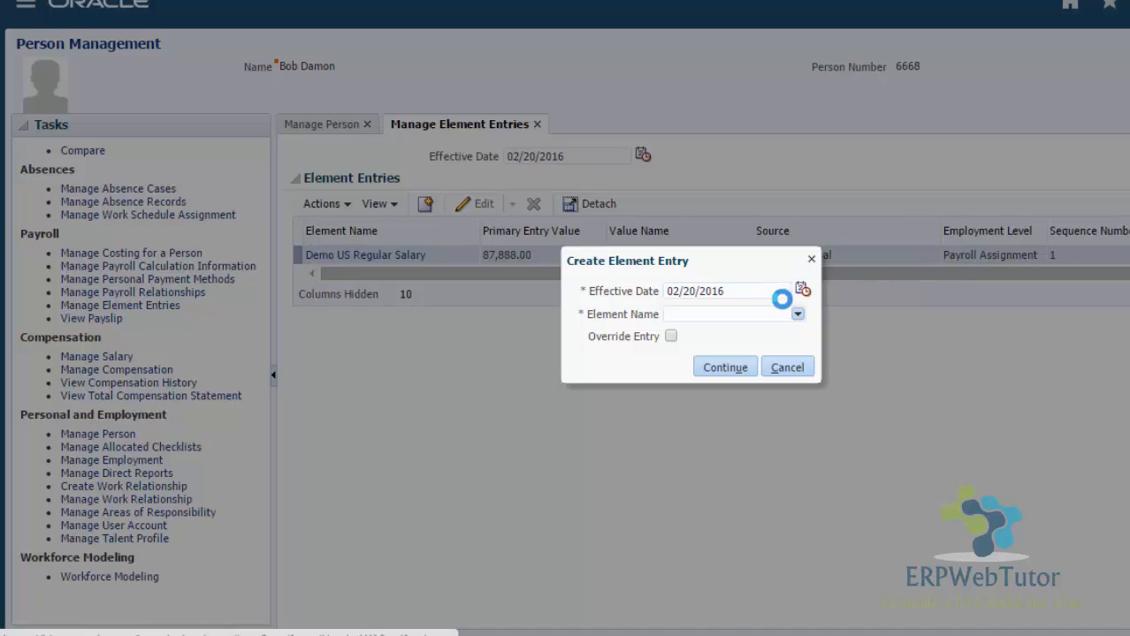
click(803, 290)
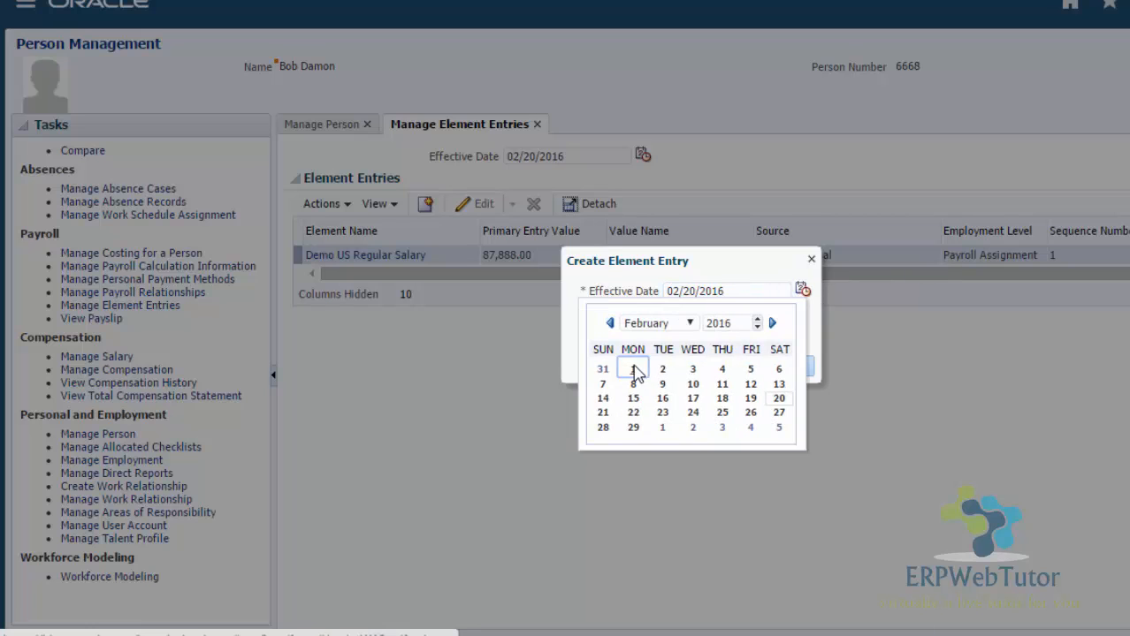
click(633, 370)
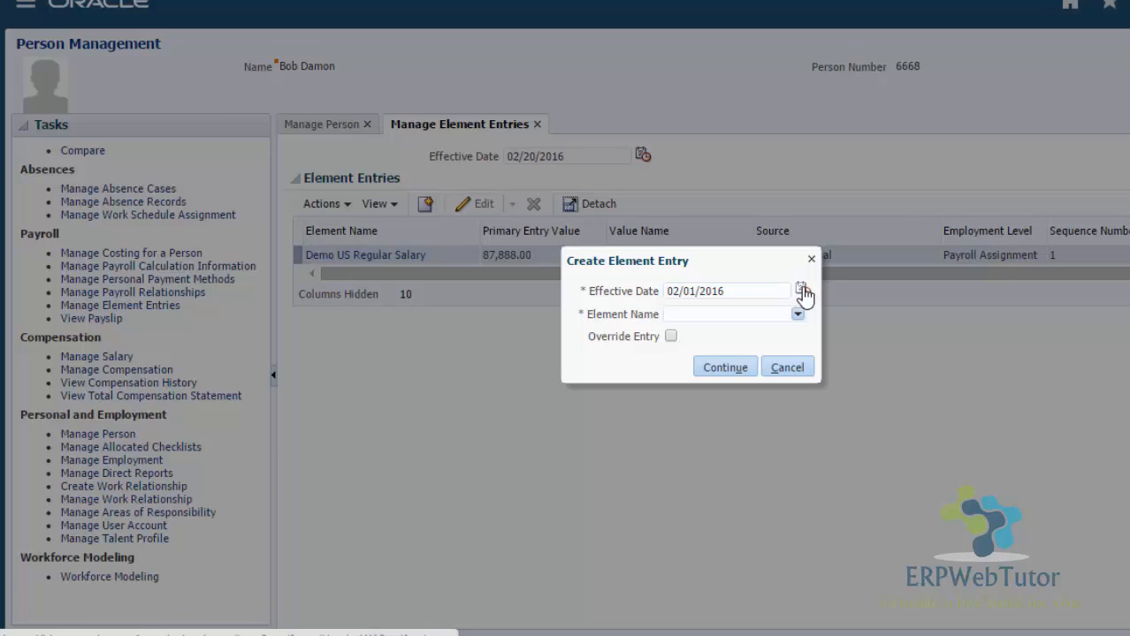
click(803, 290)
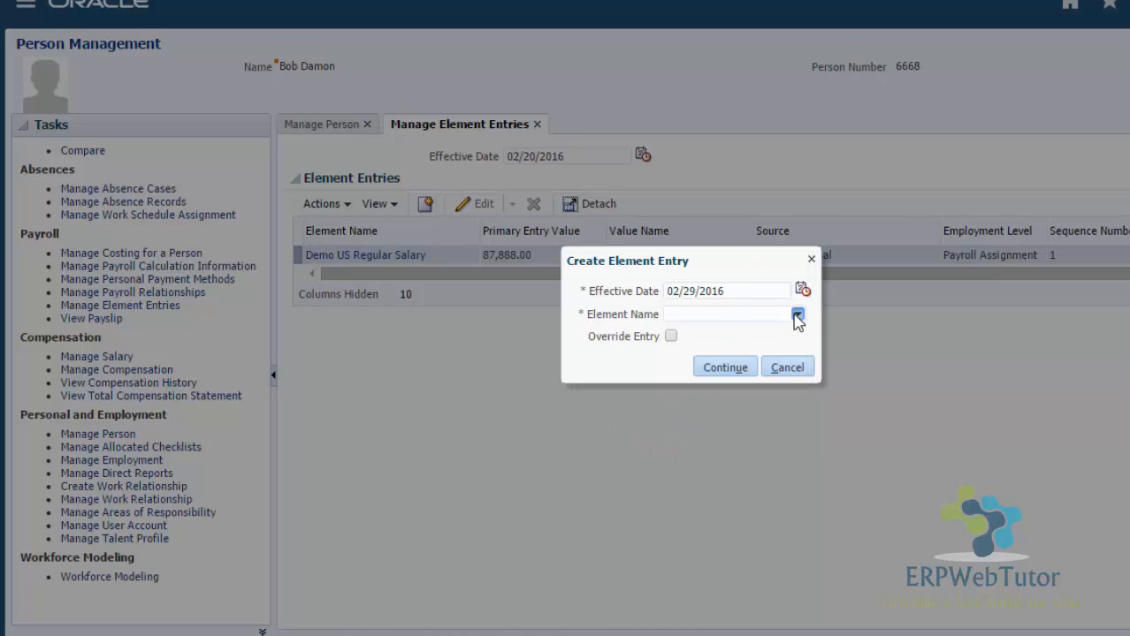
- Choose the Demo Spot Bonus element and continue to its entry details
click(795, 315)
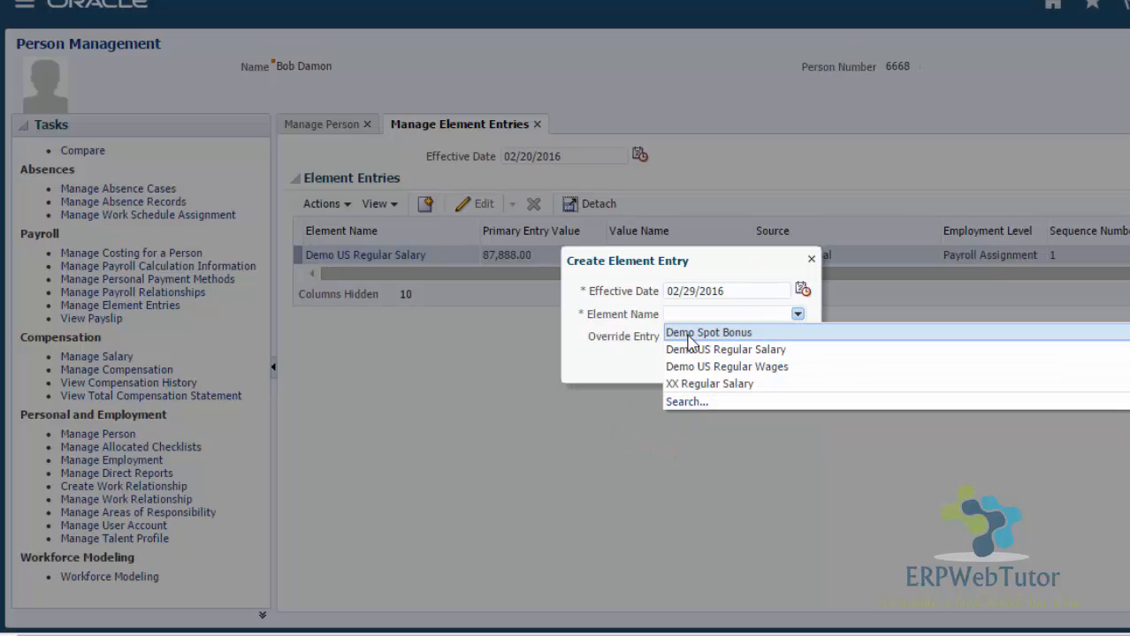
click(709, 332)
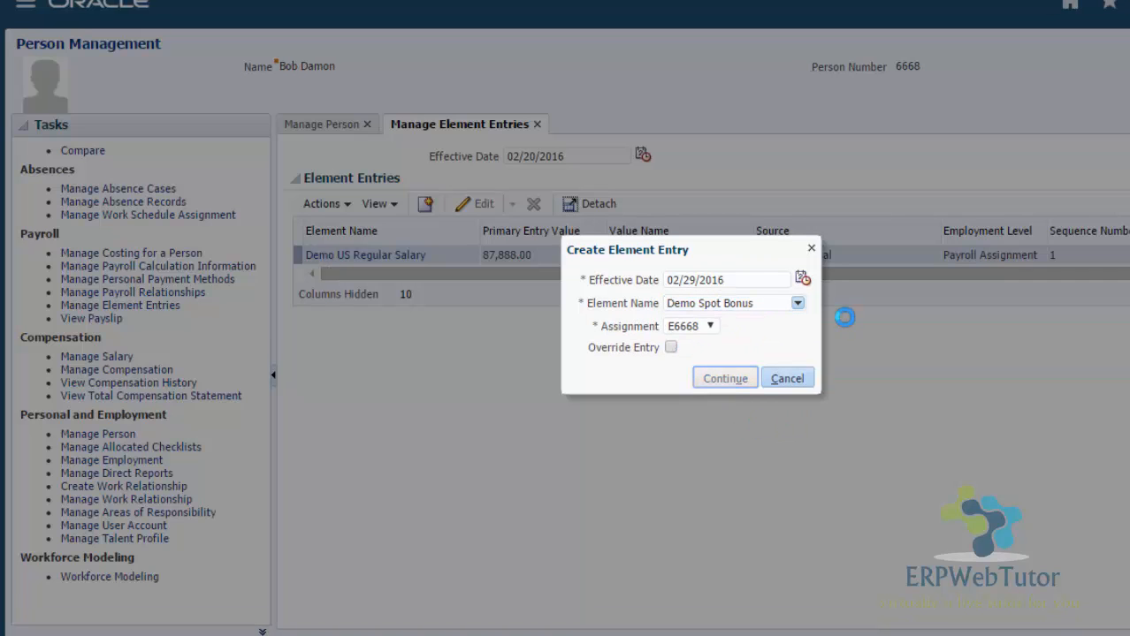
click(725, 378)
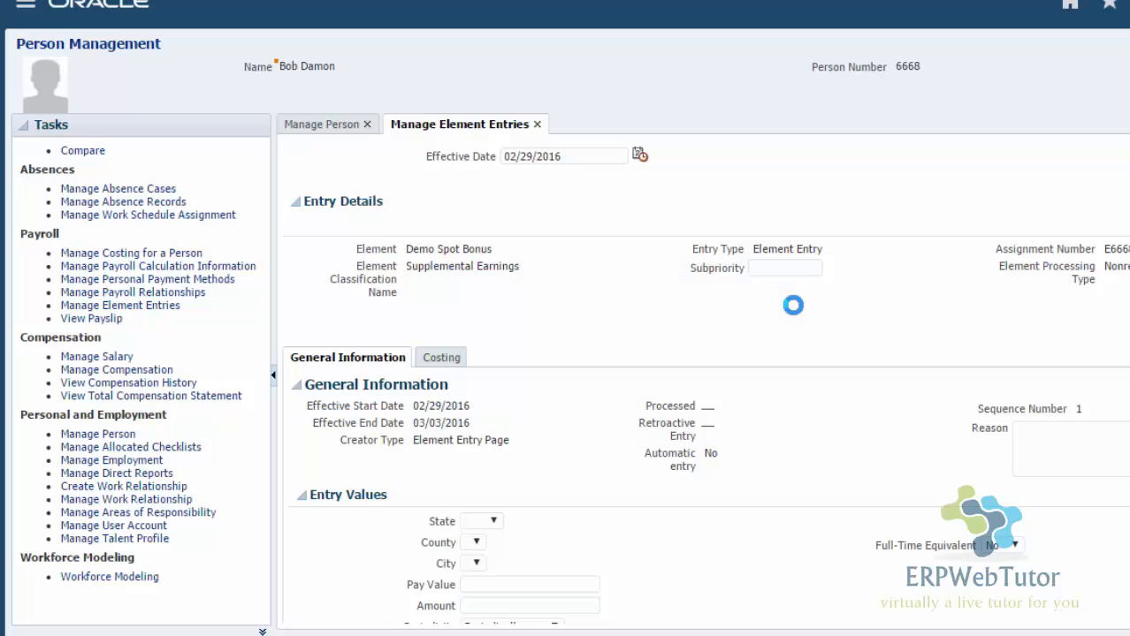
- Enter an Amount of 500 in the Demo Spot Bonus entry values
scroll(down, 3)
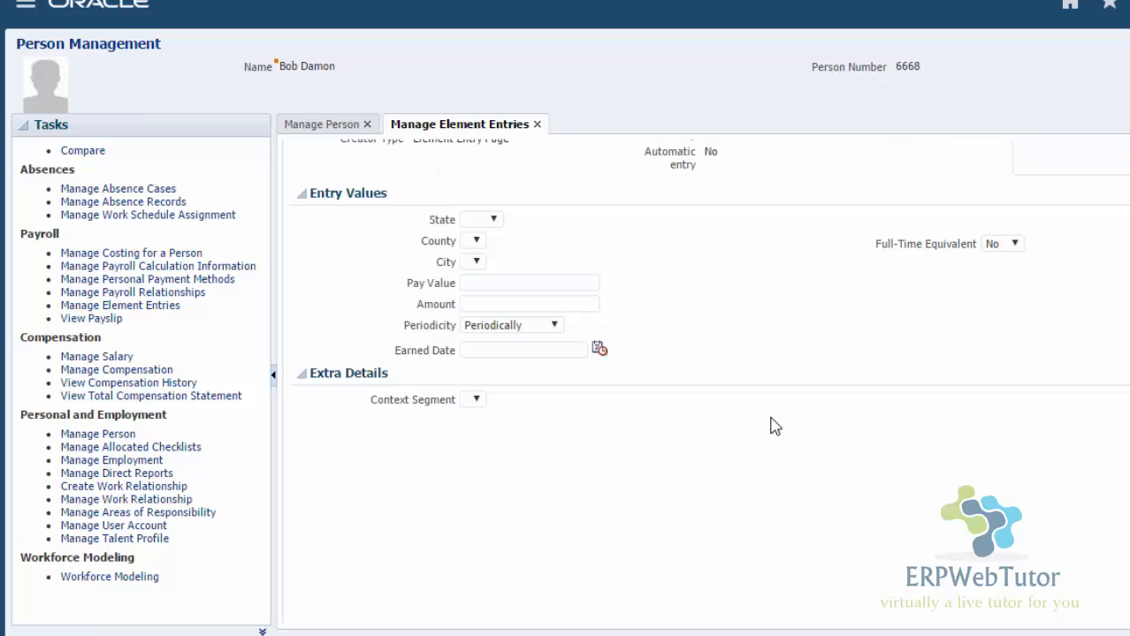
scroll(up, 3)
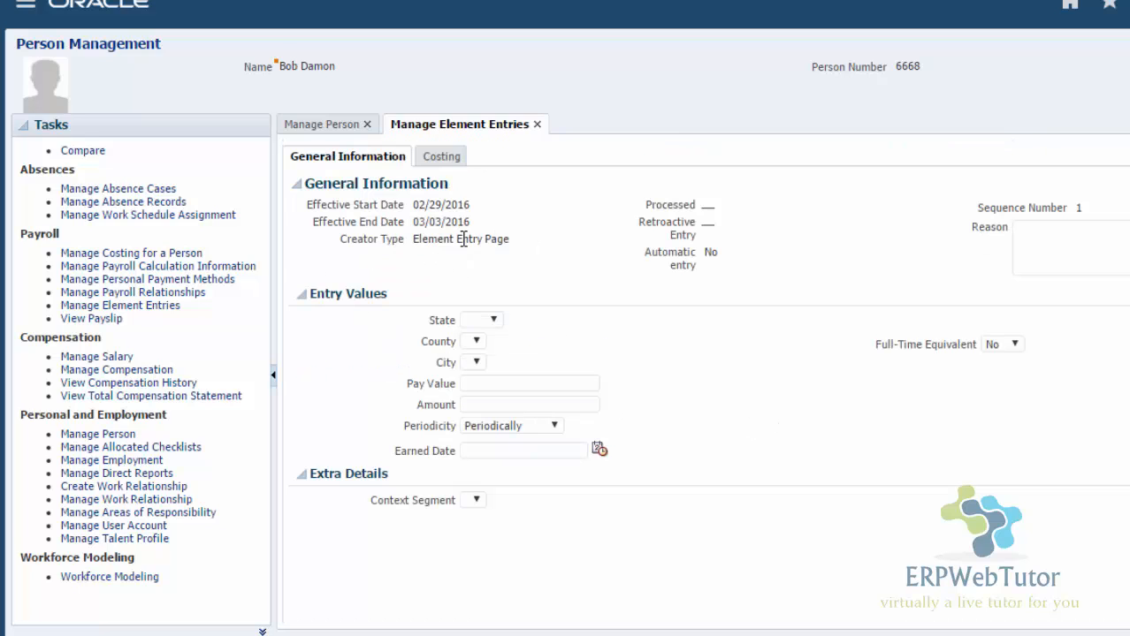
mouse_move(440, 325)
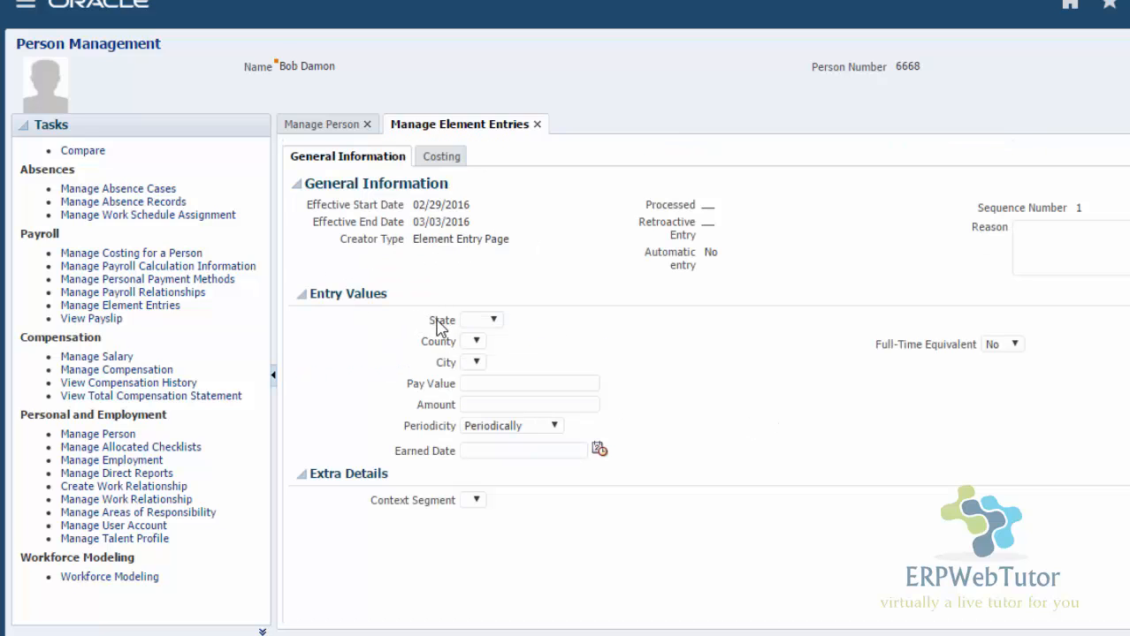
mouse_move(657, 392)
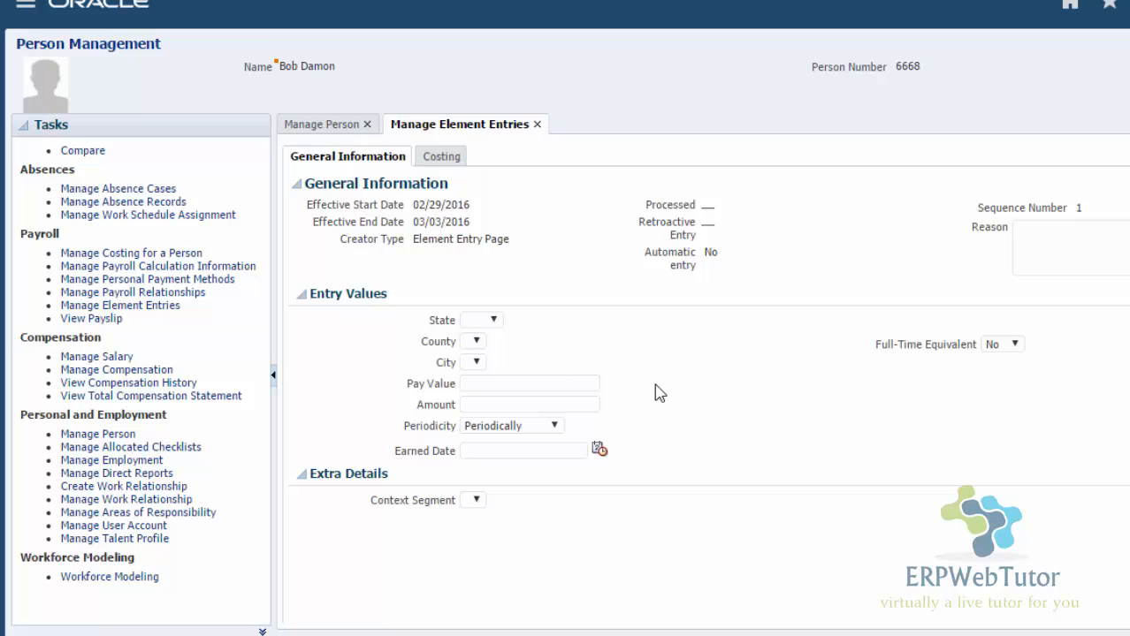
mouse_move(352, 347)
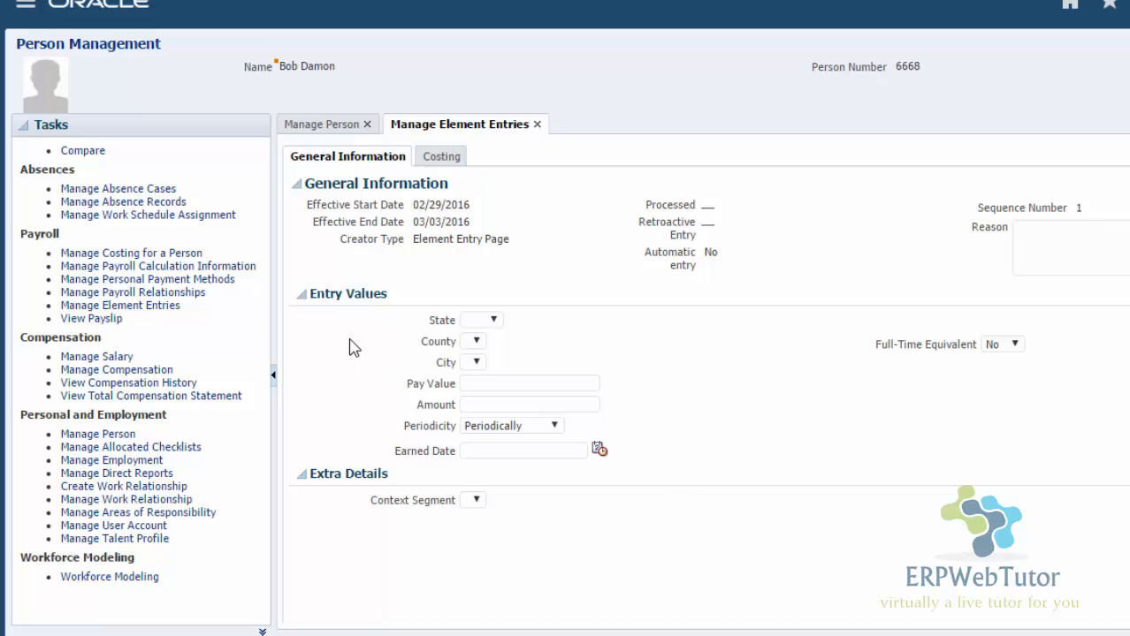
mouse_move(379, 358)
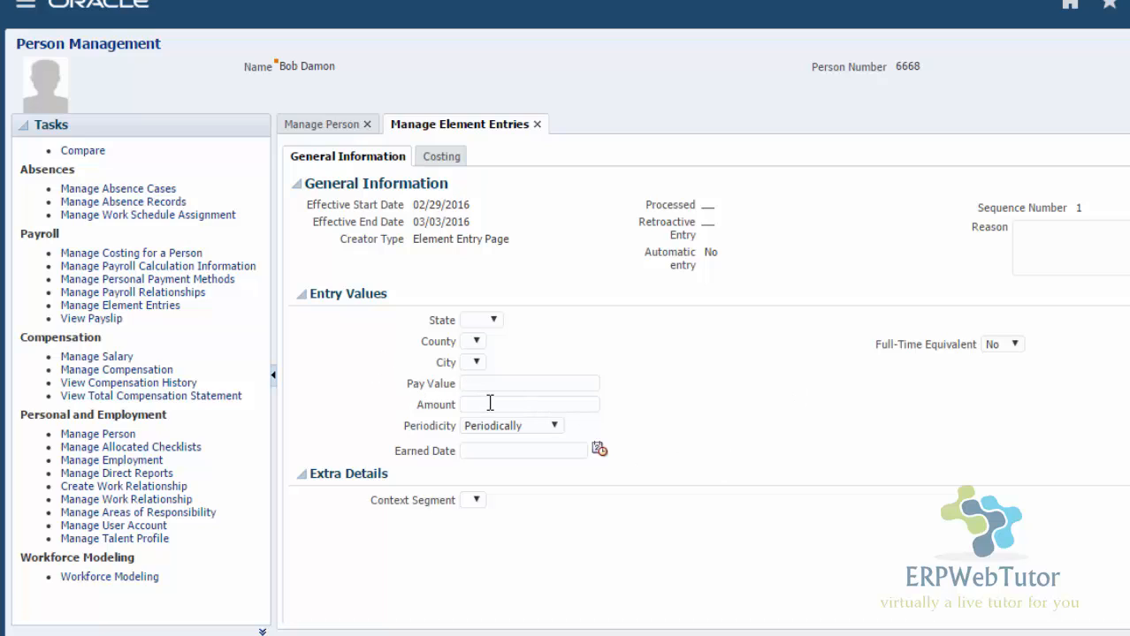
mouse_move(452, 246)
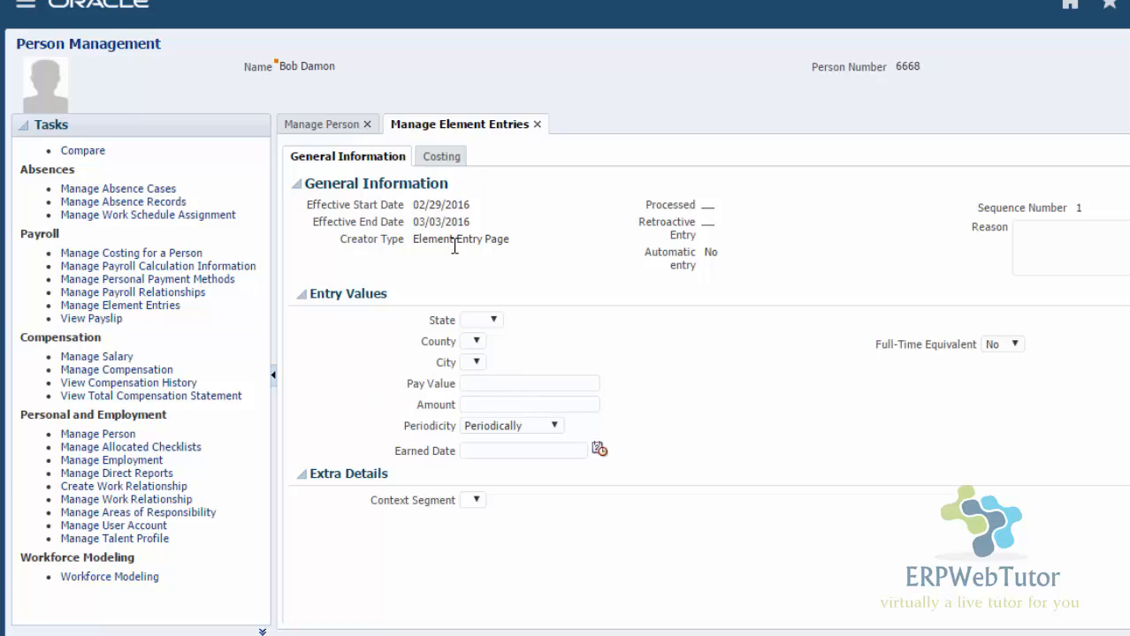
mouse_move(433, 343)
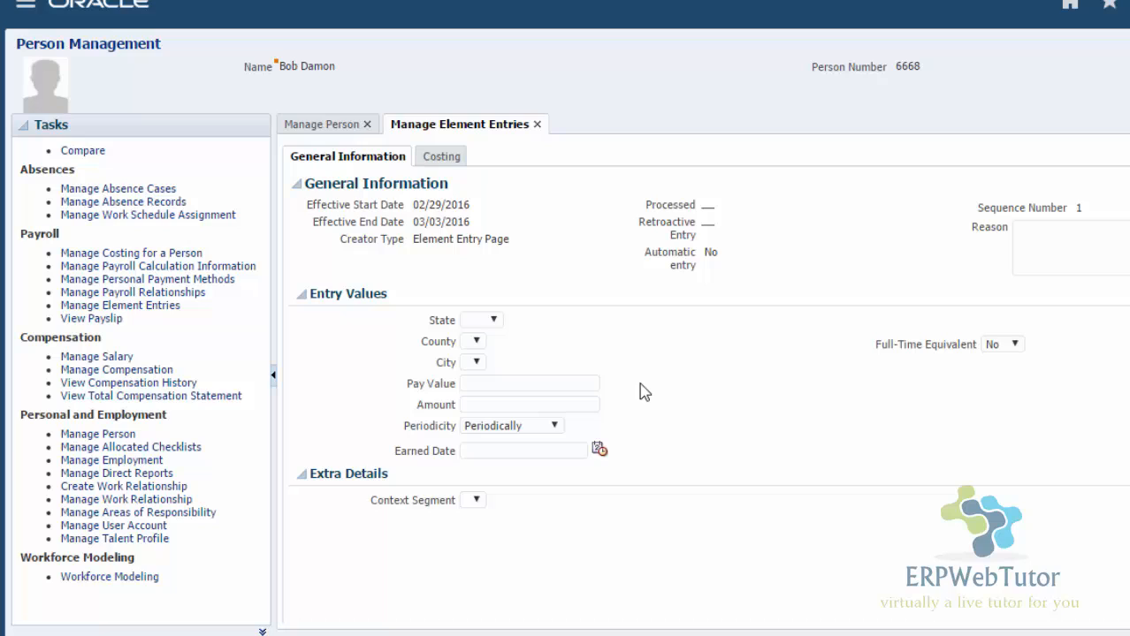
mouse_move(406, 302)
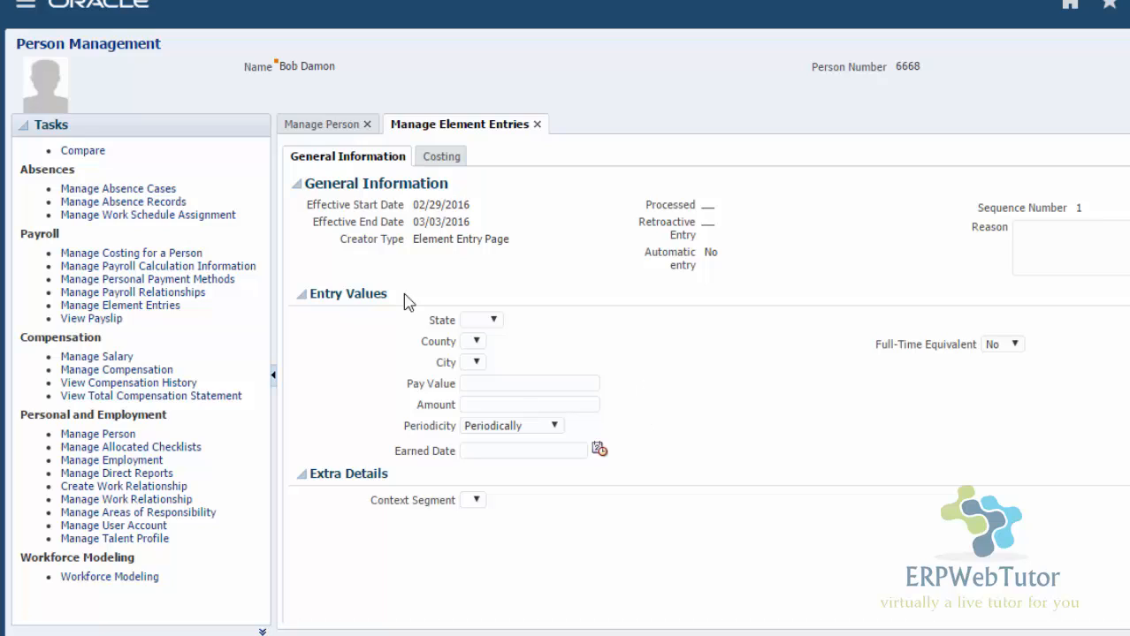
click(529, 405)
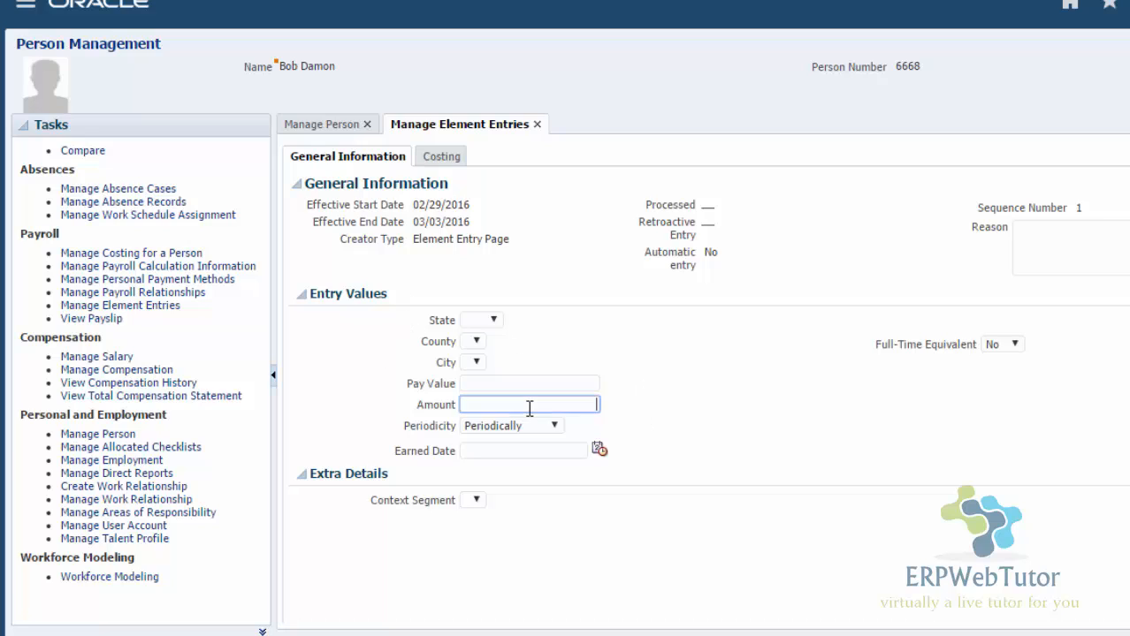
text(500)
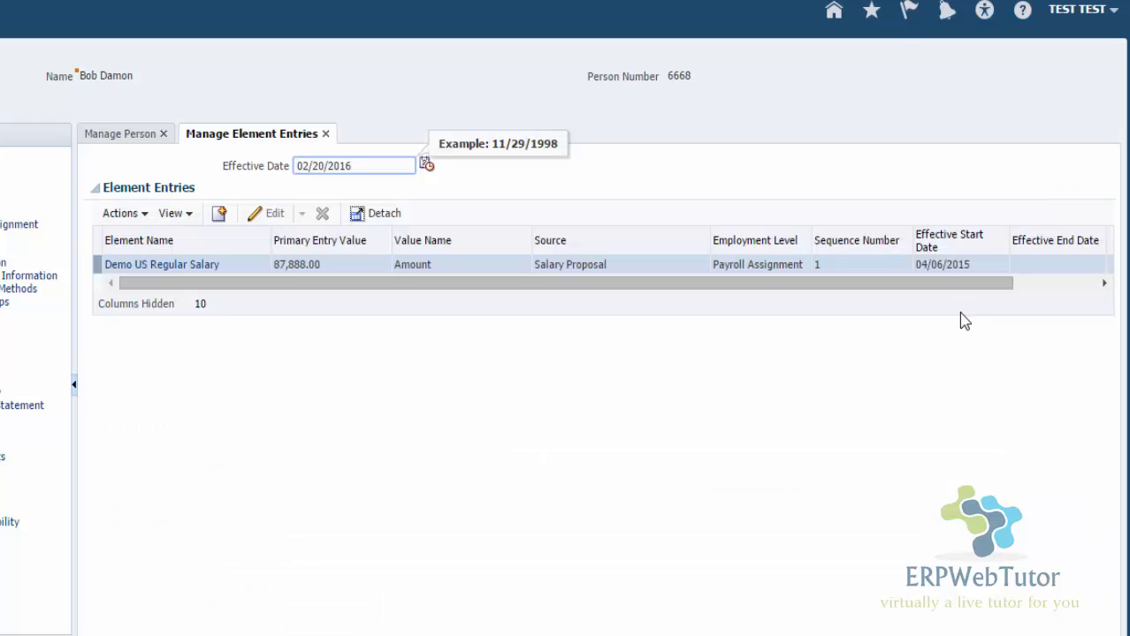
mouse_move(711, 340)
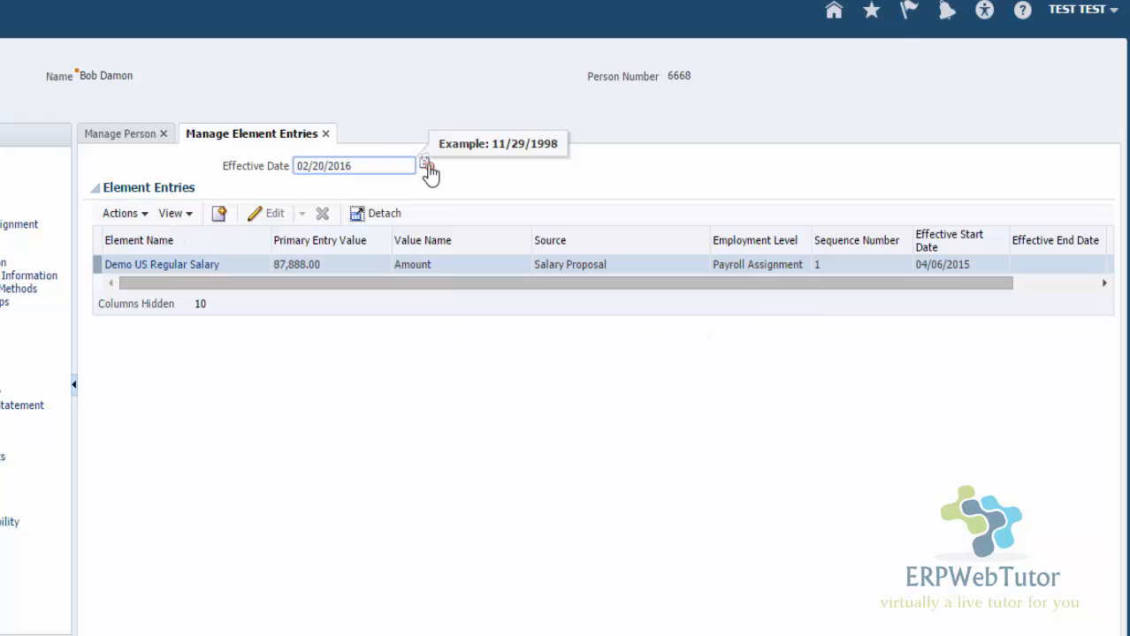
- Set the element entries effective date to February 29, 2016 to show Demo Spot Bonus at 500.00
click(428, 166)
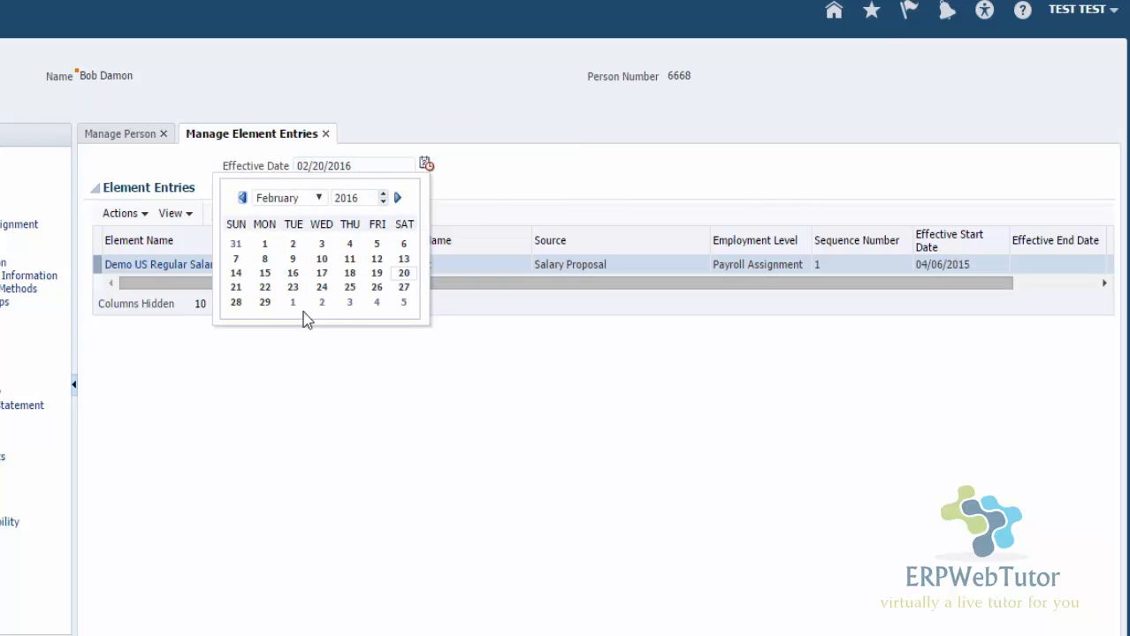
click(265, 303)
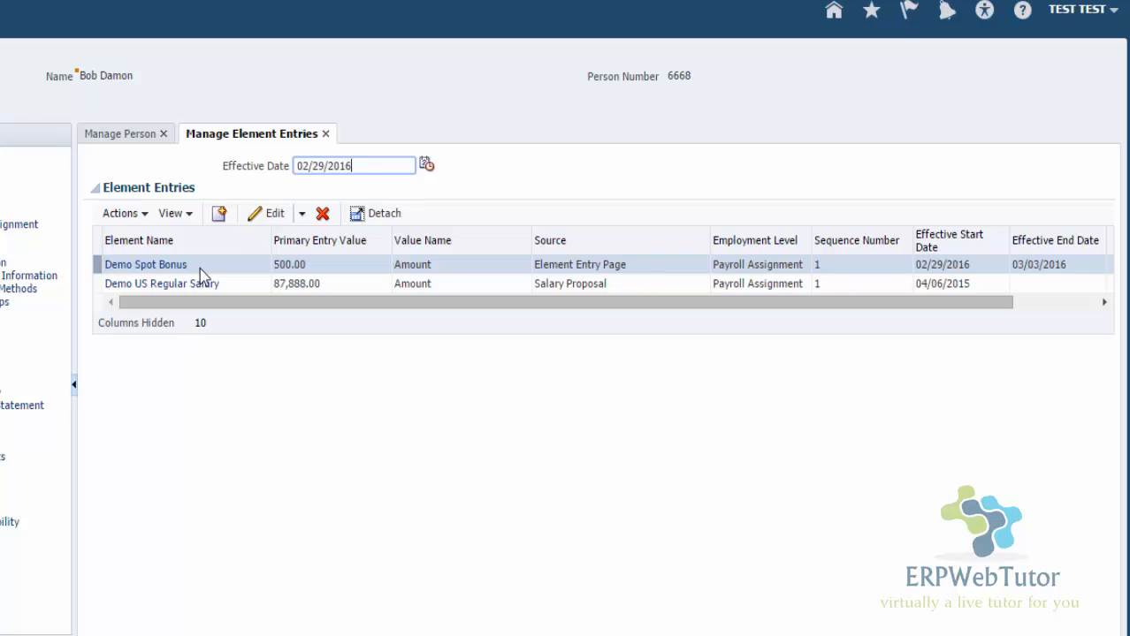
mouse_move(1011, 292)
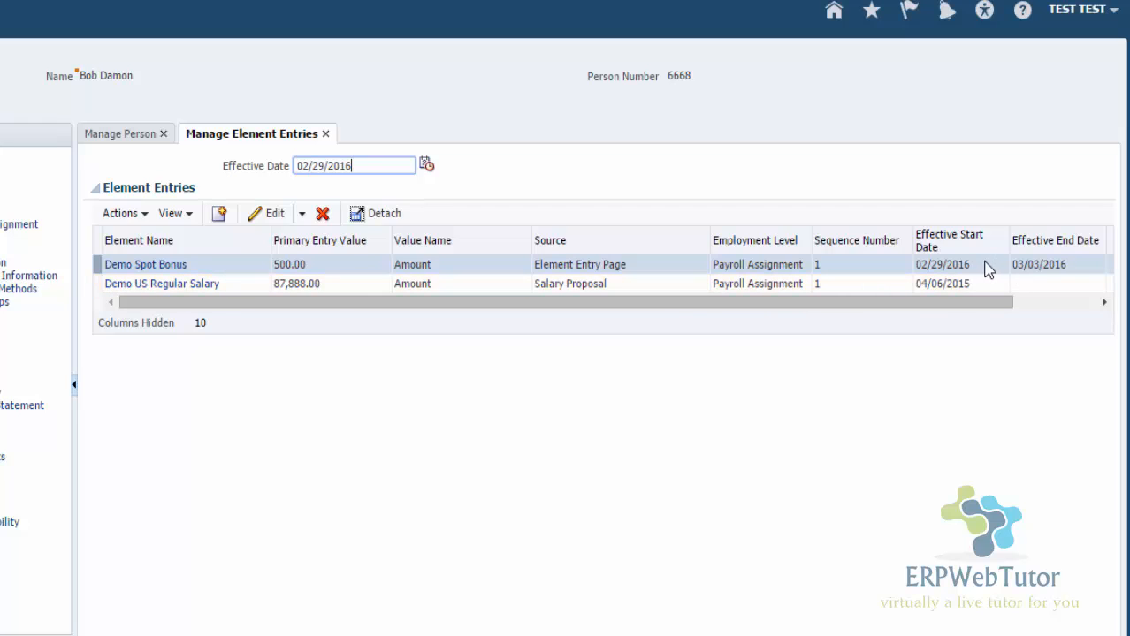
mouse_move(976, 275)
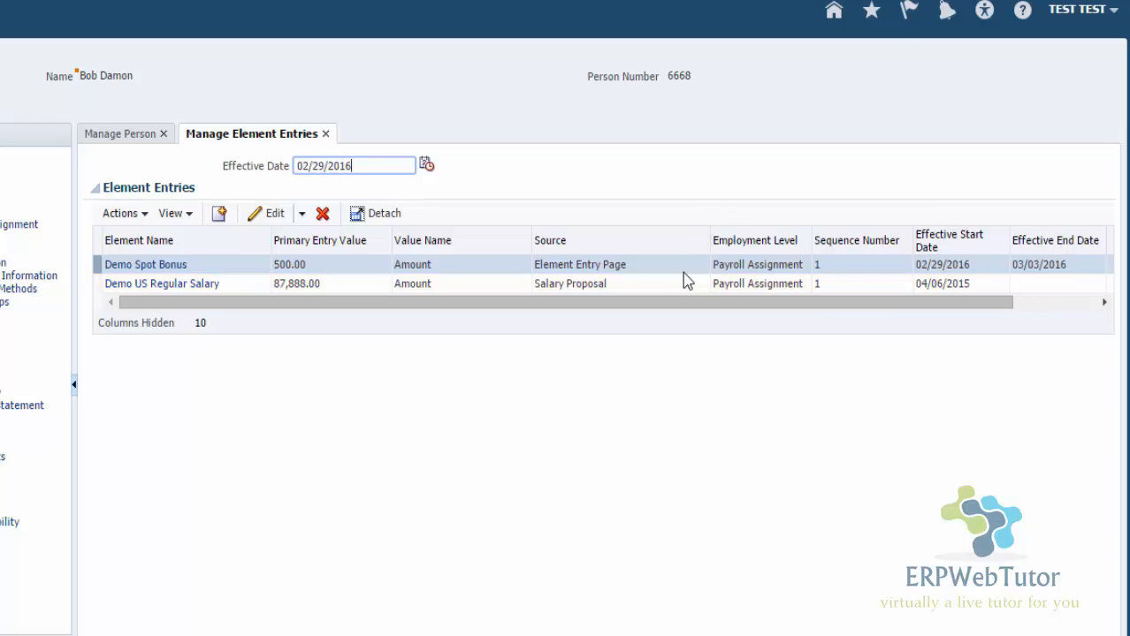
mouse_move(733, 231)
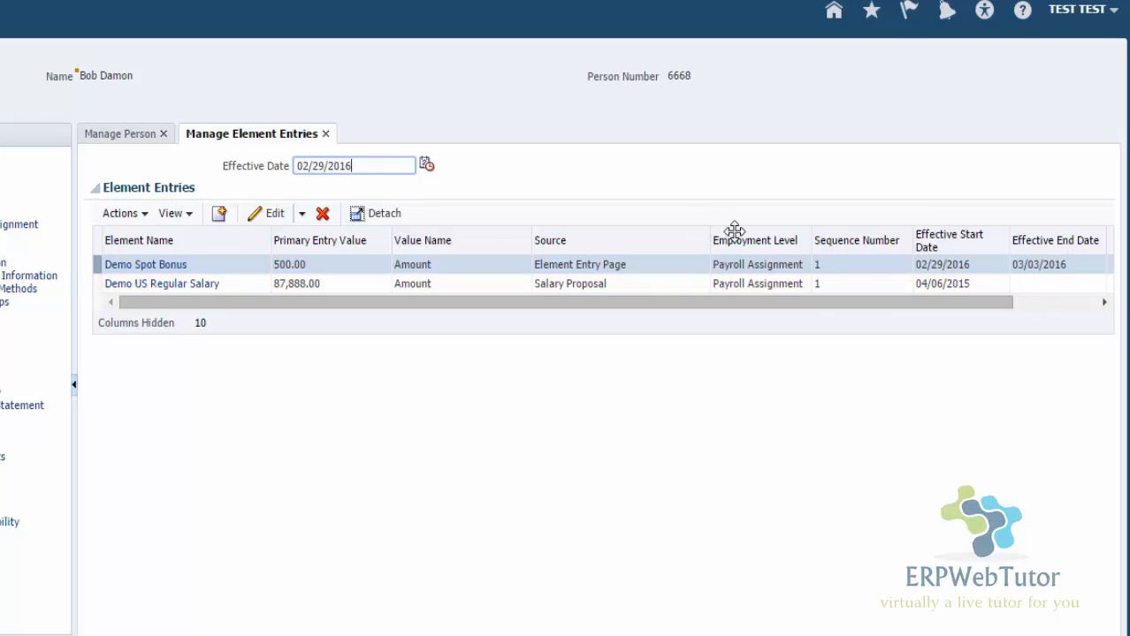
mouse_move(746, 340)
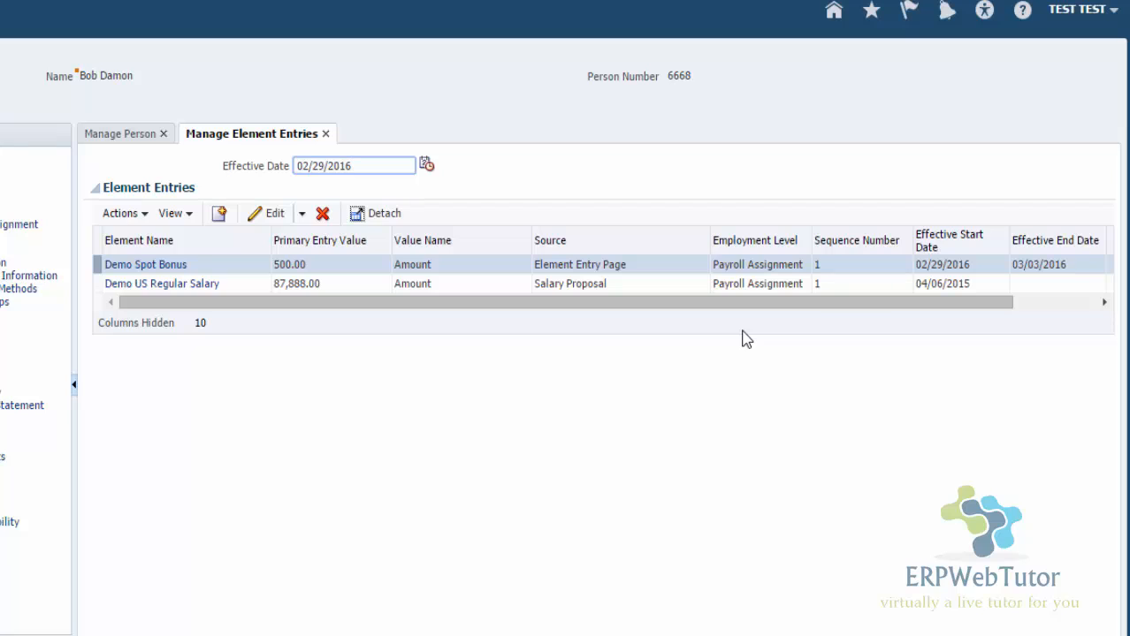
click(353, 166)
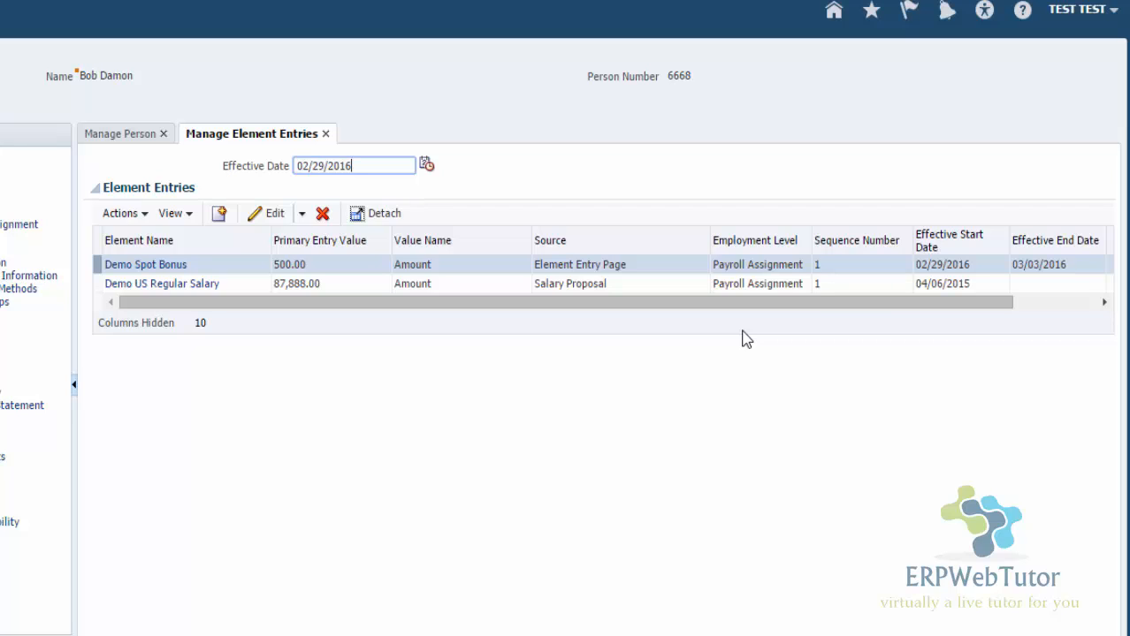